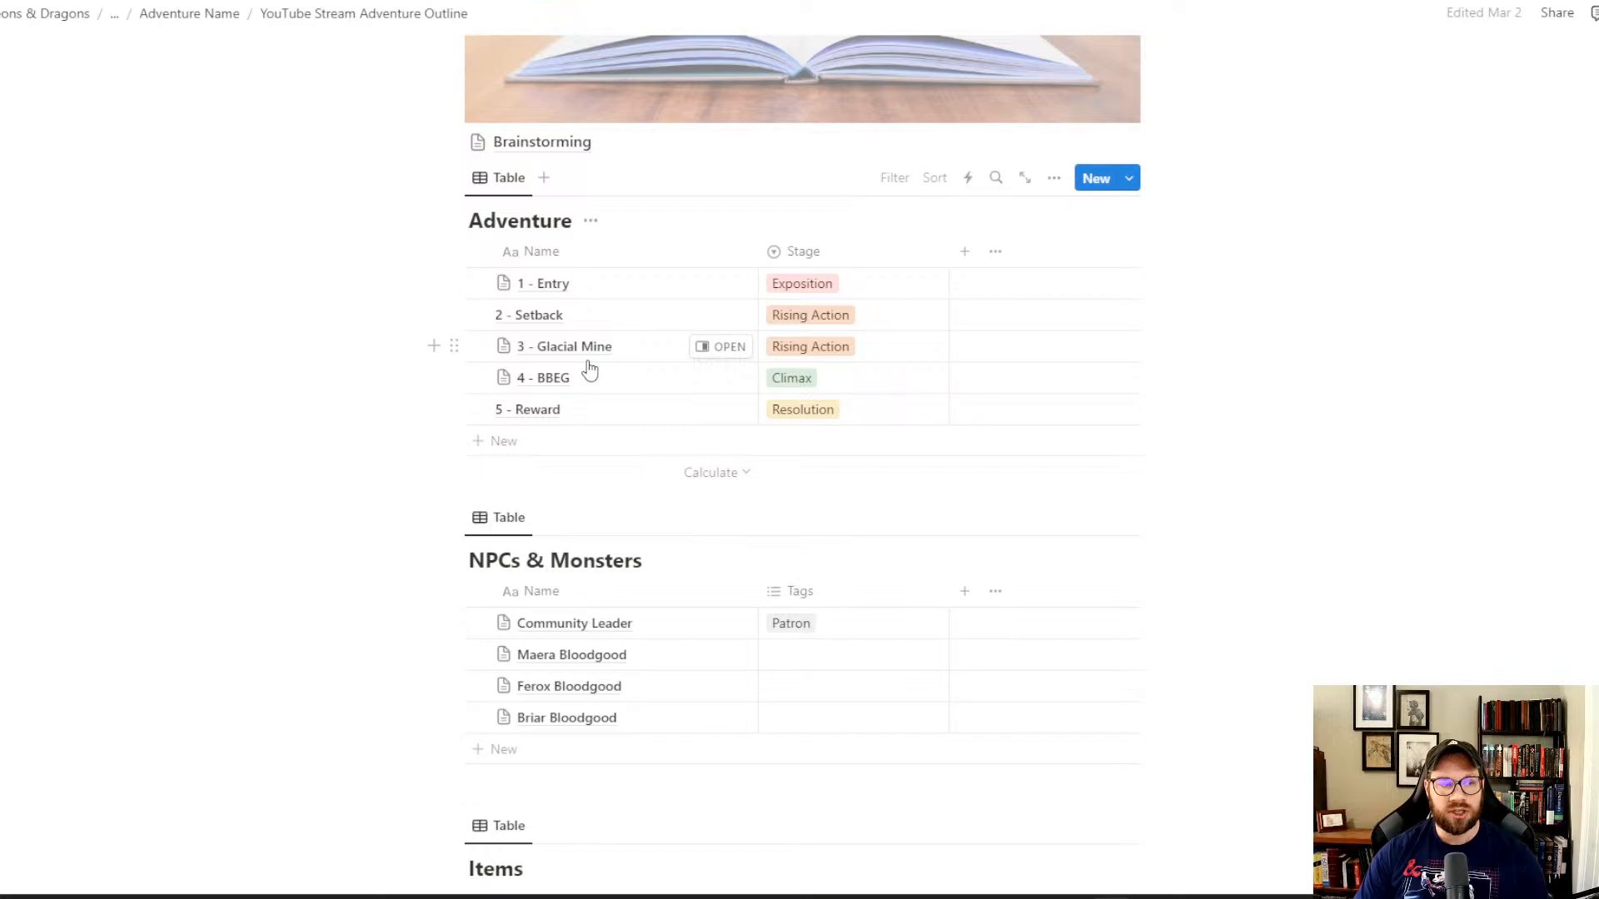
pyautogui.moveTo(724, 352)
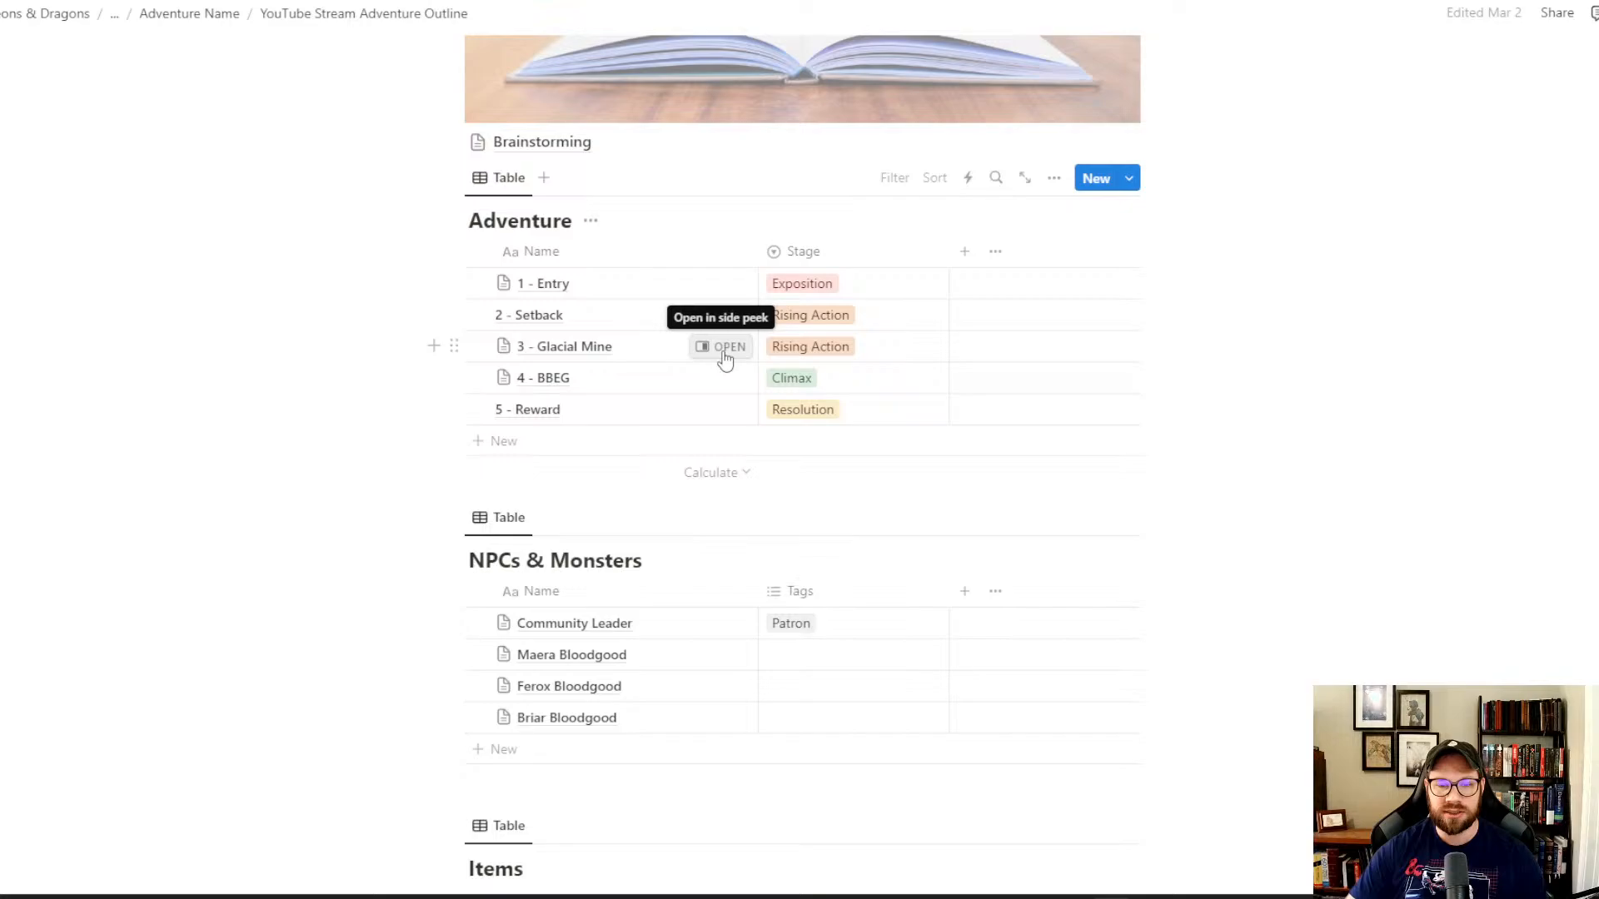
# - Open the '3 - Glacial Mine' entry in side peek beside the Adventure table
pyautogui.click(729, 346)
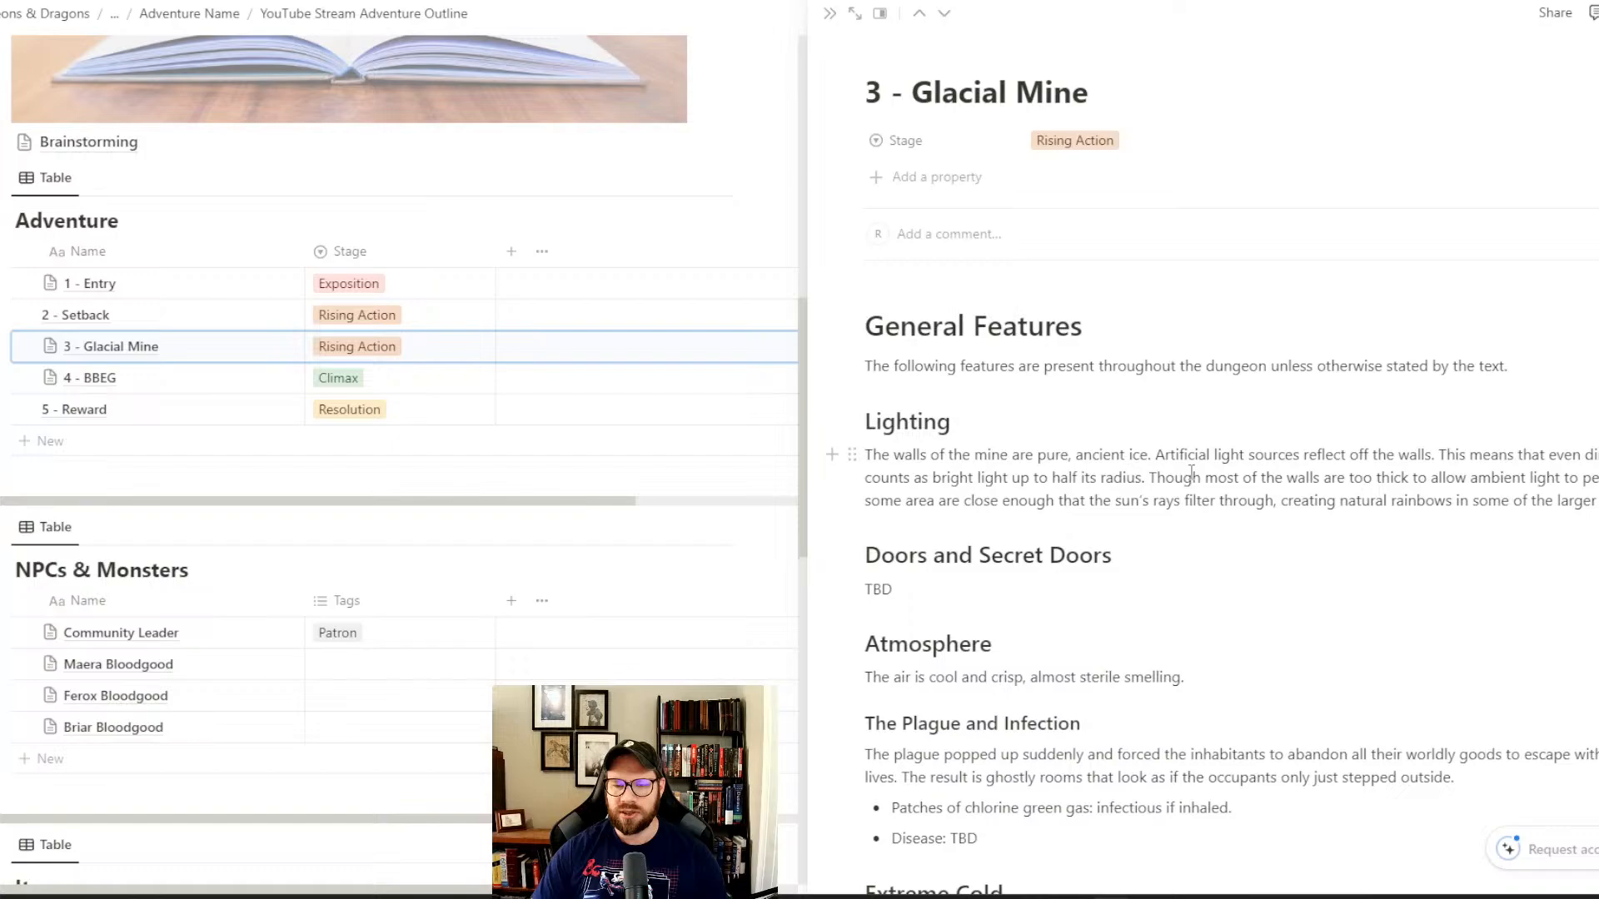
pyautogui.scroll(-3)
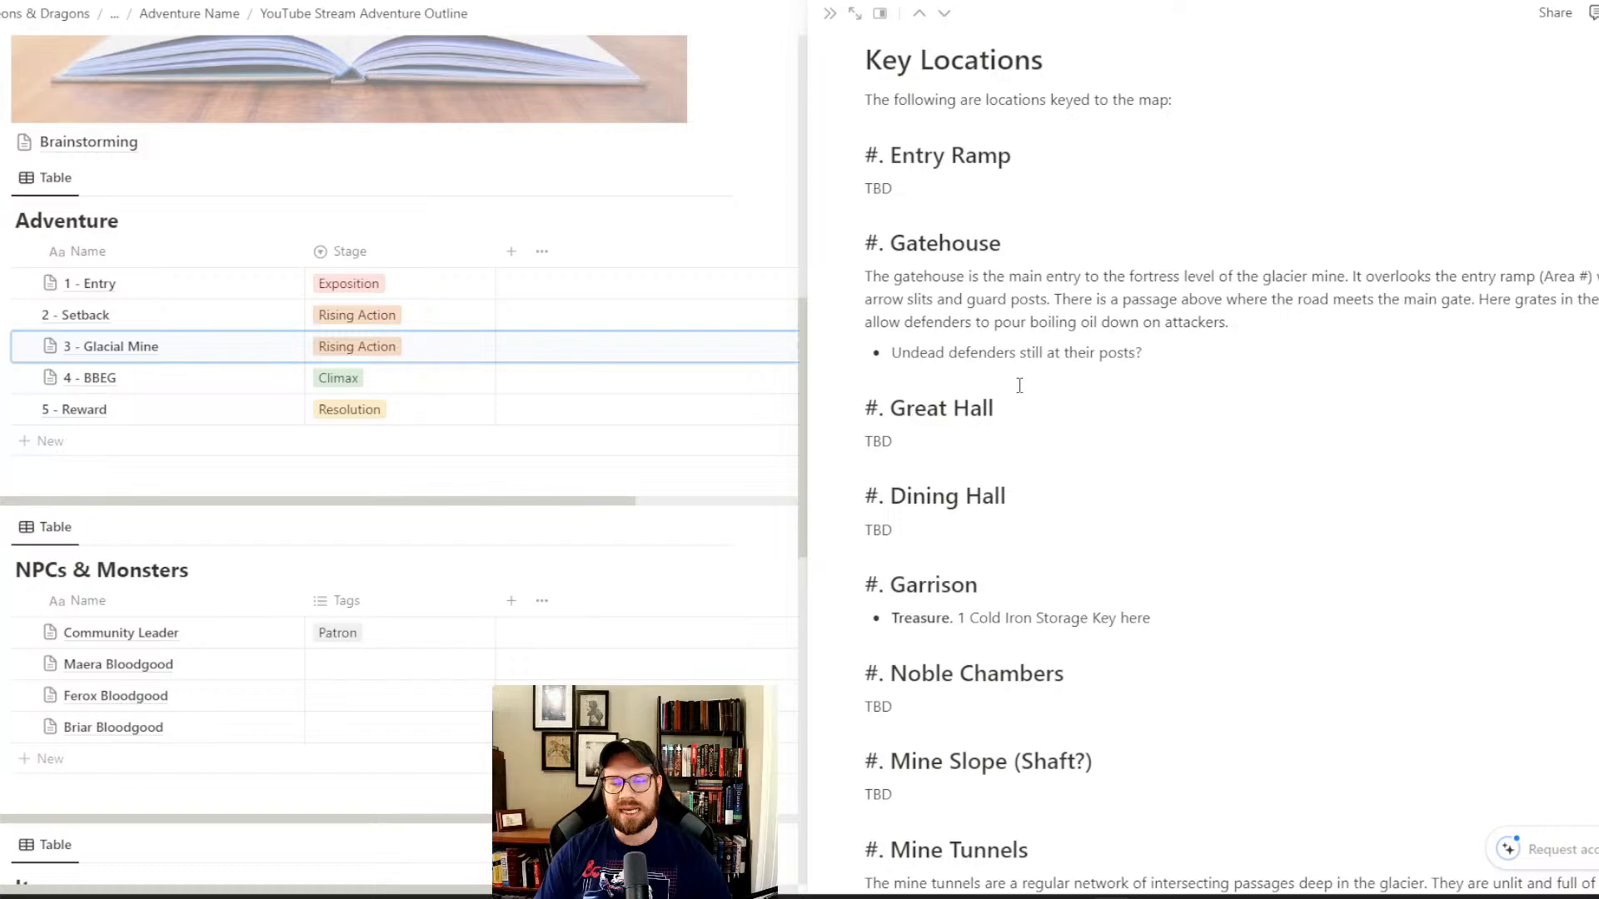
pyautogui.scroll(-3)
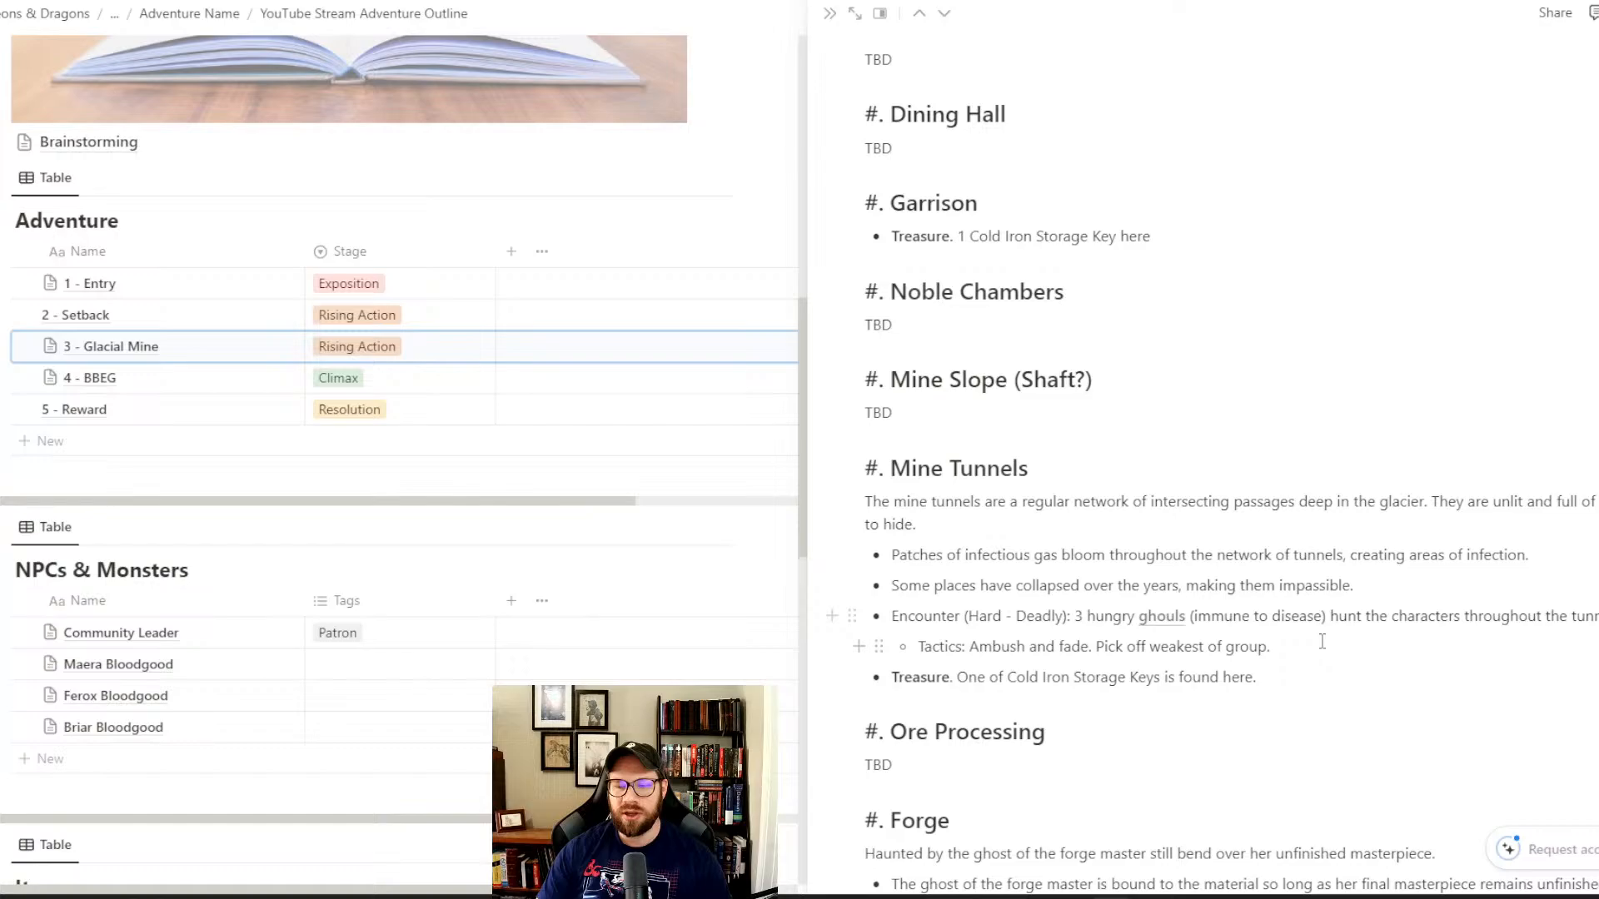
pyautogui.scroll(-3)
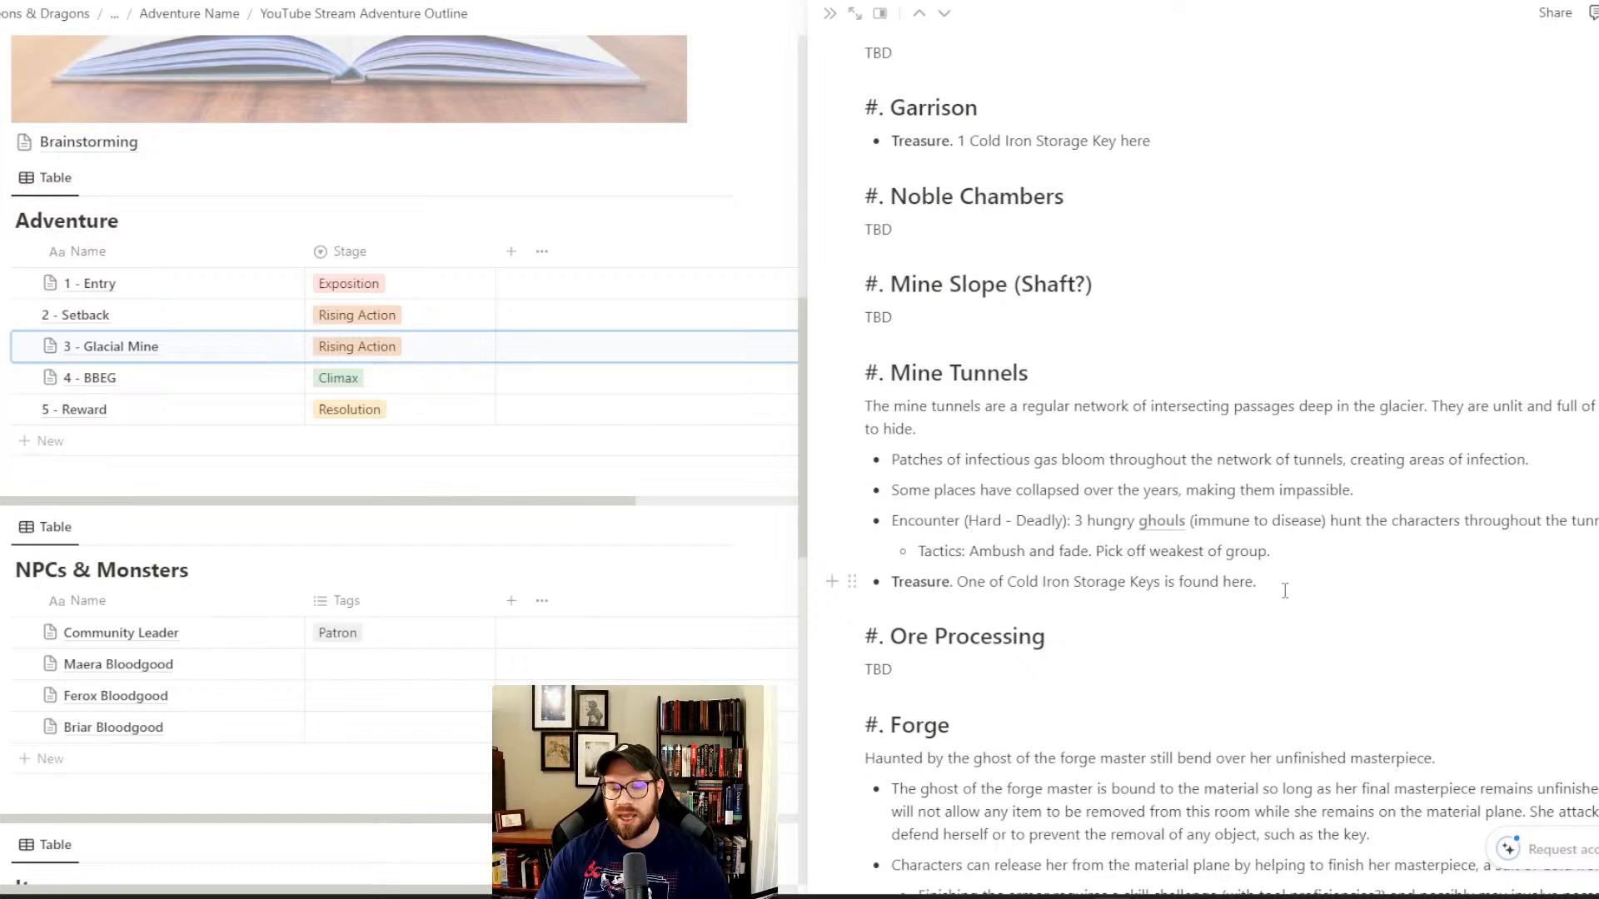
pyautogui.scroll(-3)
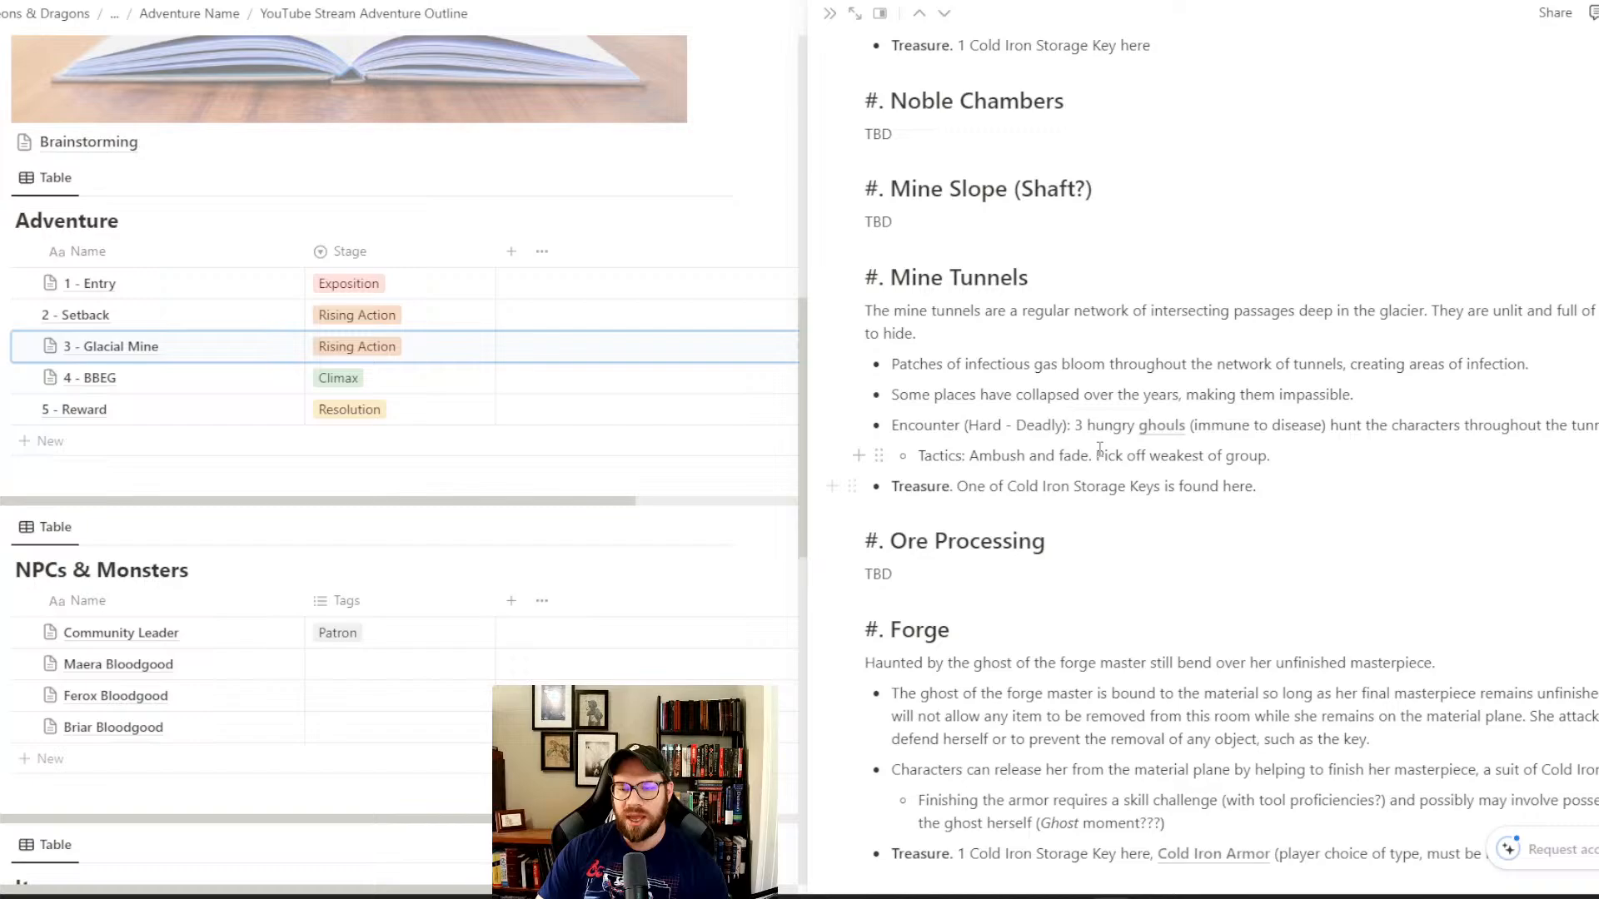
pyautogui.moveTo(1166, 526)
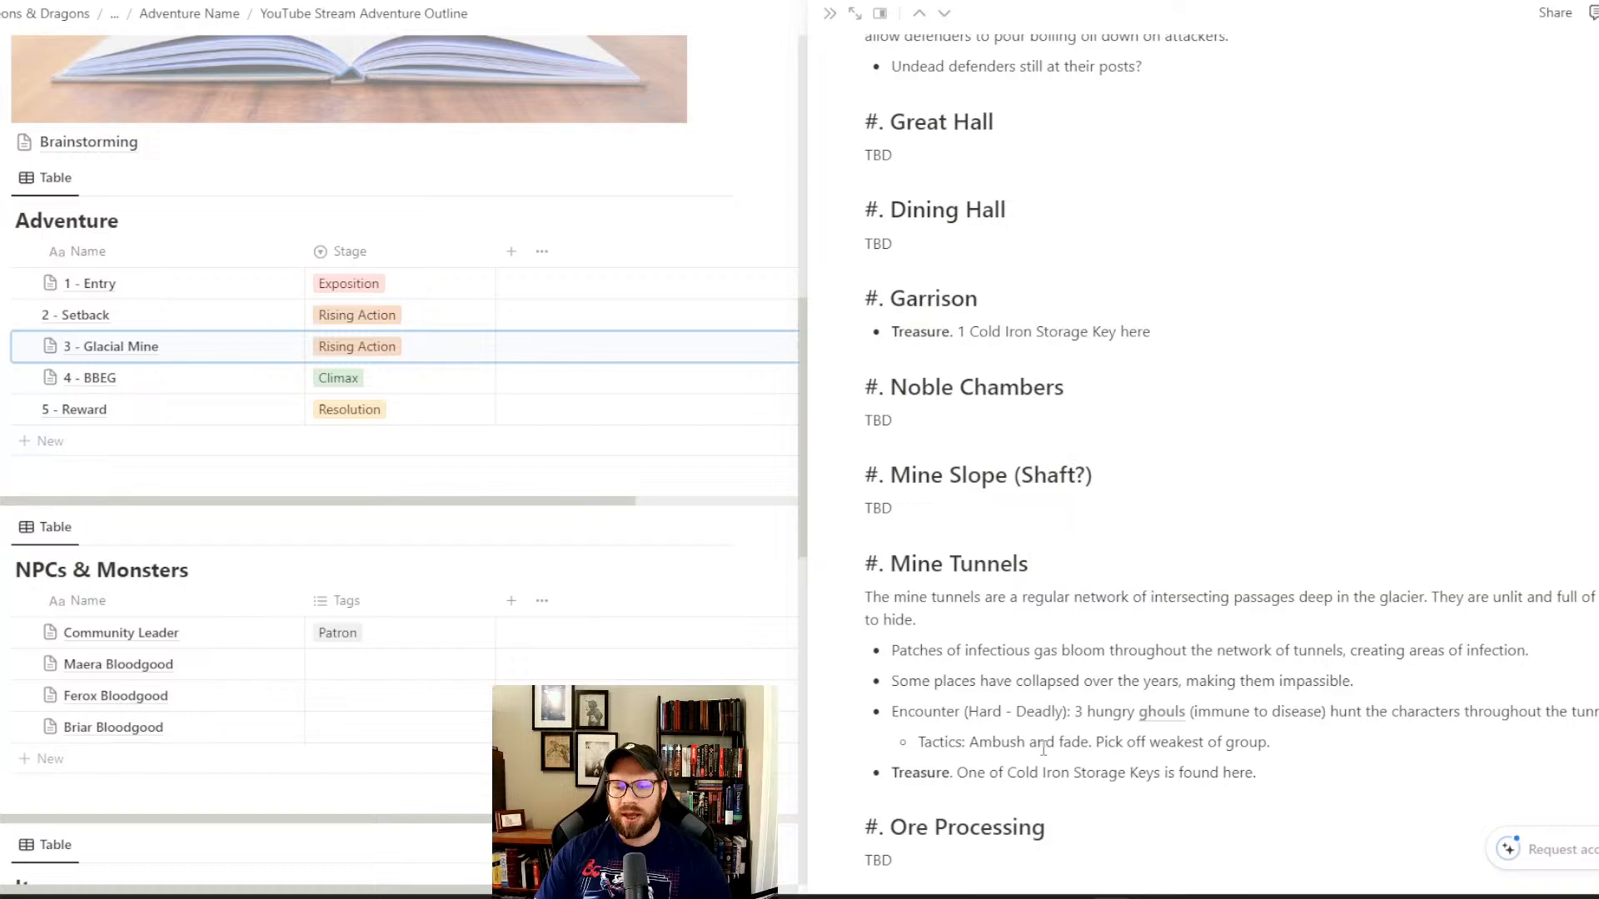
# - Scroll down the Glacial Mine notes while writing the Cold Iron Storage entry
pyautogui.scroll(-3)
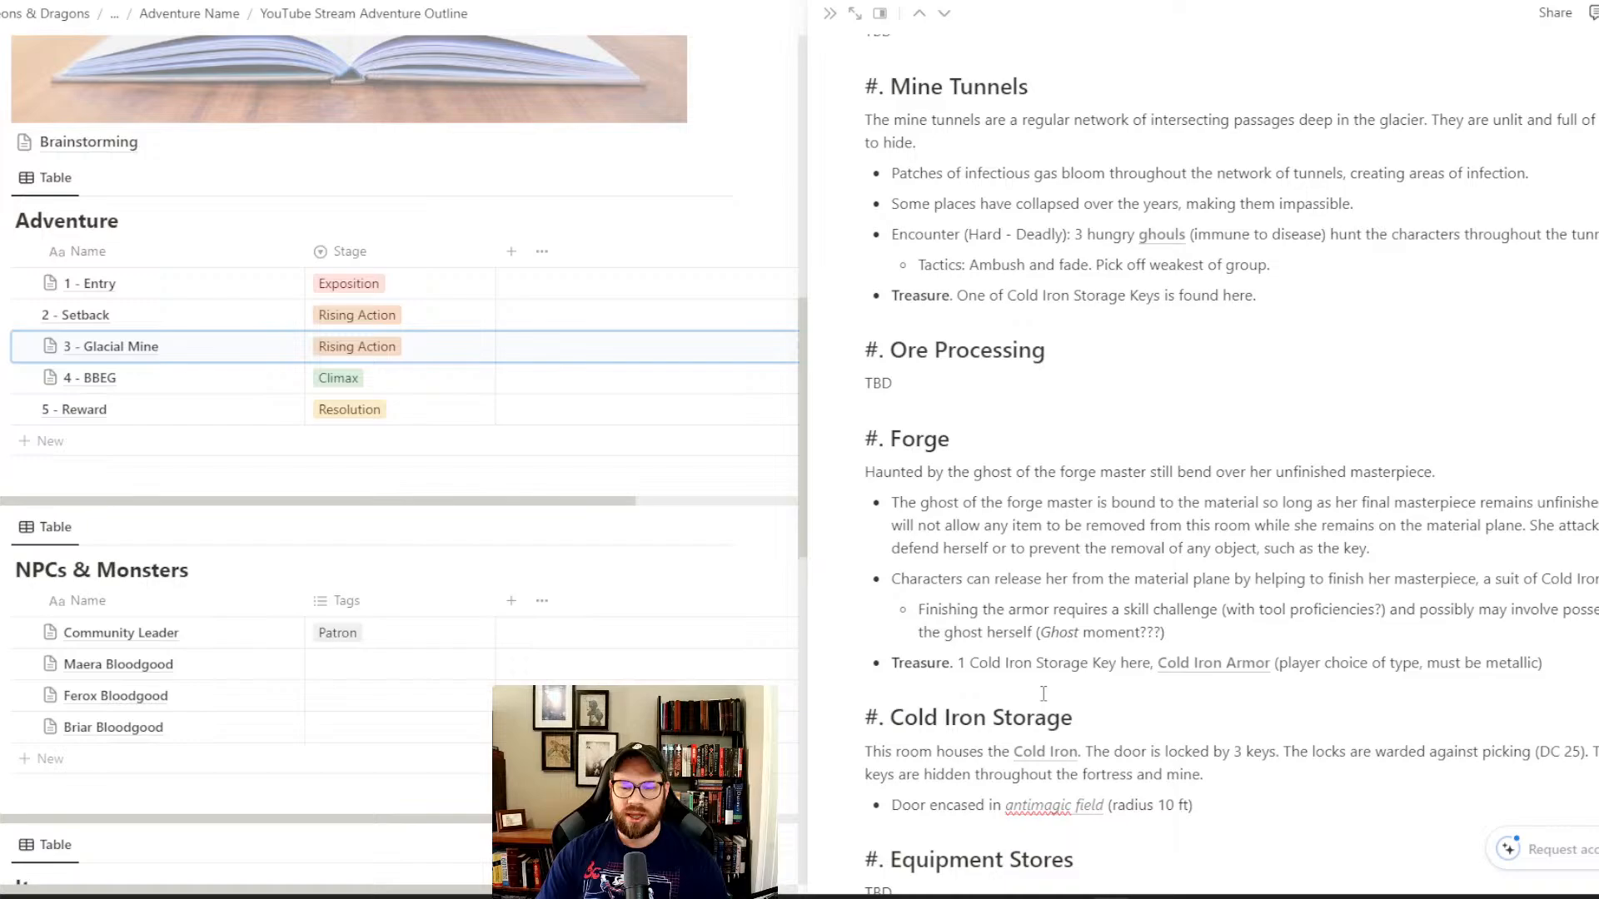
pyautogui.scroll(-3)
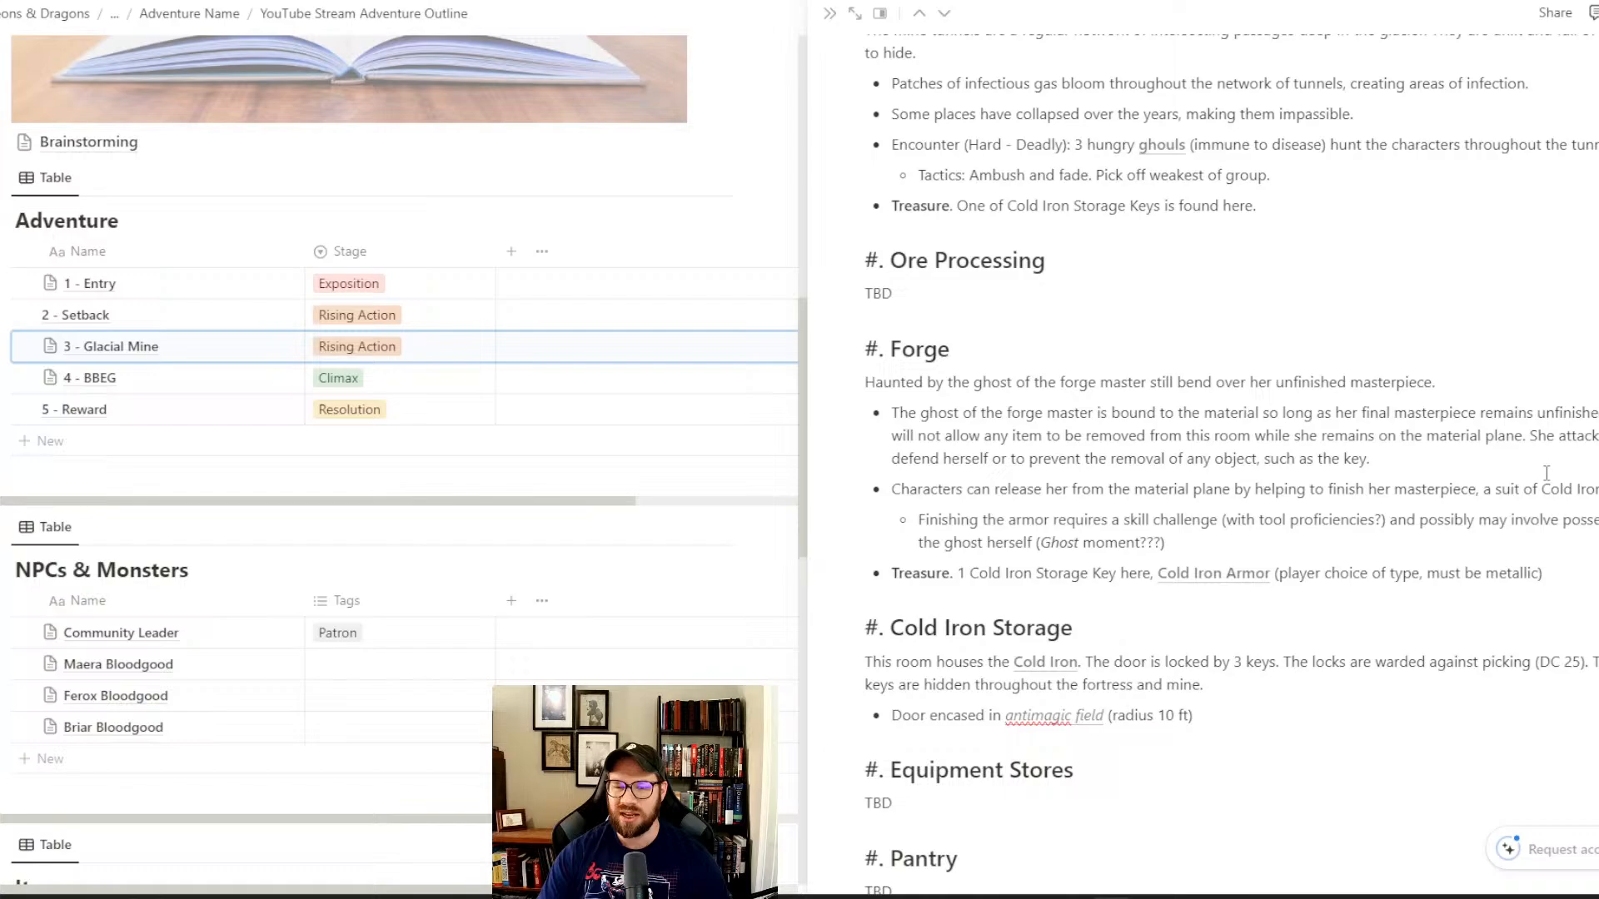
pyautogui.scroll(-3)
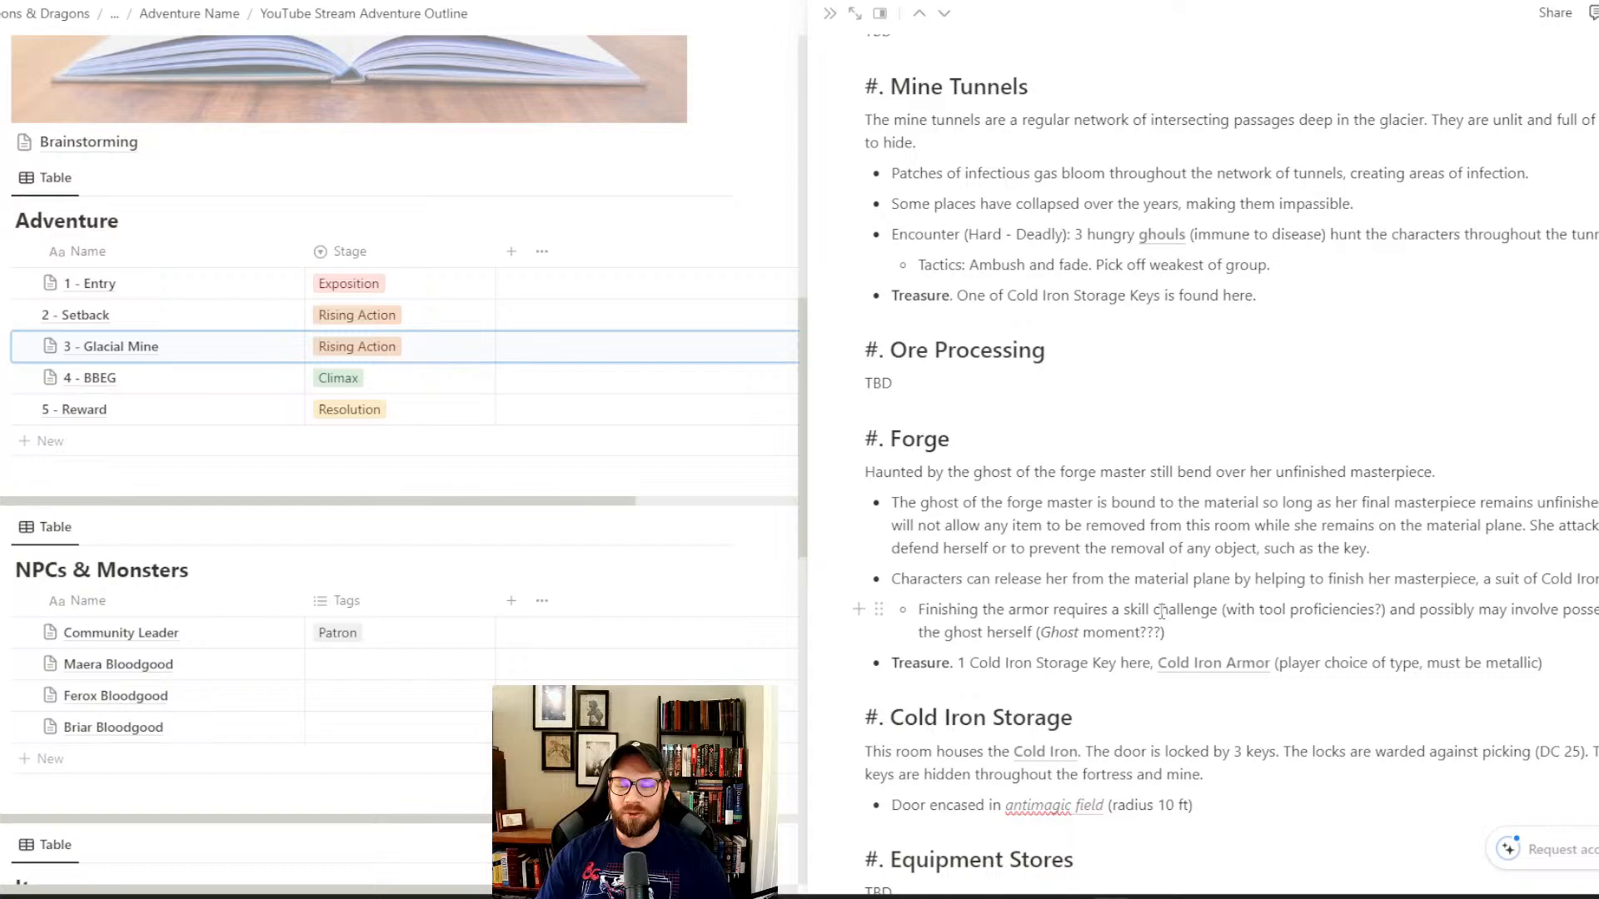
pyautogui.scroll(-3)
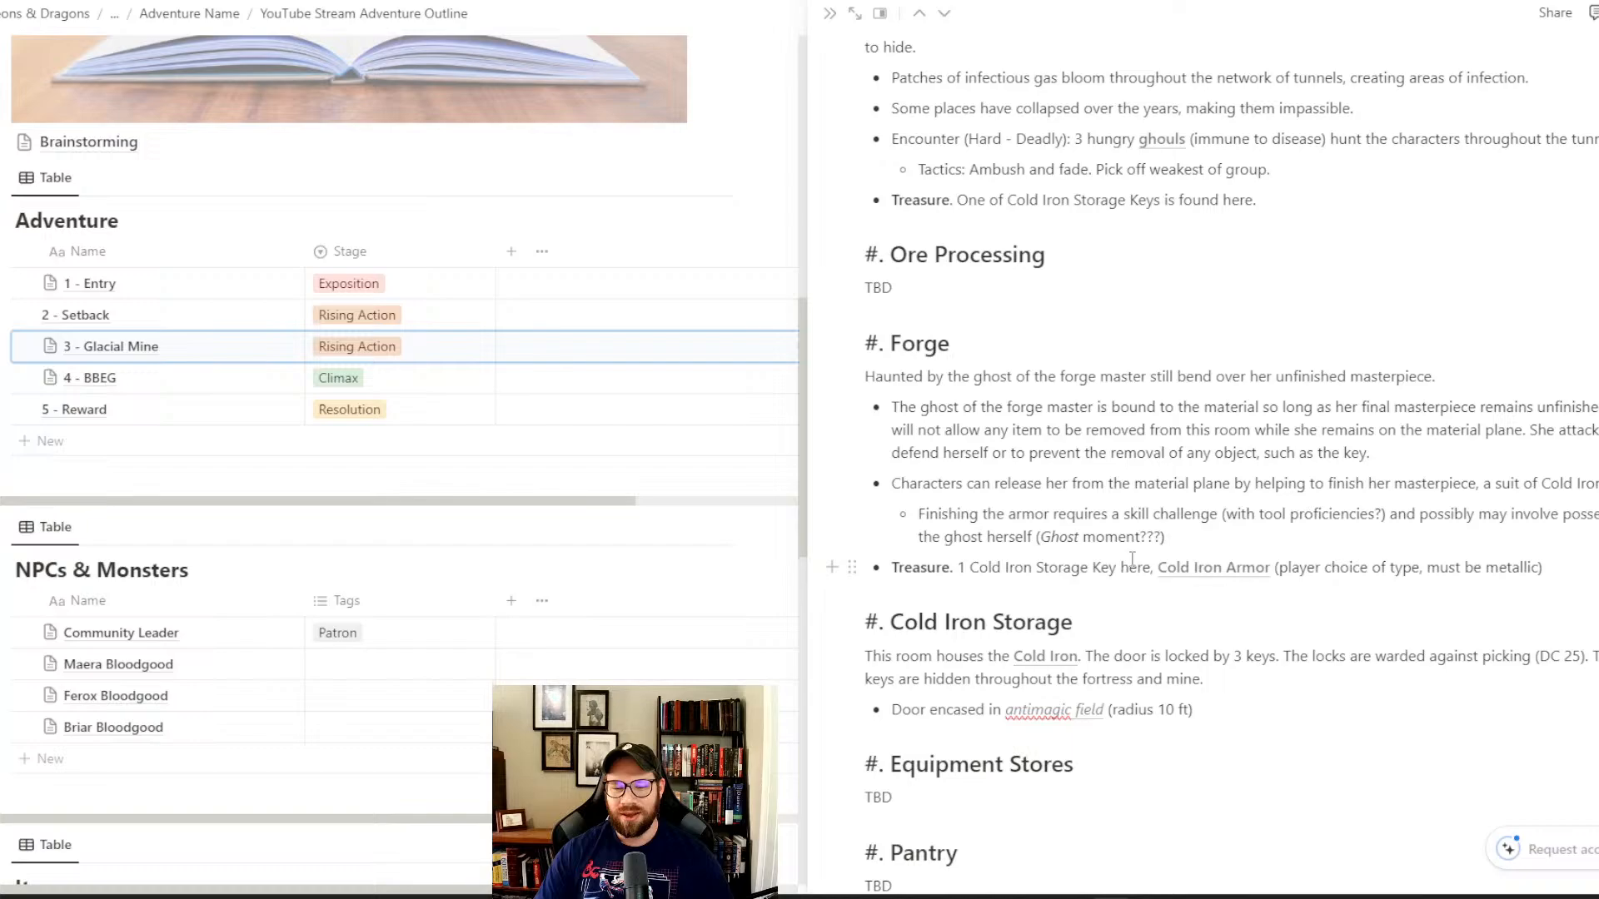
pyautogui.scroll(-3)
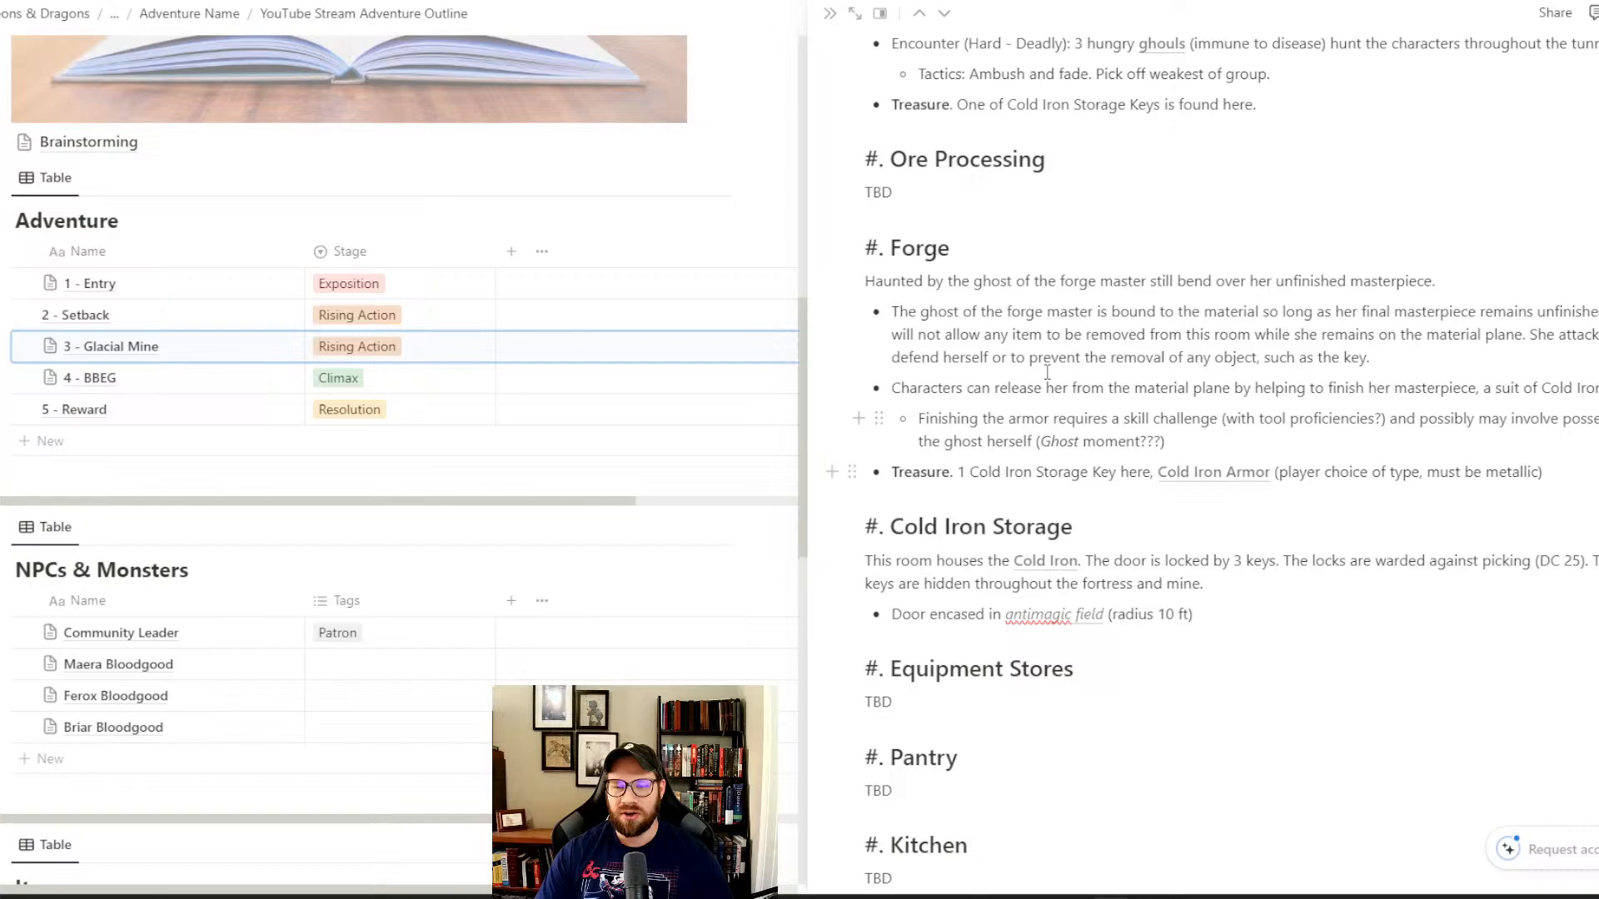
pyautogui.scroll(-3)
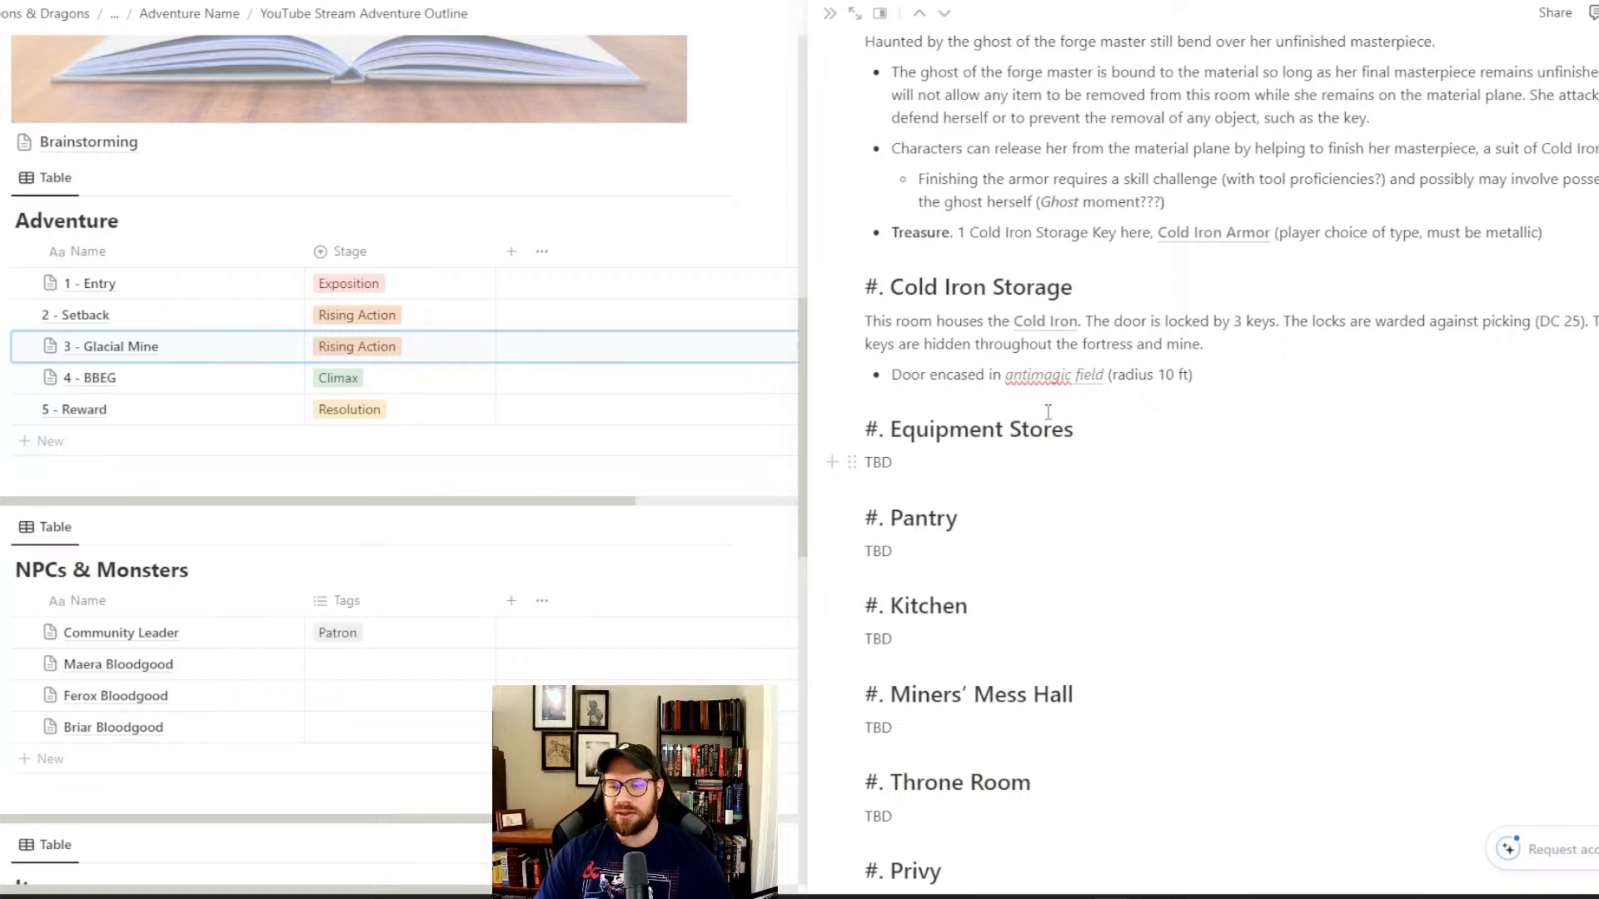
# - Scroll the Glacial Mine notes to the Gatehouse and Garrison rooms
pyautogui.scroll(-3)
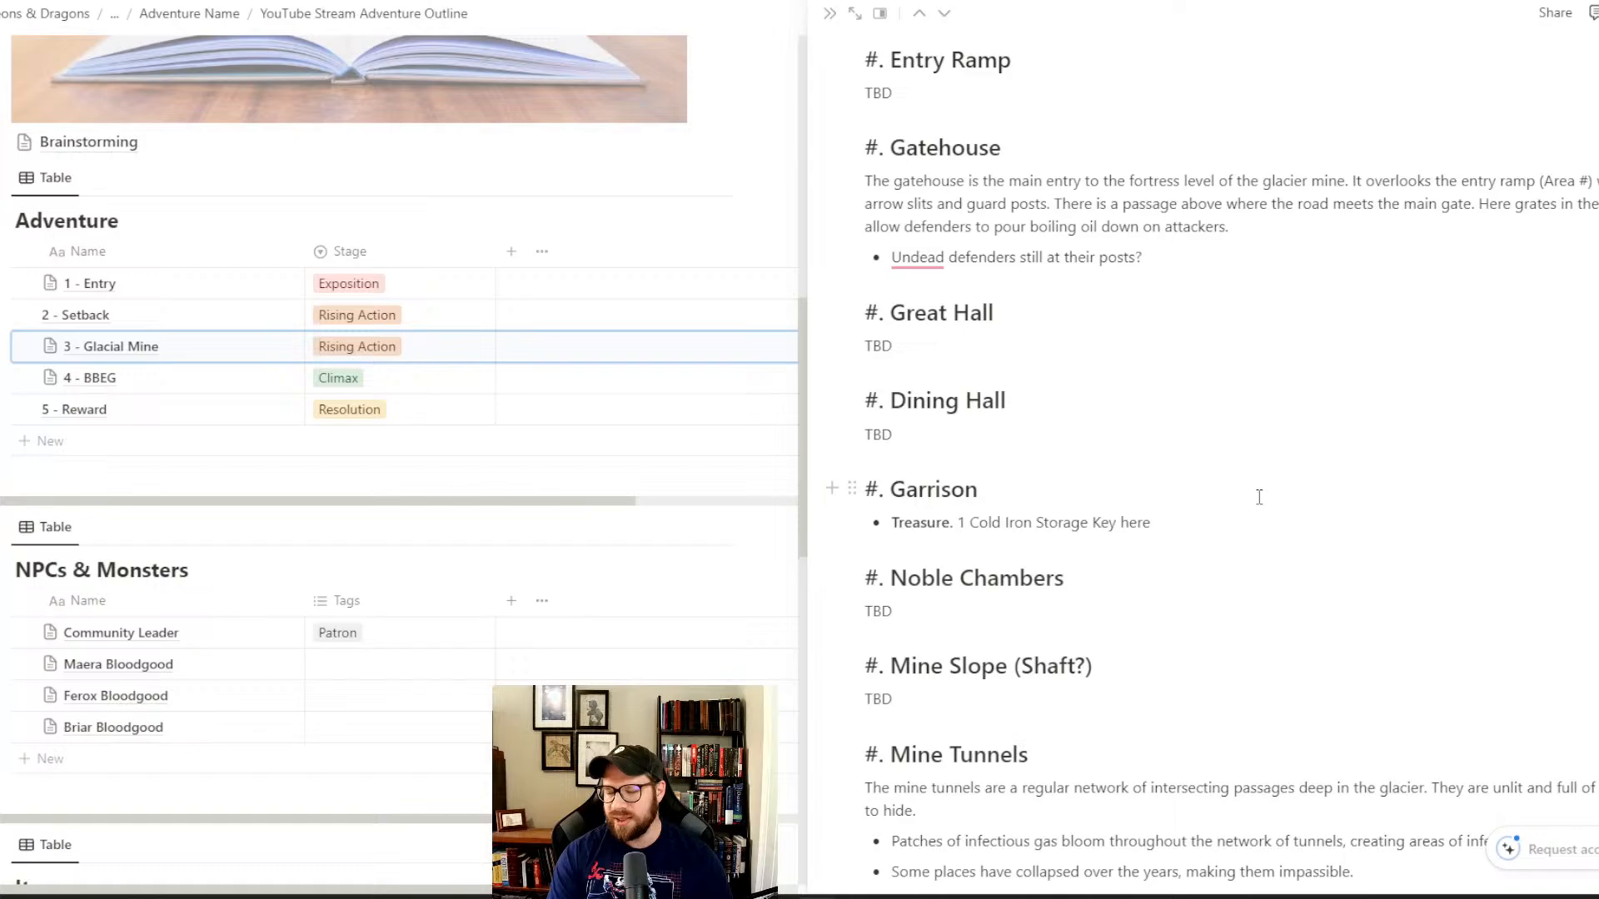
pyautogui.click(1150, 522)
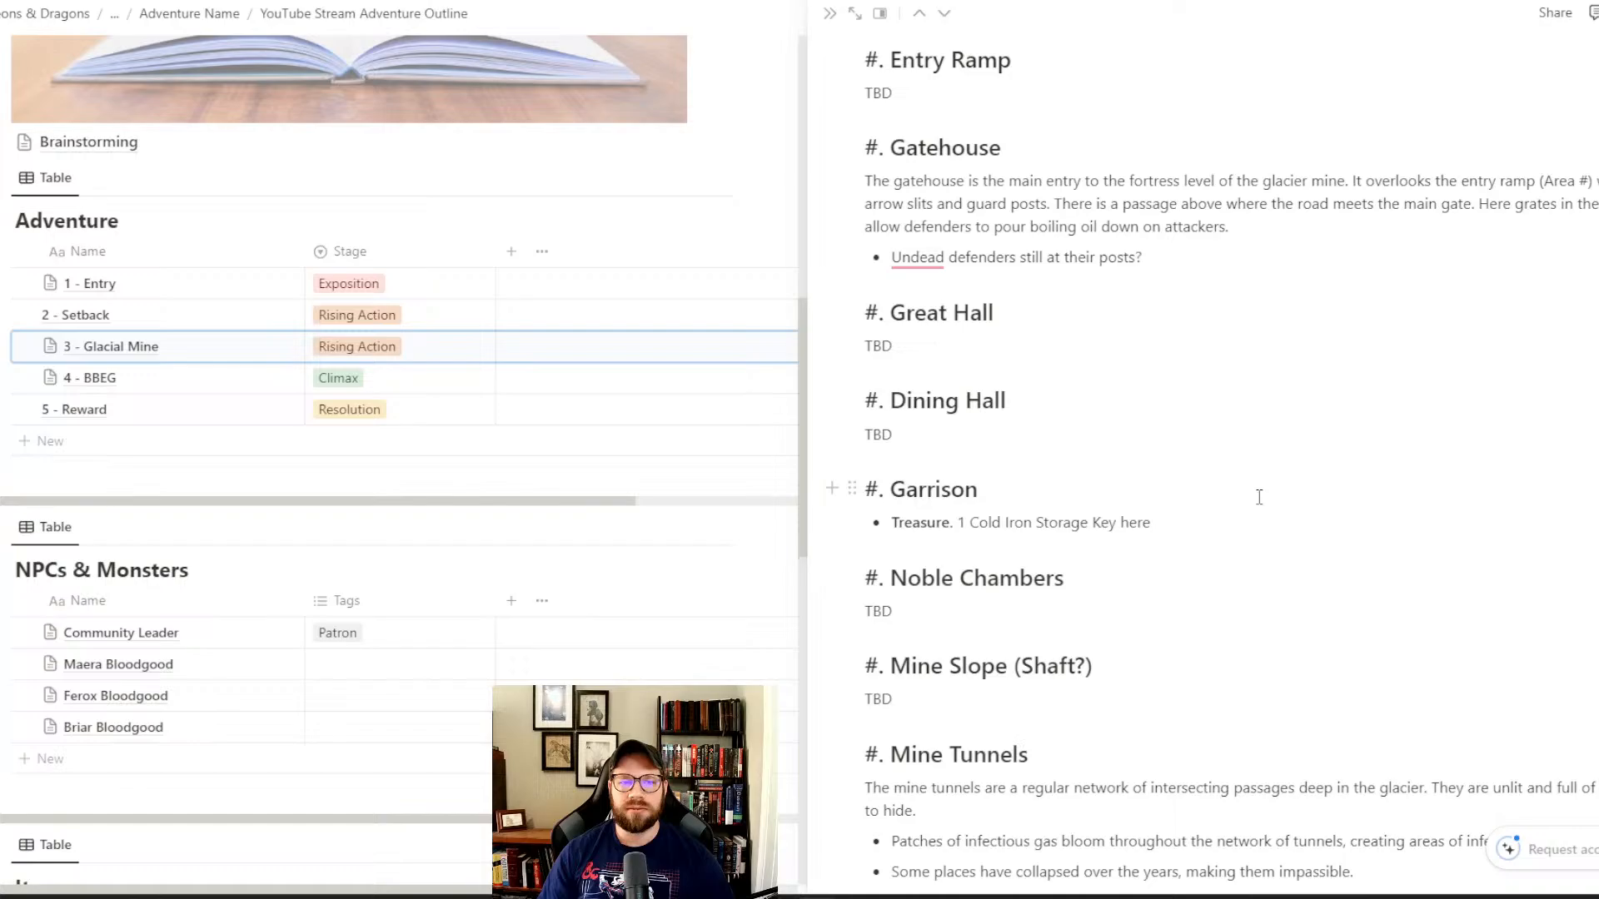
pyautogui.click(1149, 522)
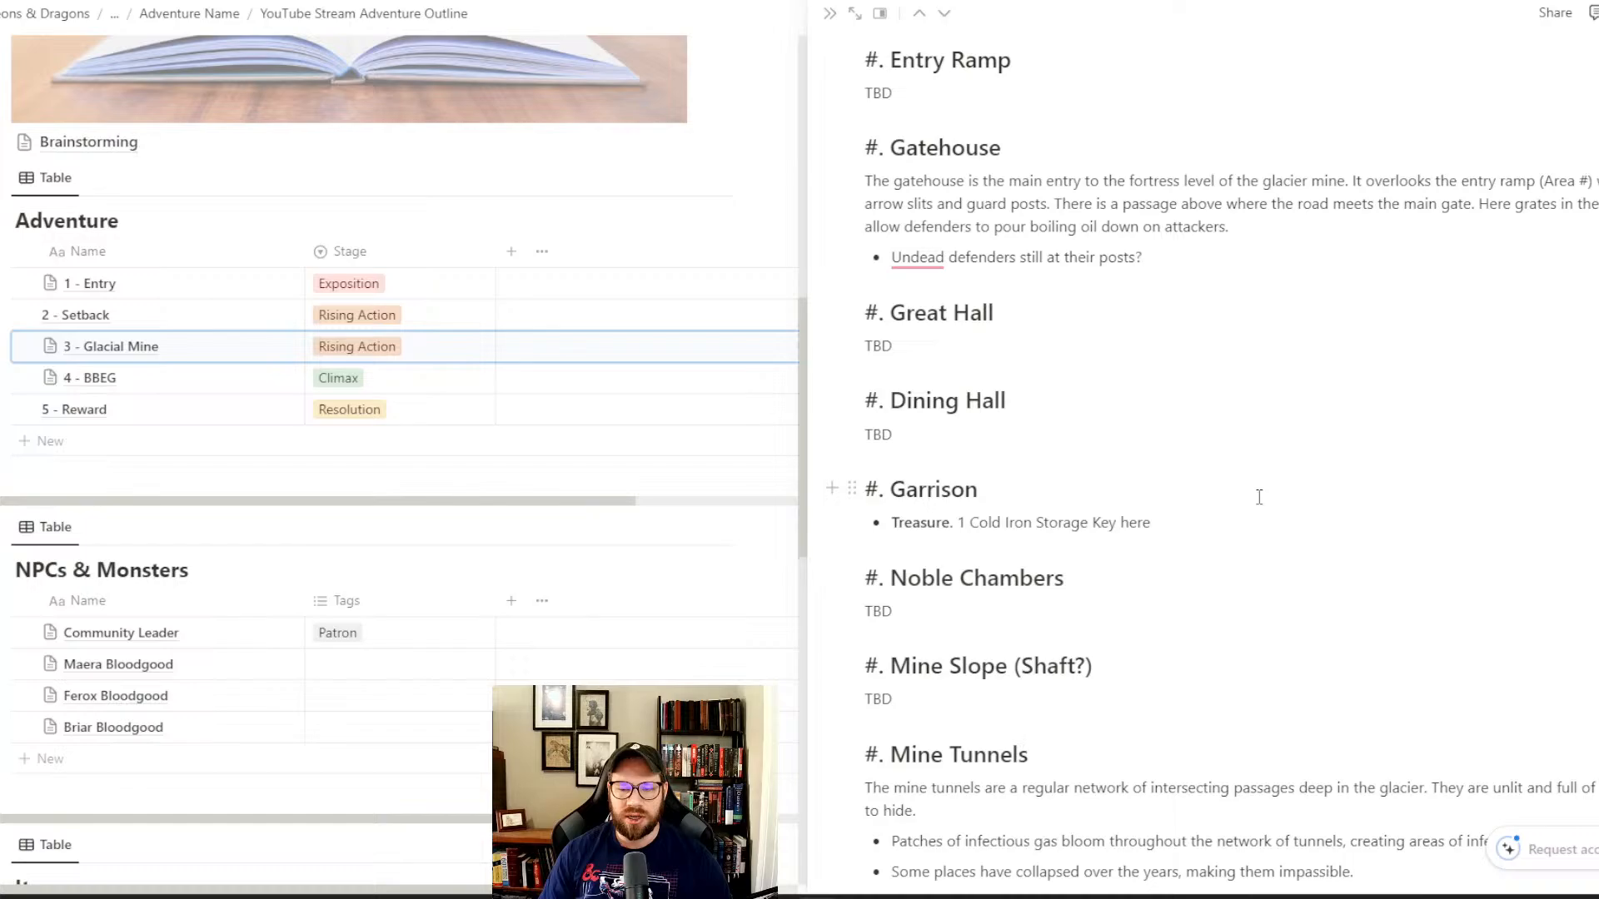
pyautogui.click(1149, 522)
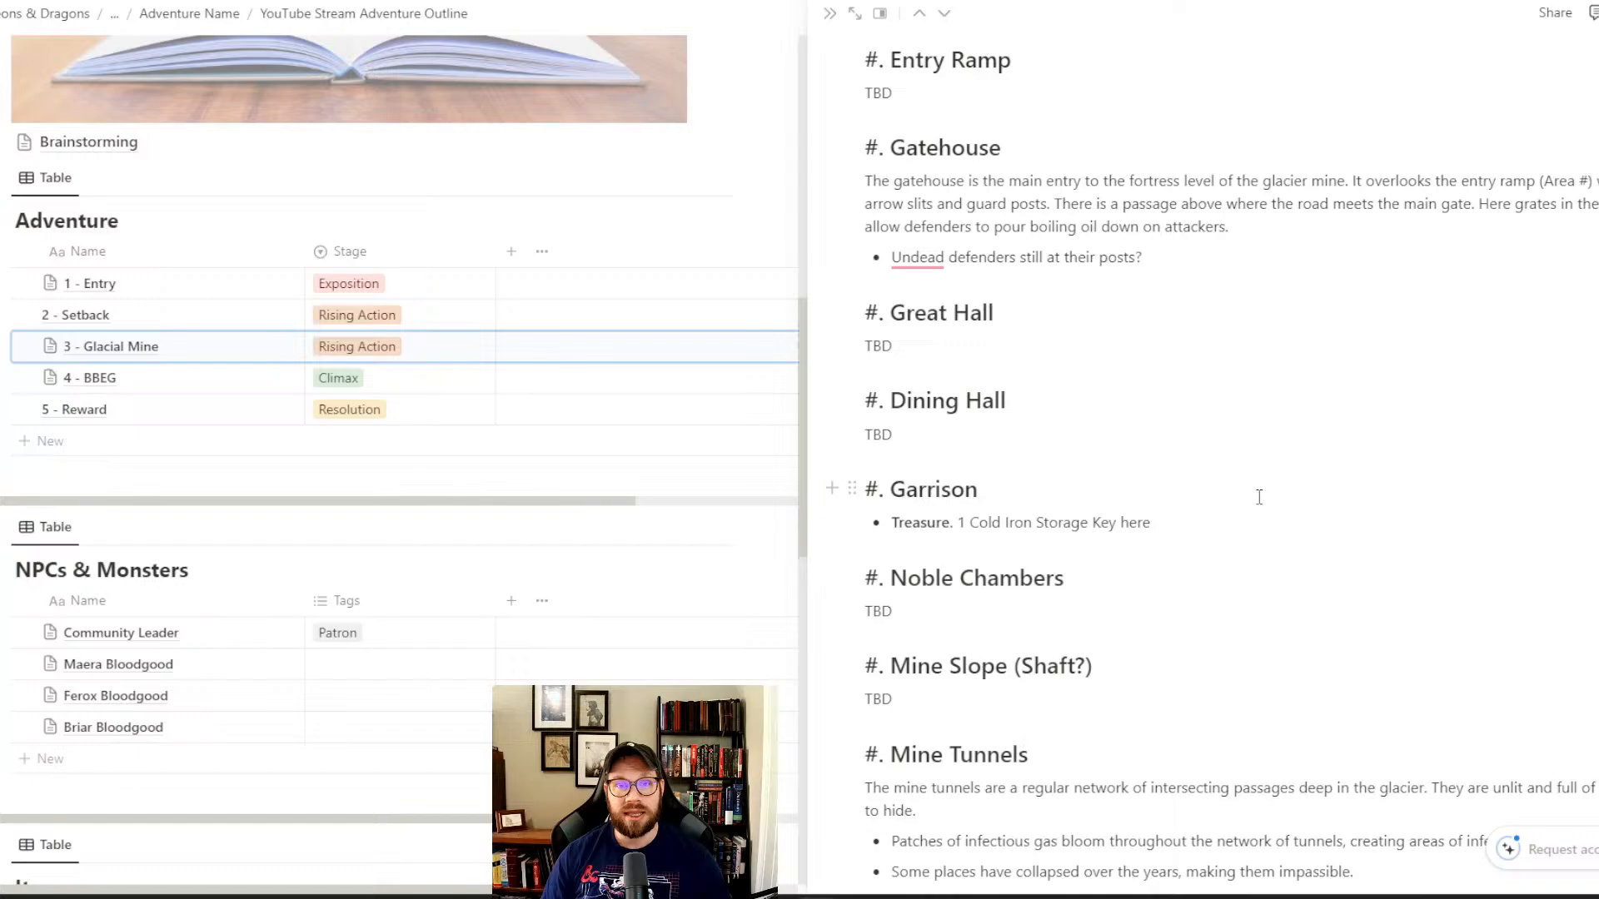
pyautogui.click(1150, 522)
pyautogui.write('.')
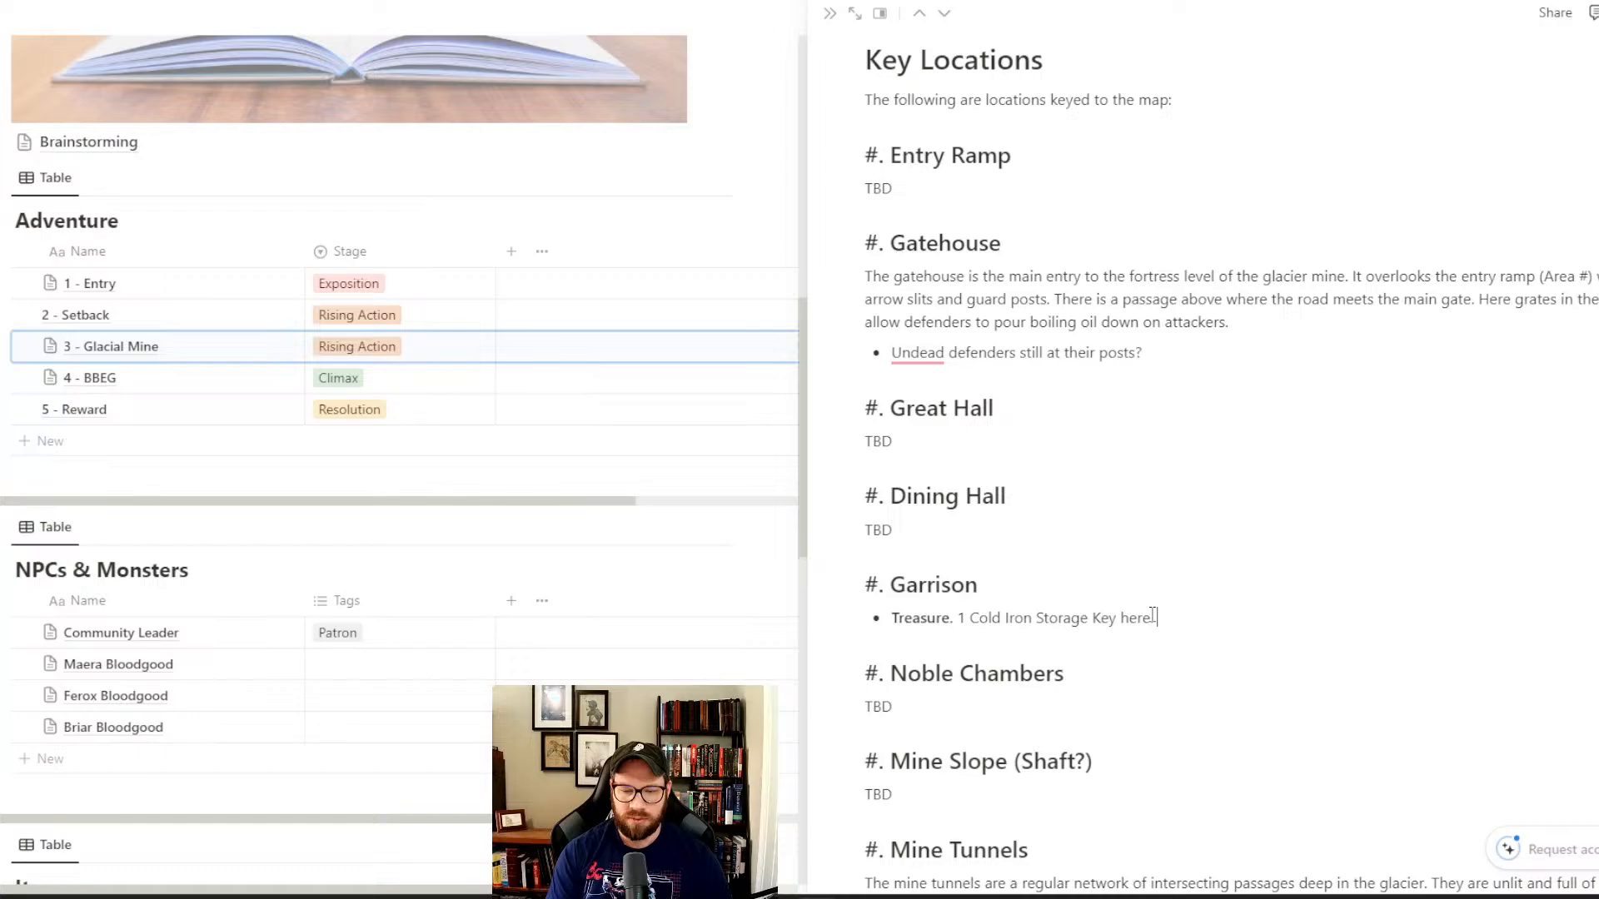
# - Append 'Plus some other cool item?' to the Garrison treasure bullet
pyautogui.write('Plus some other cool')
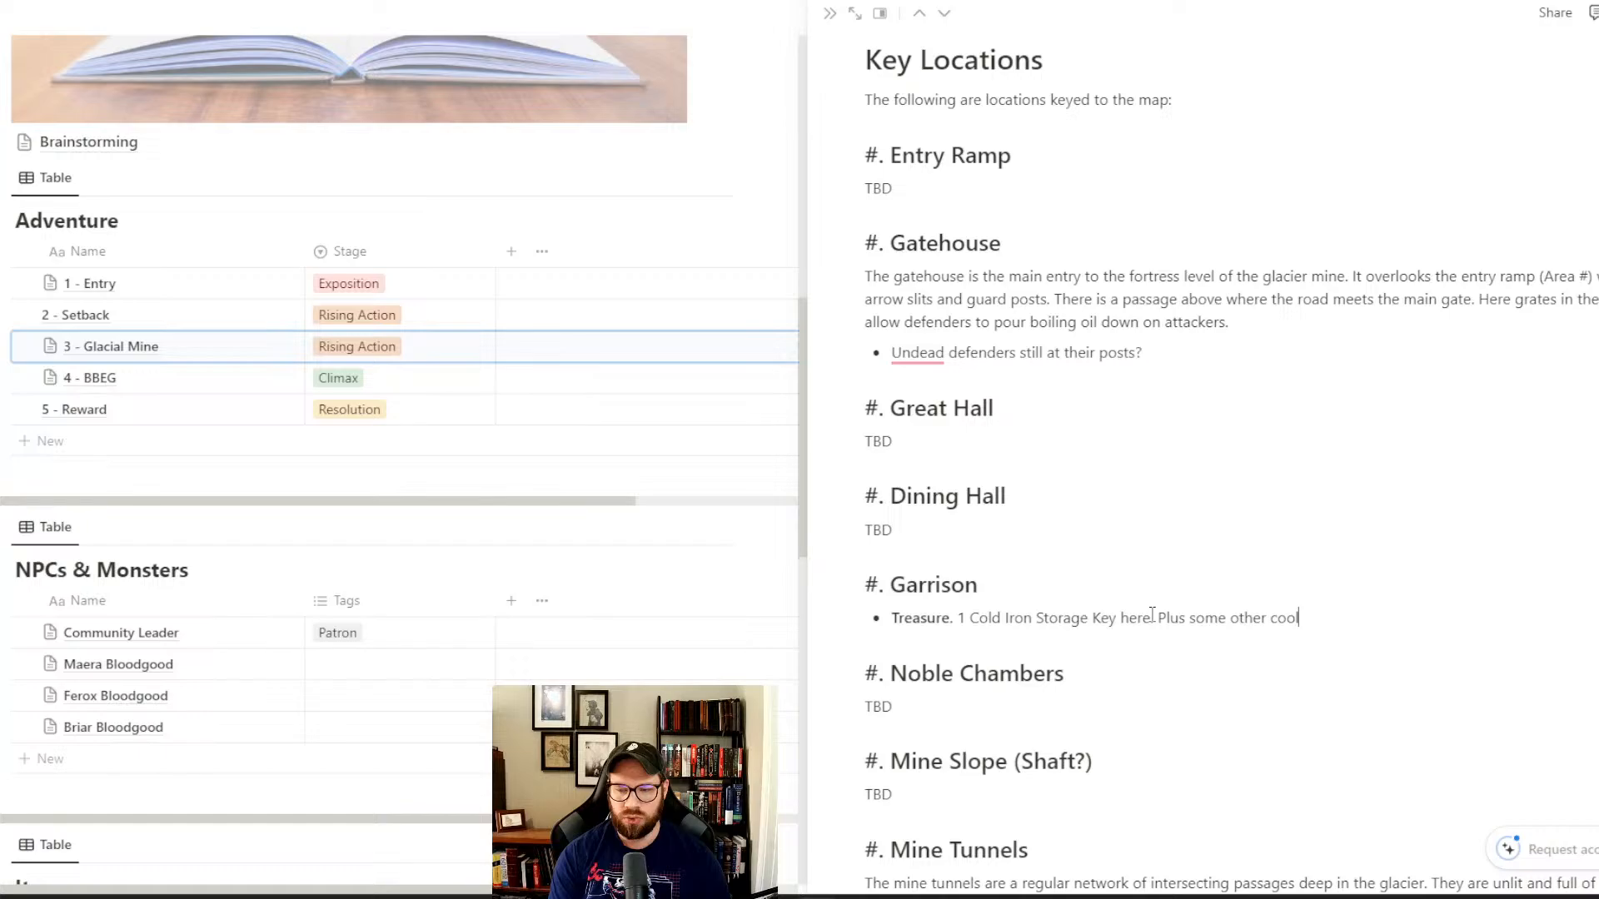
pyautogui.write('item?')
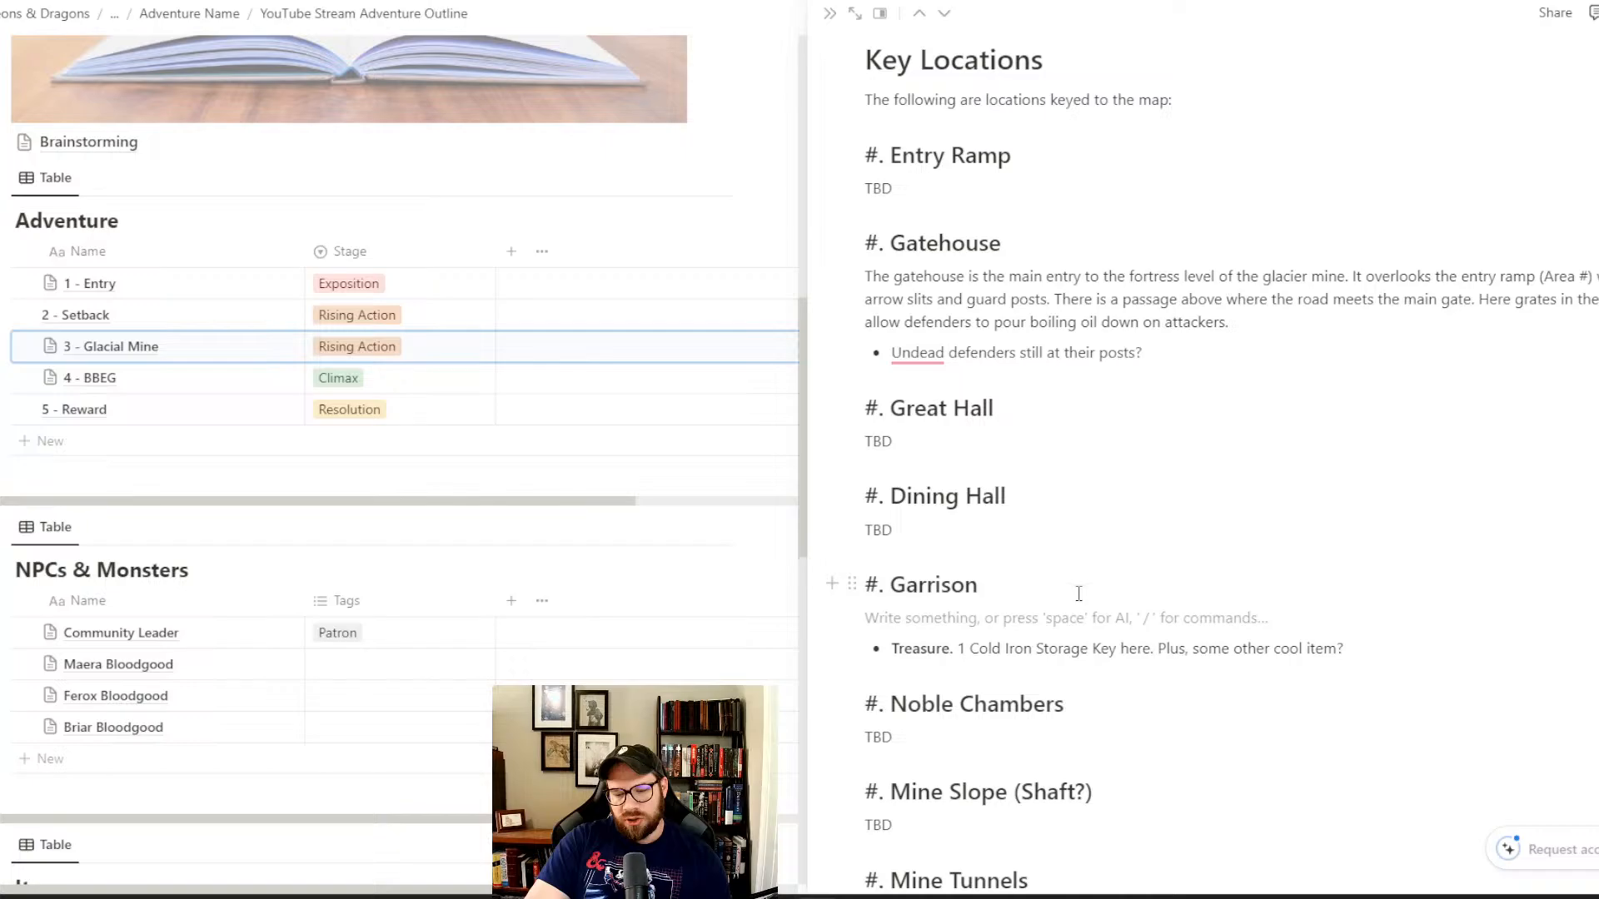
pyautogui.click(1019, 618)
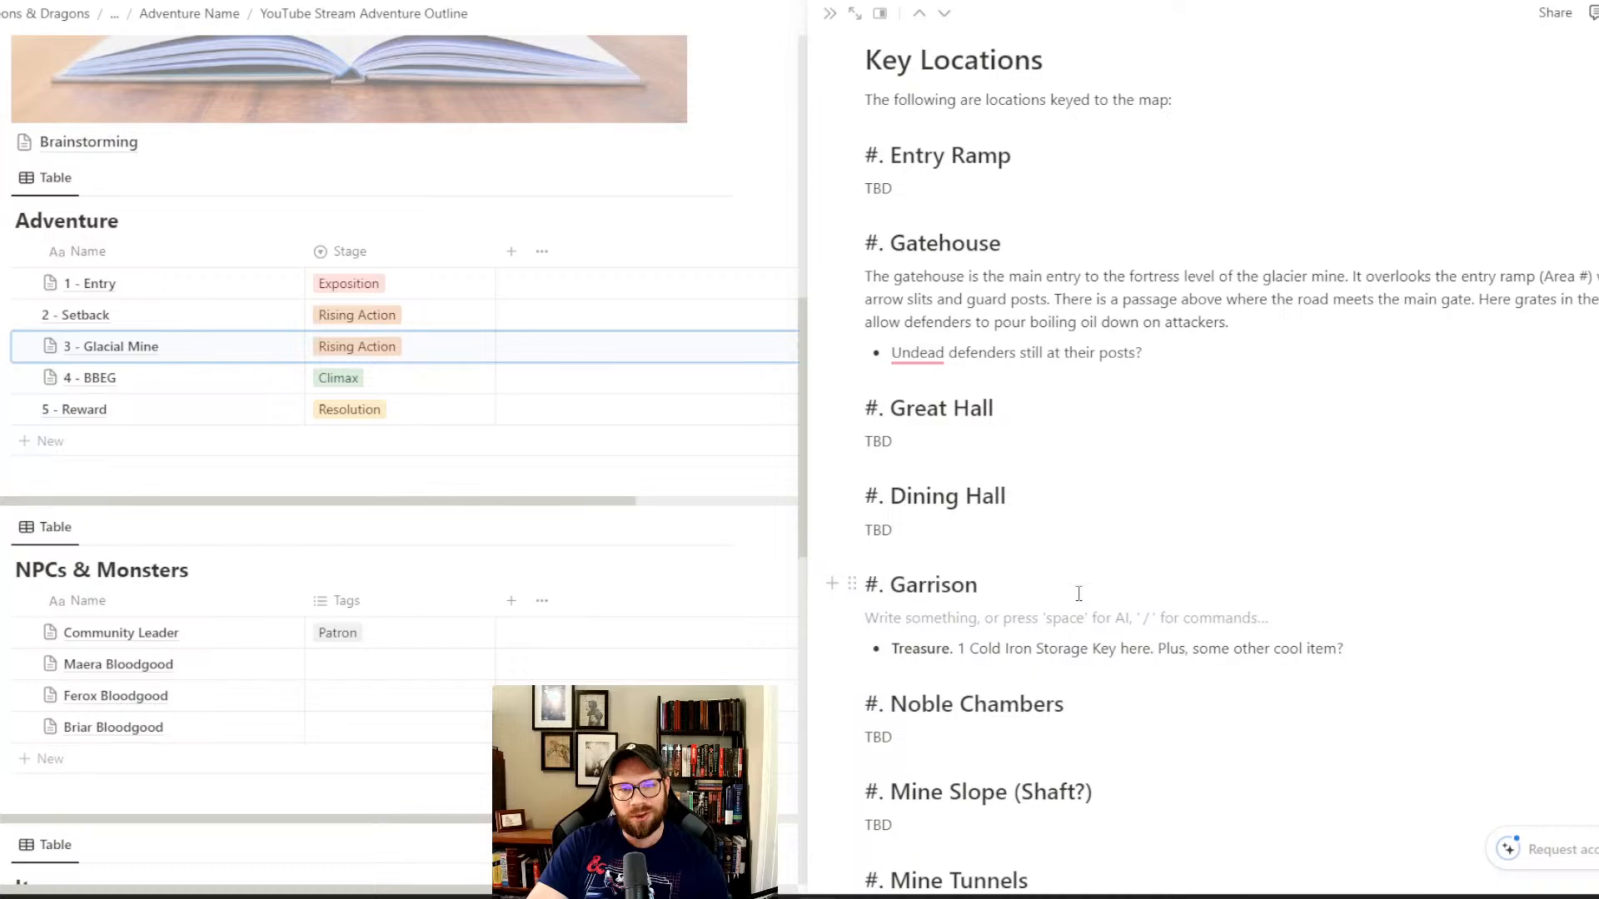
pyautogui.scroll(-3)
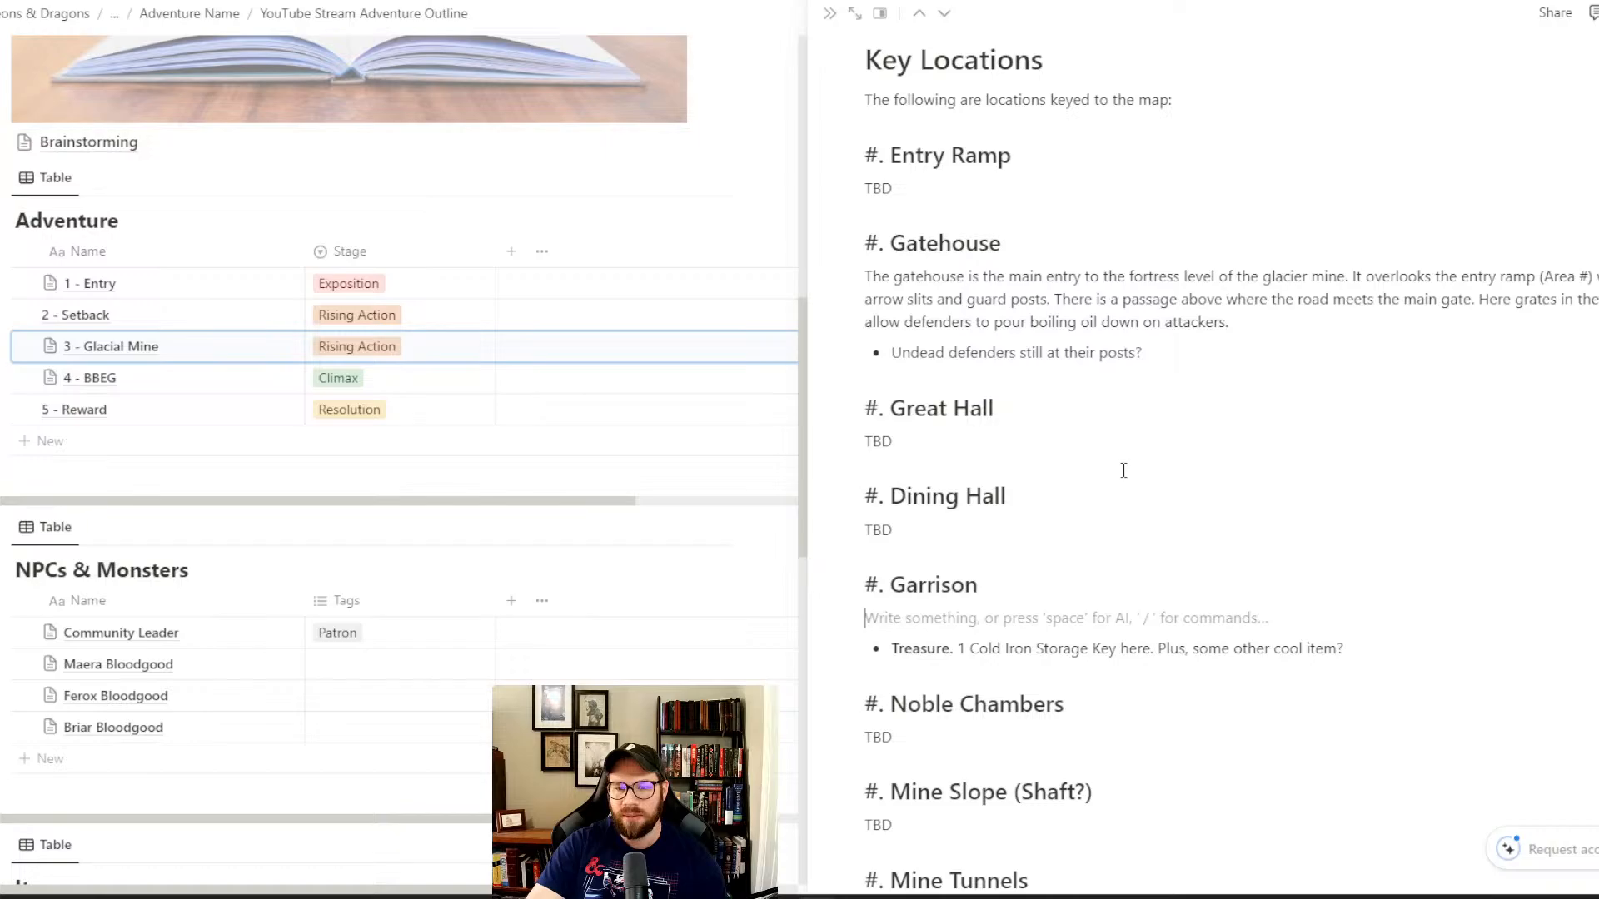
pyautogui.scroll(-3)
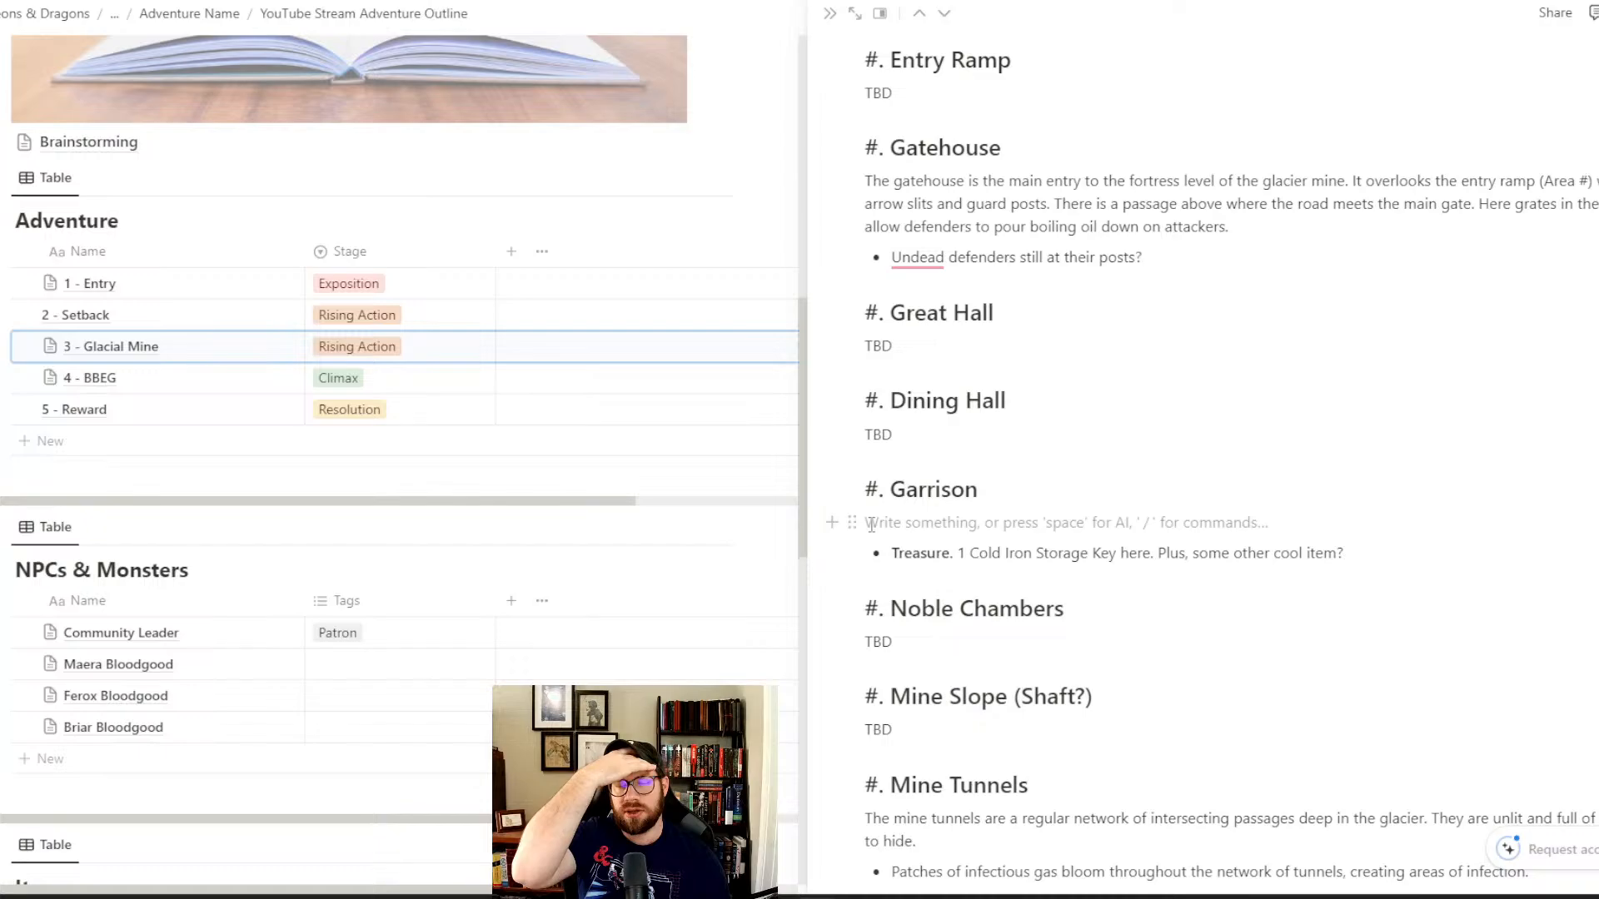
pyautogui.click(867, 523)
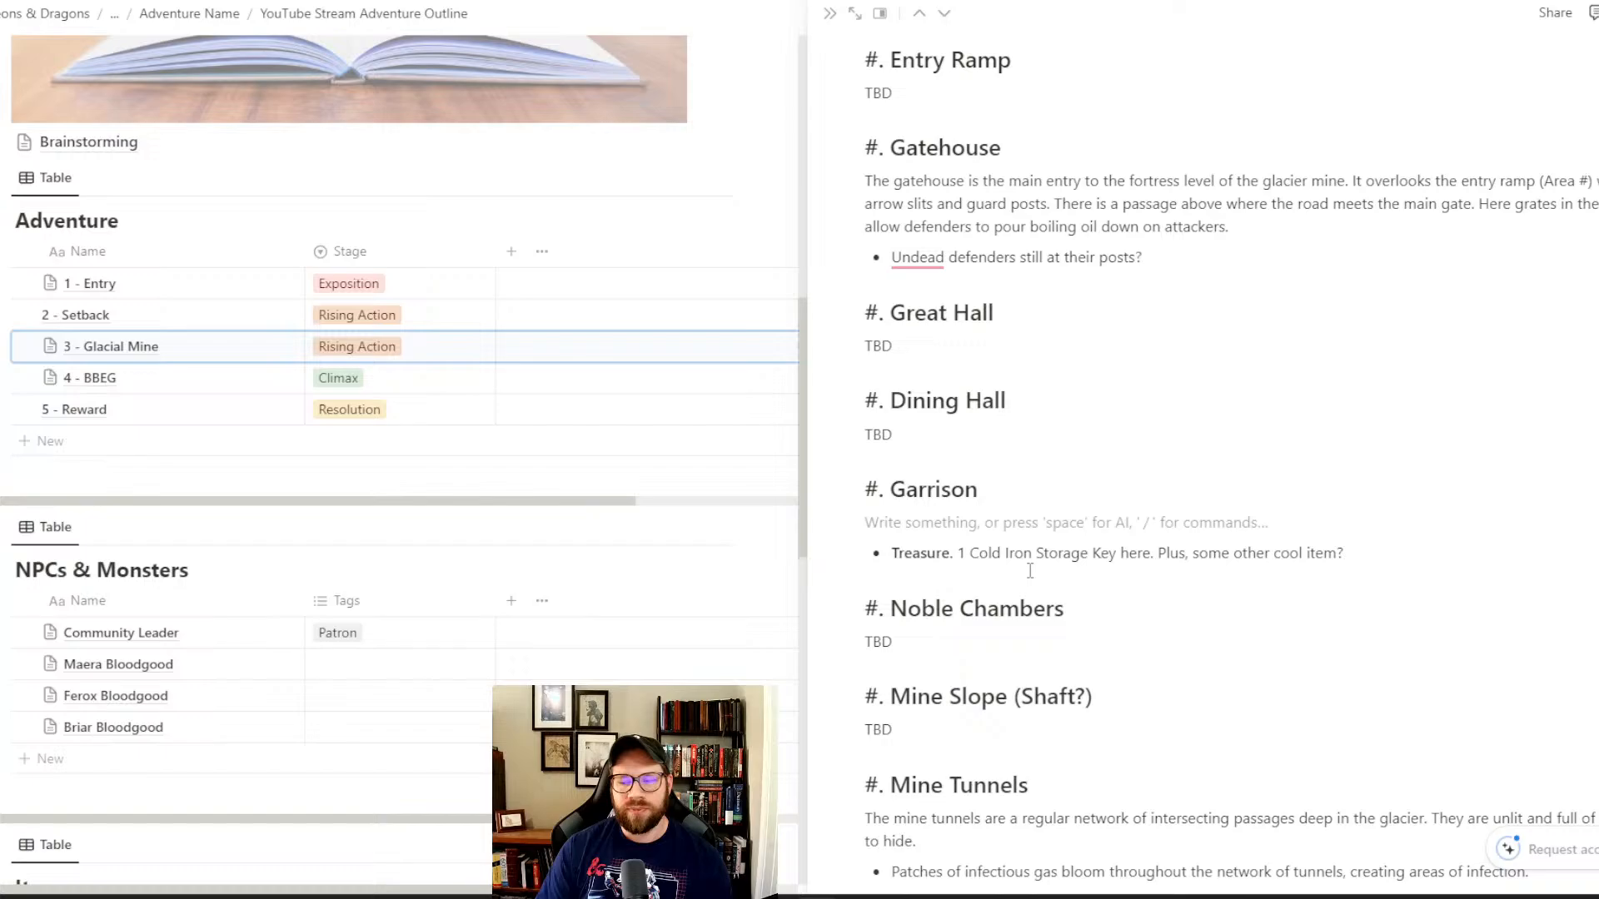
pyautogui.click(968, 522)
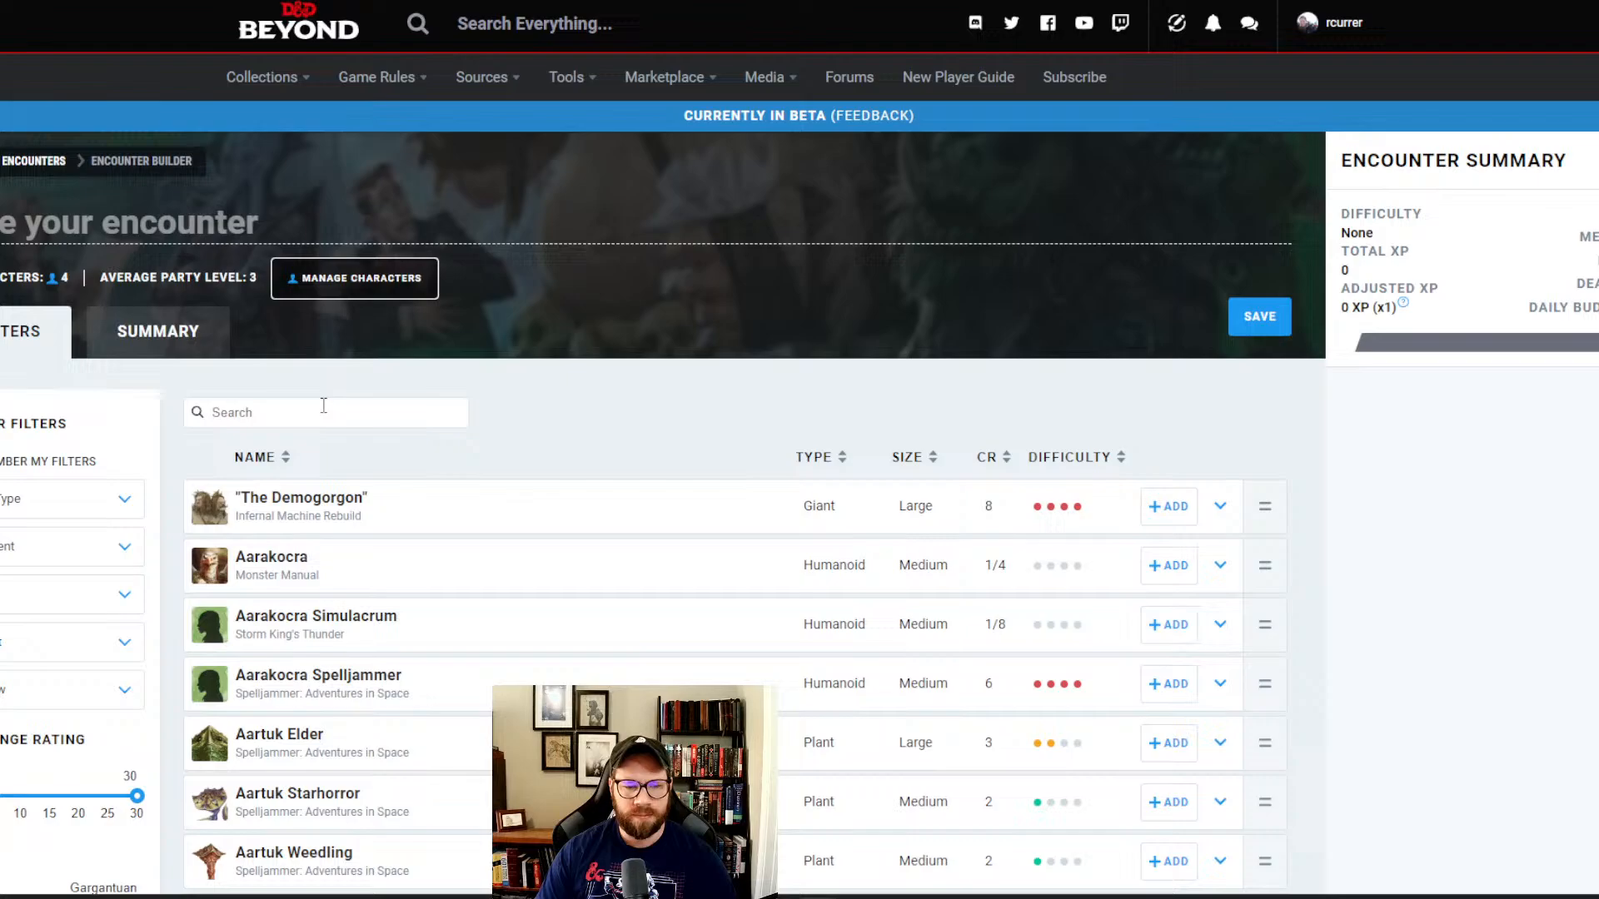
# - Search 'skeleton' and add Skeletons until the encounter rates Hard at 400 XP
pyautogui.write('skeleto')
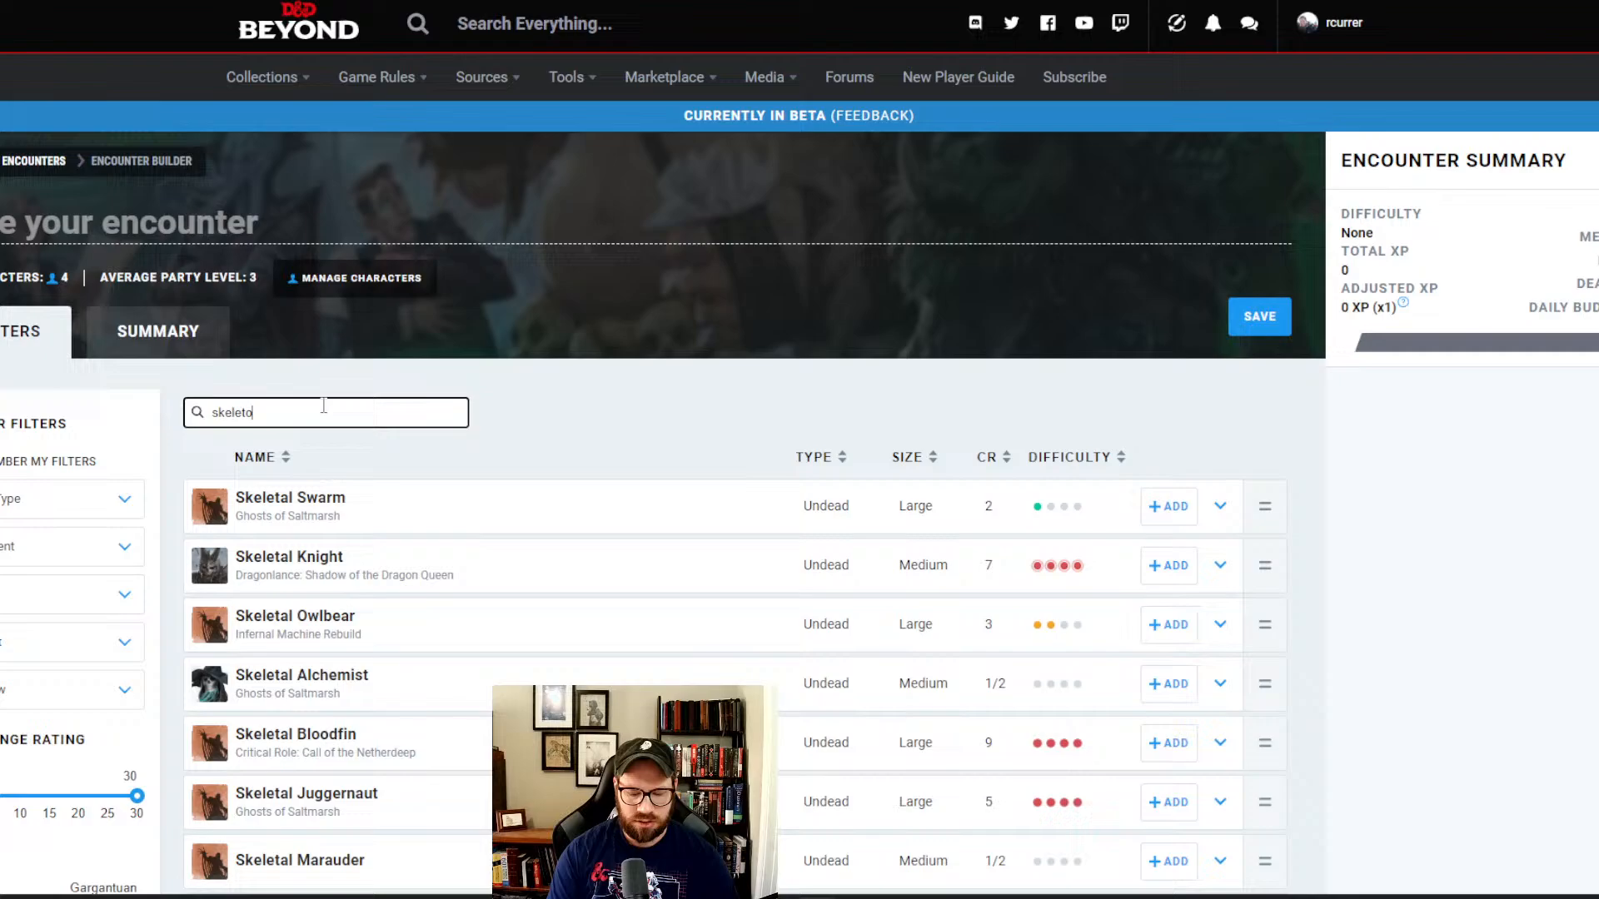
pyautogui.click(1168, 505)
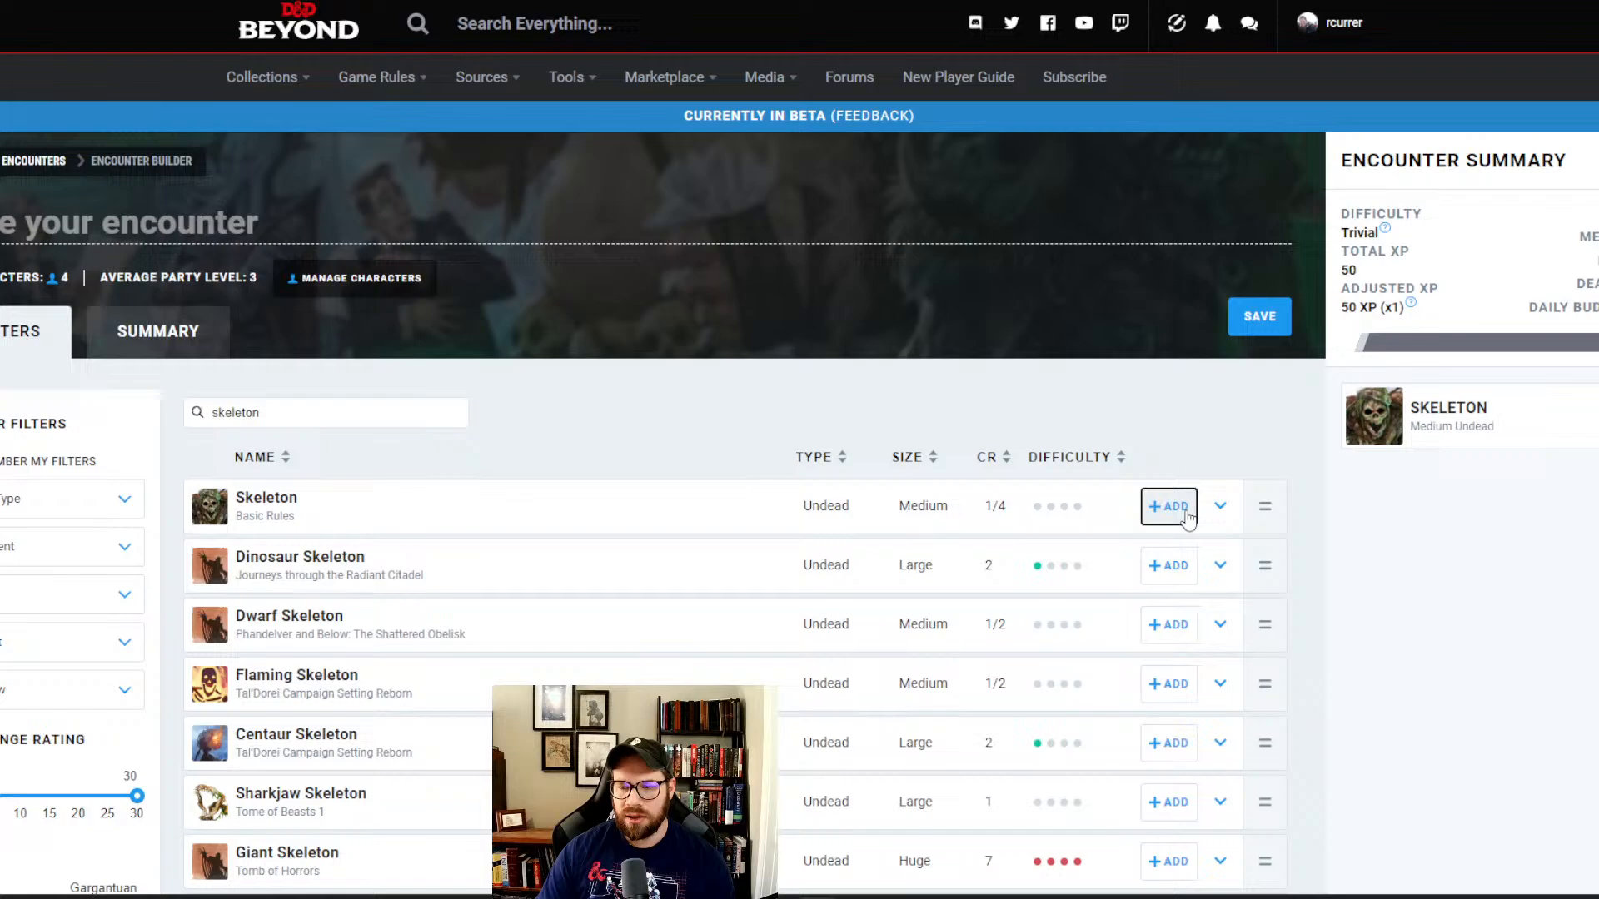
pyautogui.click(1168, 506)
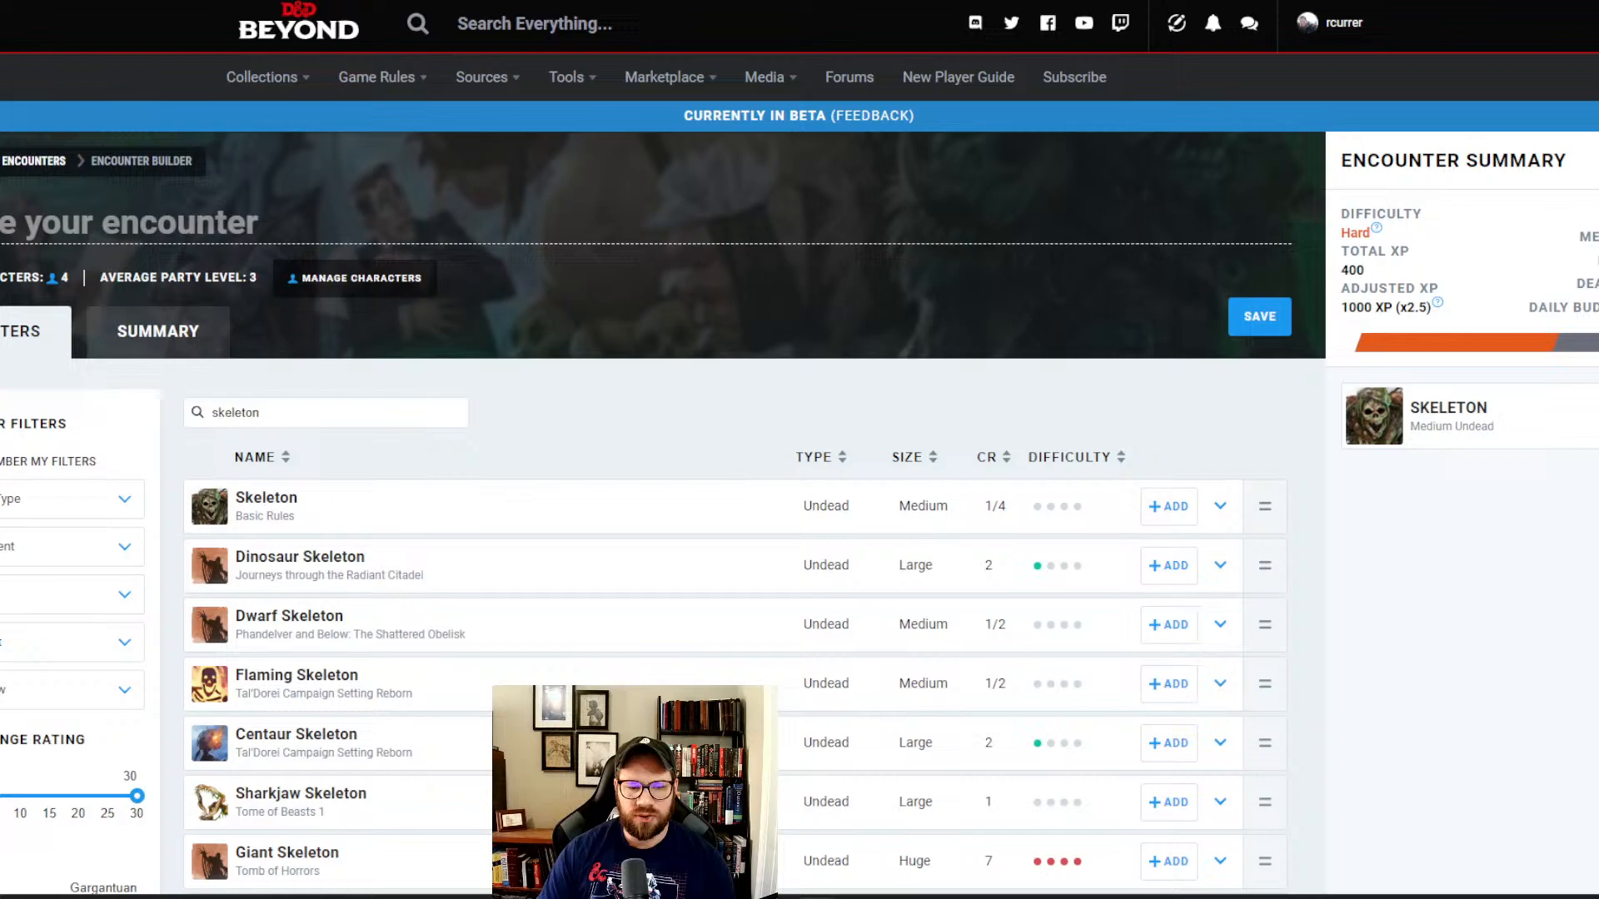
pyautogui.click(481, 77)
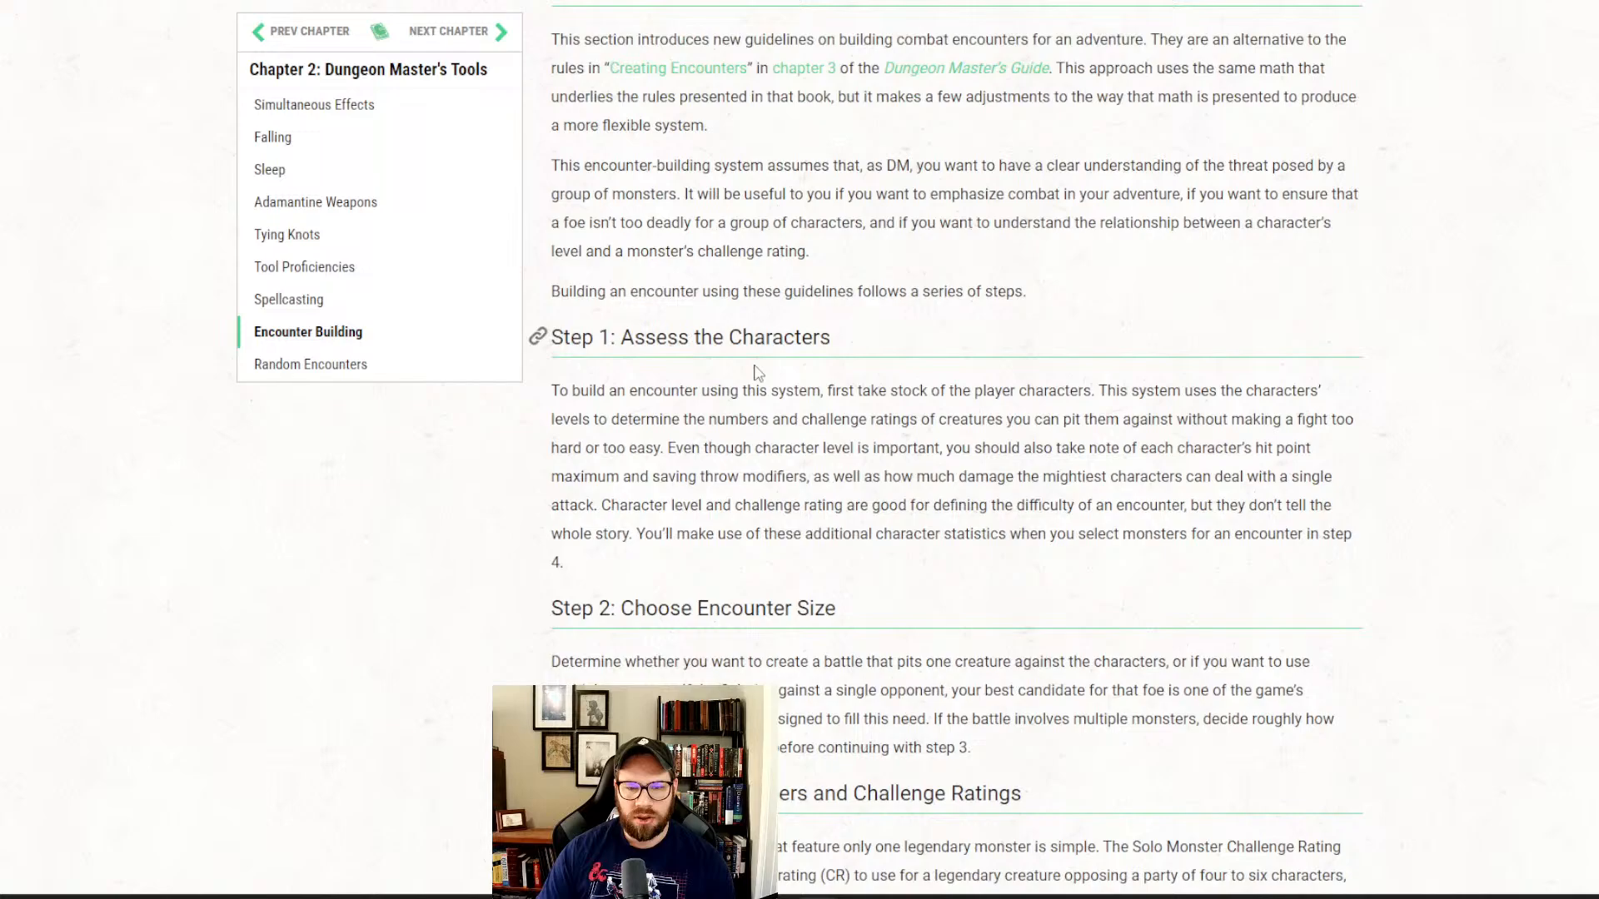
# - Scroll through Xanathar's Multiple Monsters ratio tables and back
pyautogui.scroll(-3)
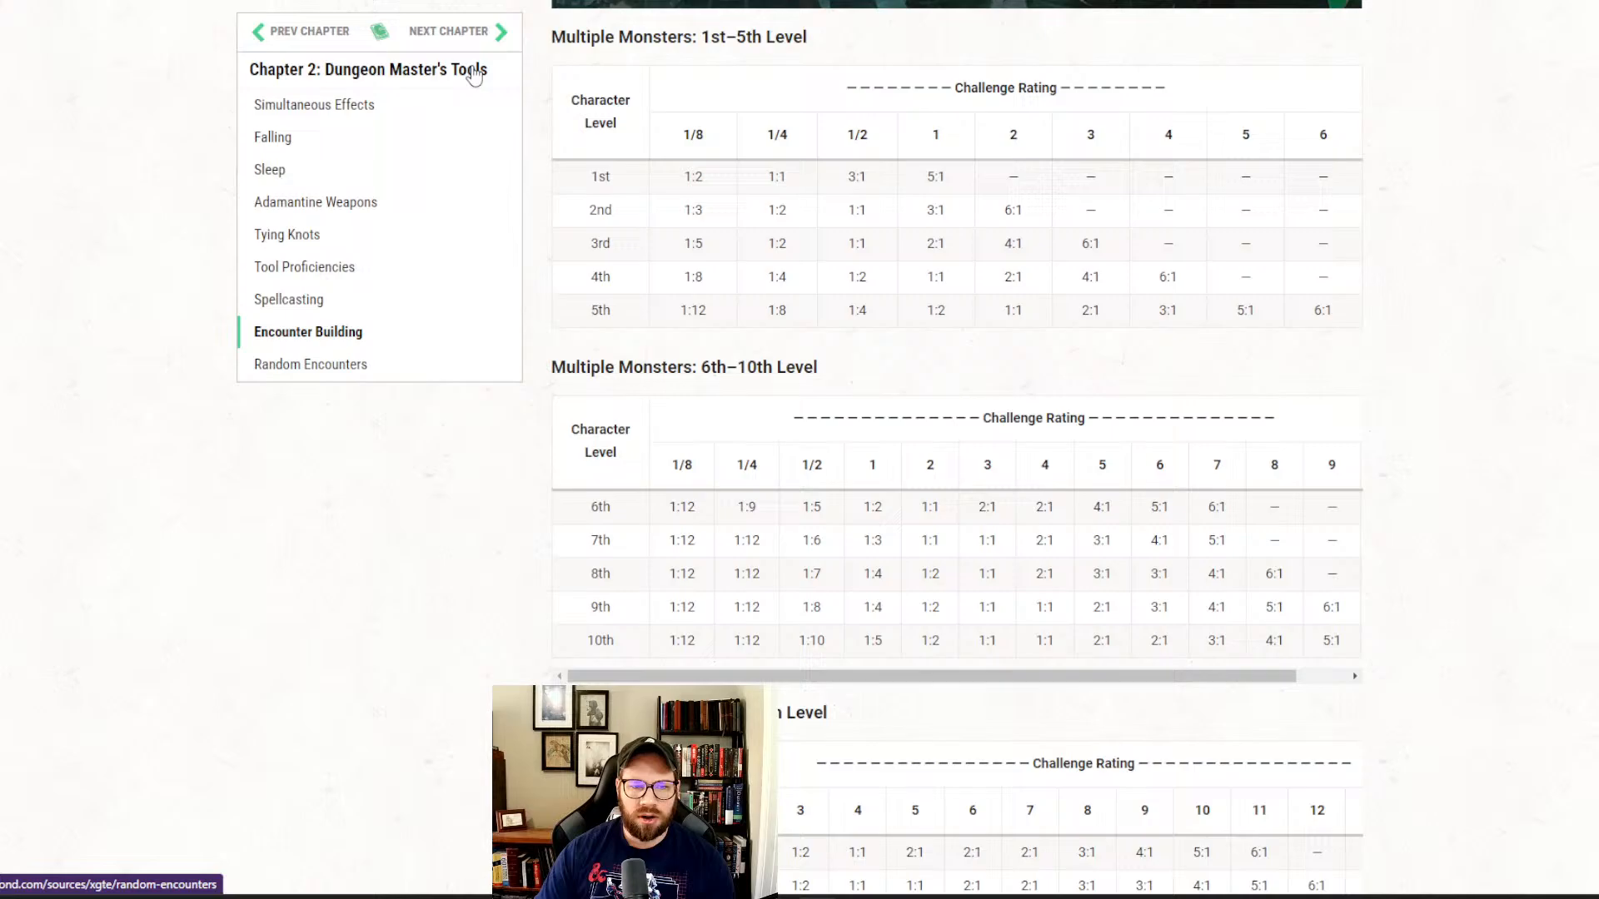
pyautogui.moveTo(793, 246)
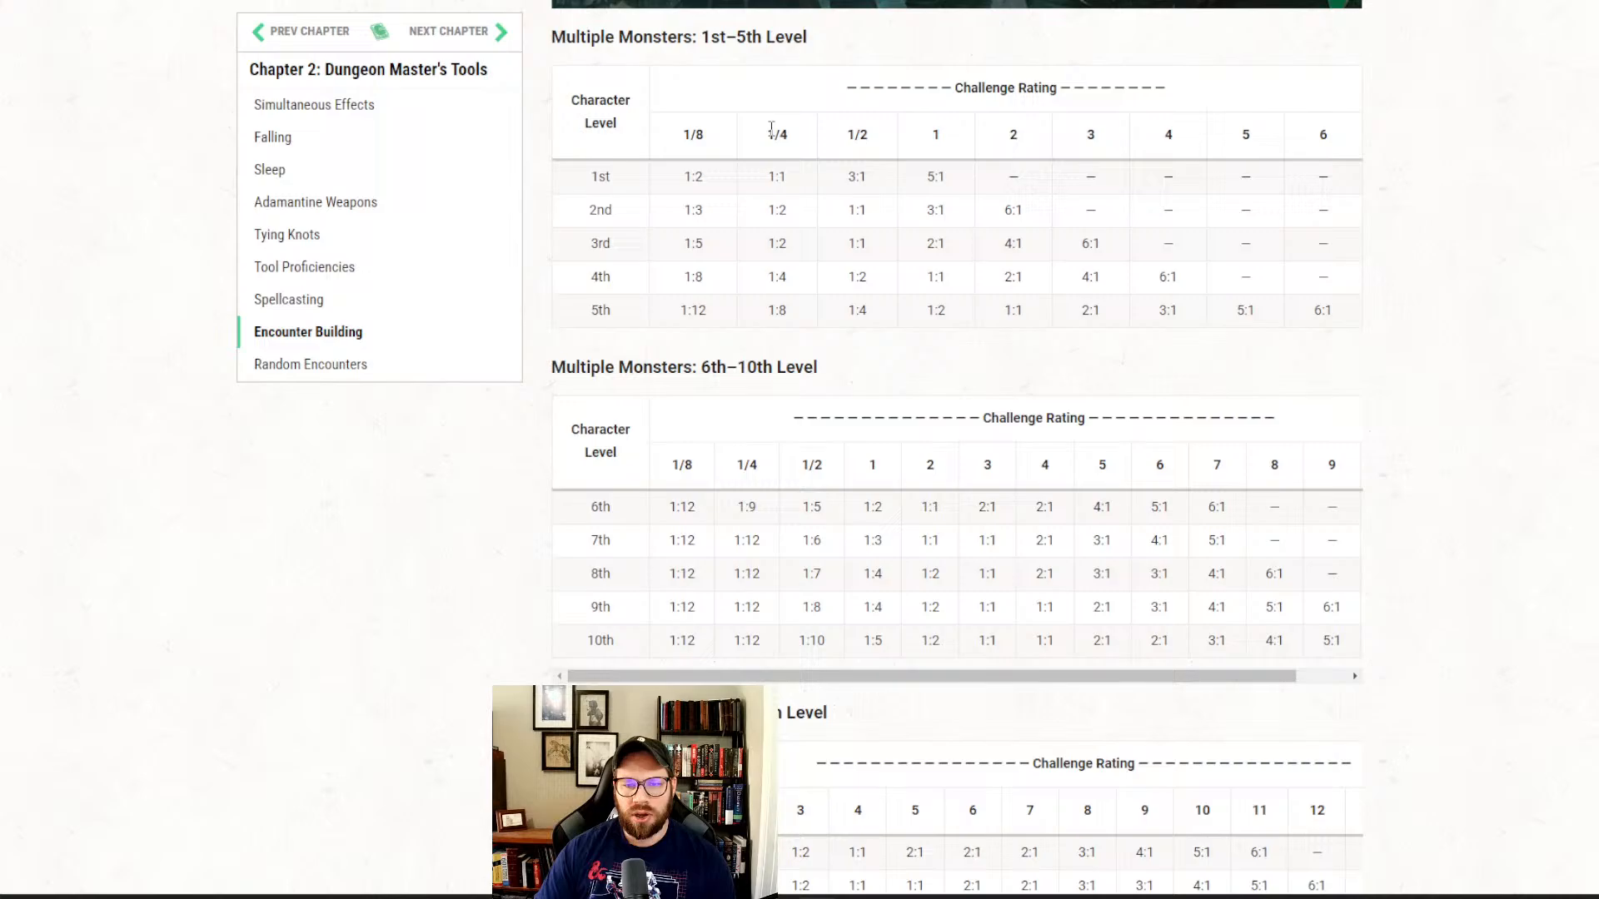
pyautogui.scroll(3)
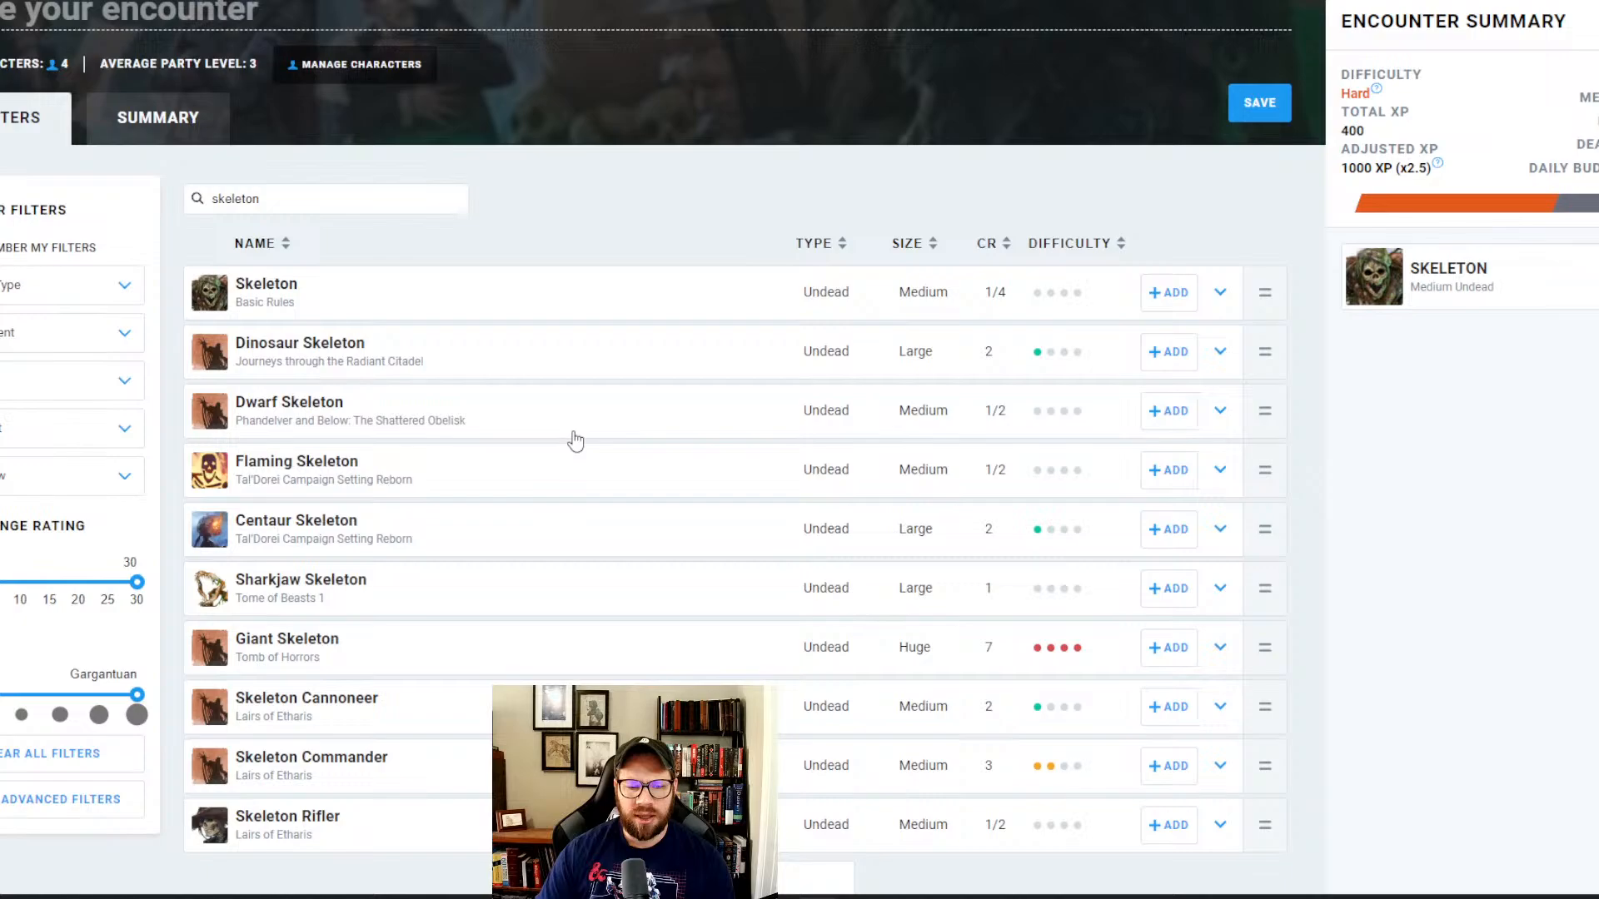
# - Scroll the skeleton results and add a Minotaur Skeleton, reaching Deadly at 850 XP
pyautogui.scroll(-3)
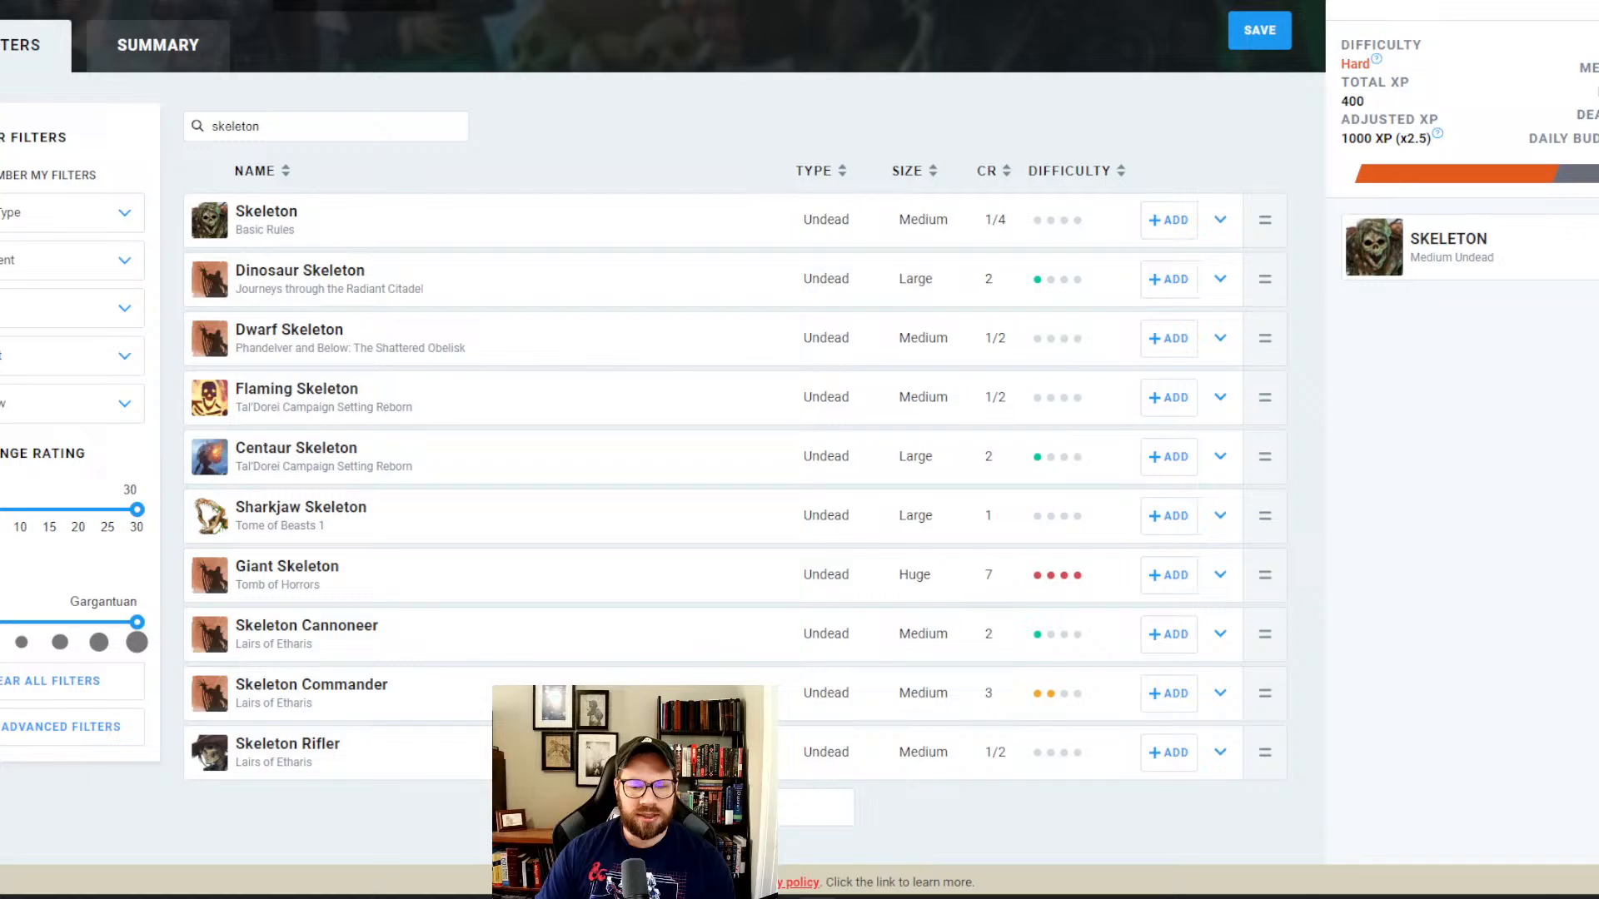
pyautogui.scroll(-3)
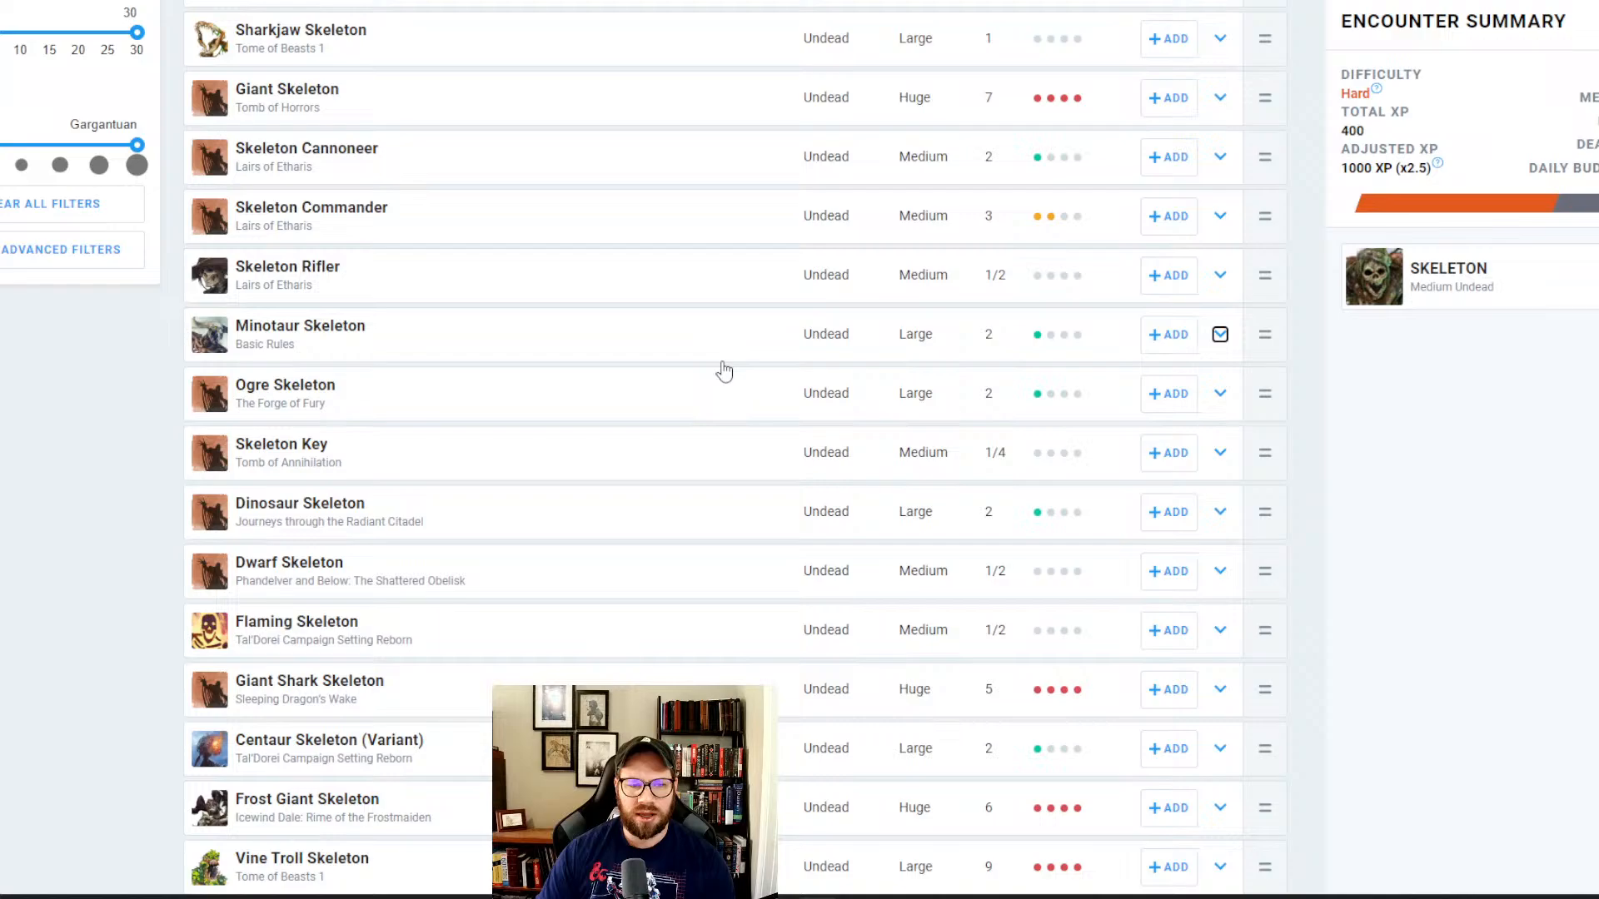
pyautogui.scroll(-3)
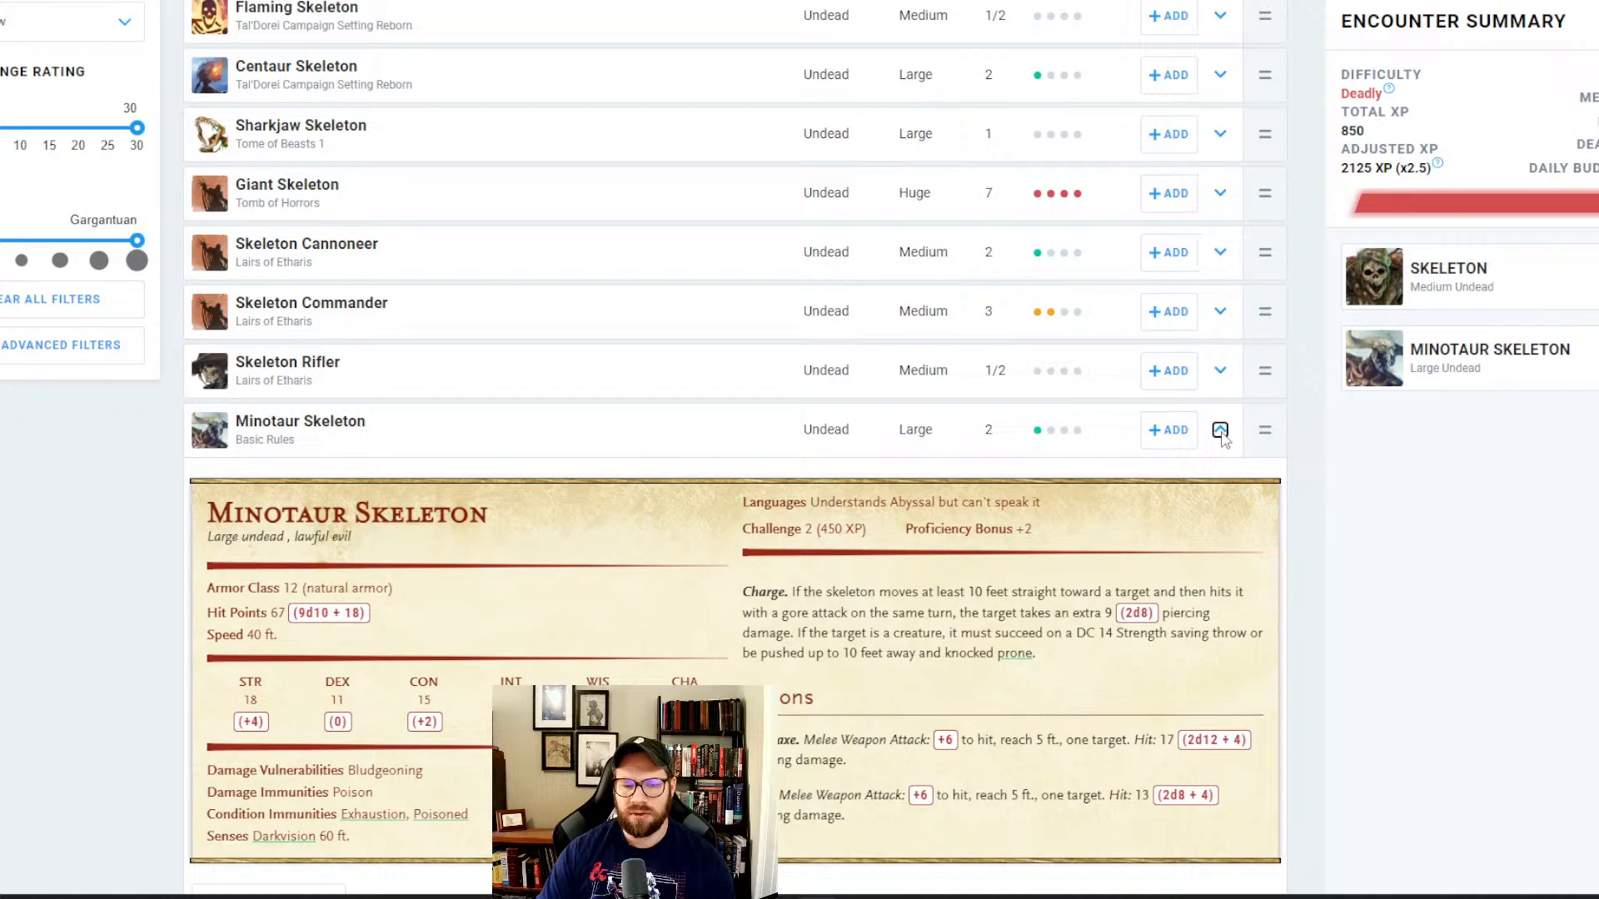
# - Scroll through the Minotaur Skeleton stat block, including Charge and Greataxe
pyautogui.scroll(-3)
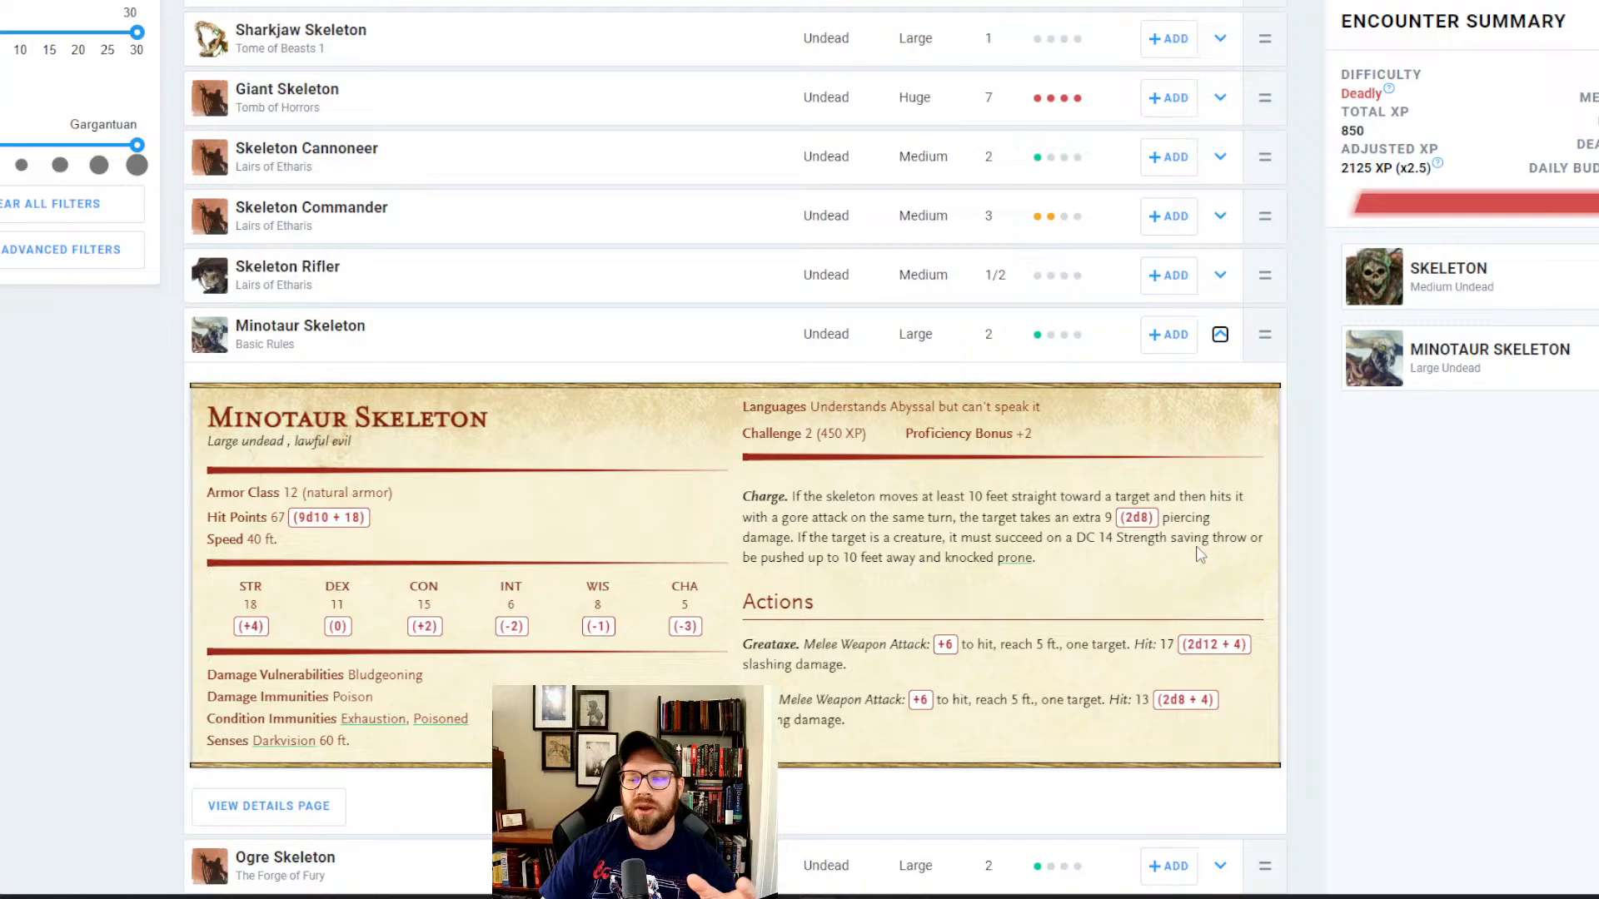
pyautogui.moveTo(1170, 605)
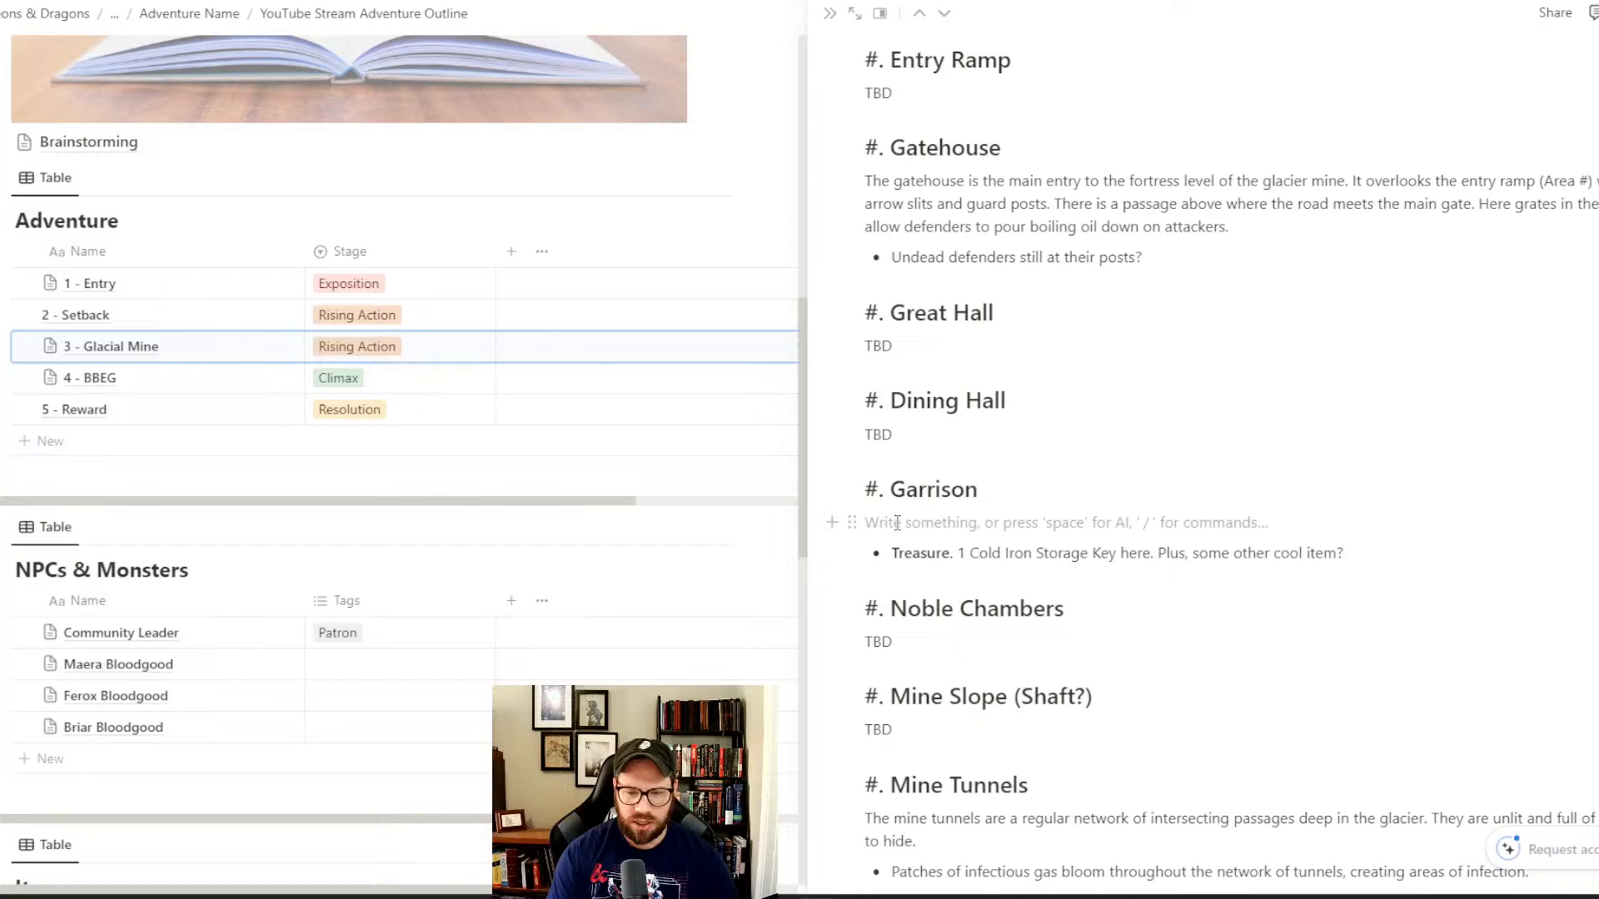
# - Write the Garrison paragraph: skeleton troops guard the Cold Iron Storage Key with their un-lives
pyautogui.write('The ga')
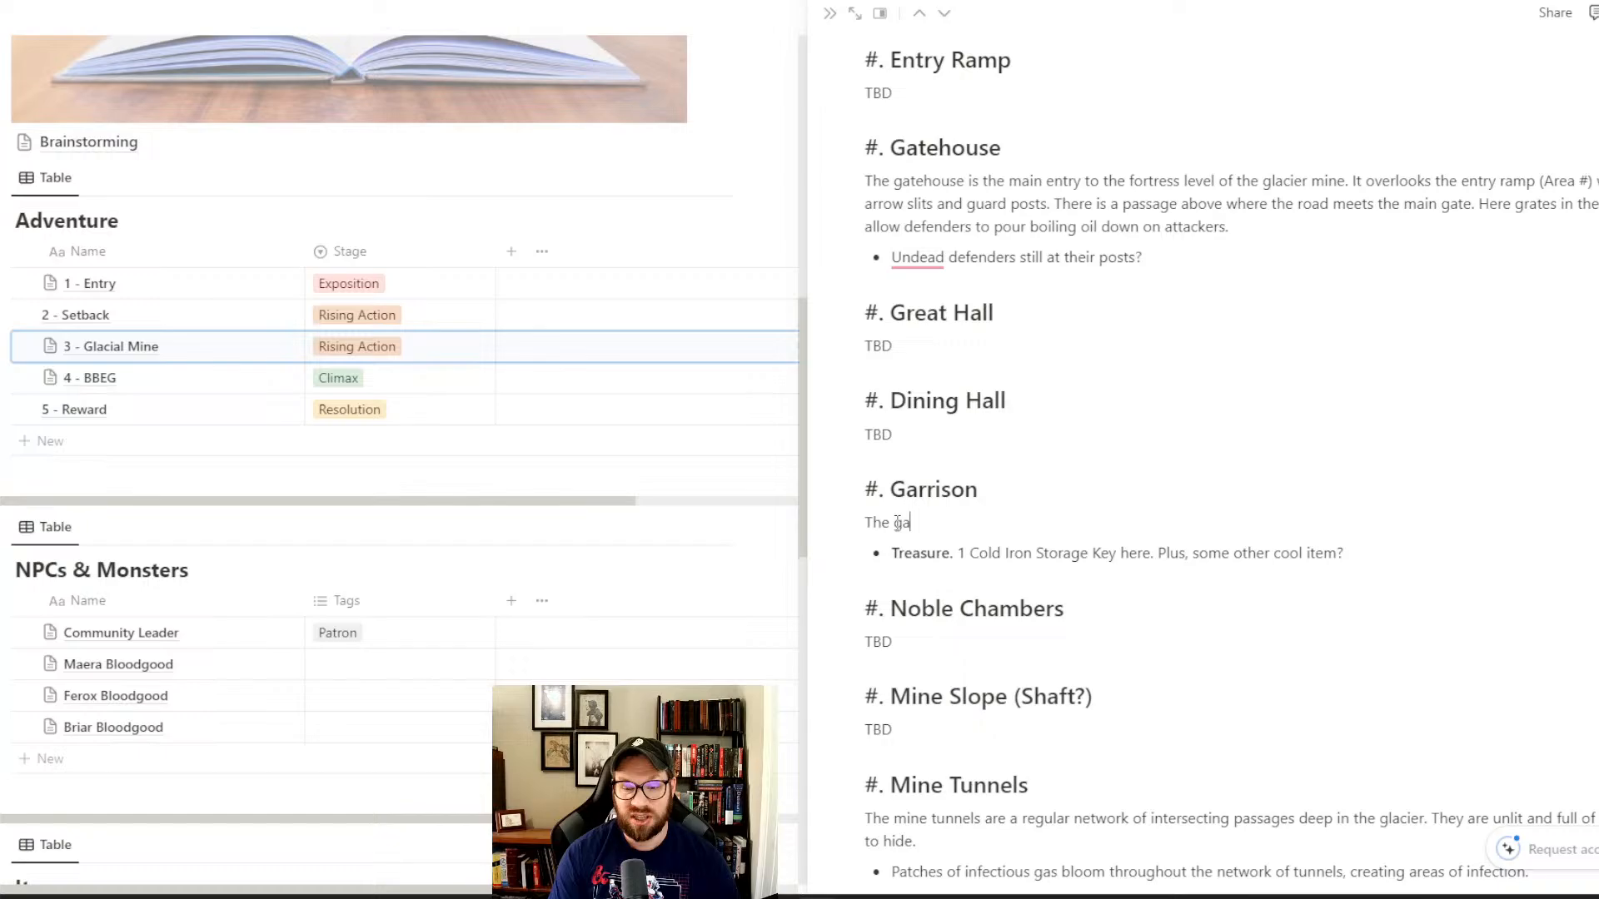
pyautogui.write('remaining garrion tr')
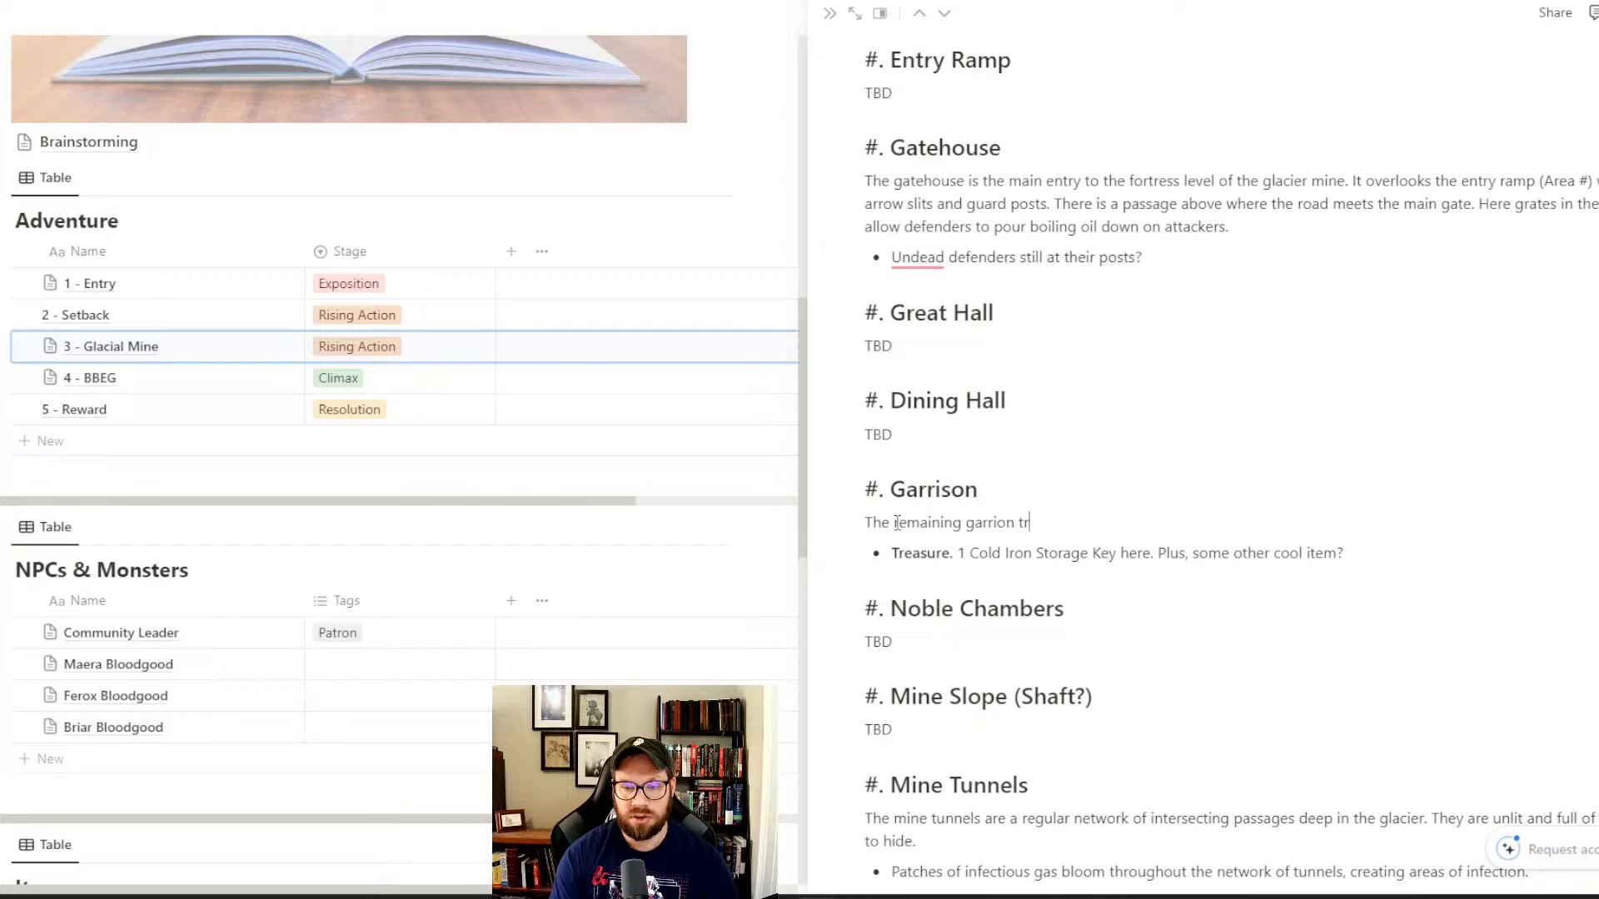
pyautogui.write('oo')
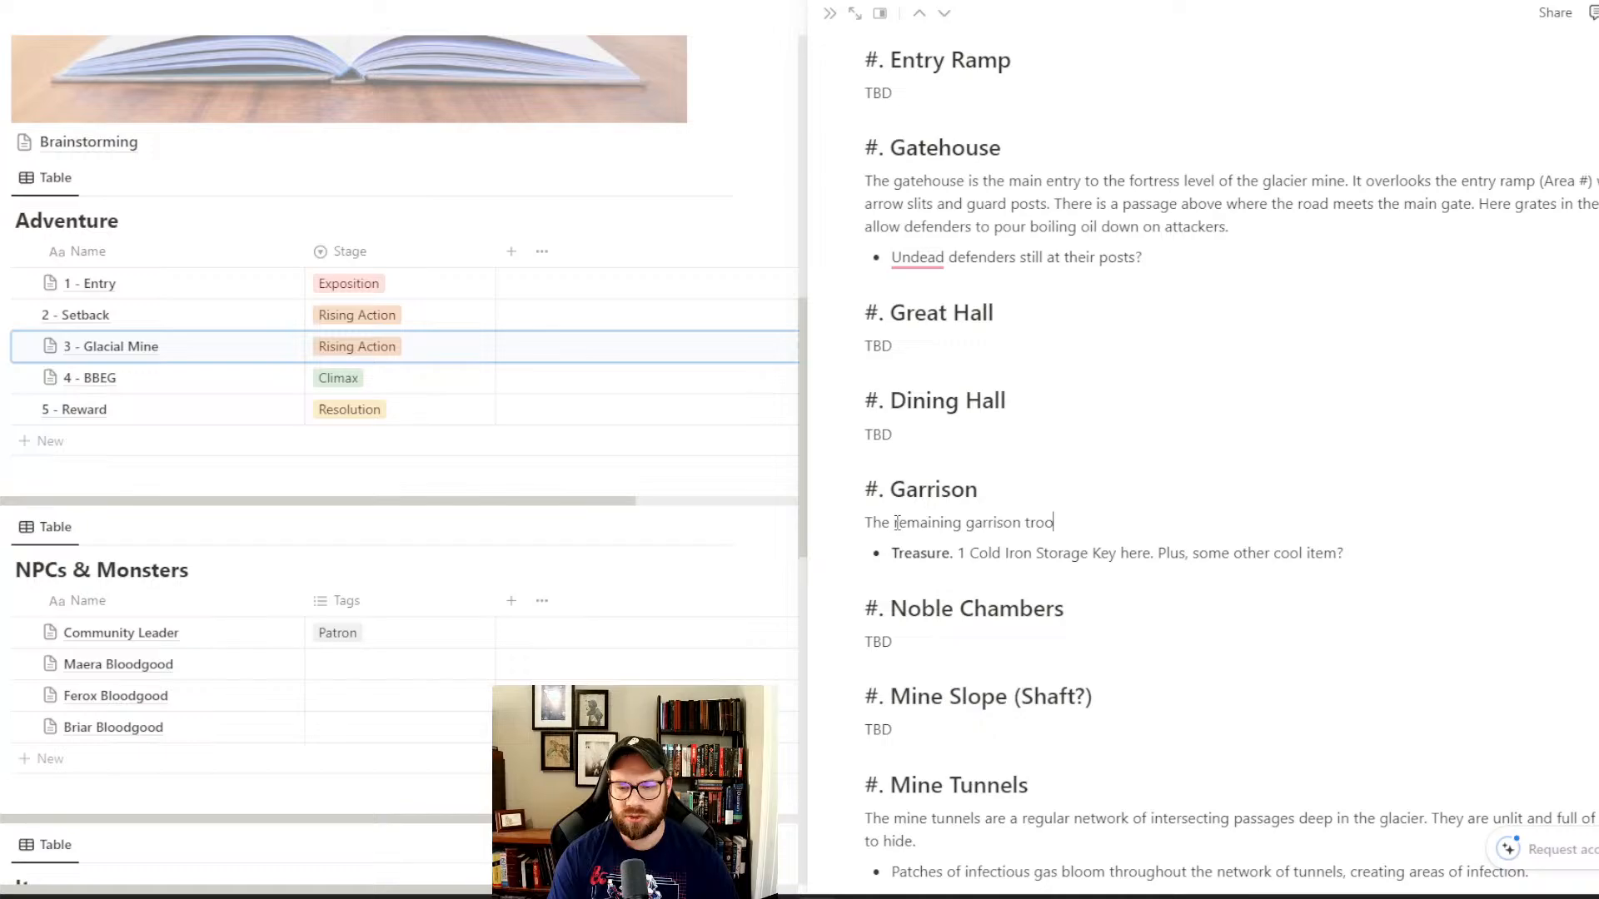
pyautogui.write('ps have risen as skeletons determined to protect their final charge (which is what')
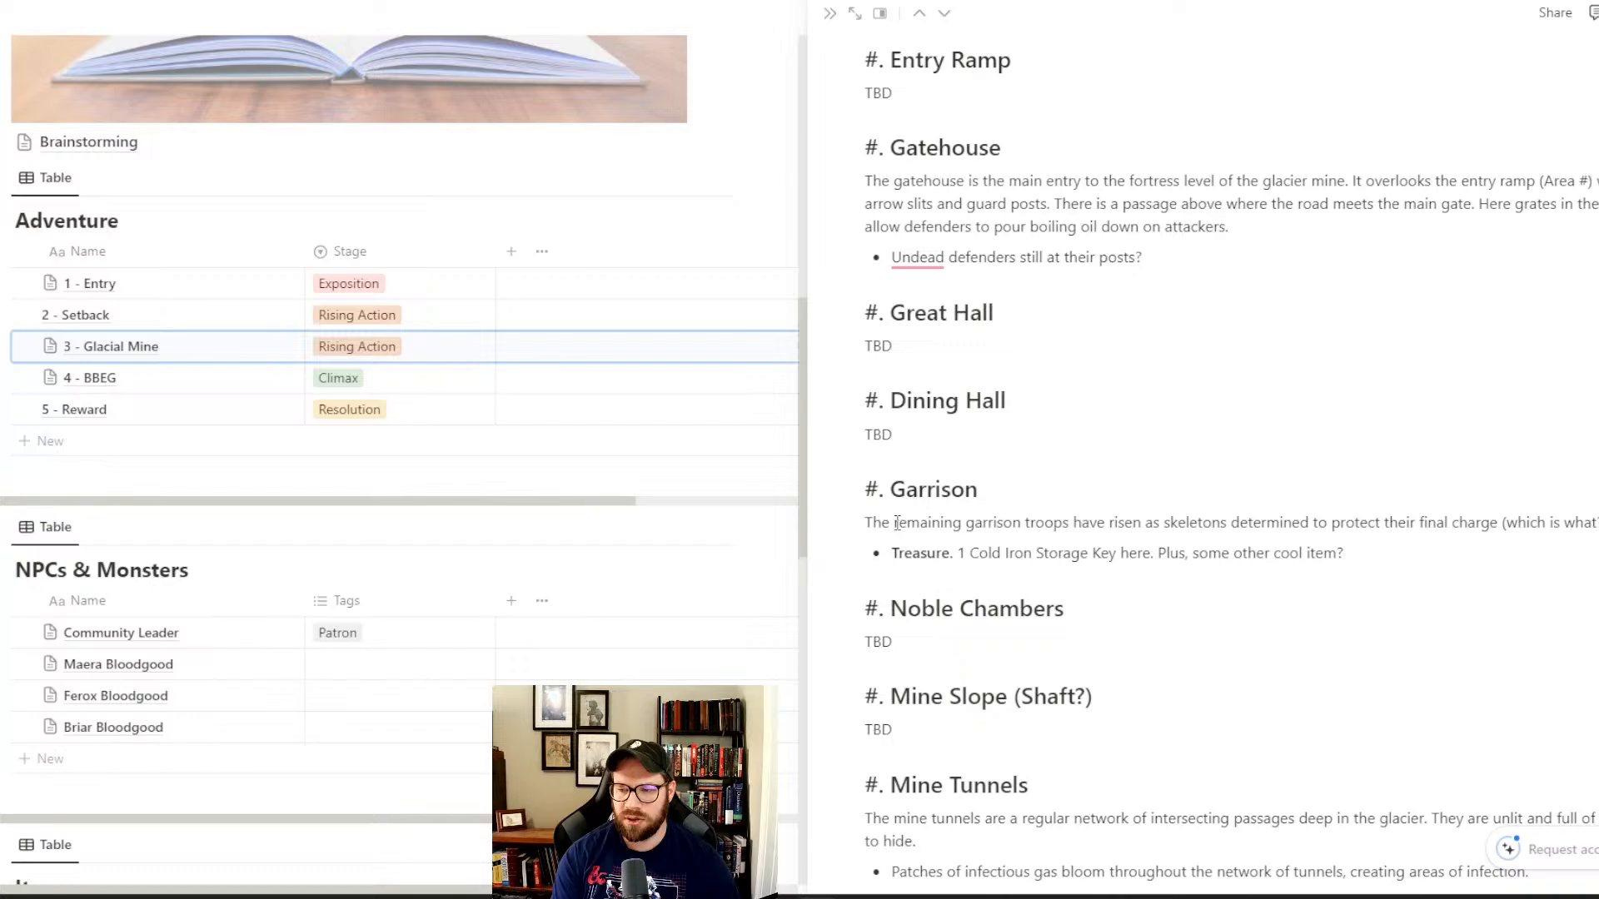
pyautogui.write('characters must take from them the Cold Iron Storag')
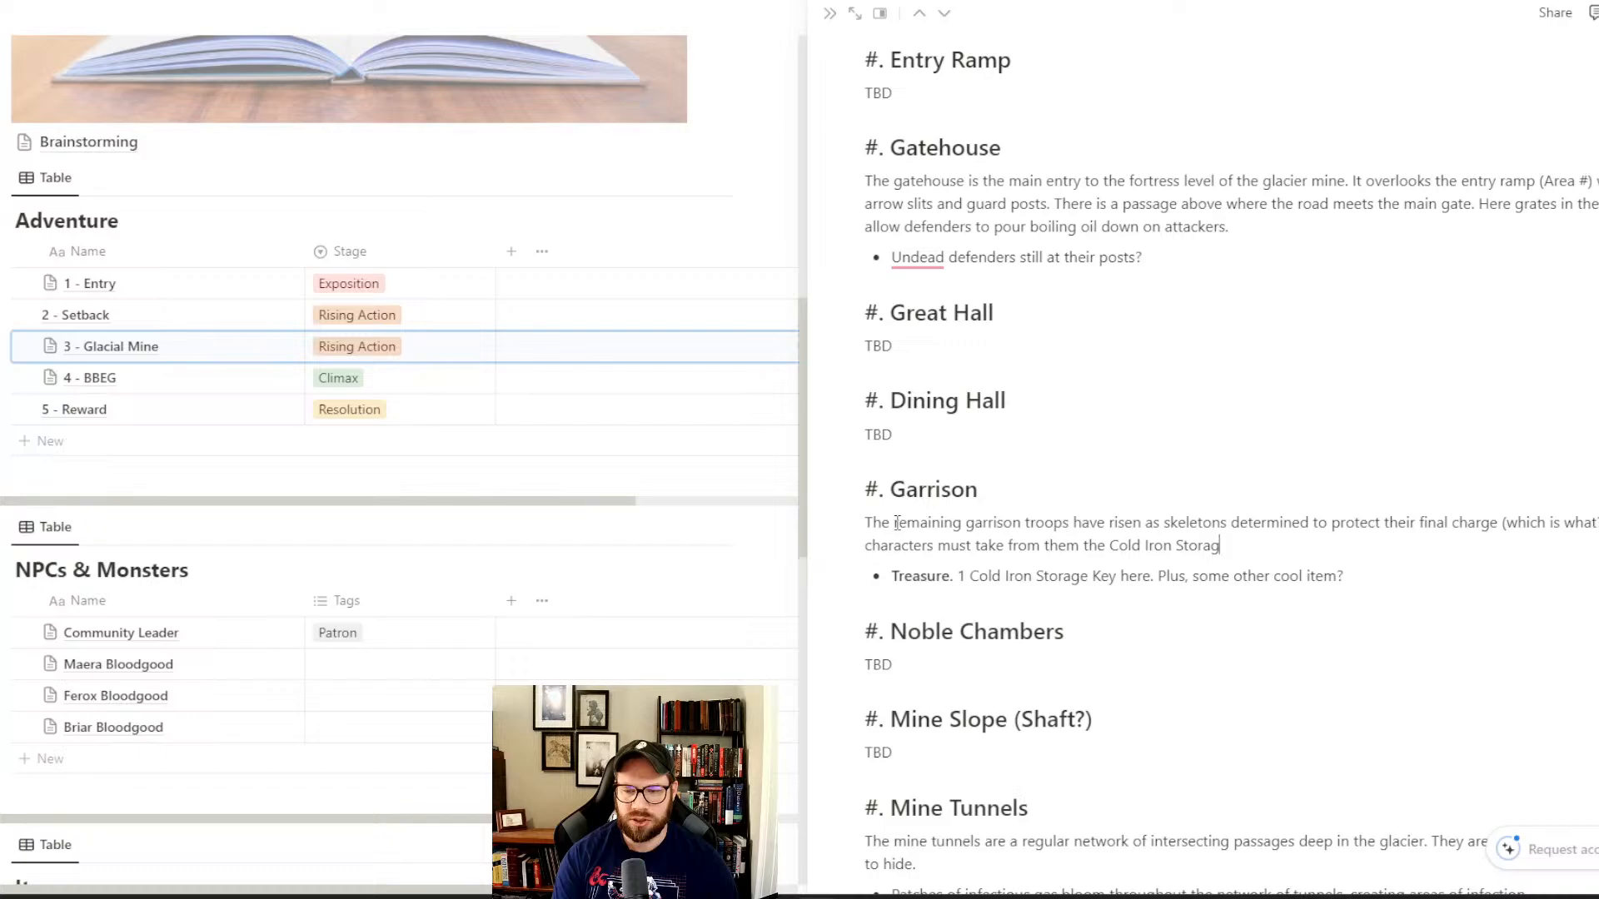
pyautogui.write('e Key. The skeletons defend it with their li')
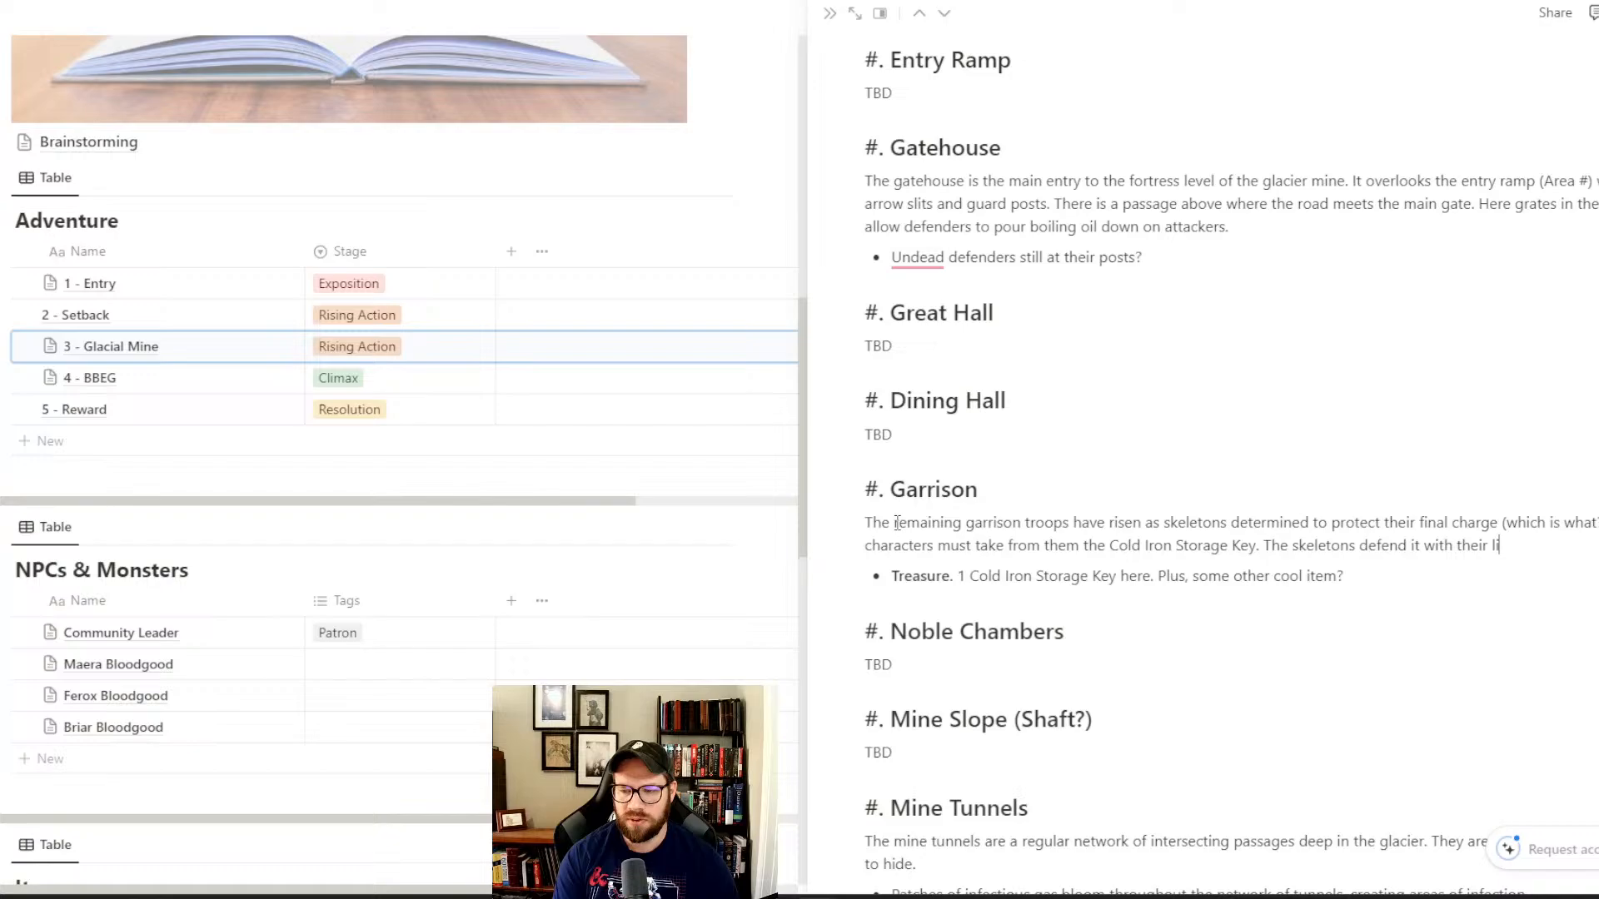
pyautogui.write('un-lives.')
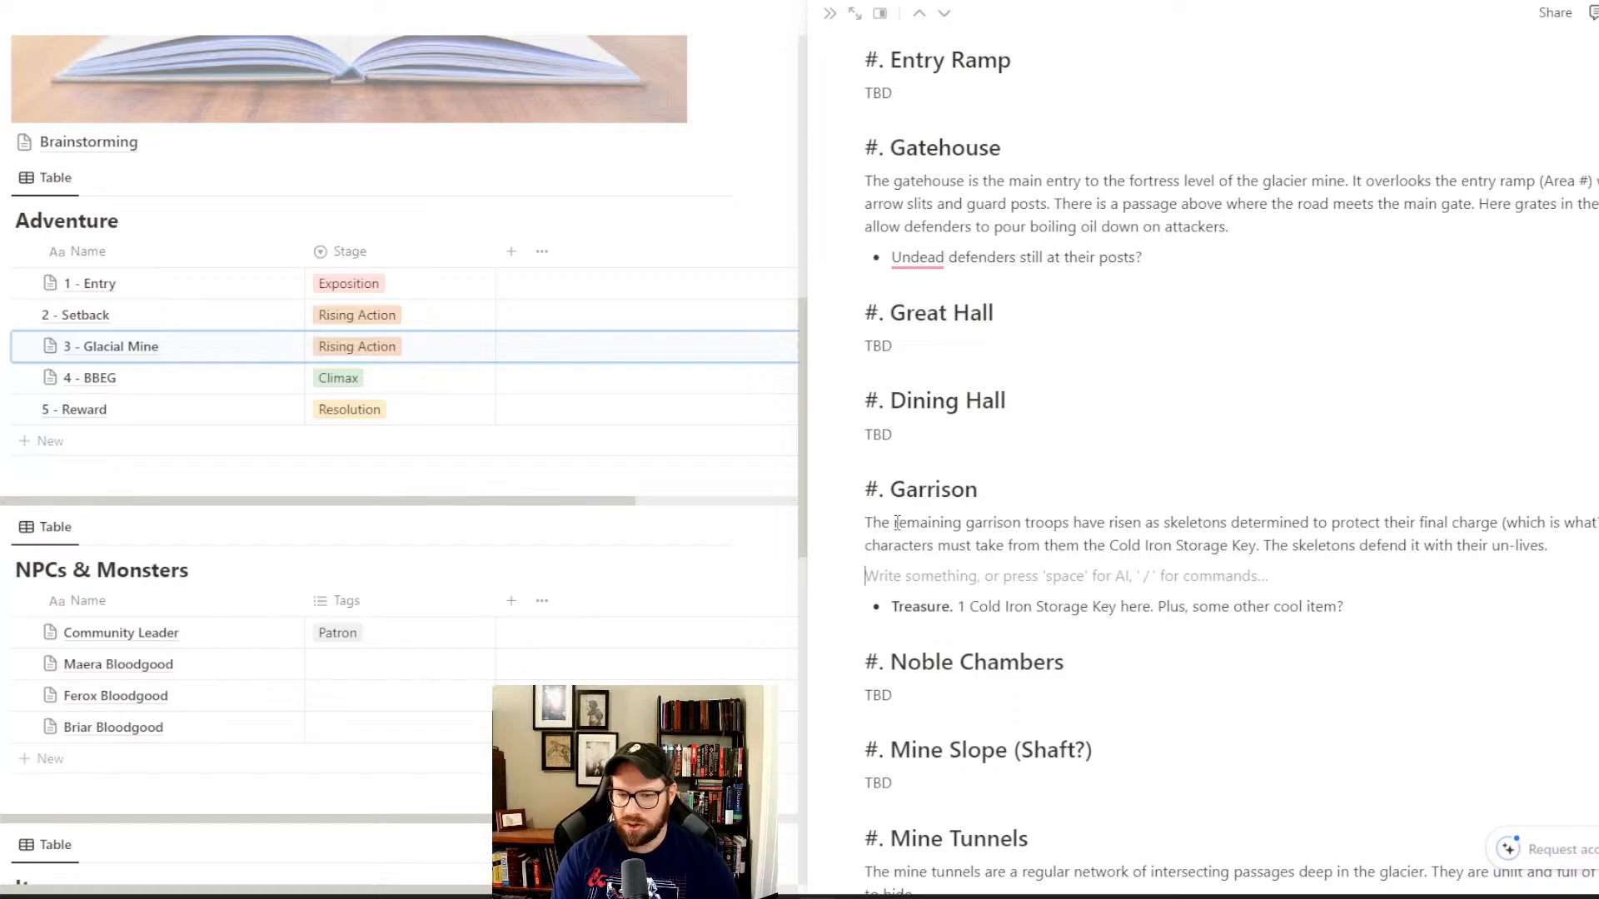
# - Add an '8ish skeletons' bullet below the Garrison paragraph
pyautogui.write('8')
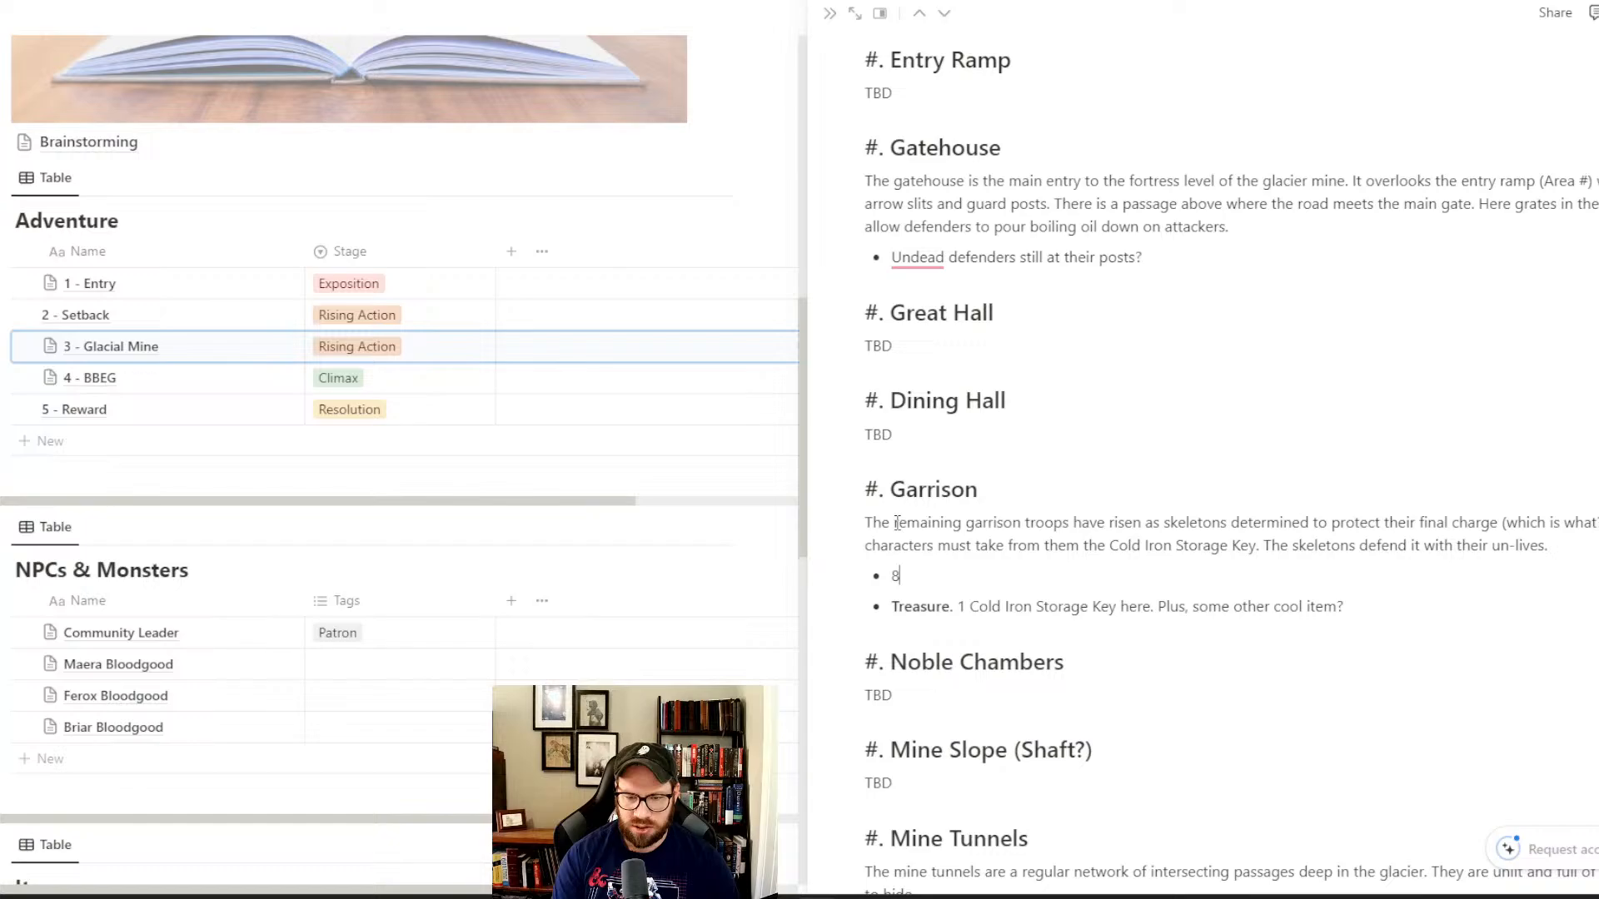
pyautogui.write('ish skelet')
pyautogui.write('What else are the skeletons protecting and why will the characters need to')
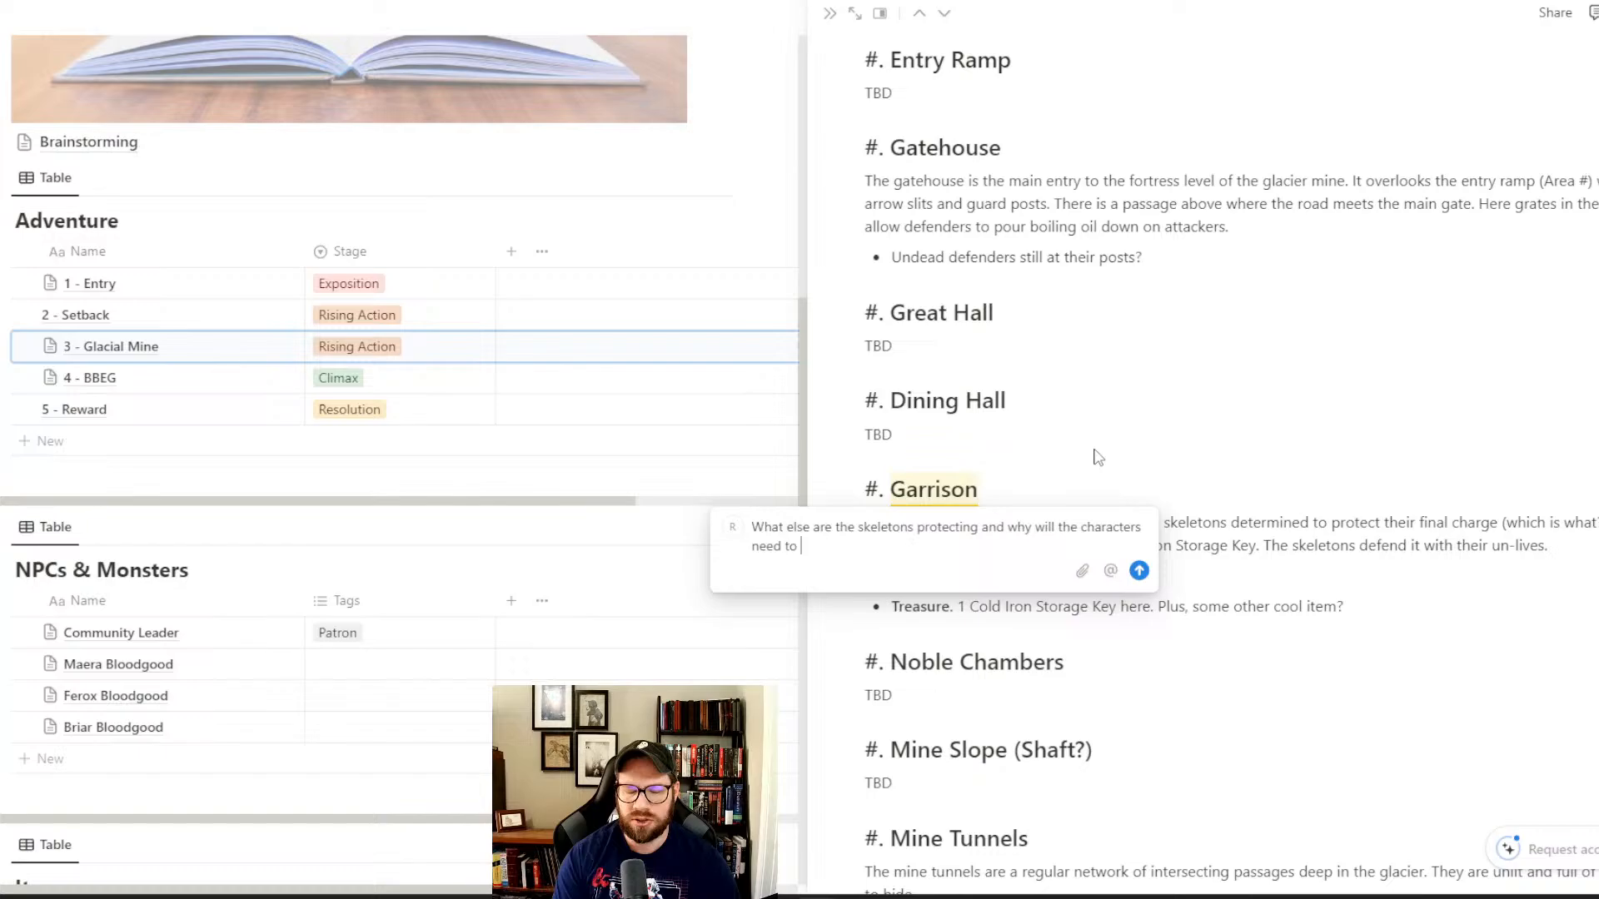
# - Ask Notion AI what else the skeletons protect and why characters must deal with it
pyautogui.write('deal with it?')
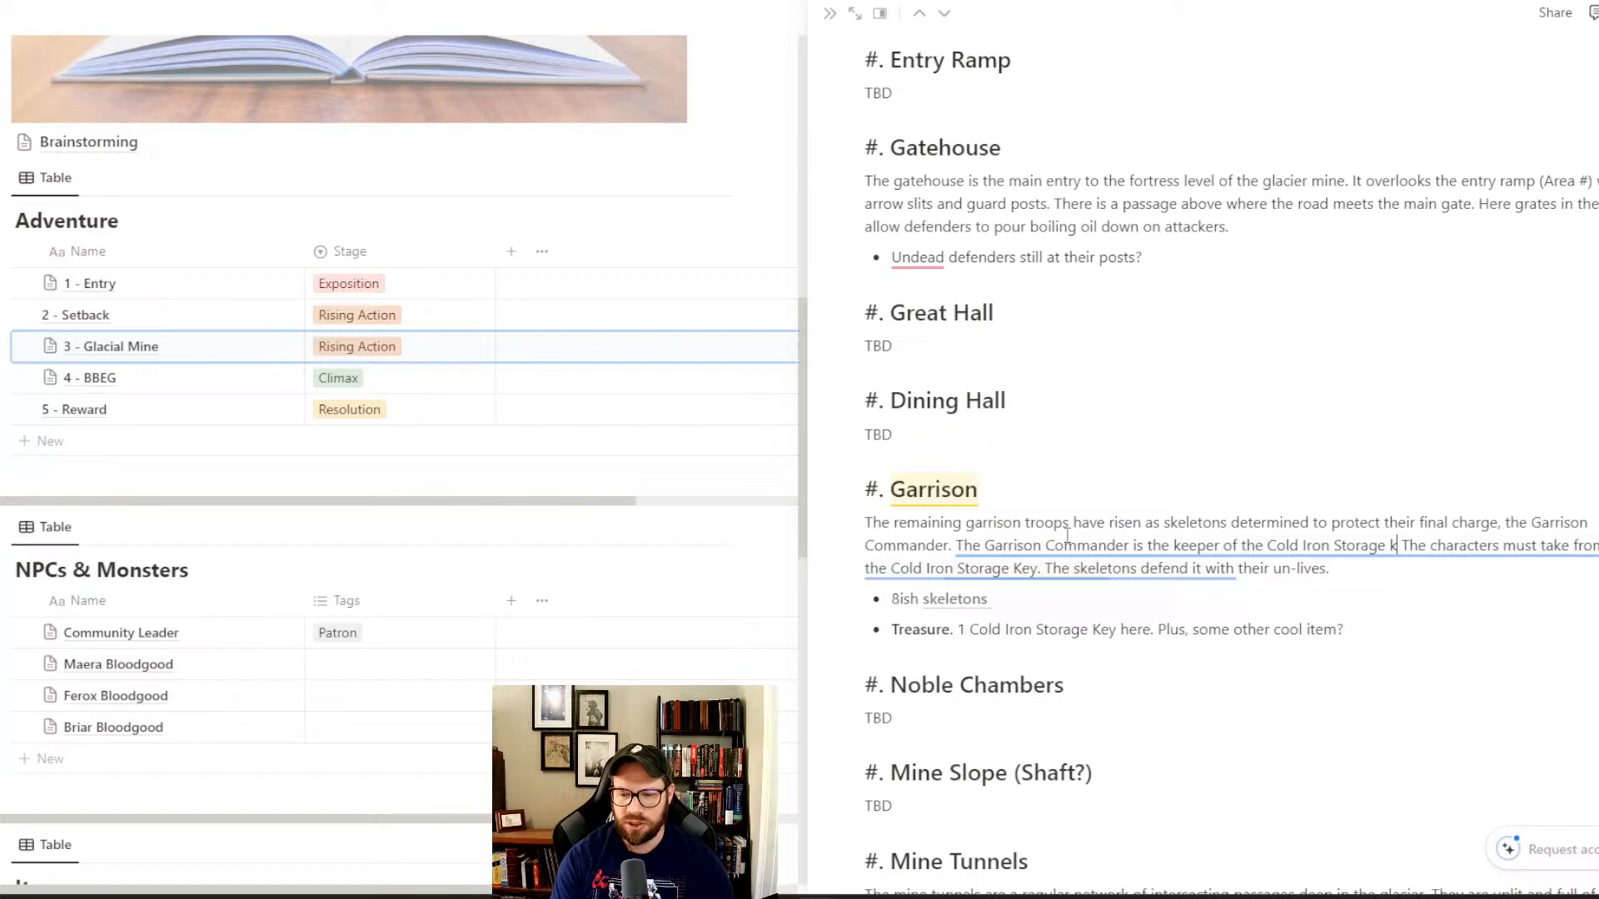
# - Begin a new Garrison sentence, 'Early in the outbreak of the…', about the Commander's background
pyautogui.write('Early in the outbreak of the')
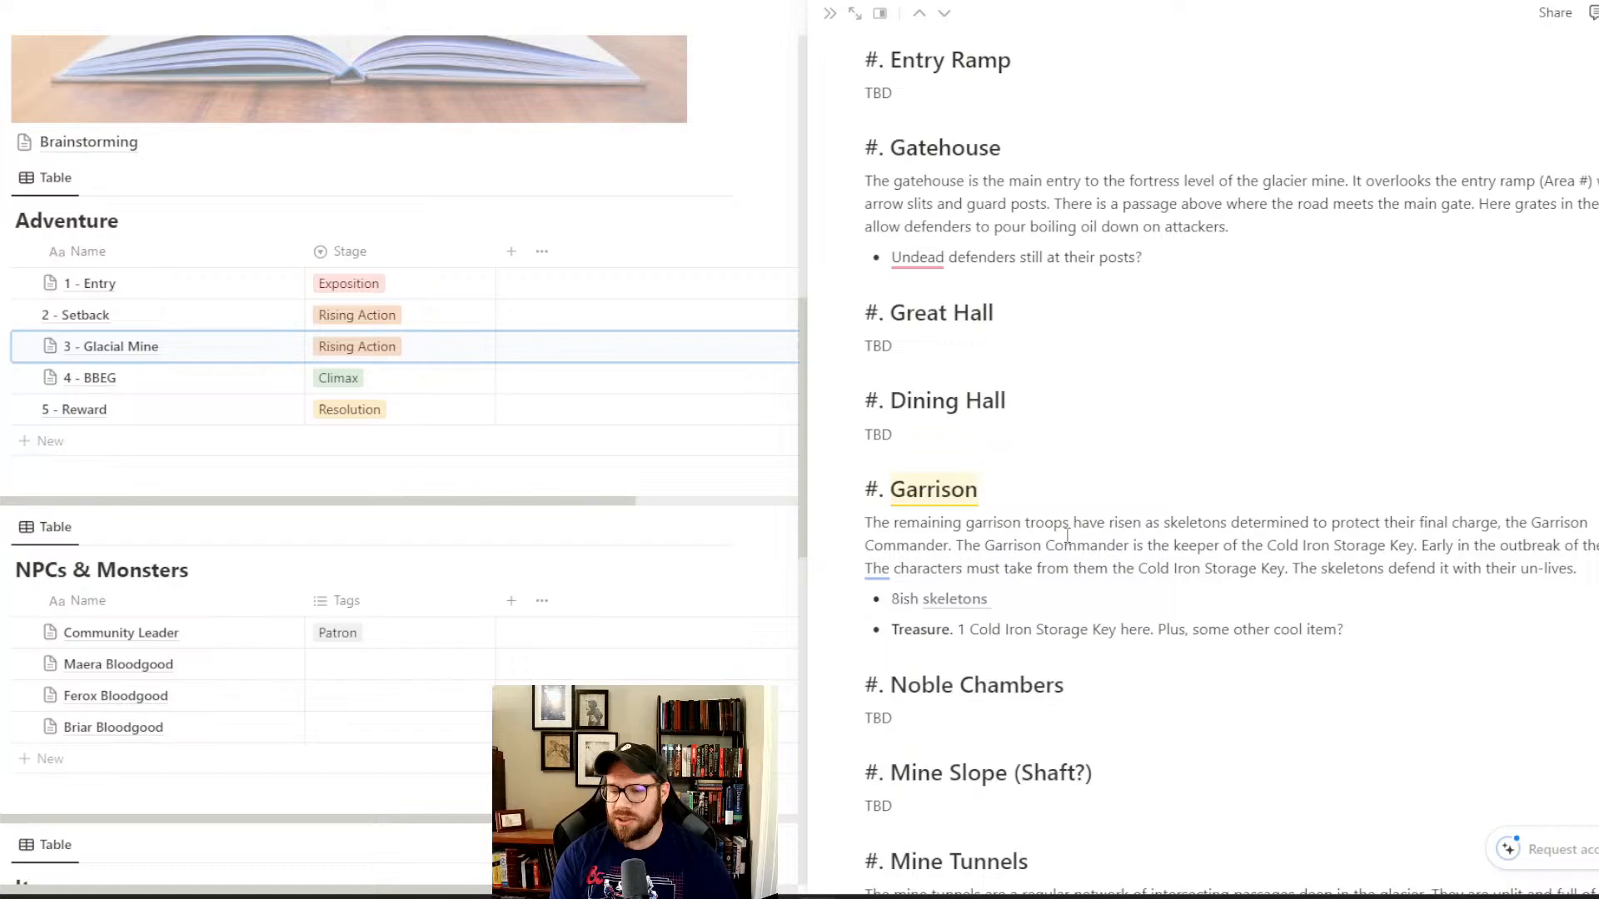
# - Write that the Commander contracted the plague and the healers and guards remained beyond the grave
pyautogui.write('plague, he contracte')
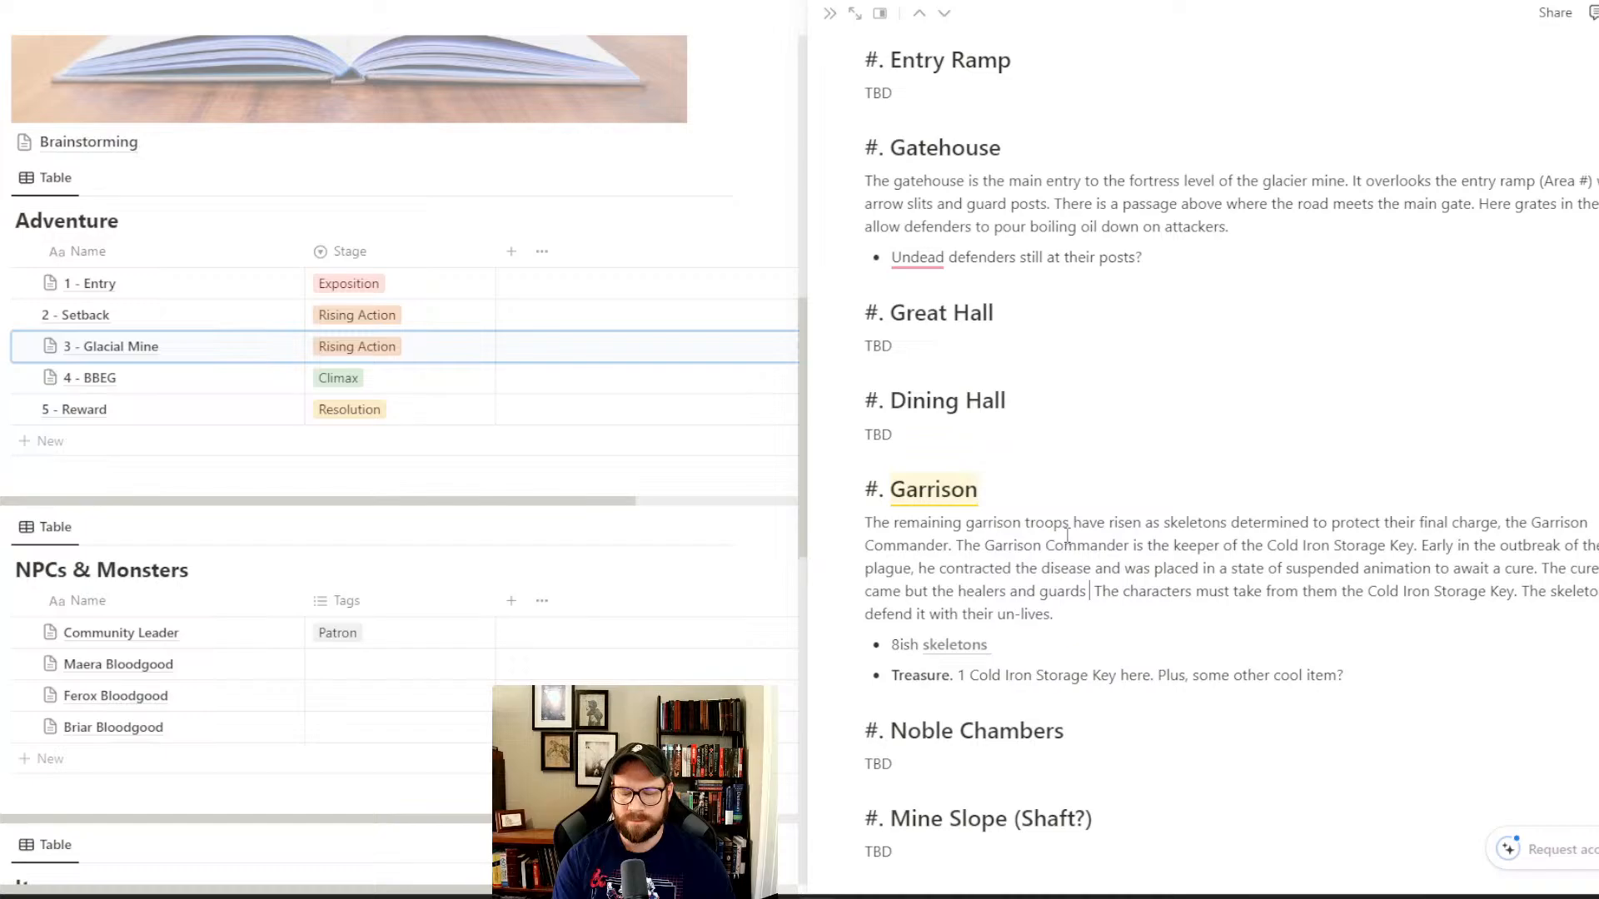
pyautogui.write('remained')
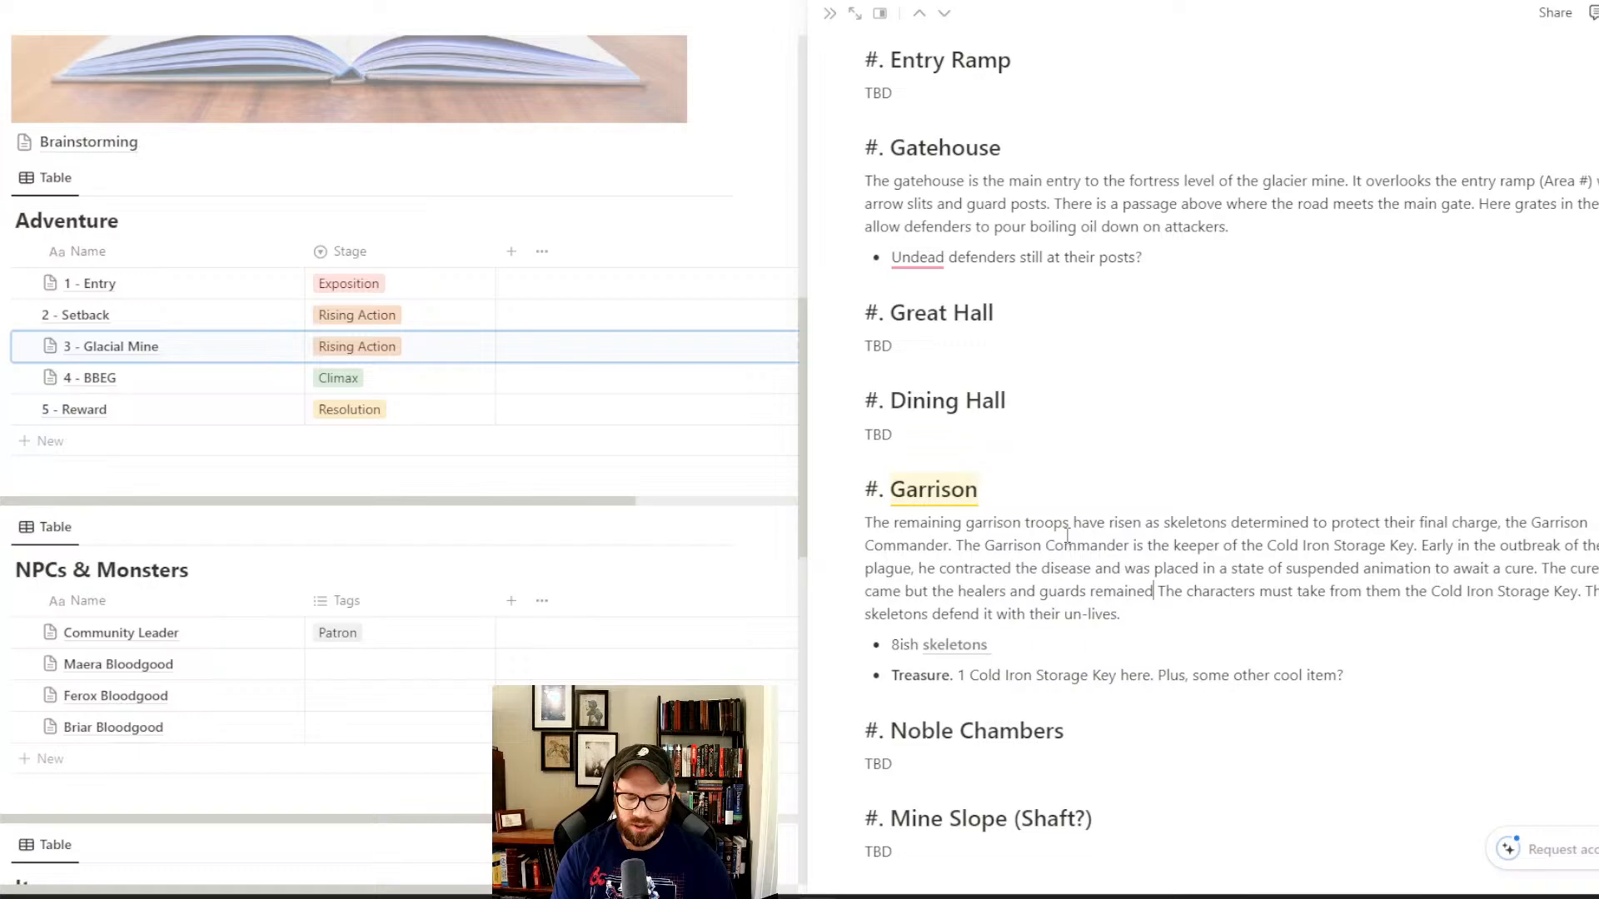
pyautogui.write('carrying their duty out beyond the grave.')
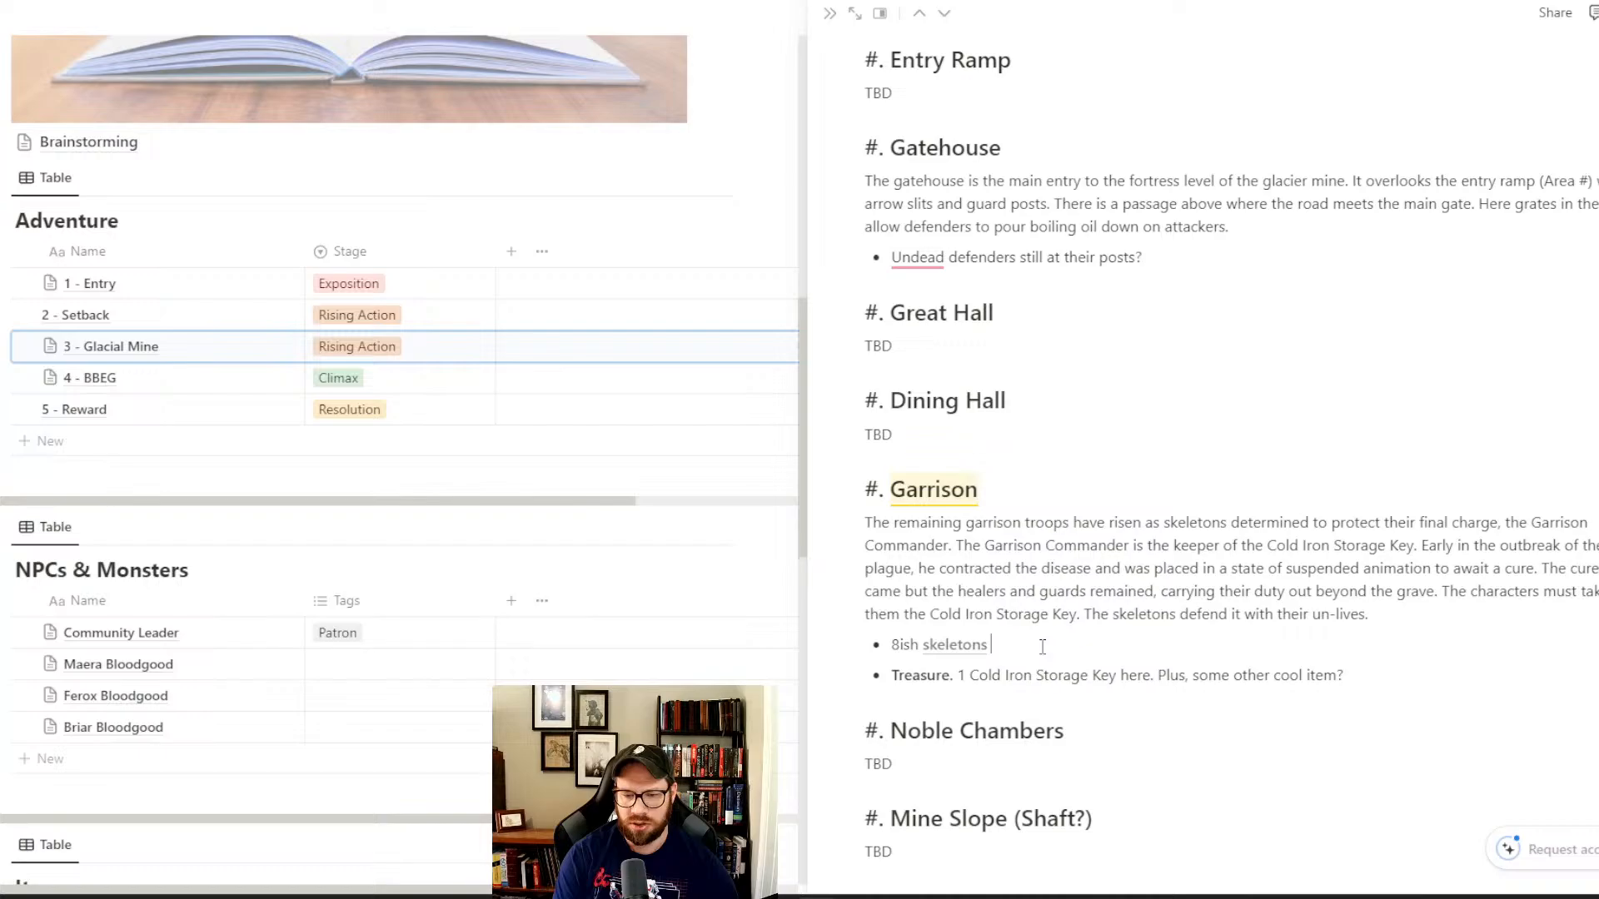
# - Change the skeletons bullet to read 'skeletons guards'
pyautogui.write('guards')
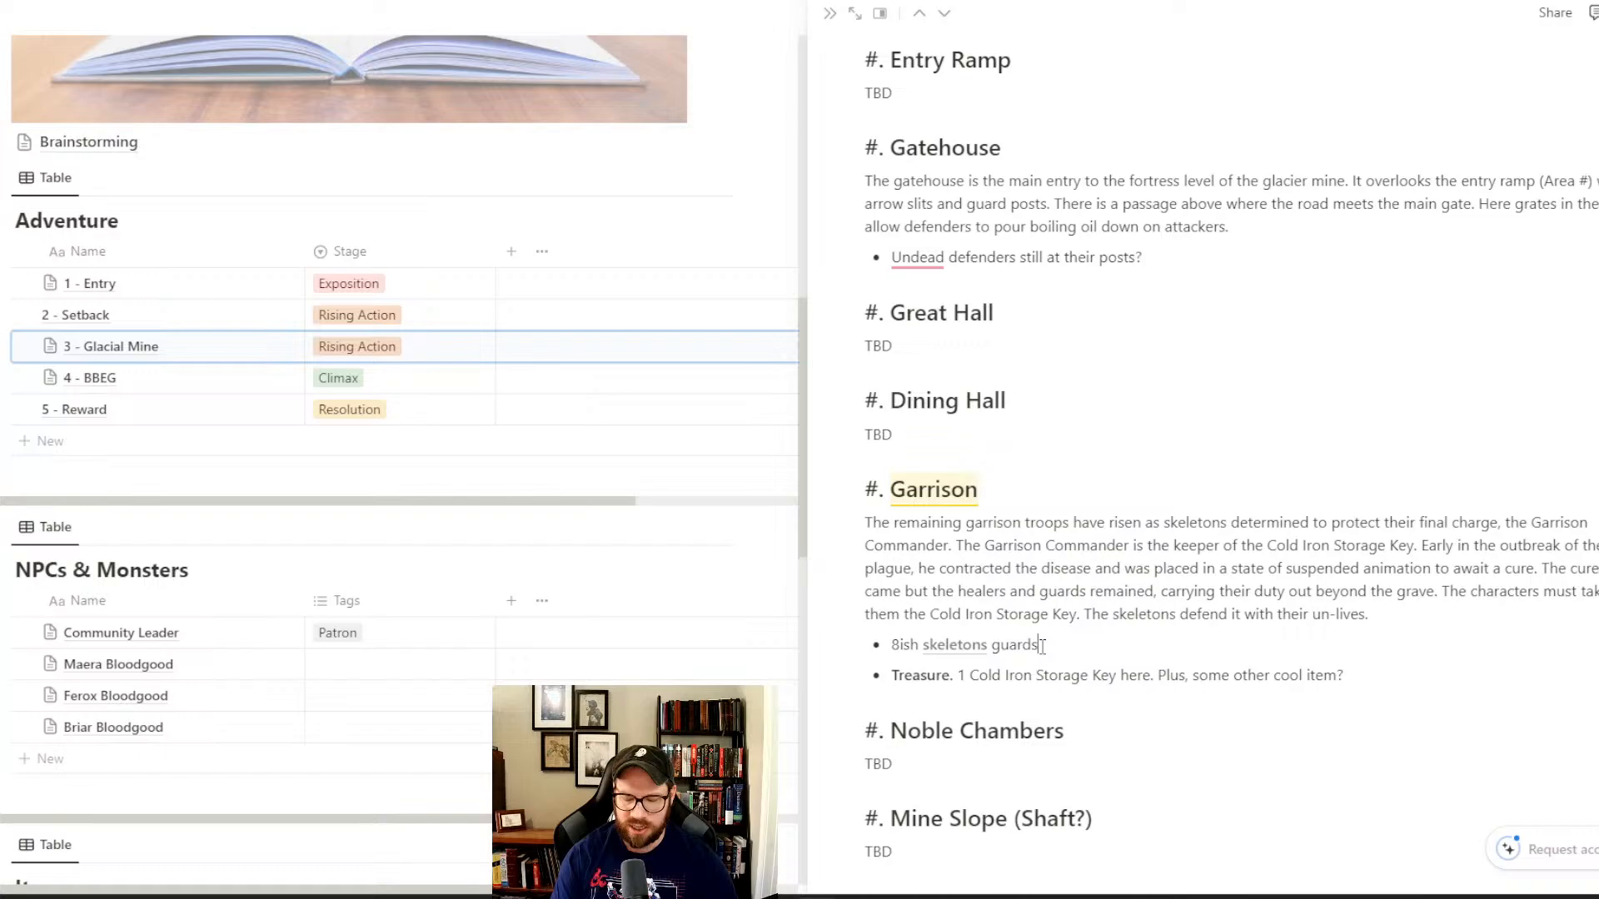
pyautogui.press('enter')
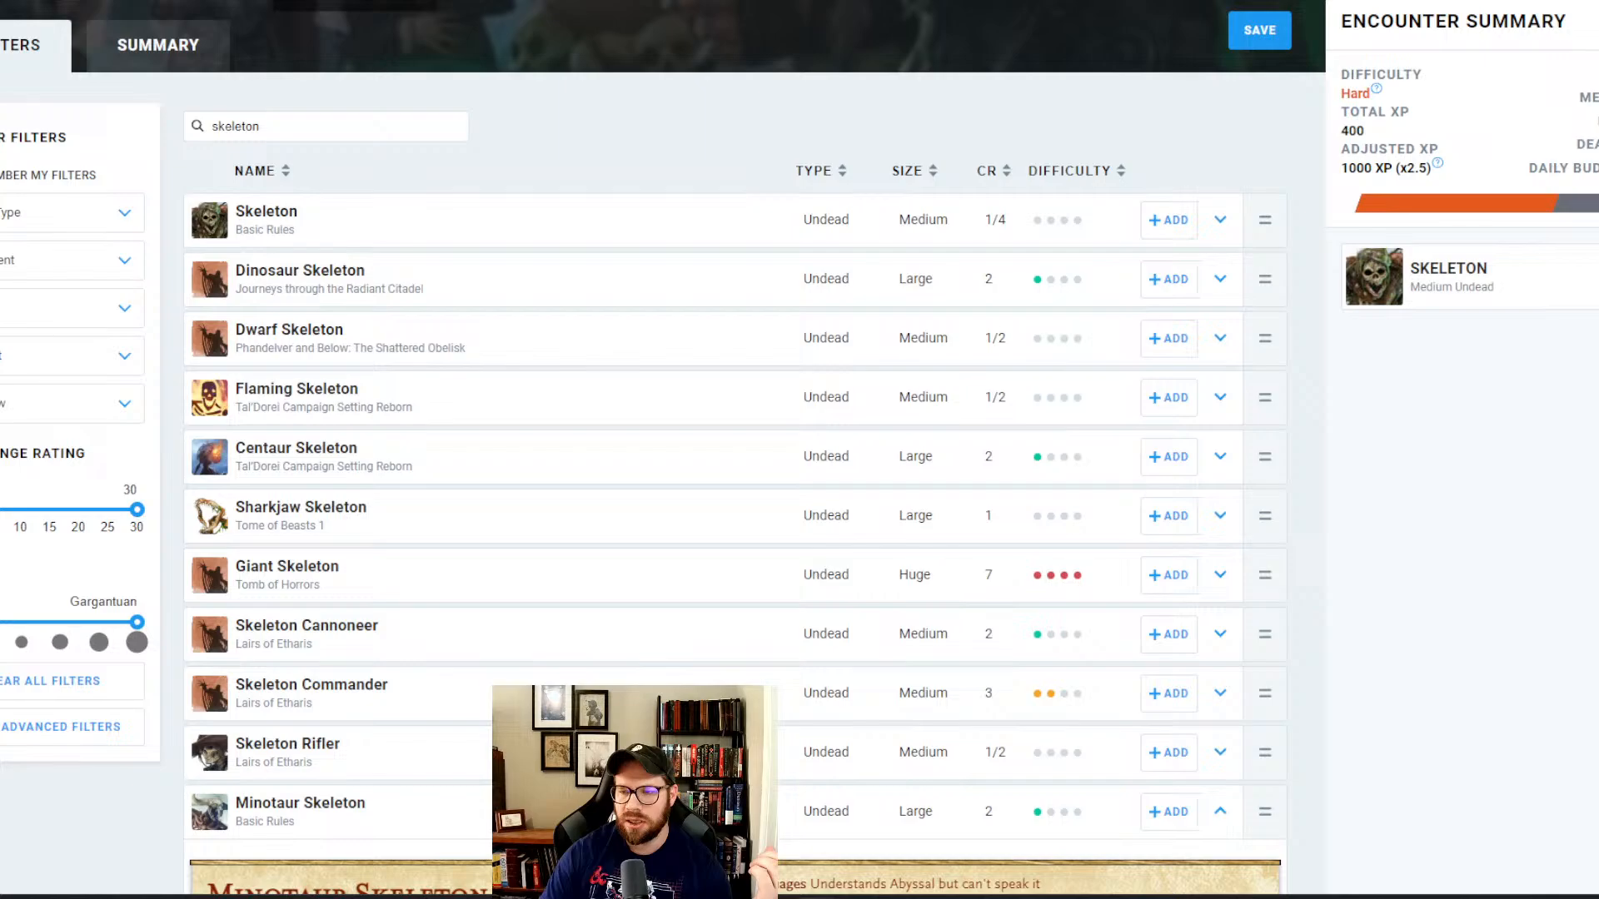
# - Search 'acolyte' in the Encounter Builder and view the Acolyte's stat block
pyautogui.write('acolyte')
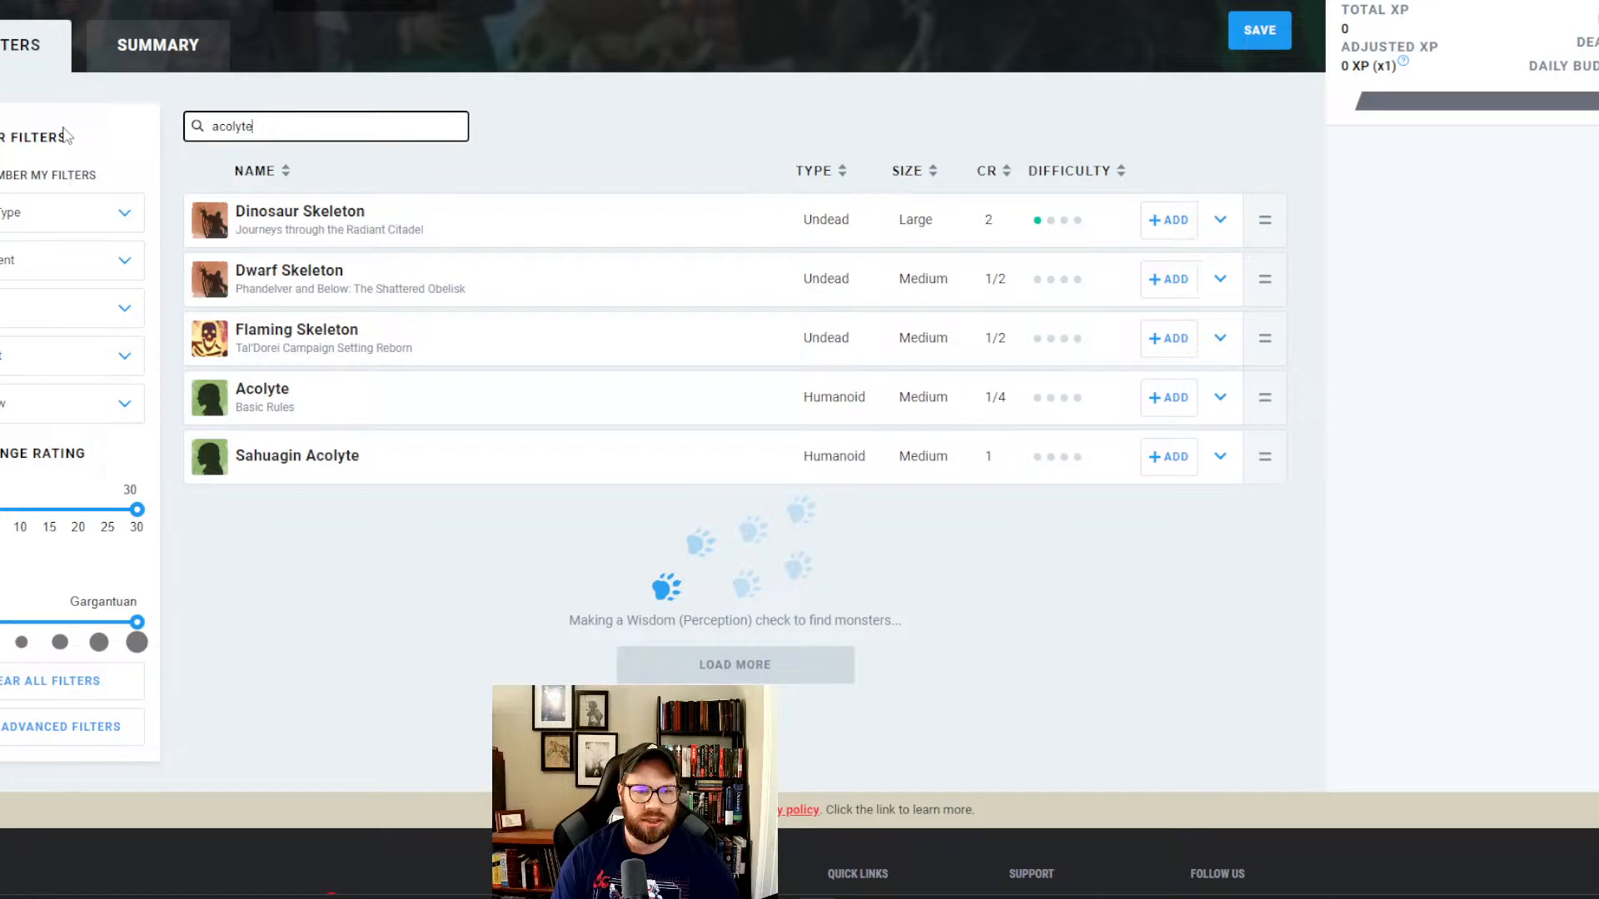
pyautogui.click(1220, 396)
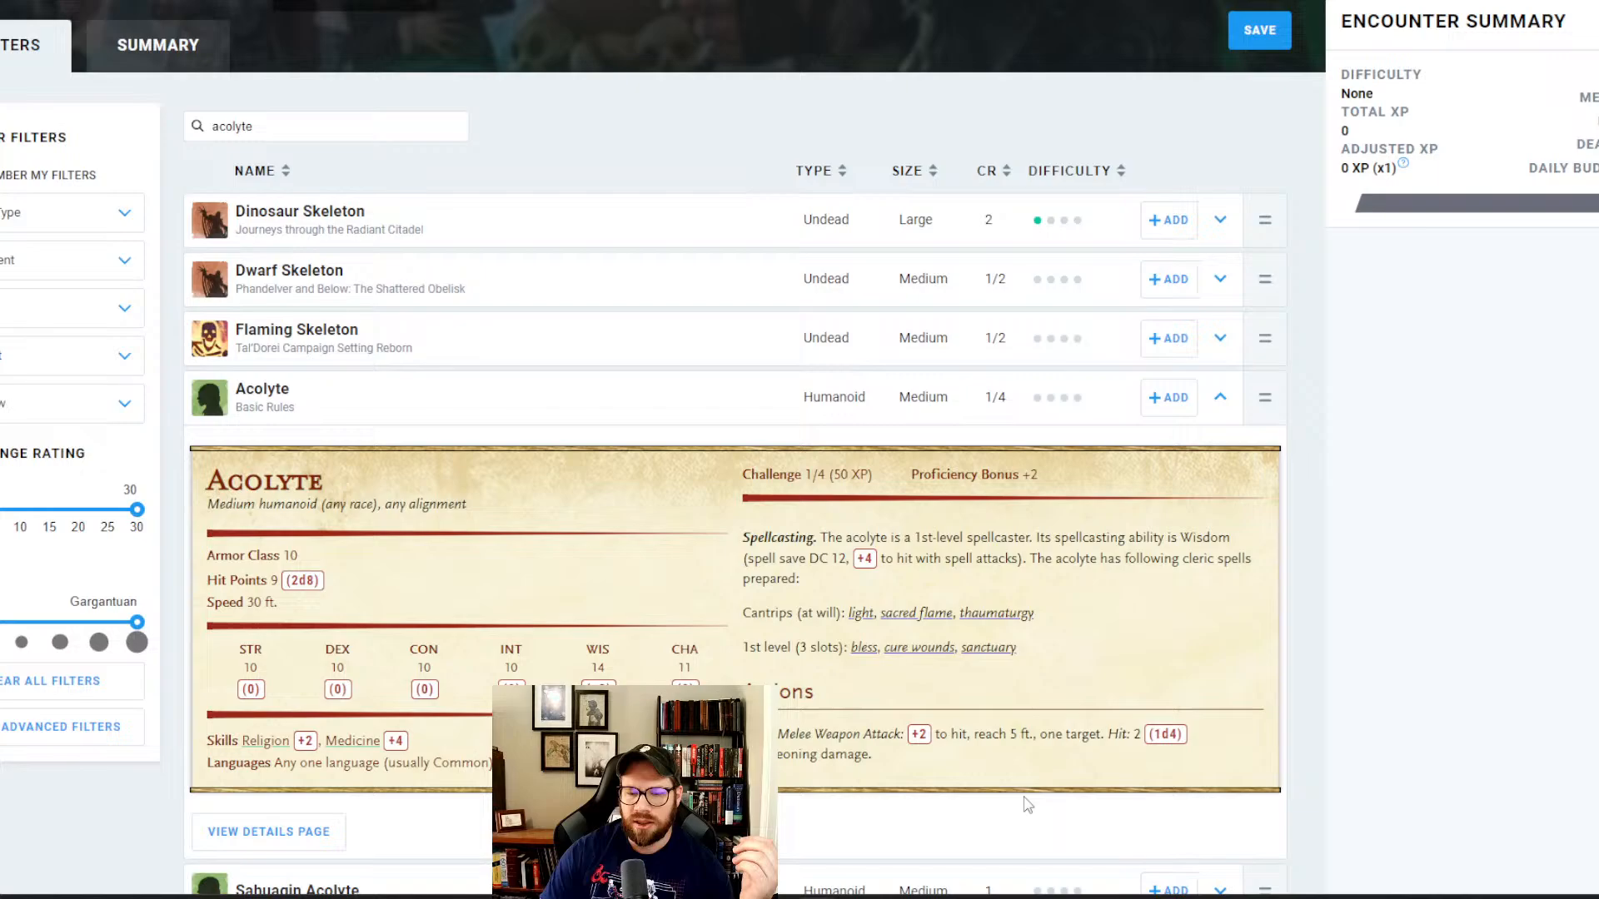
pyautogui.click(1168, 397)
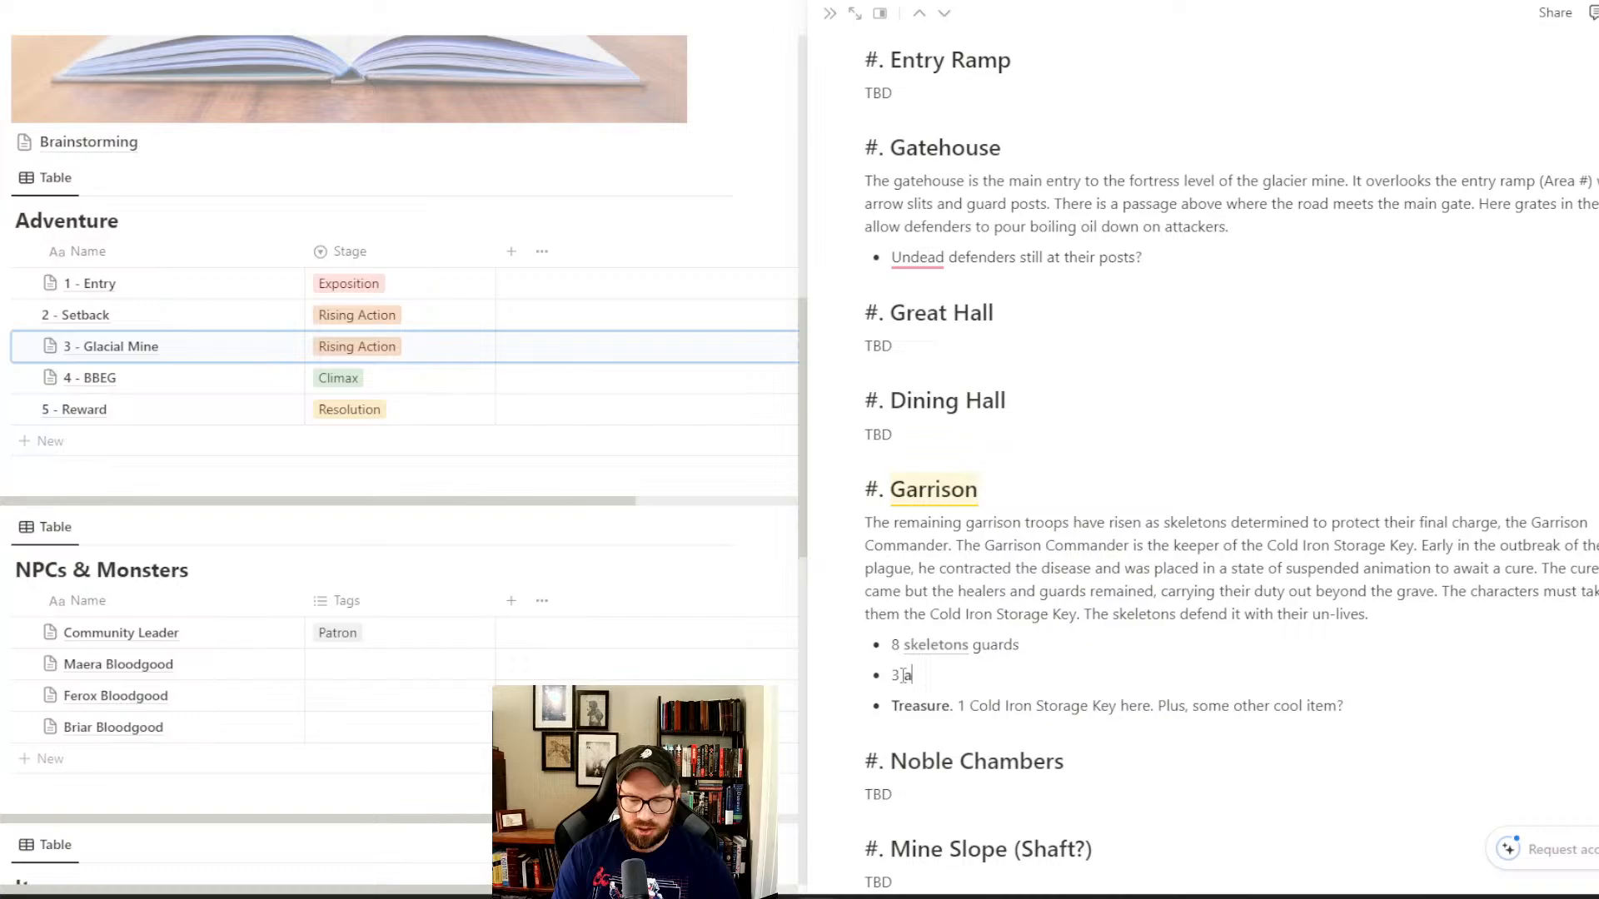
# - Type '3 acolytes (undead instead of humanoid)' as the new Garrison bullet
pyautogui.write('d')
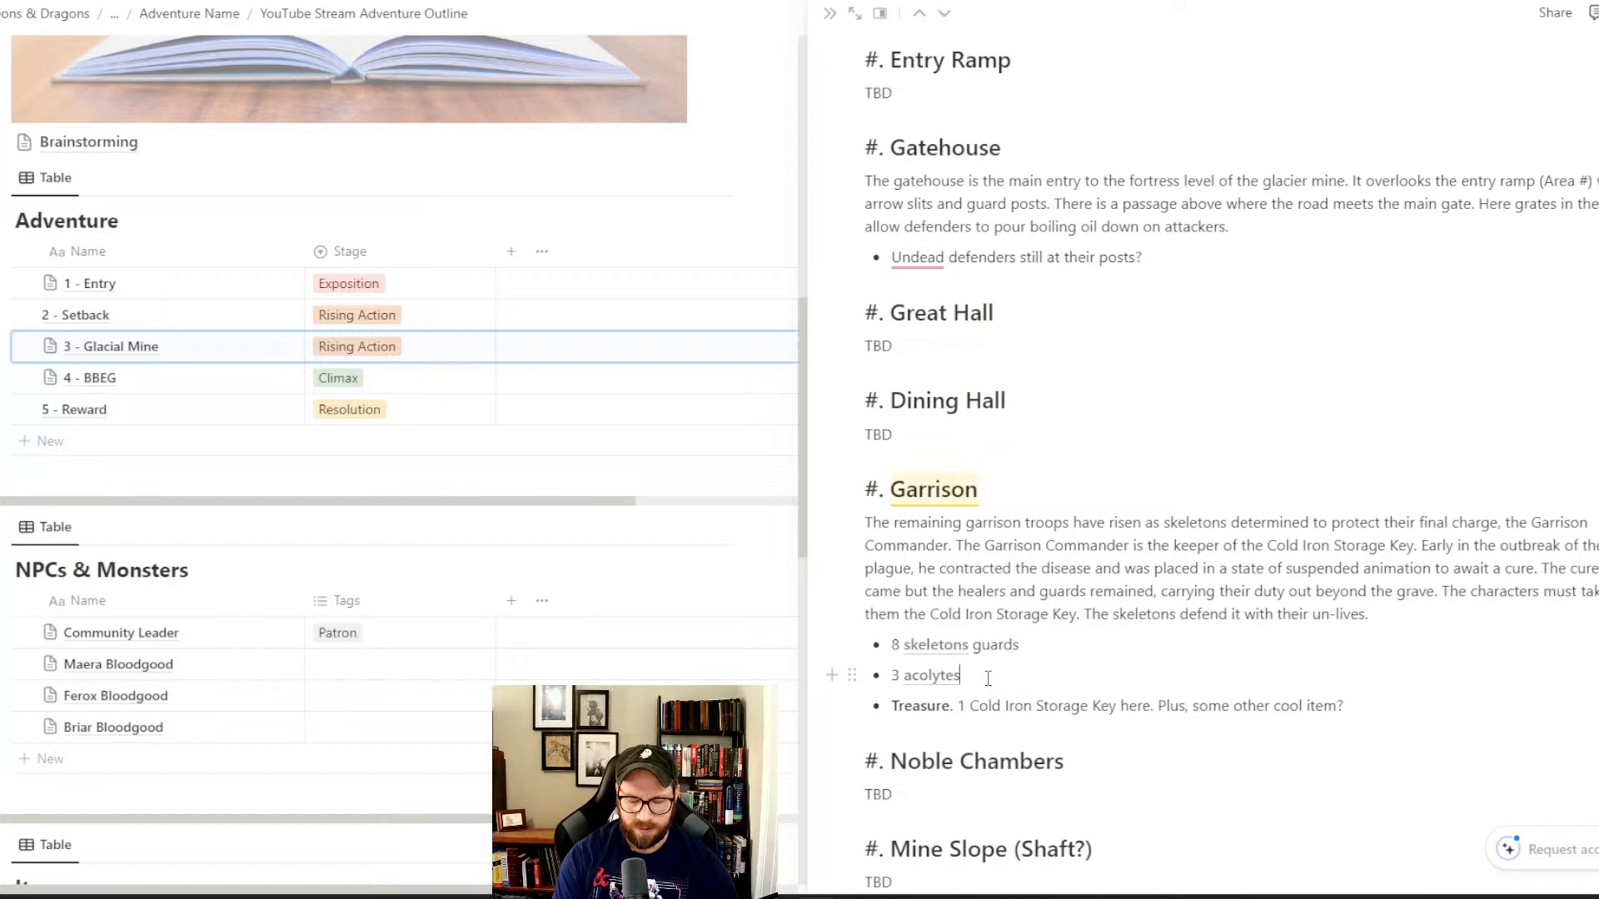
pyautogui.write('(')
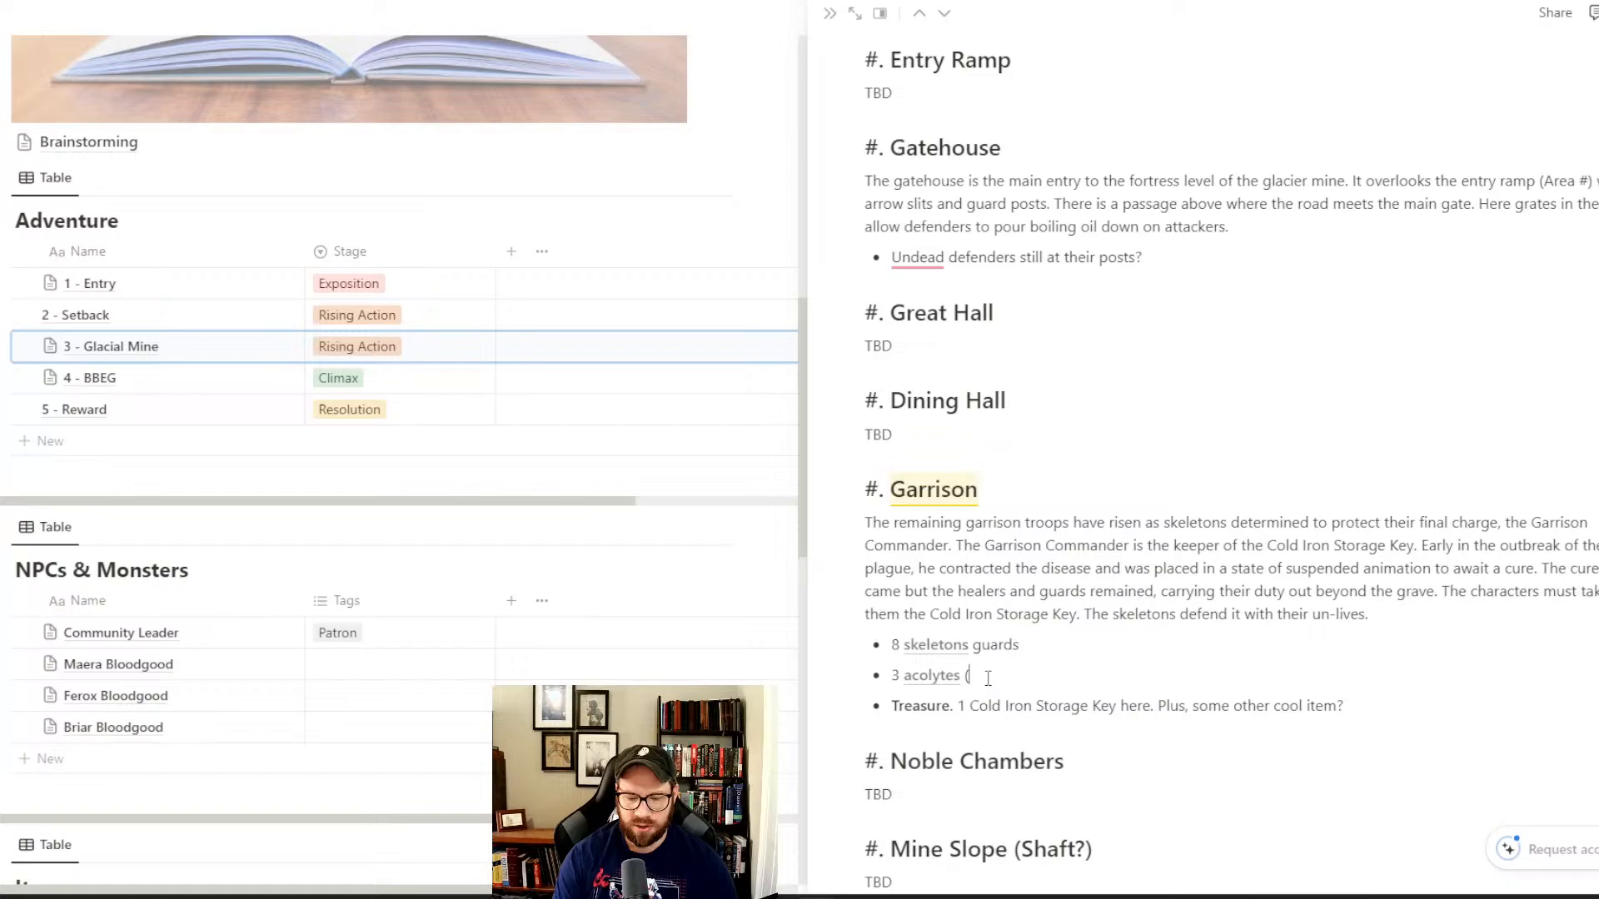
pyautogui.write('undead instead of hu')
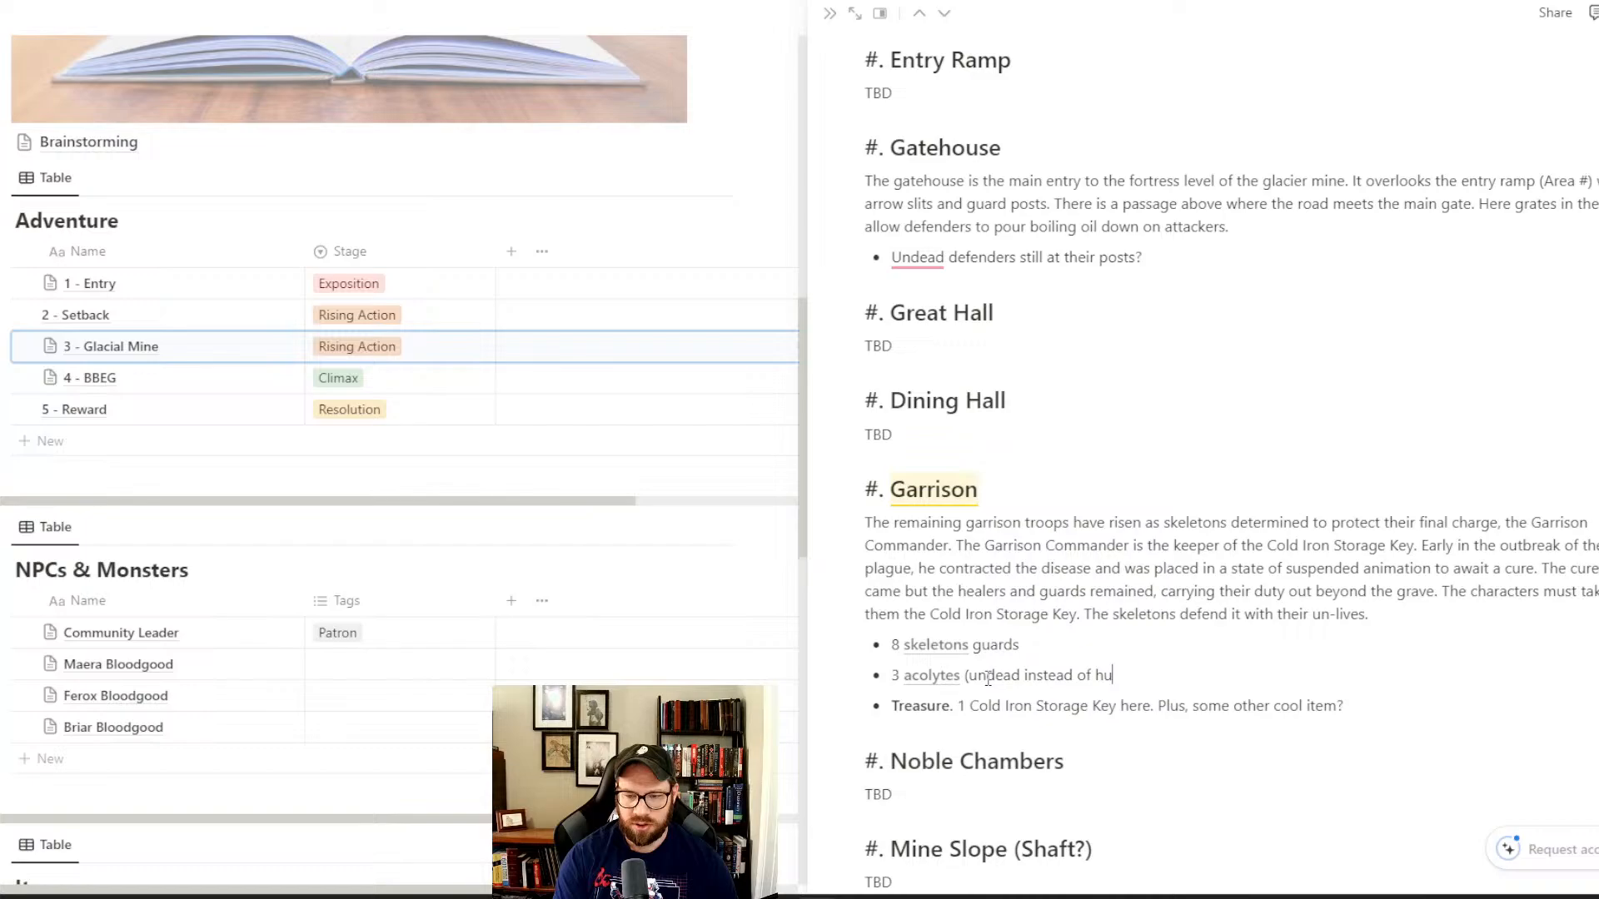
pyautogui.write('manoid)')
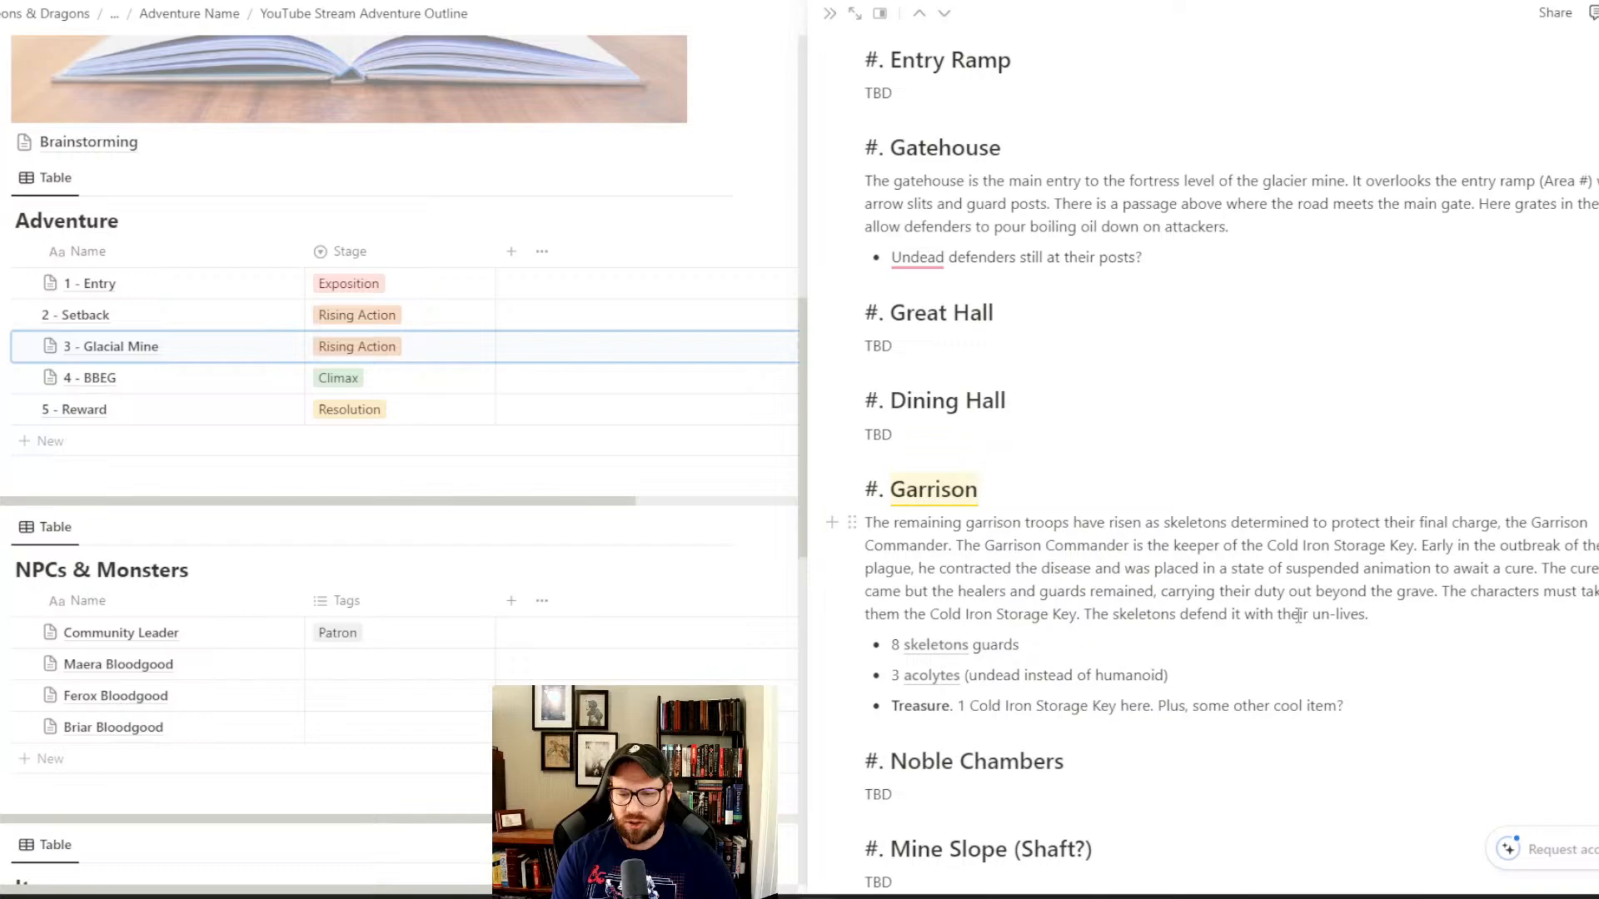
# - Note that the acolytes maintain the commander's suspended animation until the first is slain
pyautogui.write('focus all their energy on maintaining th e')
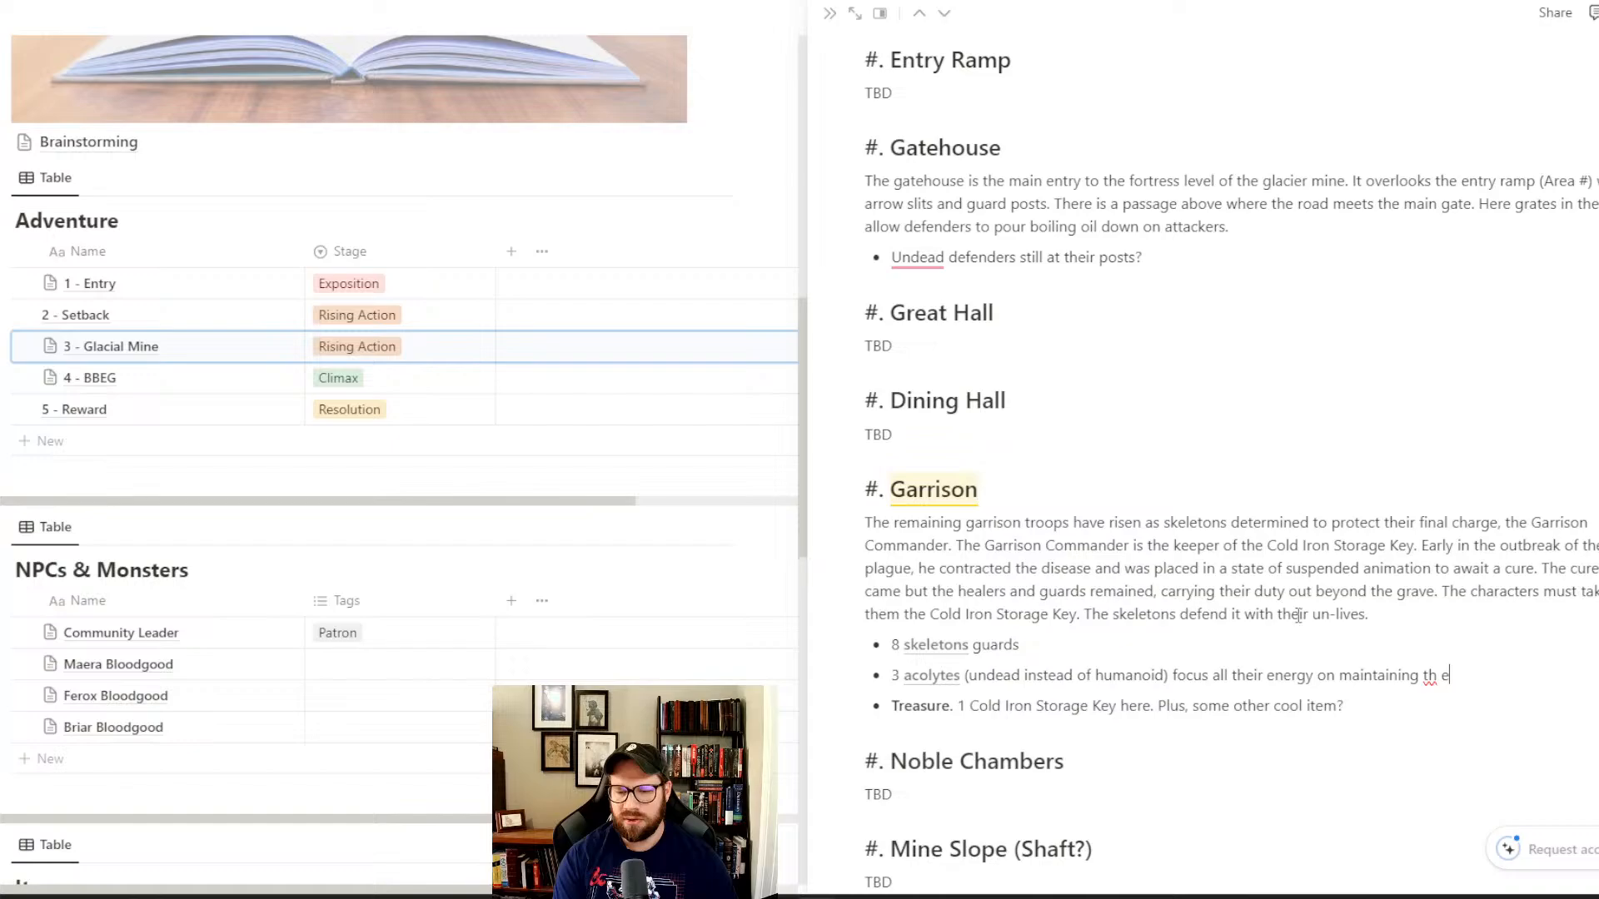
pyautogui.press('Backspace')
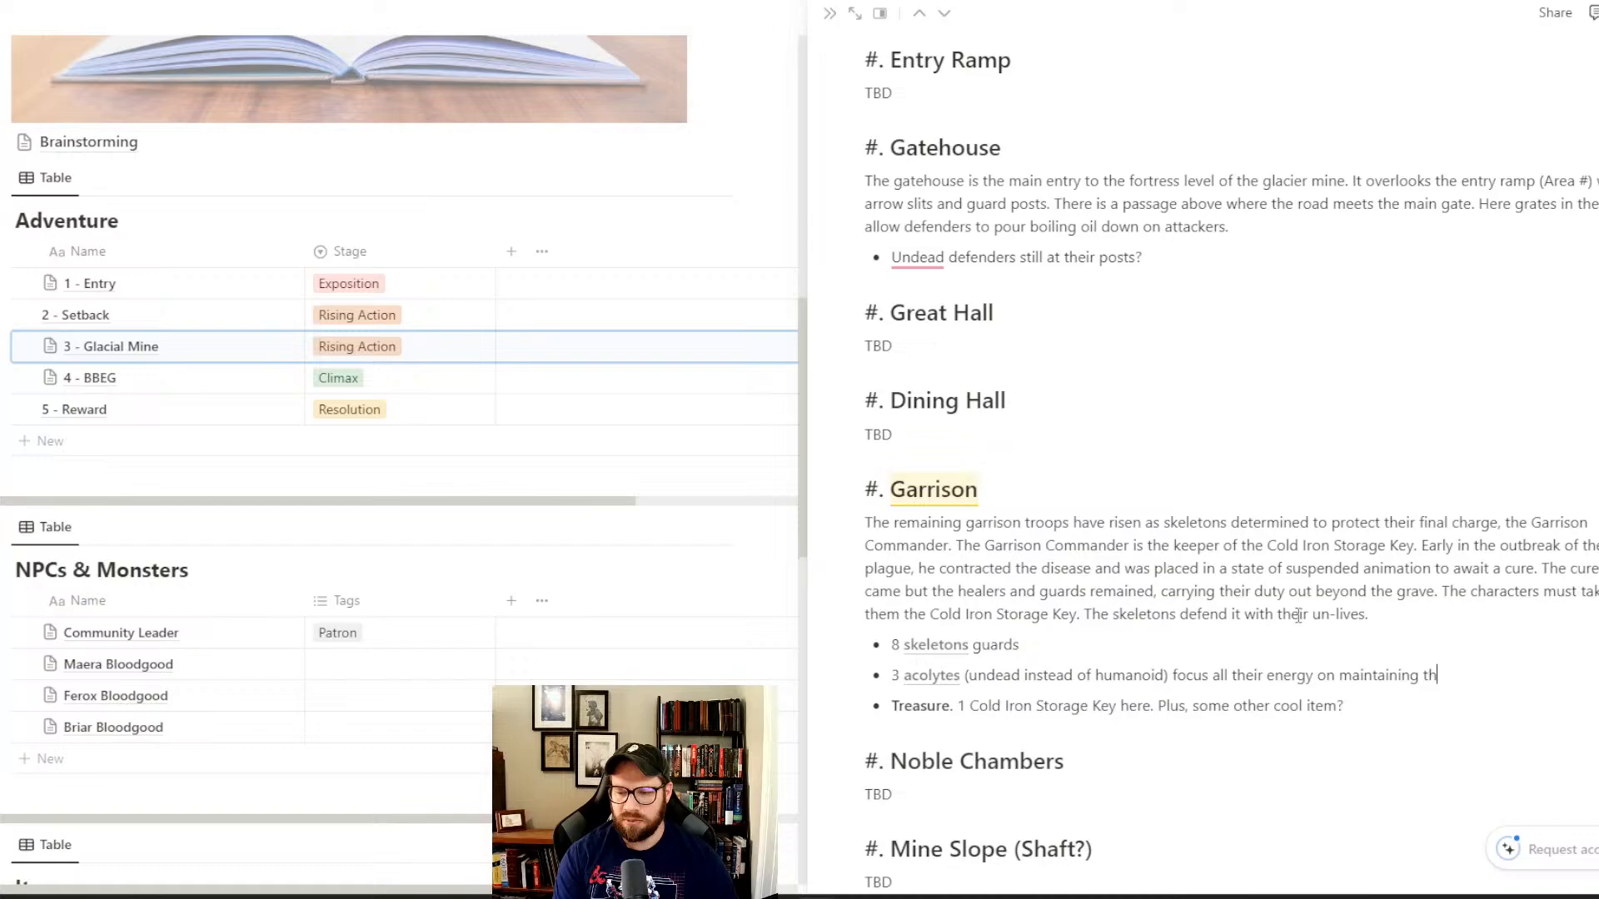
pyautogui.write("eir commander's state o")
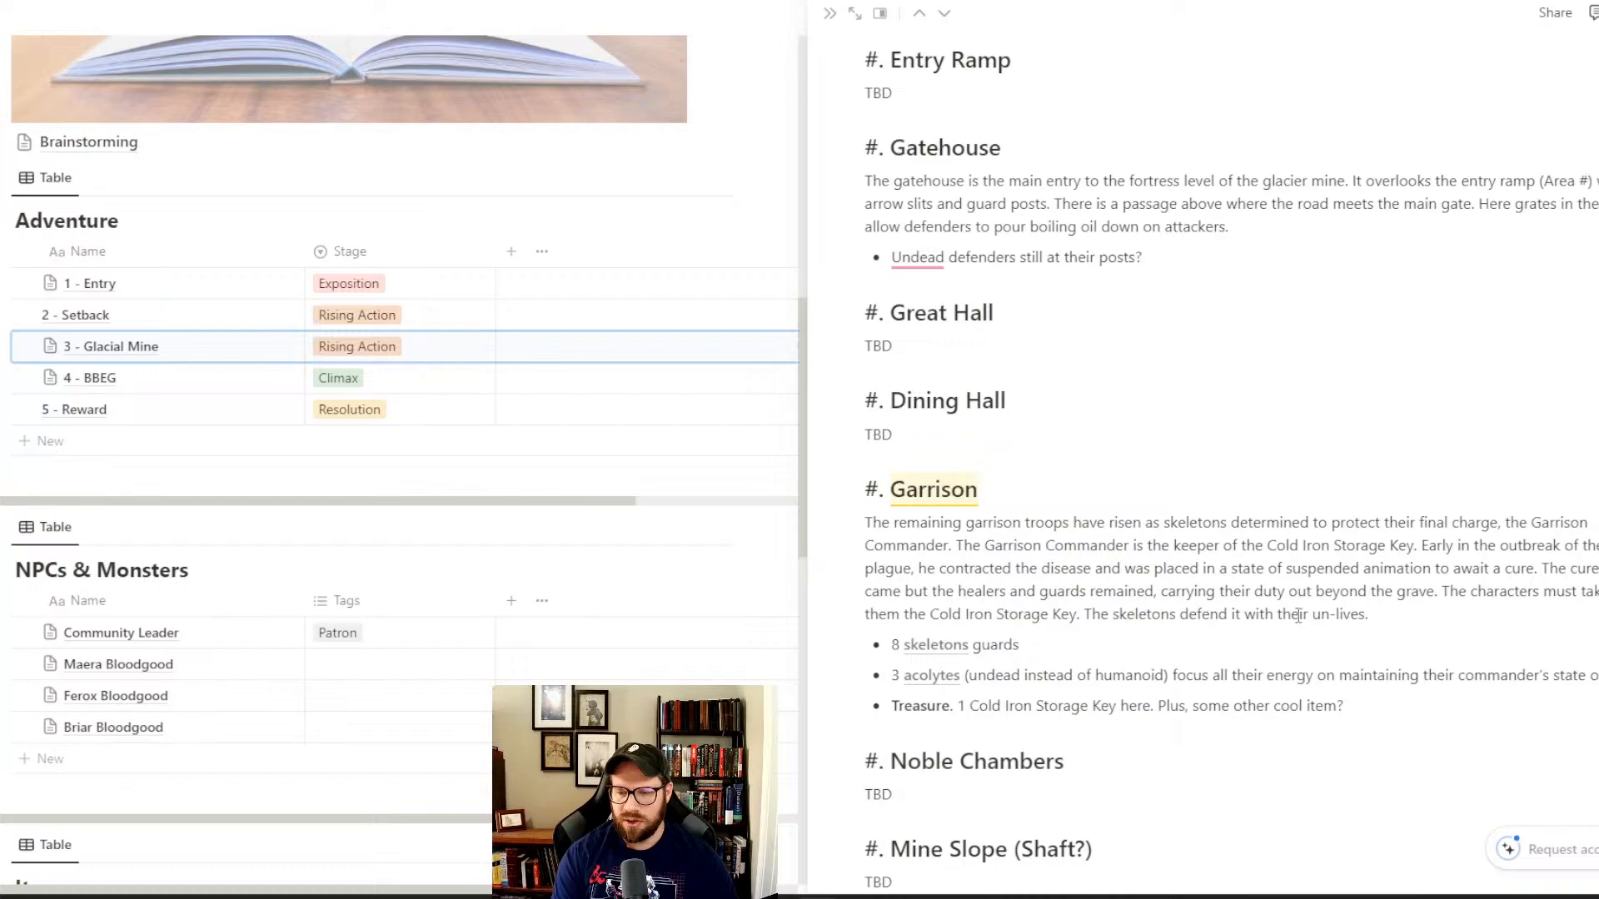
pyautogui.write('suspended animation. This used')
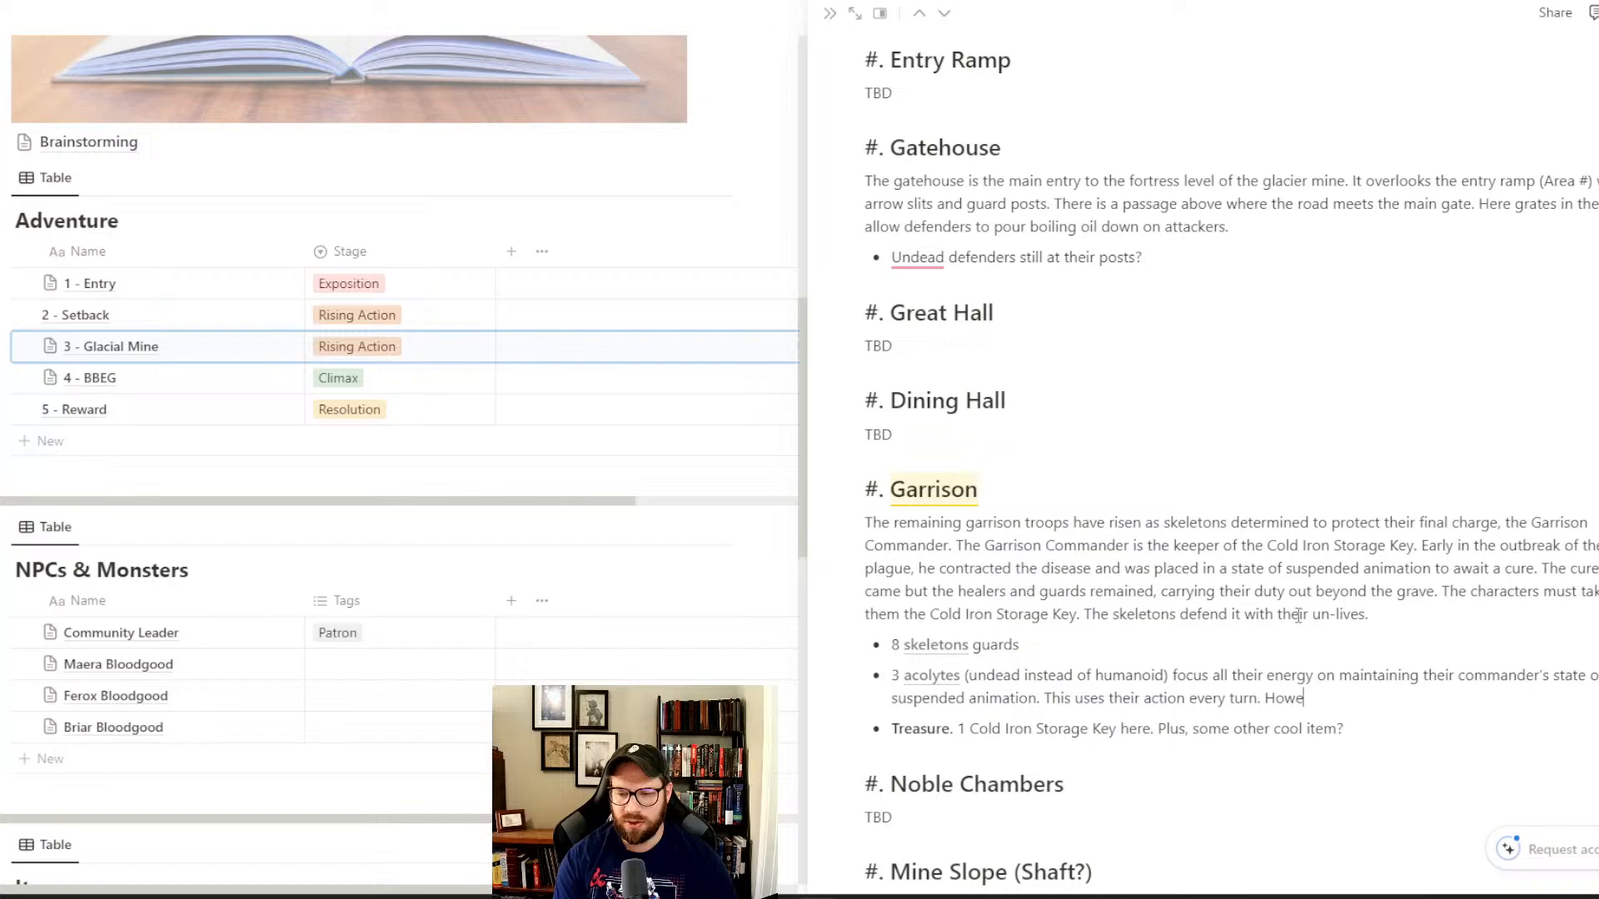
pyautogui.write('ver, after the first is slain, th e')
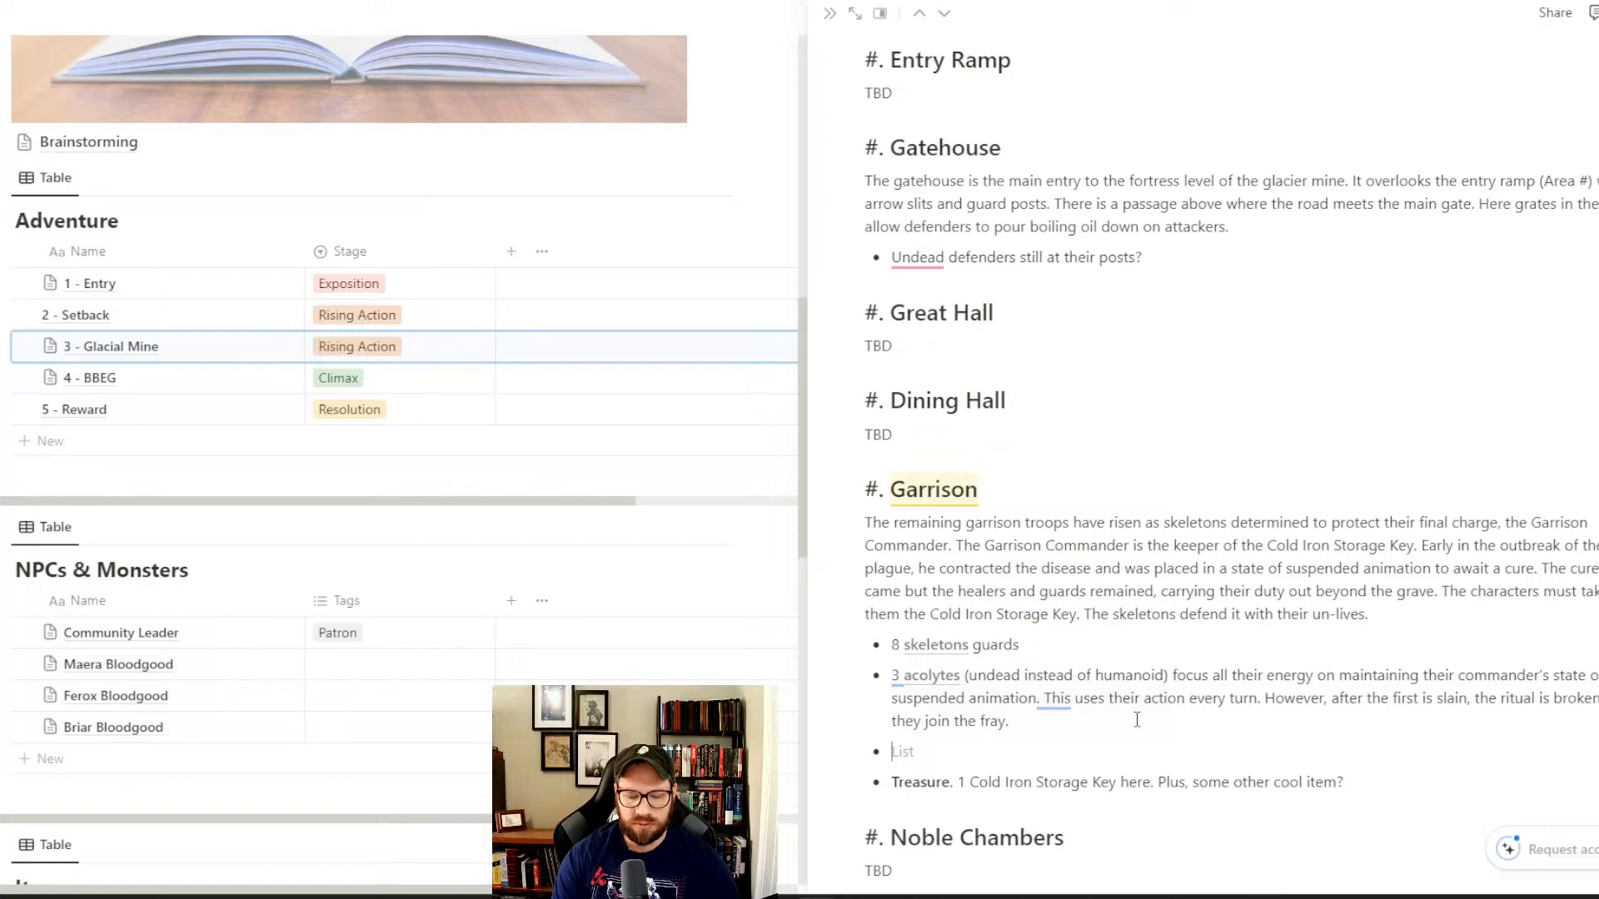
# - Type 'The Garrison Commander (' on the empty bullet below the acolytes entry
pyautogui.write('The Garrison commander is')
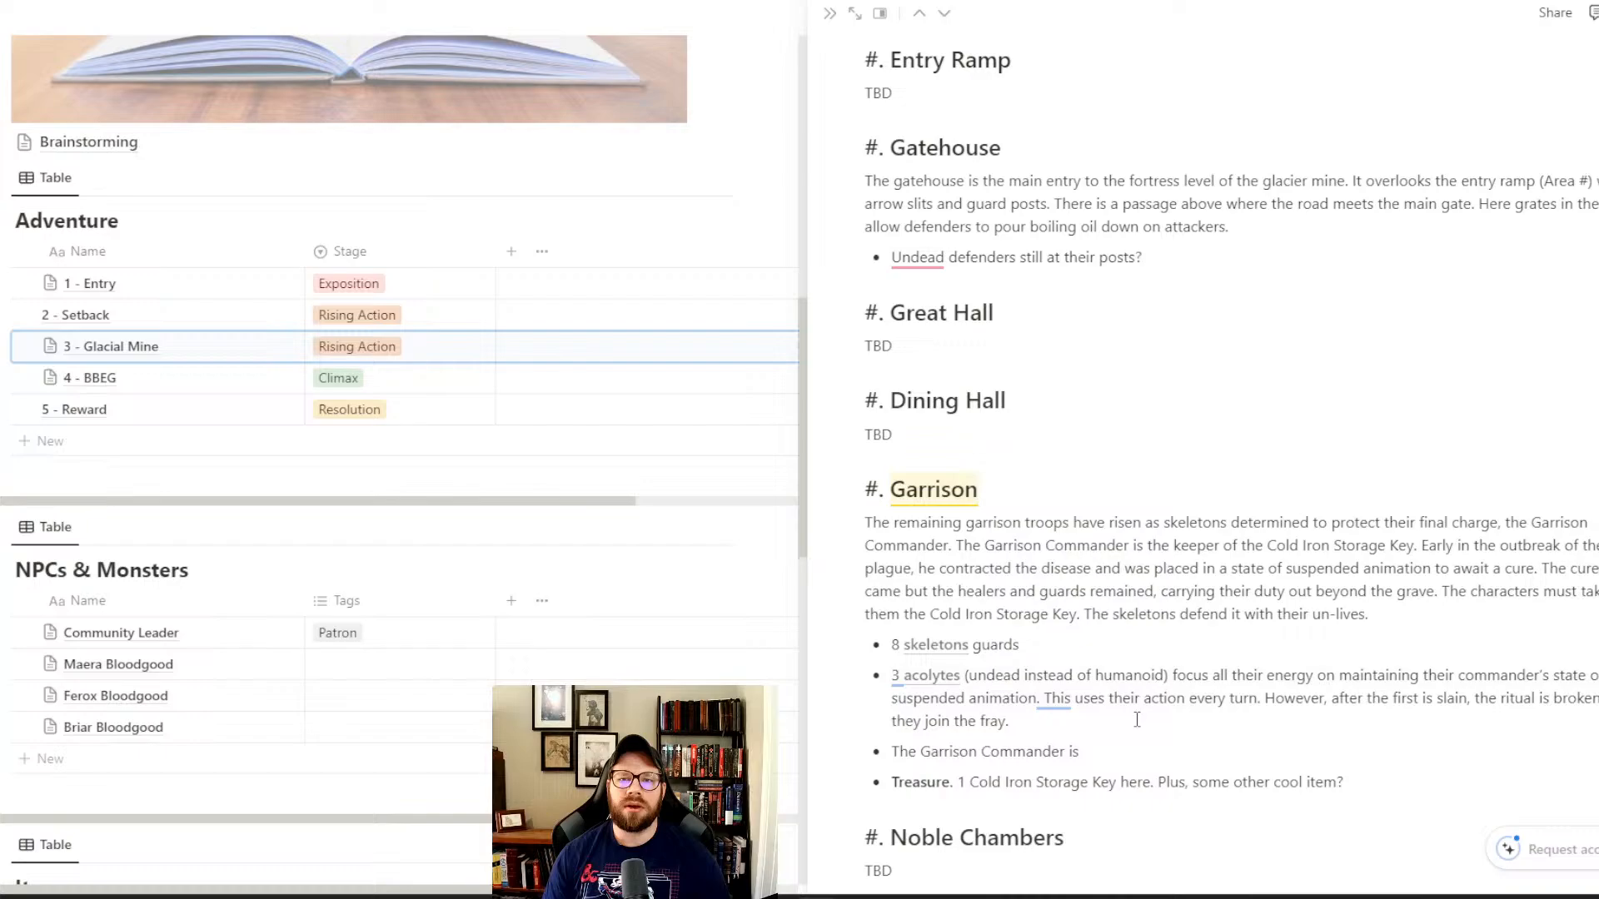
pyautogui.write('(')
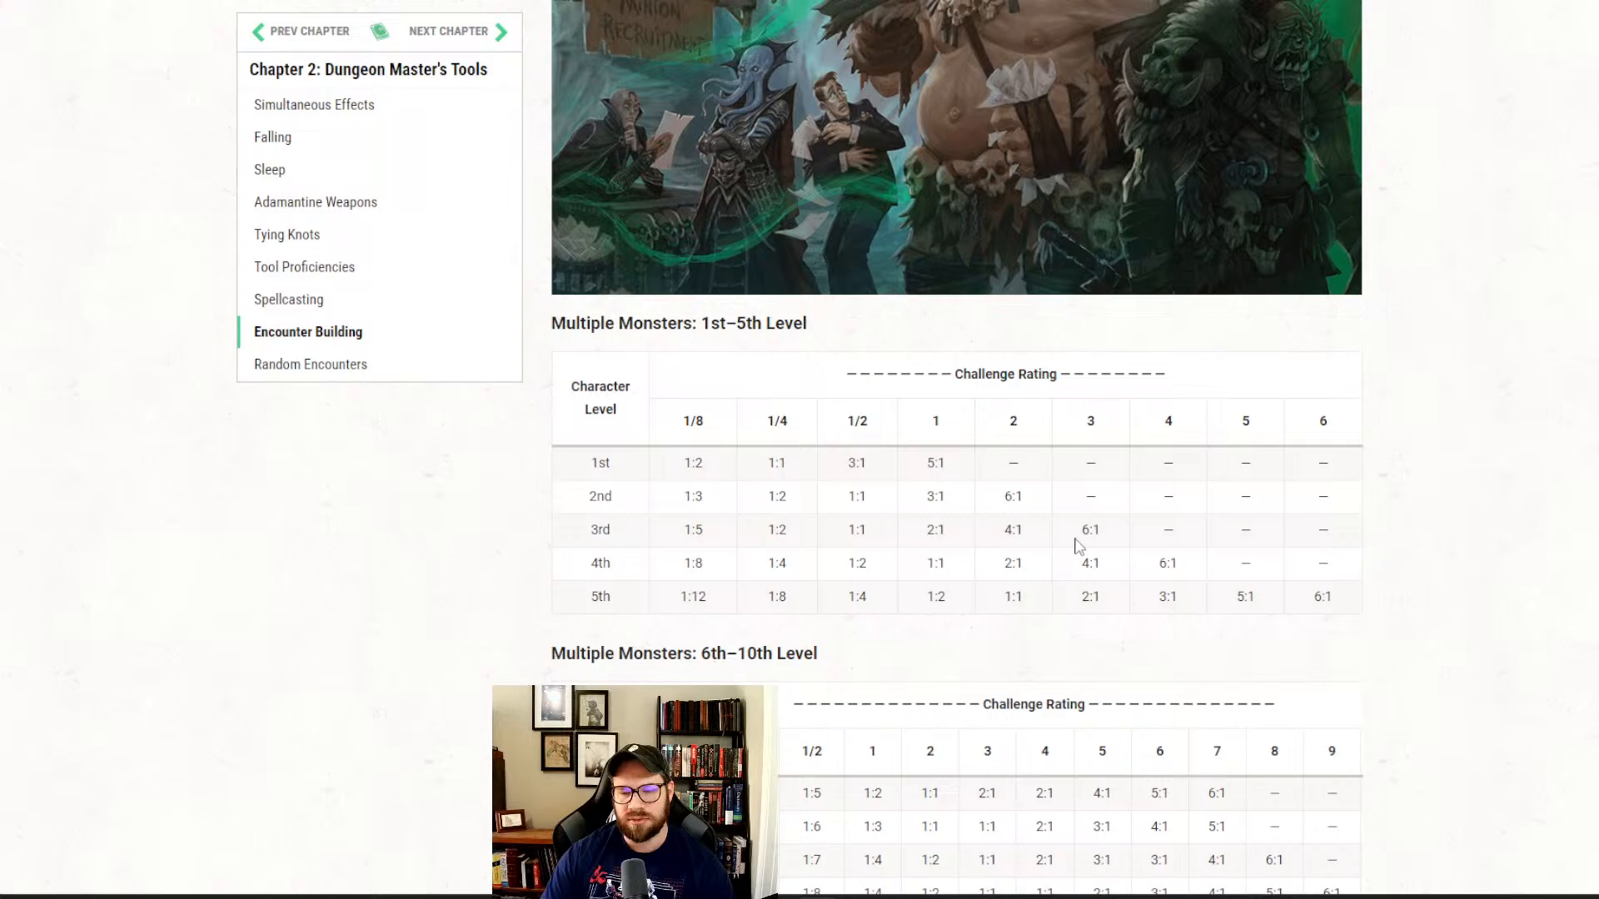
# - Scroll Xanathar's Guide to the Multiple Monsters: 1st–5th Level table
pyautogui.scroll(-3)
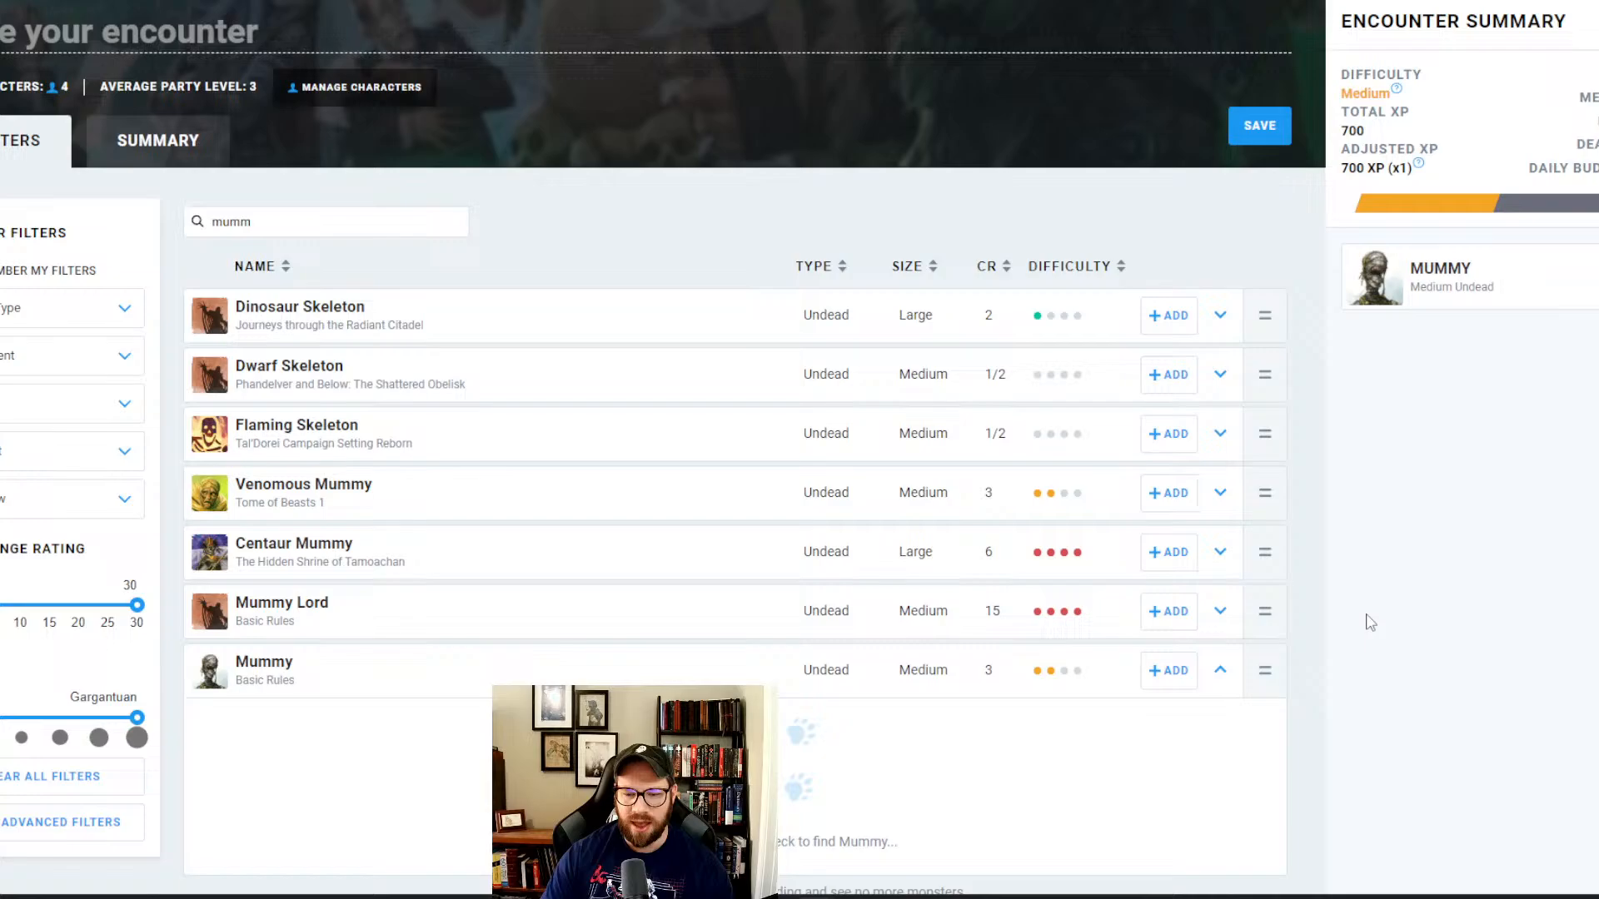
# - Add a Mummy to the Encounter Builder and confirm a Medium, 700 XP rating
pyautogui.click(1219, 670)
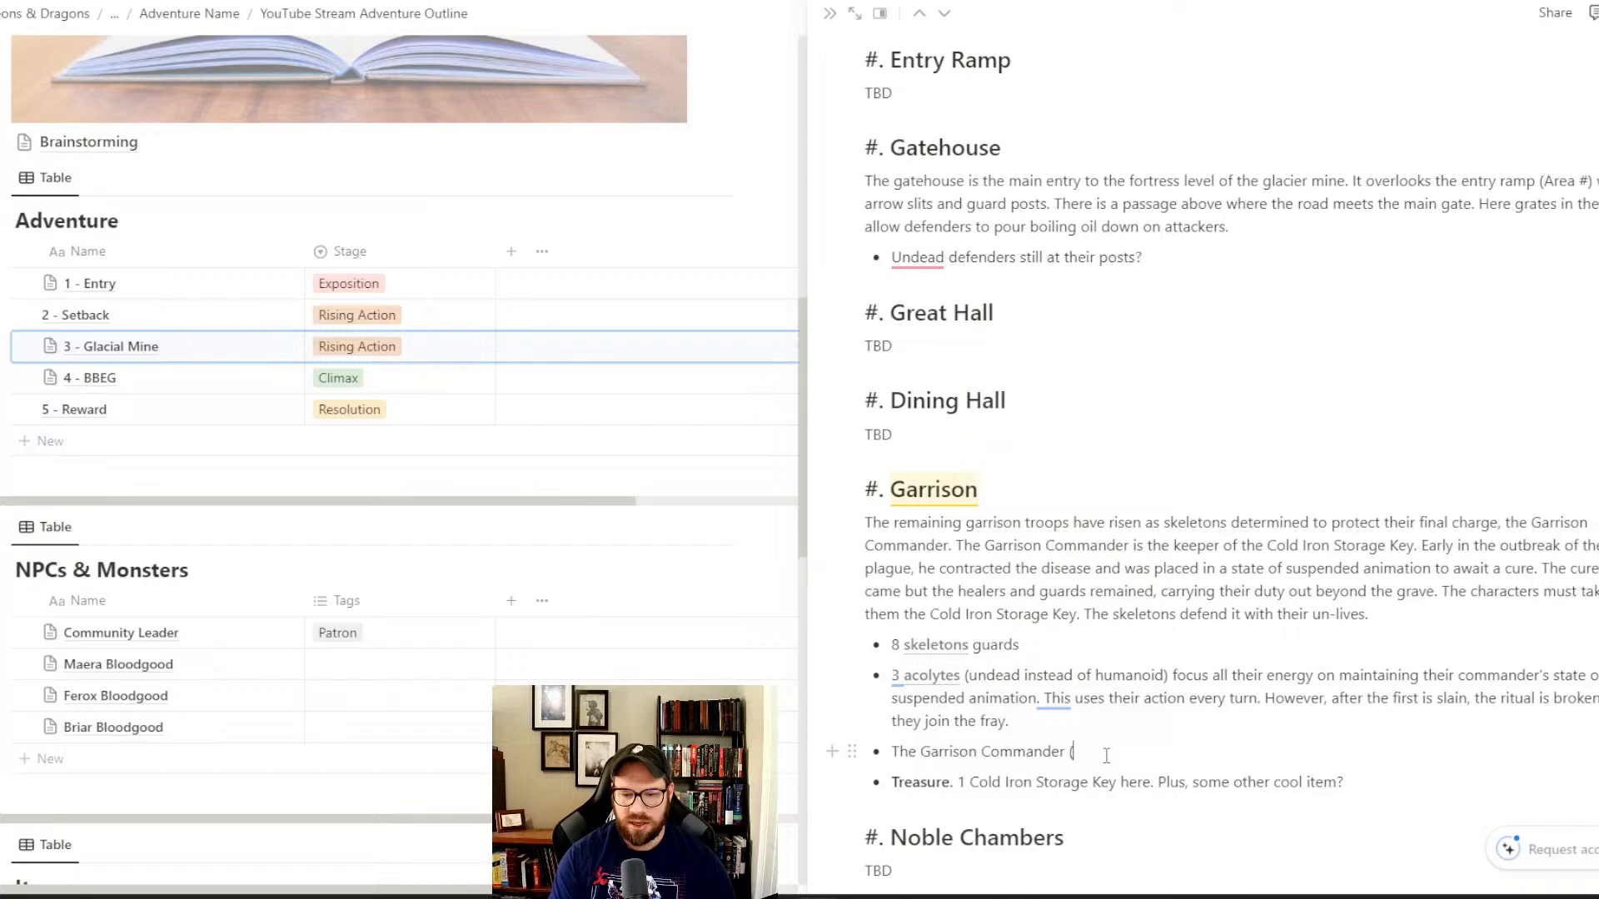
# - Add '(mummy)' after The Garrison Commander and begin 'dies if the ritual is broken'
pyautogui.write('mummy)')
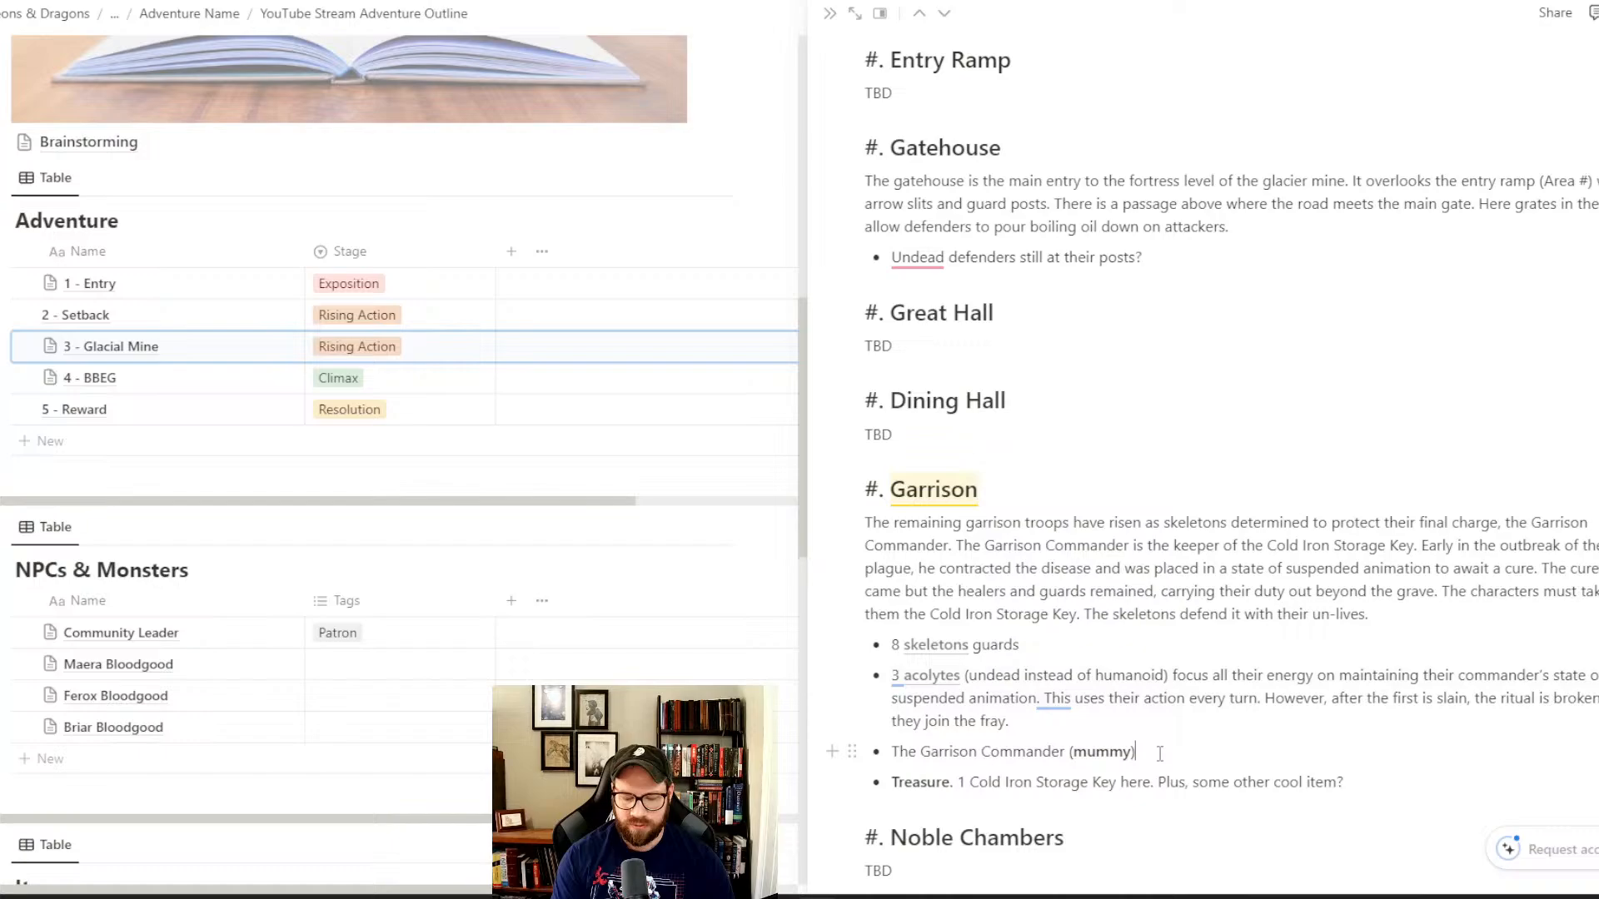
pyautogui.write('dies if th er')
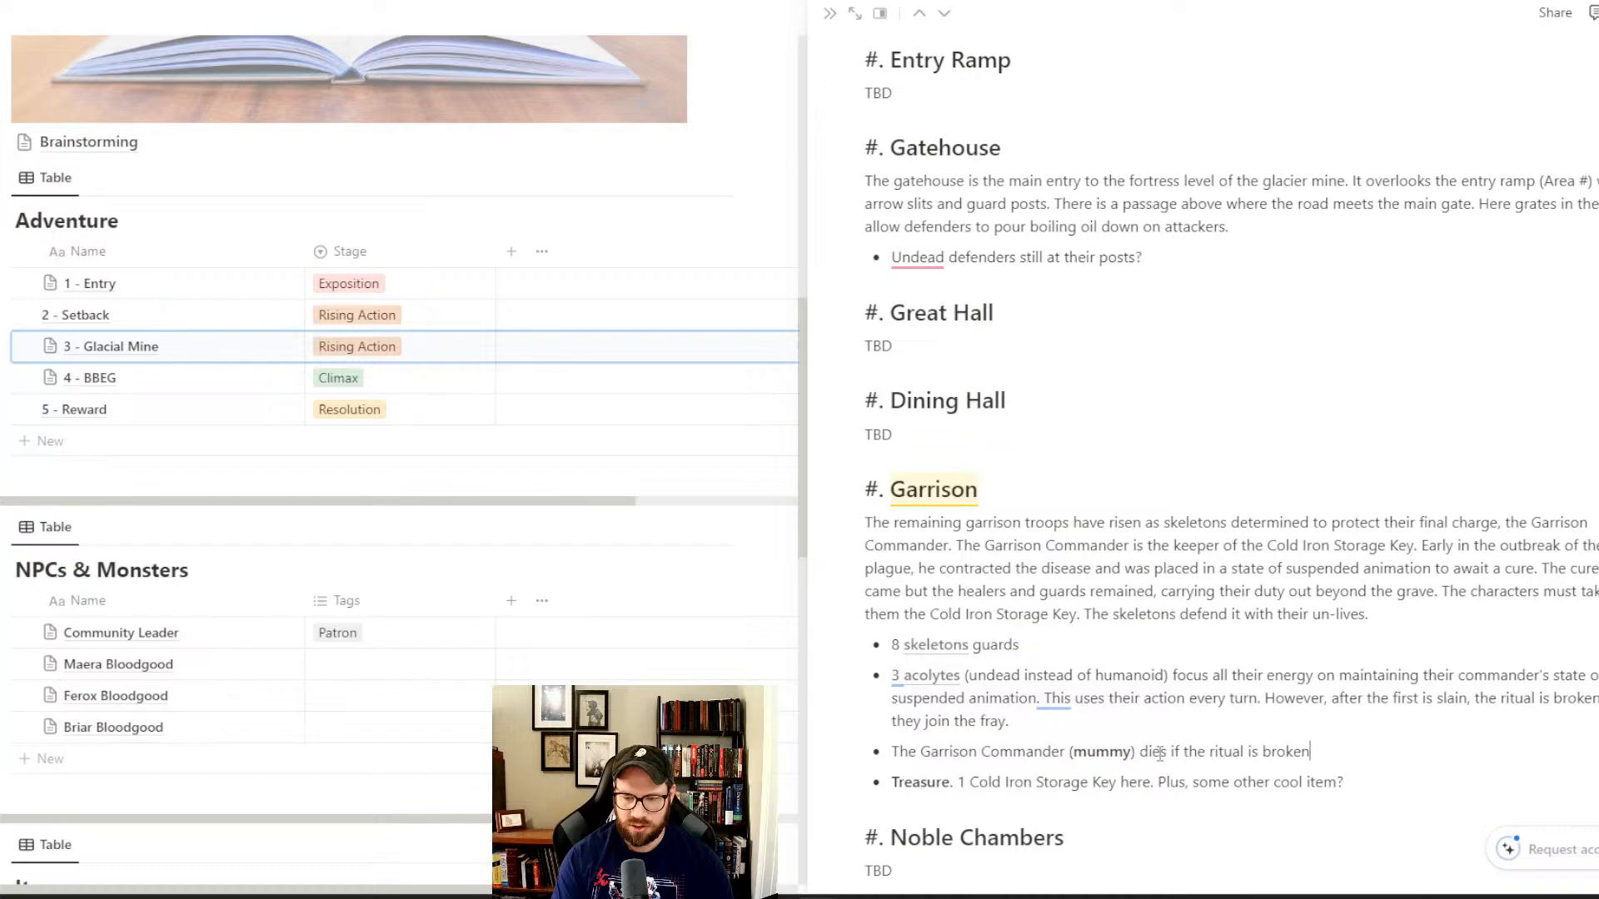
# - Add 'He raises as the undead after two turns.' to the Garrison Commander bullet
pyautogui.write('He raises as the undead after t')
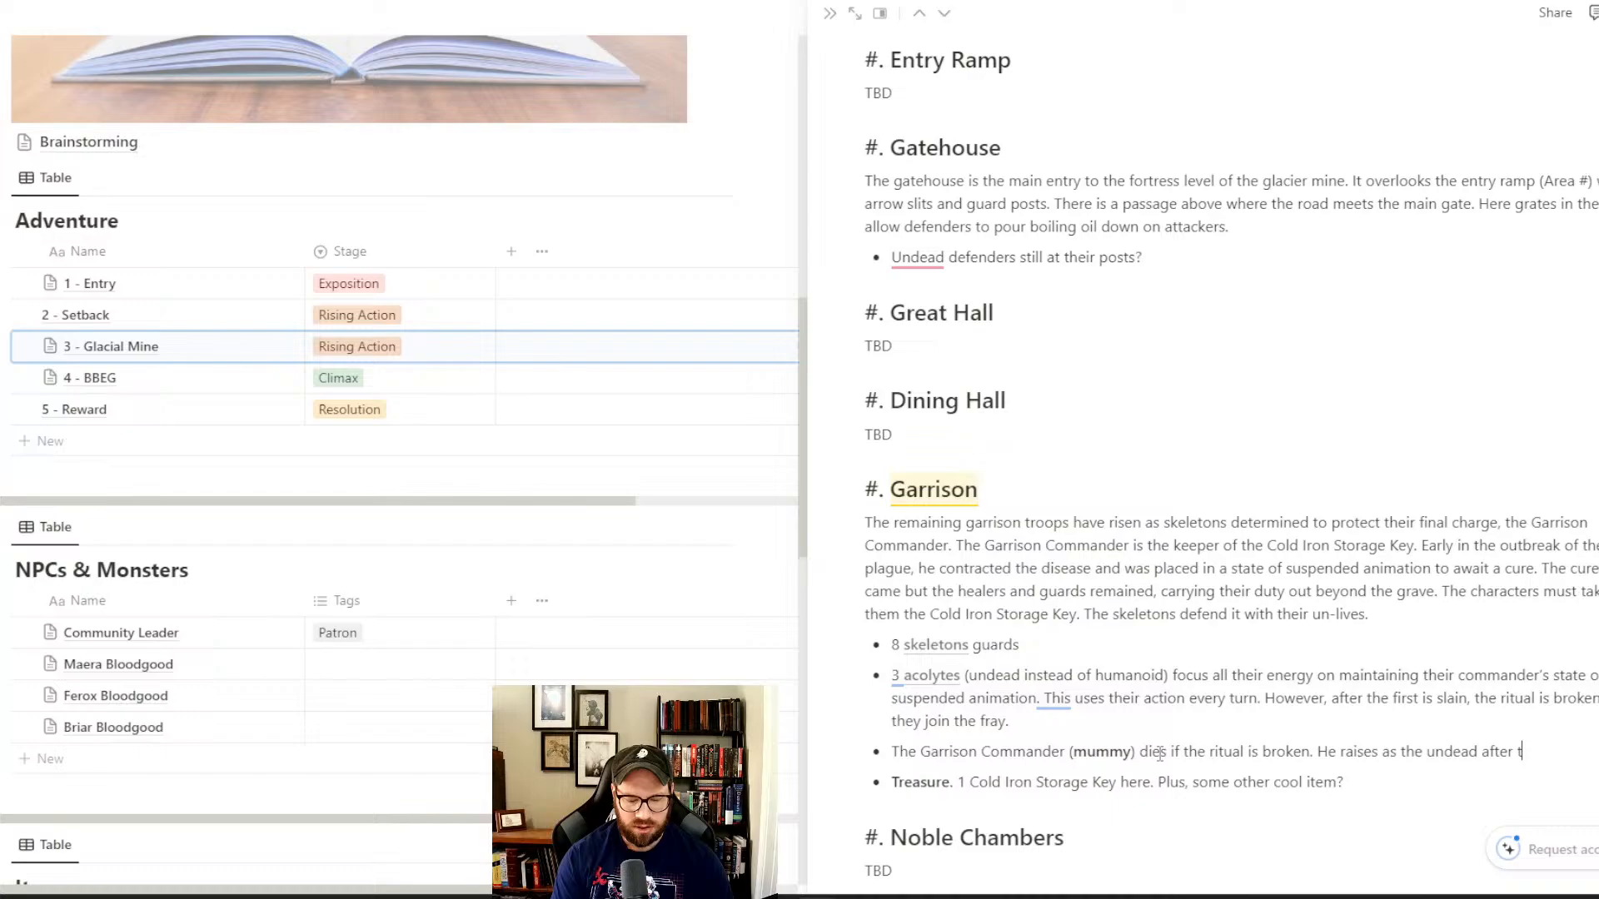
pyautogui.write('wo turns.')
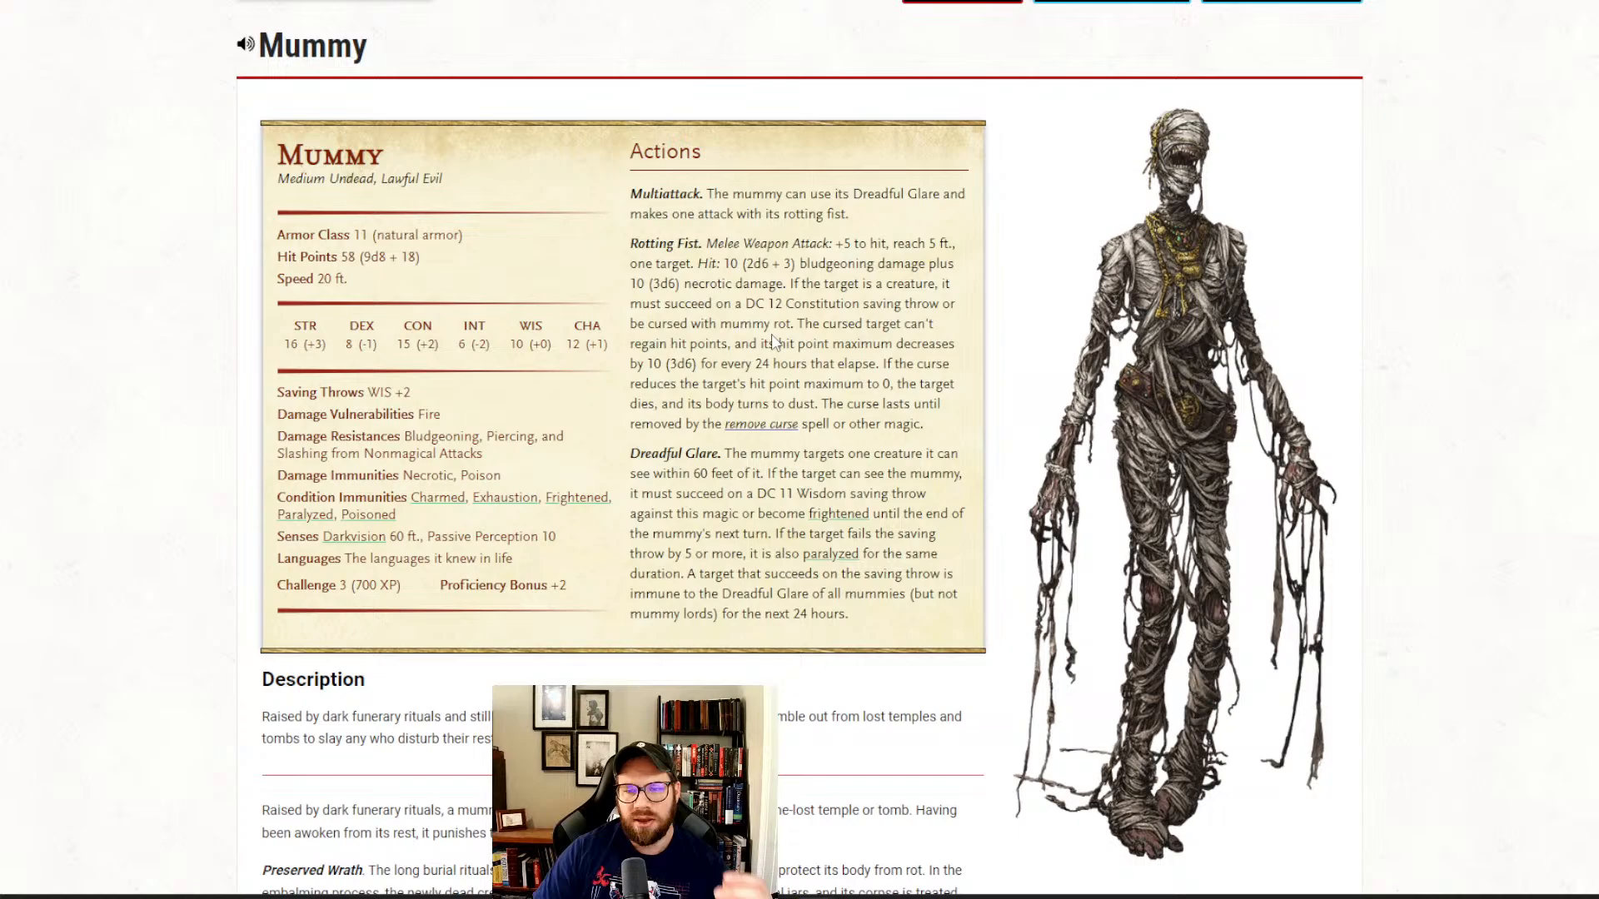
pyautogui.moveTo(769, 345)
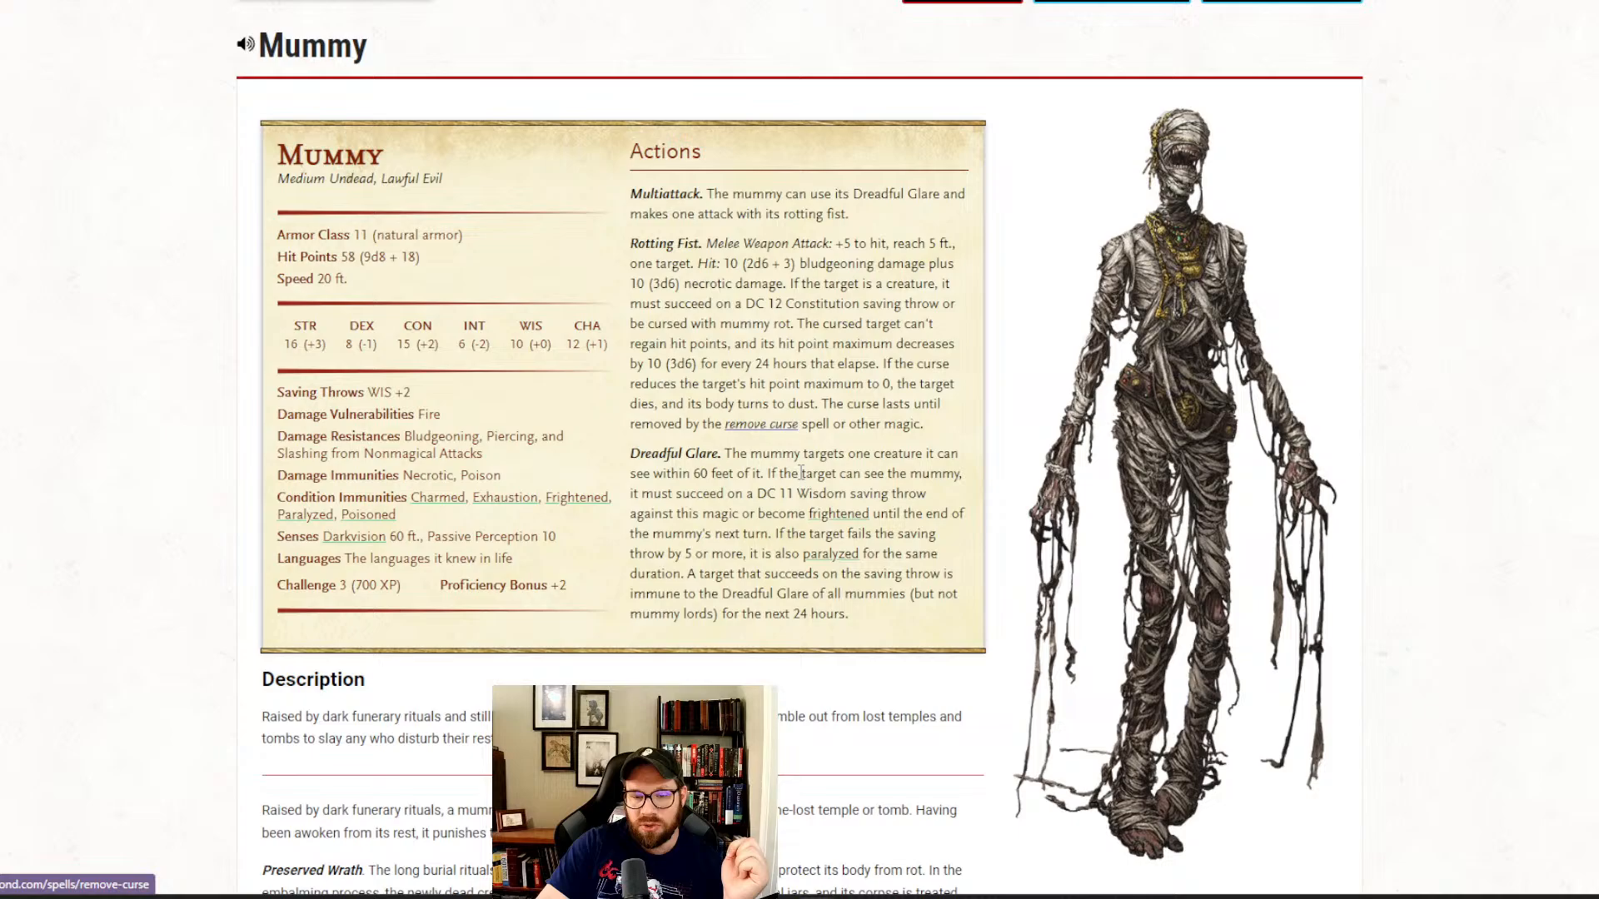
pyautogui.moveTo(761, 423)
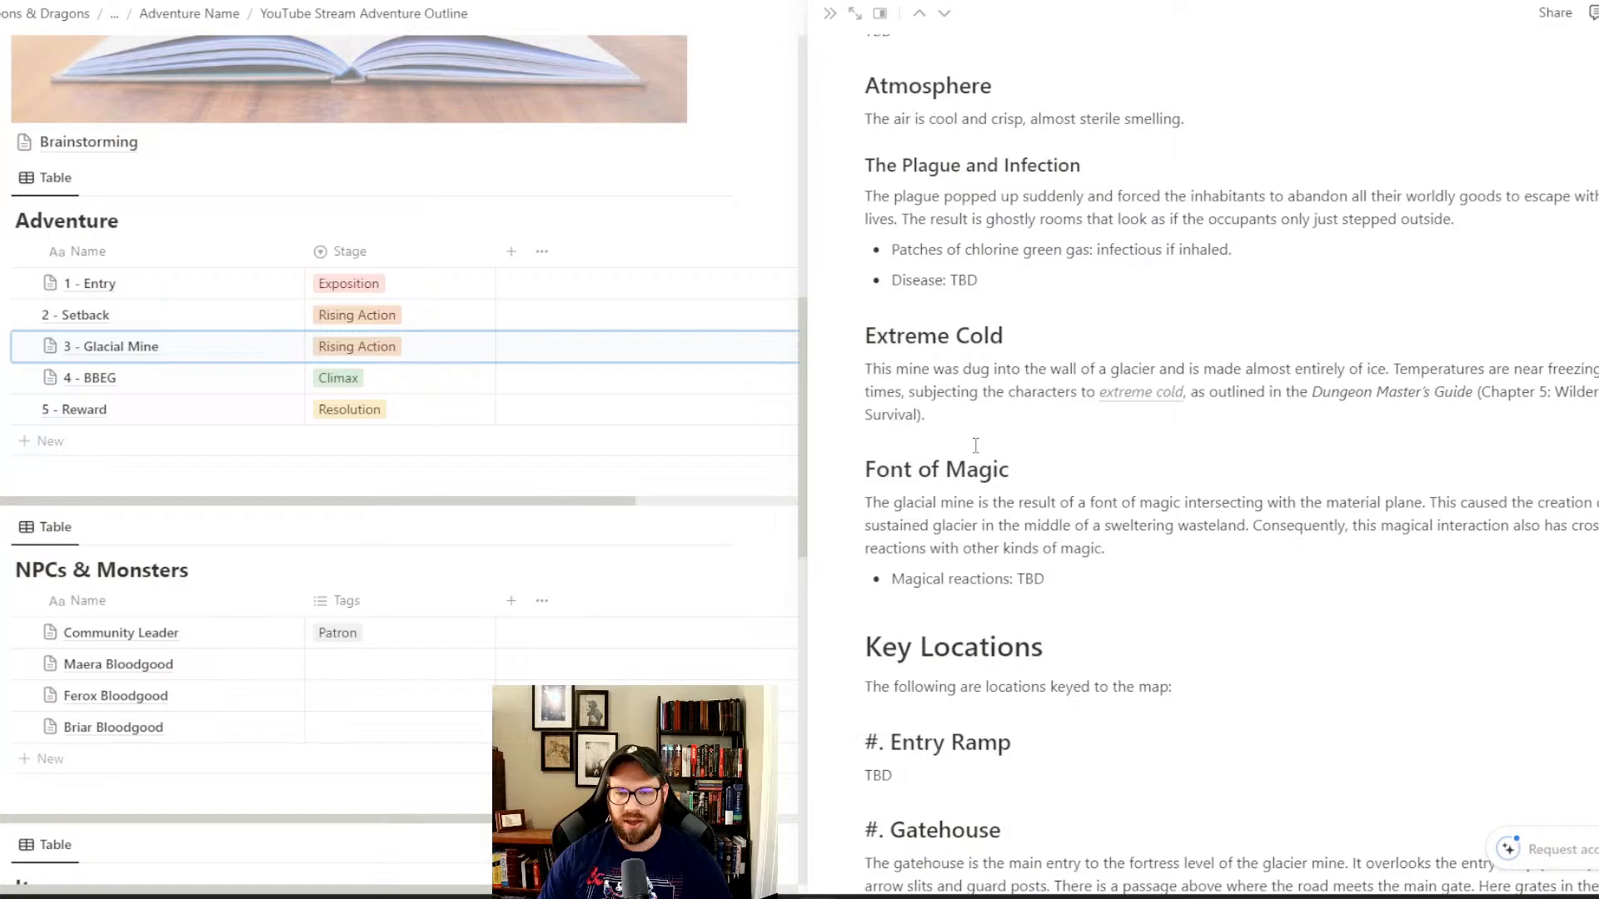
pyautogui.scroll(-3)
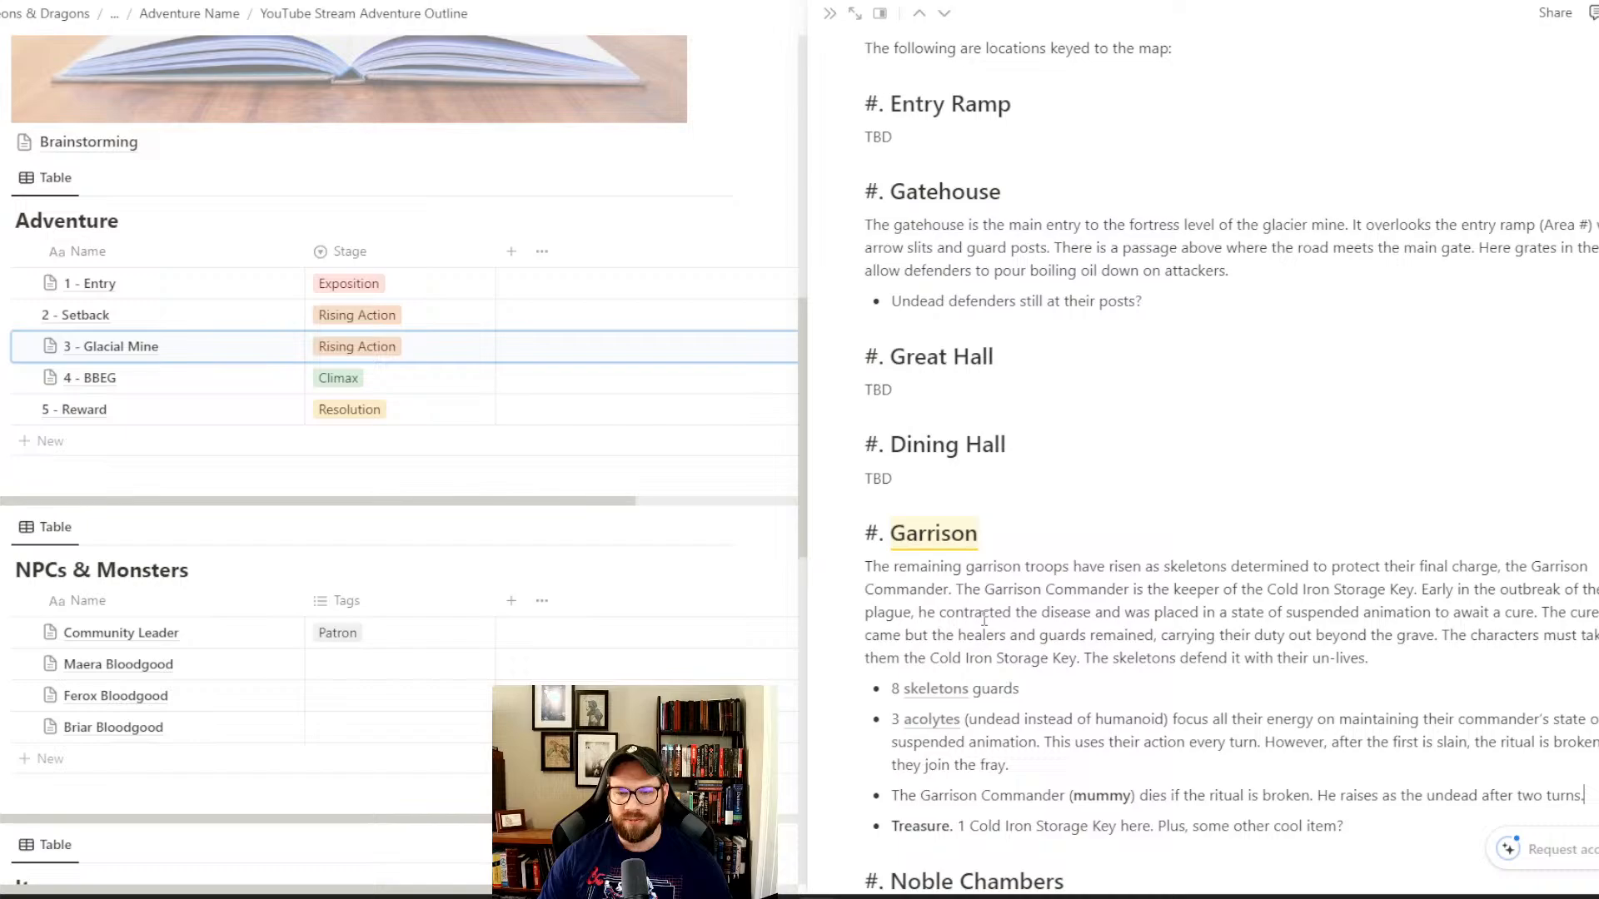
pyautogui.scroll(-3)
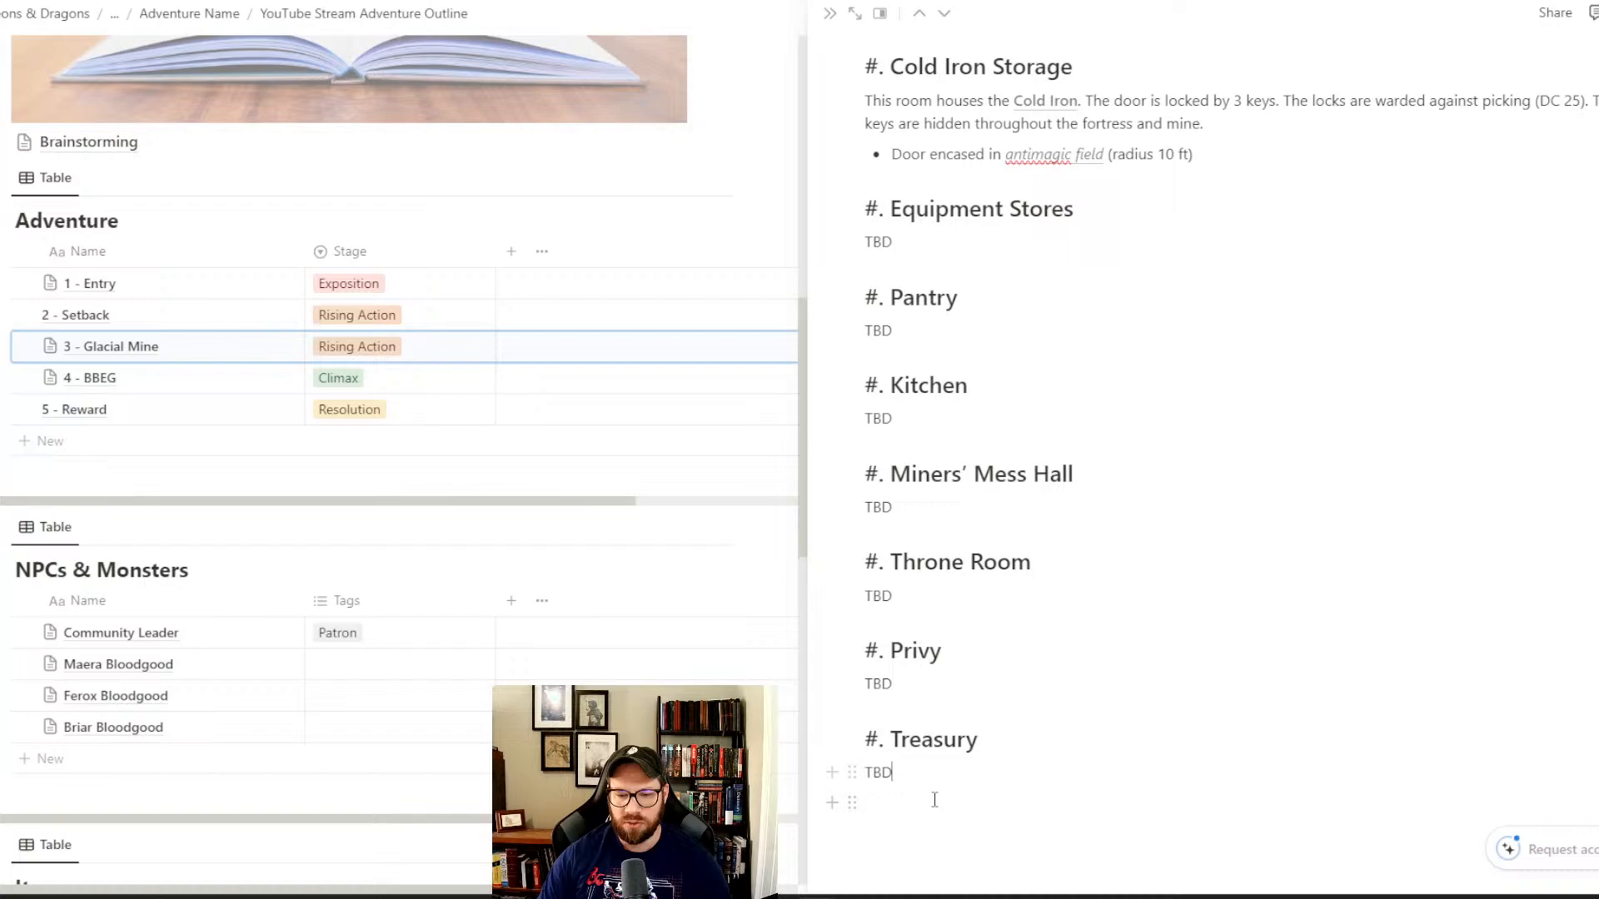
pyautogui.click(907, 803)
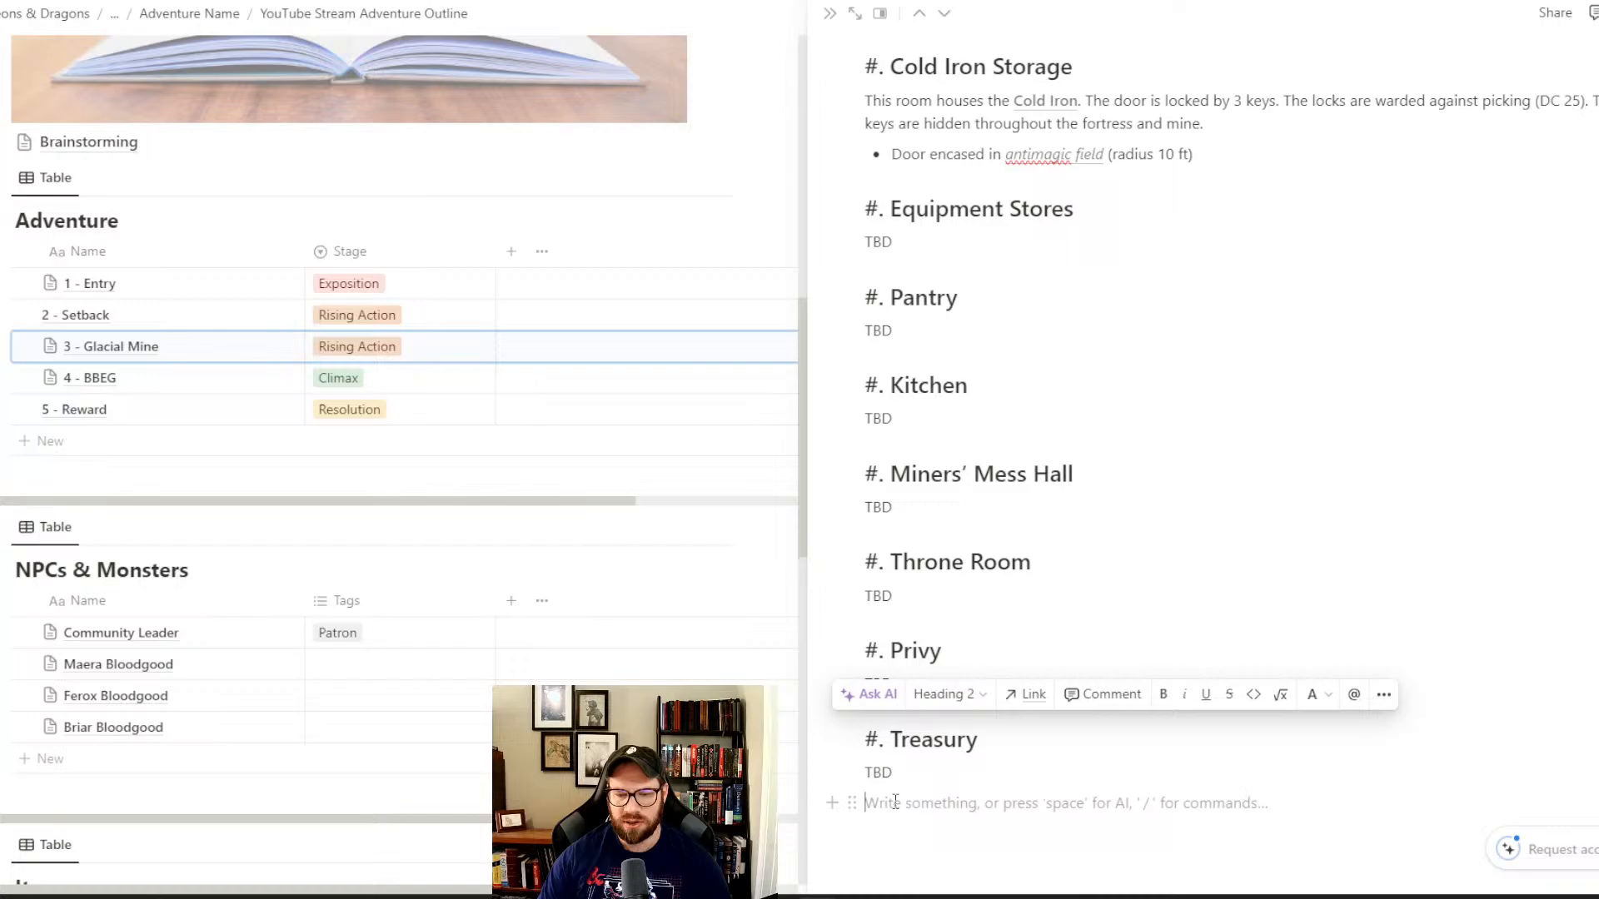
# - Add 'Library' and 'Infirmary' Heading 2 sections below Treasury, each with a TBD line
pyautogui.write('#')
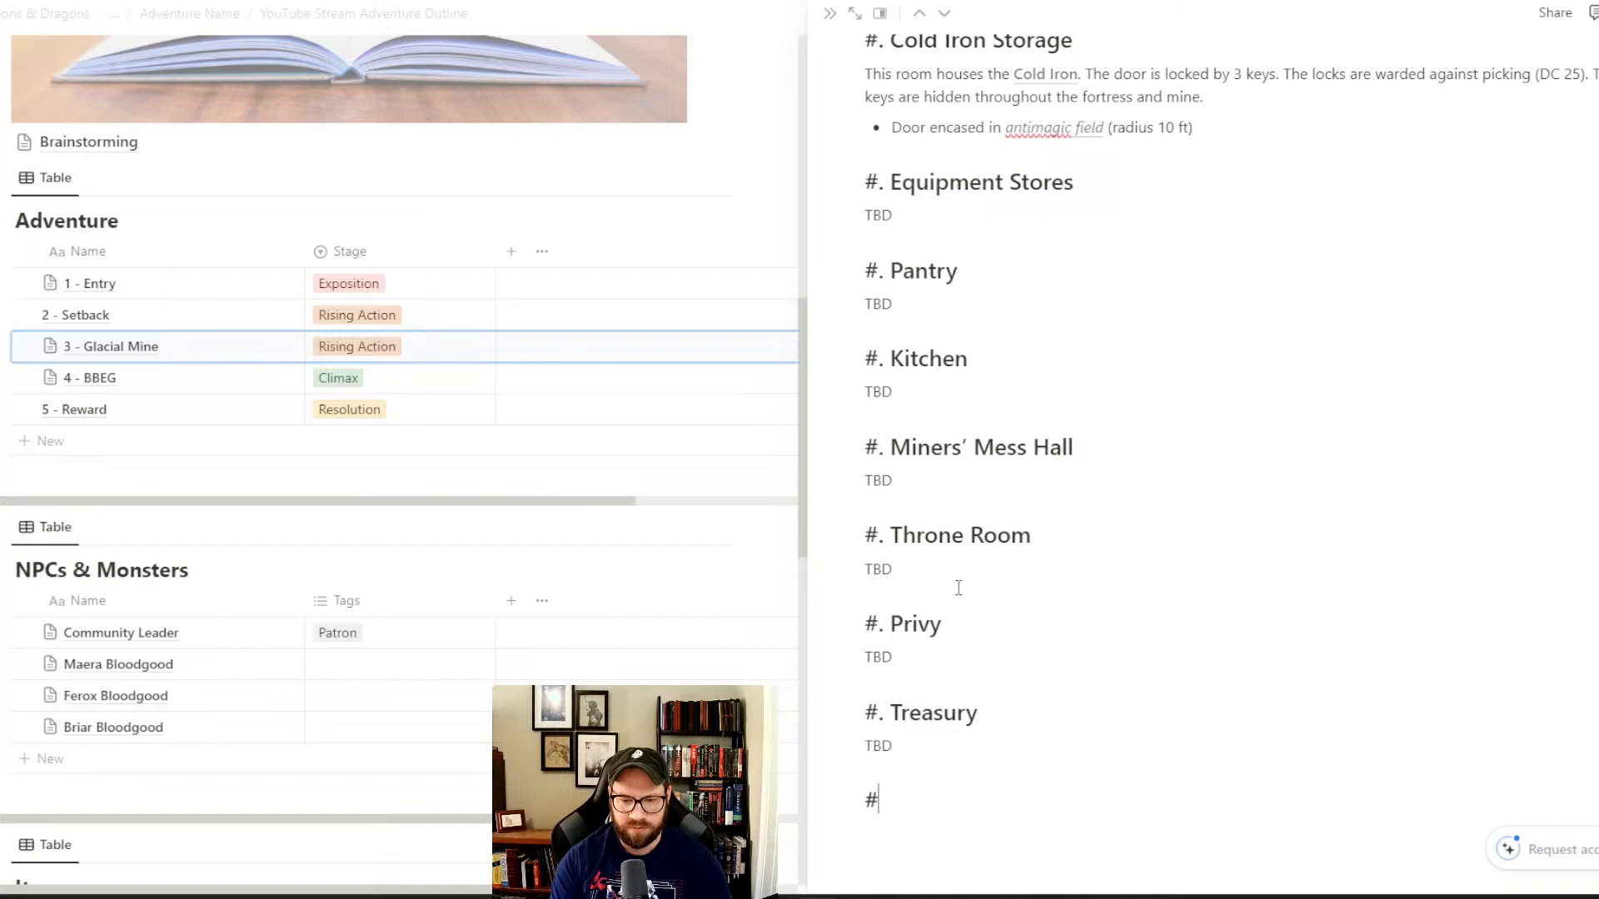
pyautogui.write('L')
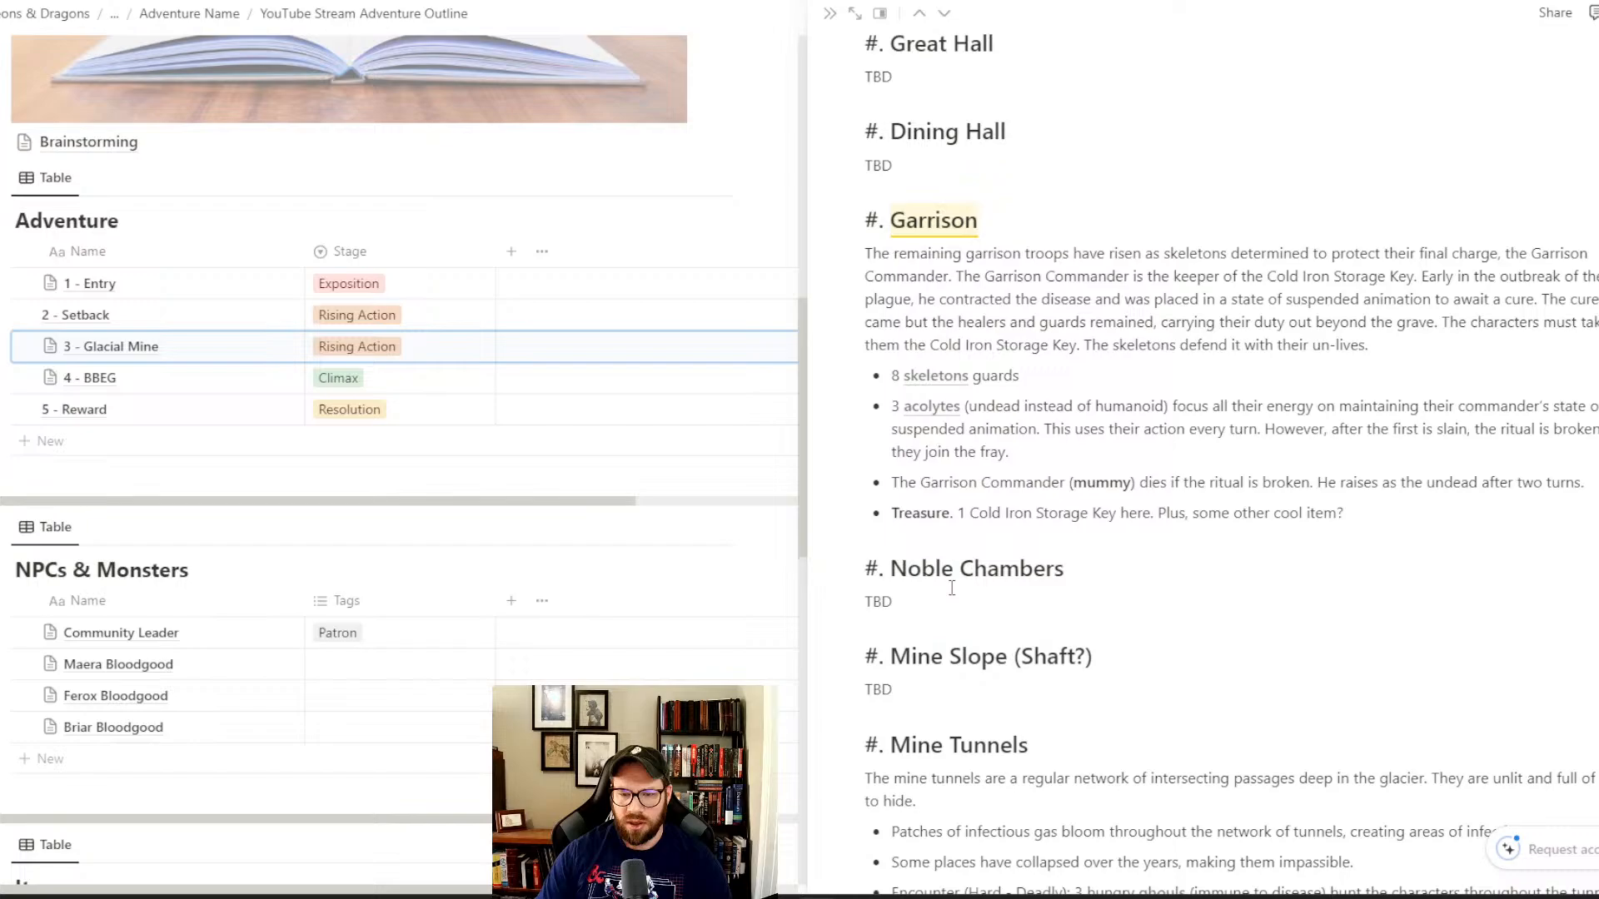
pyautogui.scroll(-3)
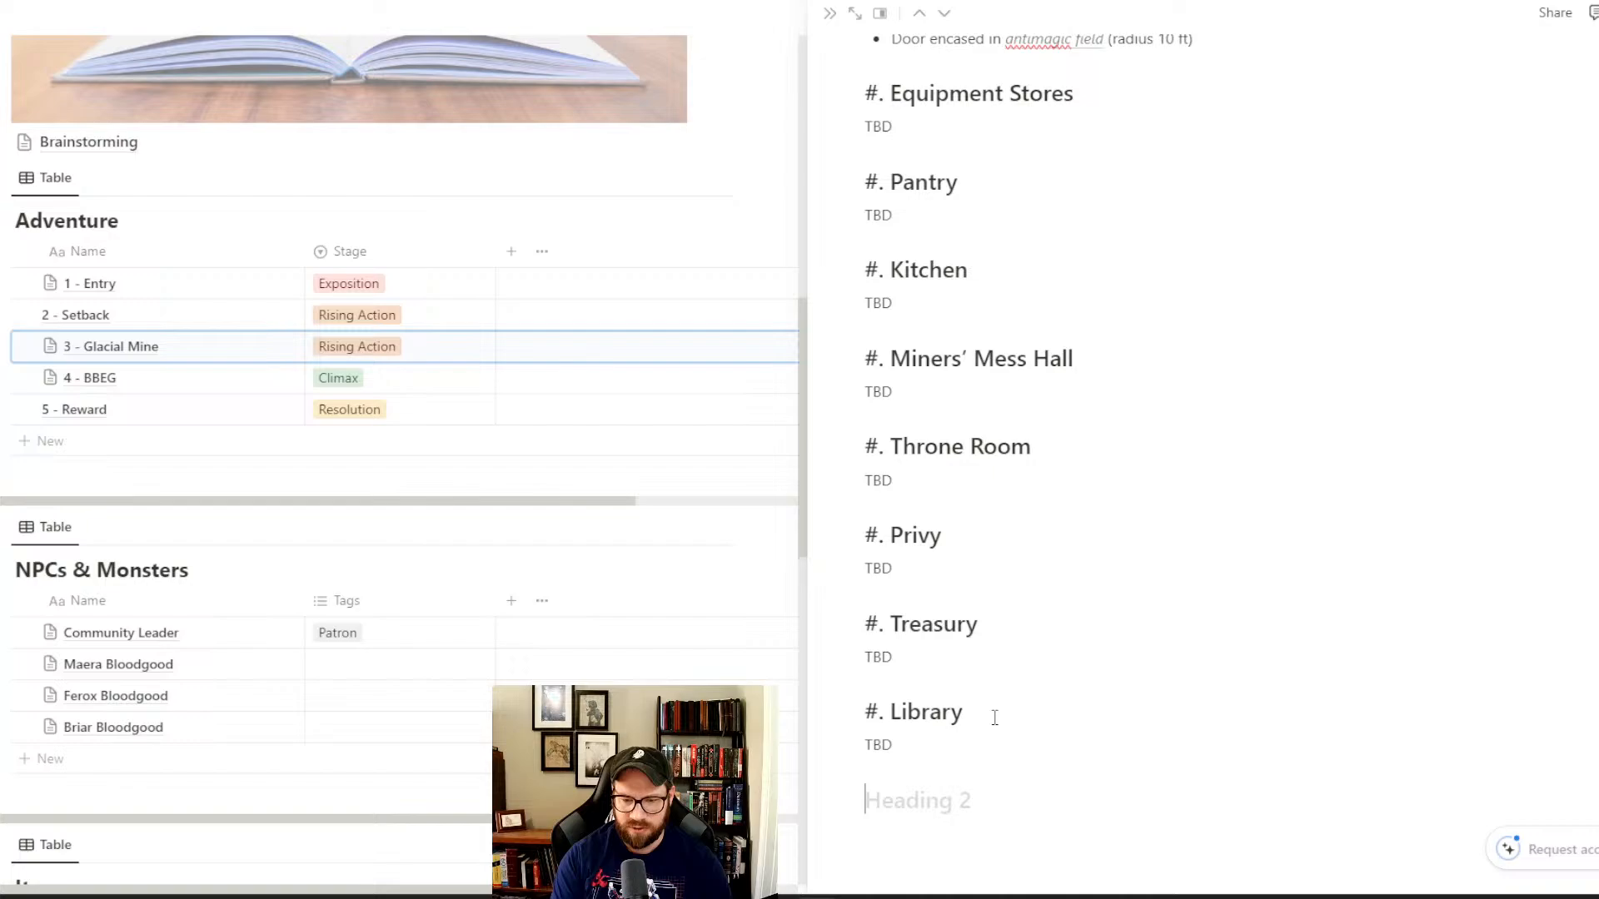
pyautogui.write('Infirmary')
pyautogui.write('TBD')
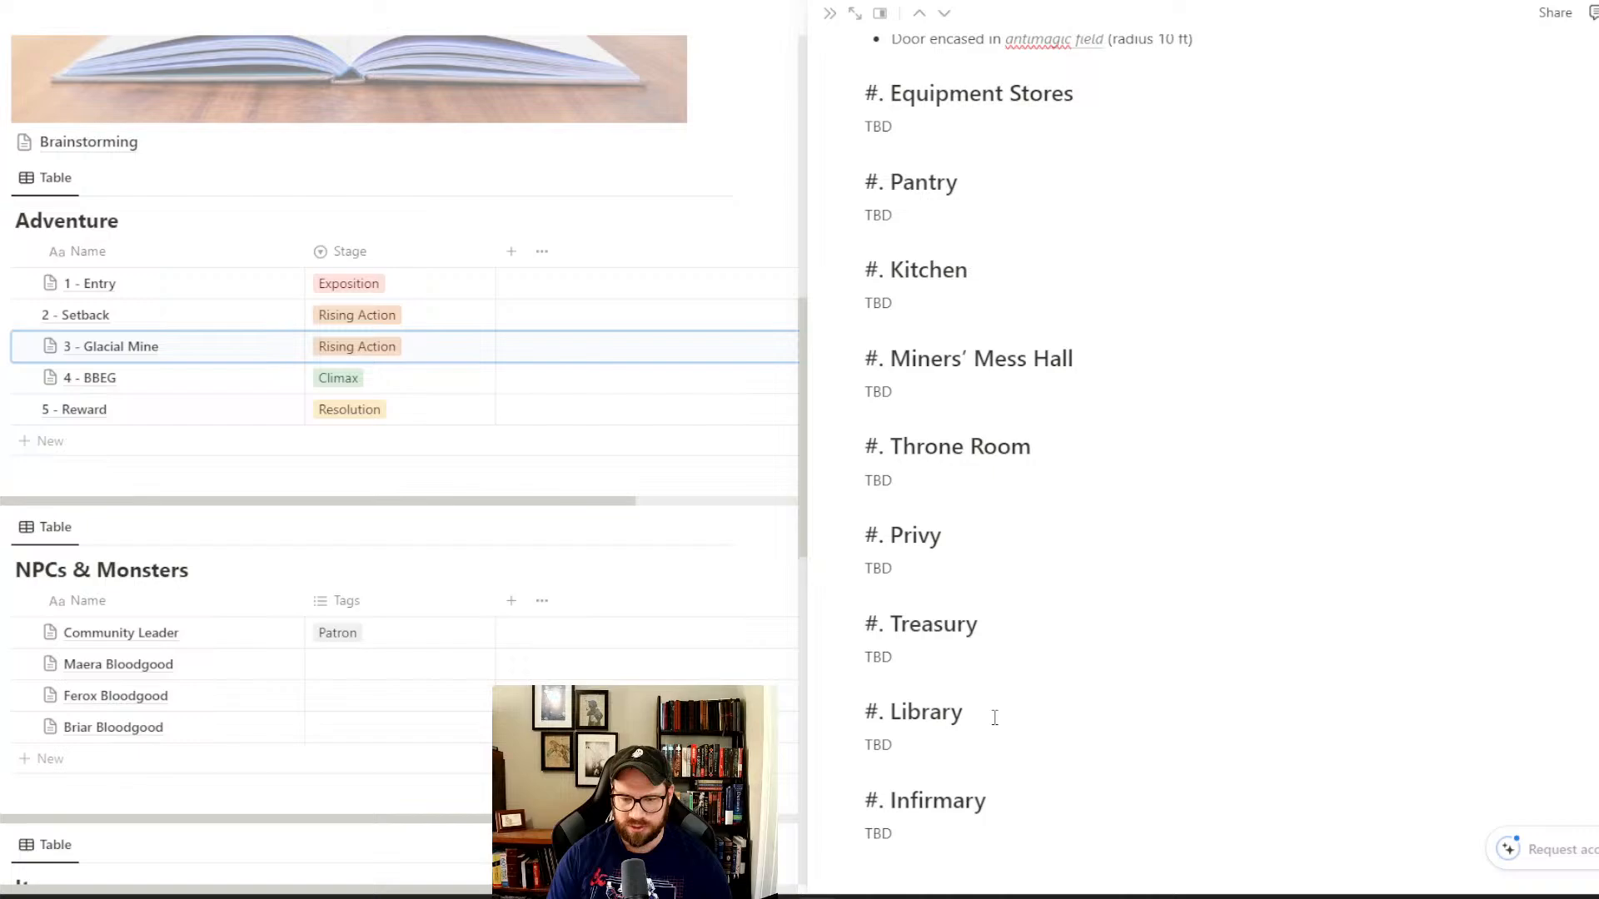
# - Write 'Contains 4 spell scrolls of remove curse (DC 13 to cast)' in the Library entry
pyautogui.write('Among')
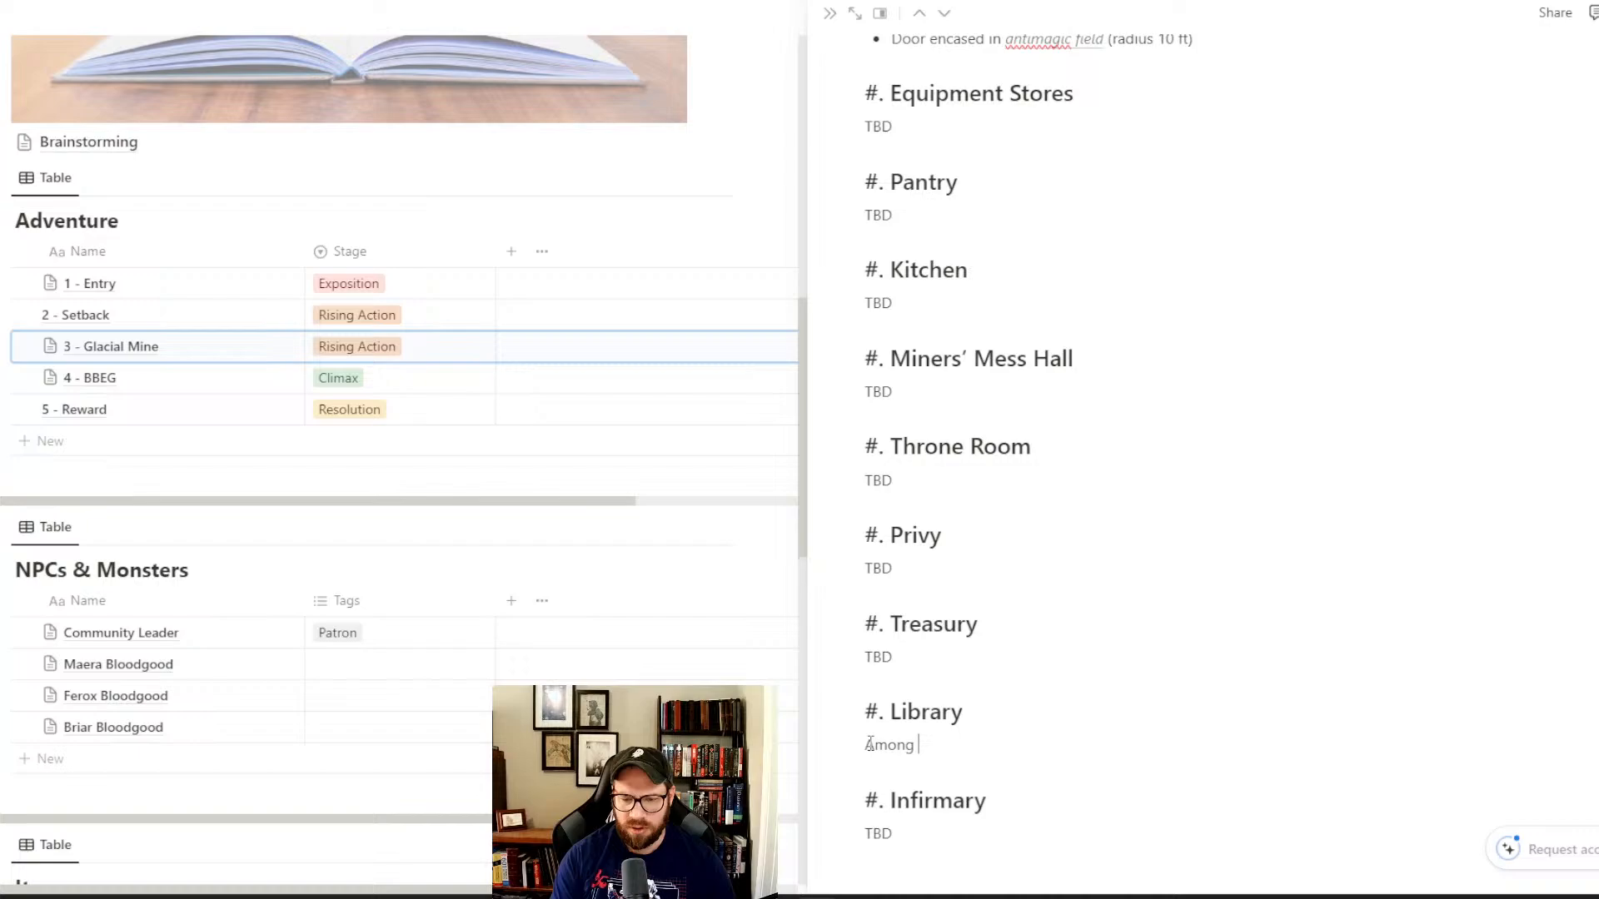
pyautogui.write('Contains 4')
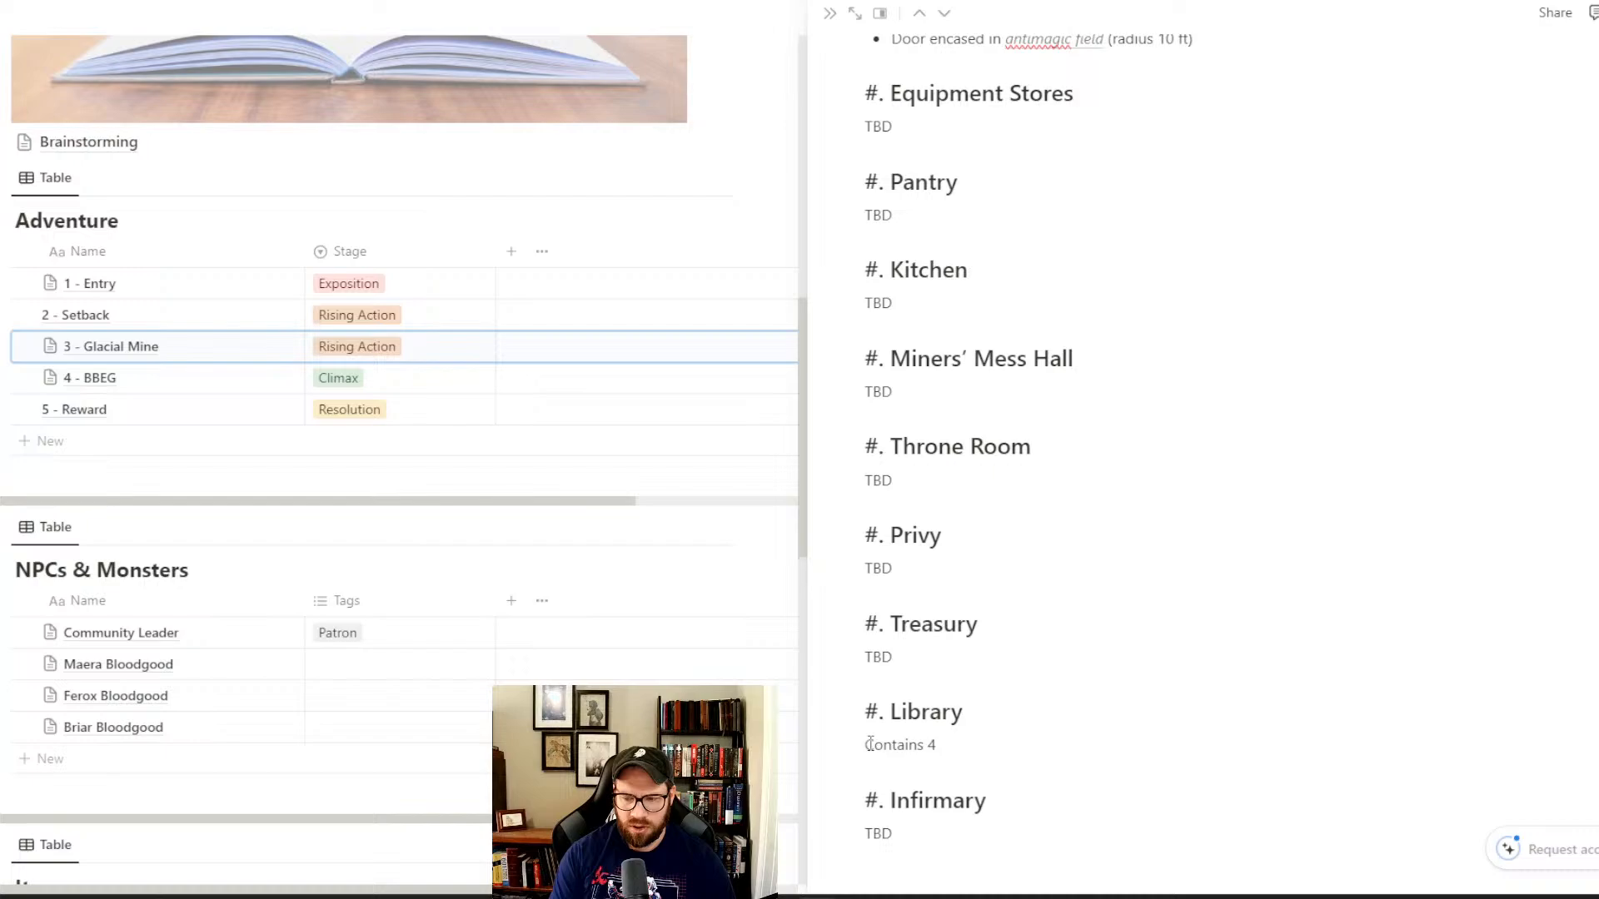
pyautogui.press('Backspace')
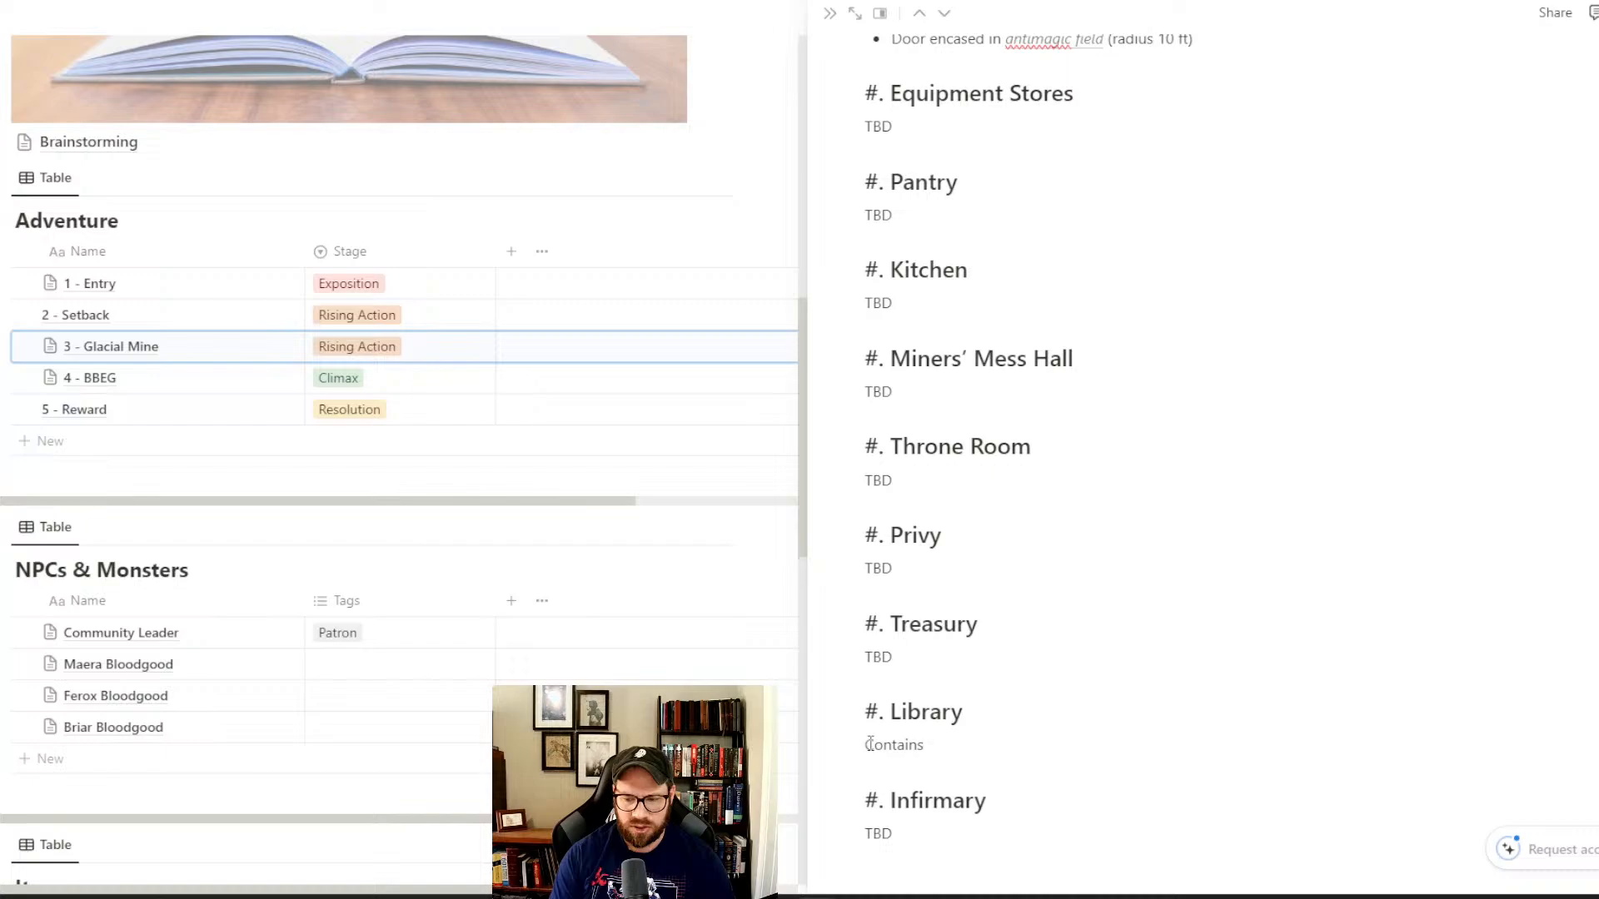
pyautogui.write('4 spell s')
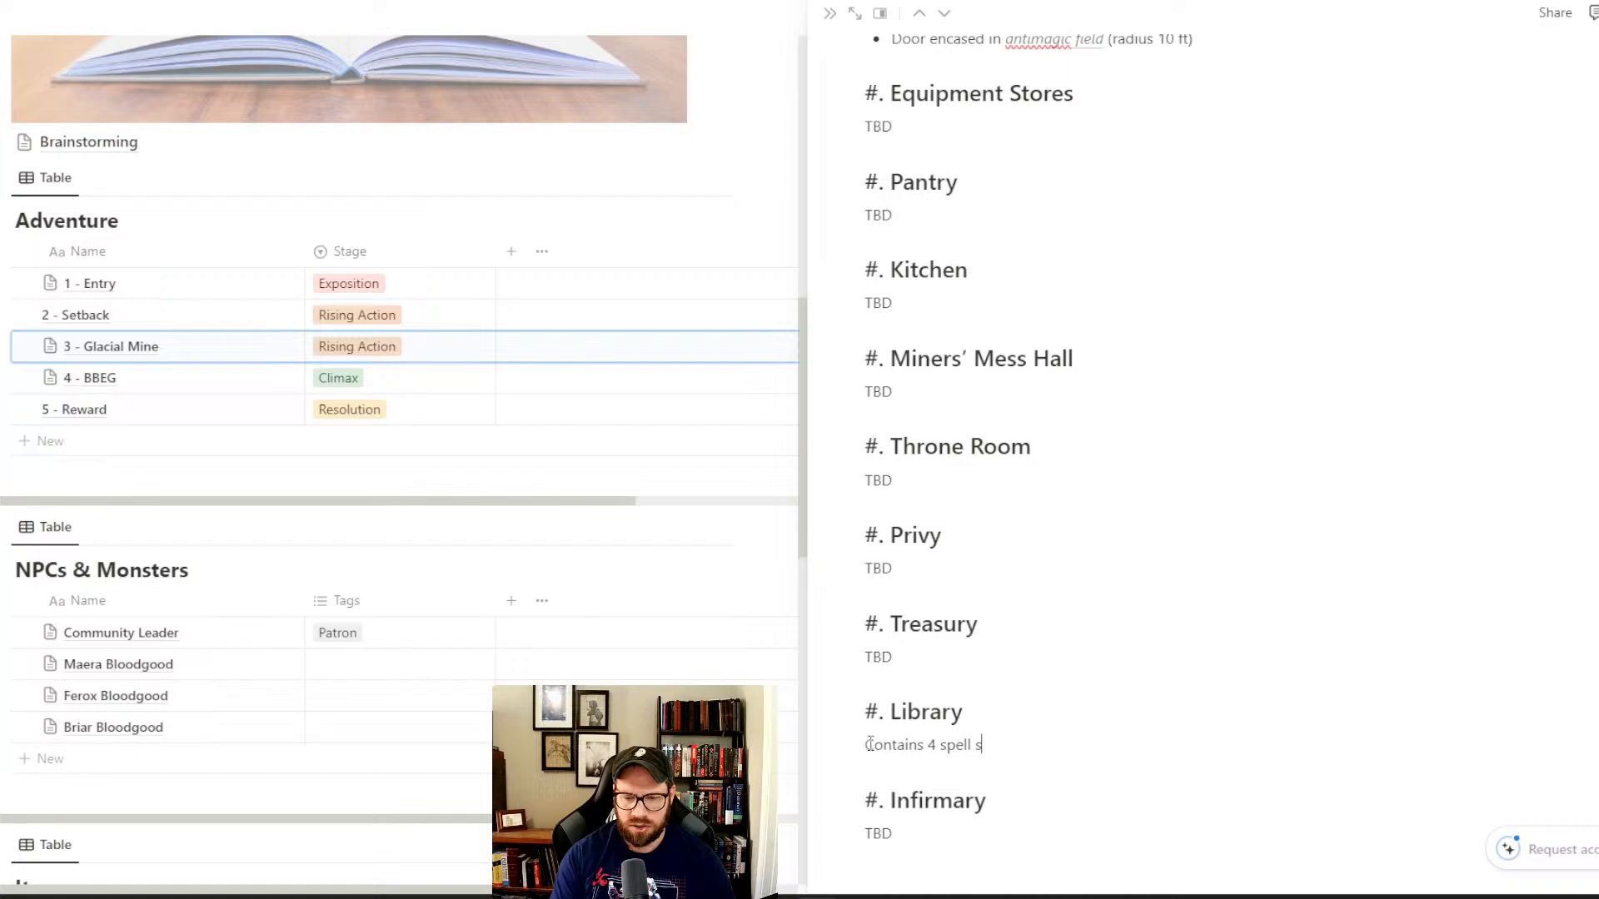
pyautogui.write('crolls of remove curse')
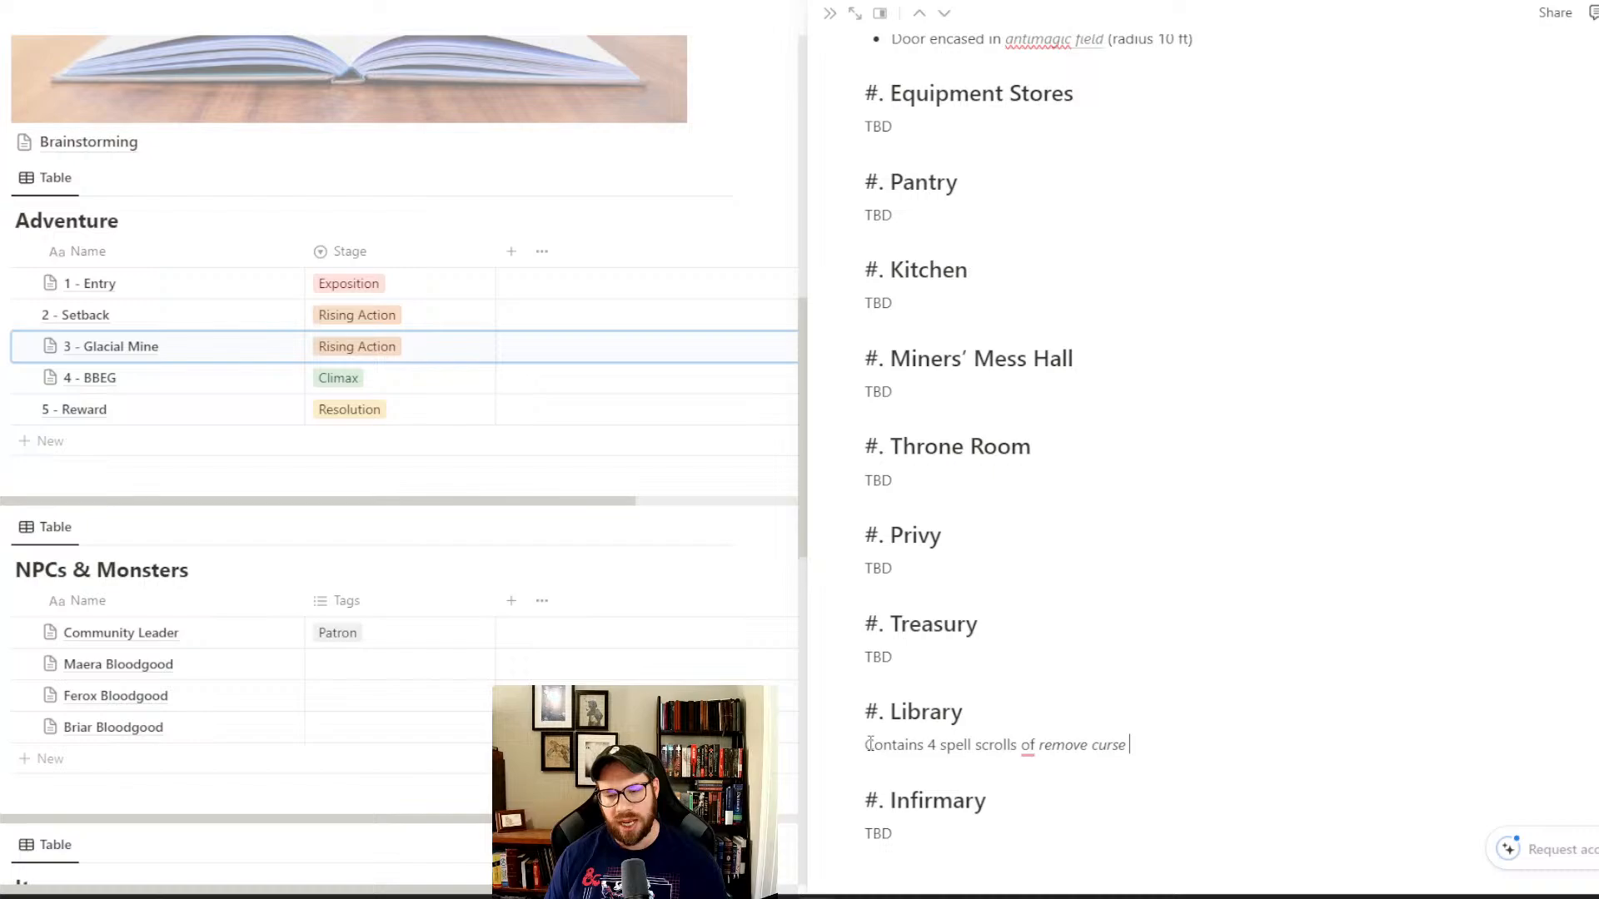
pyautogui.write('(DCV')
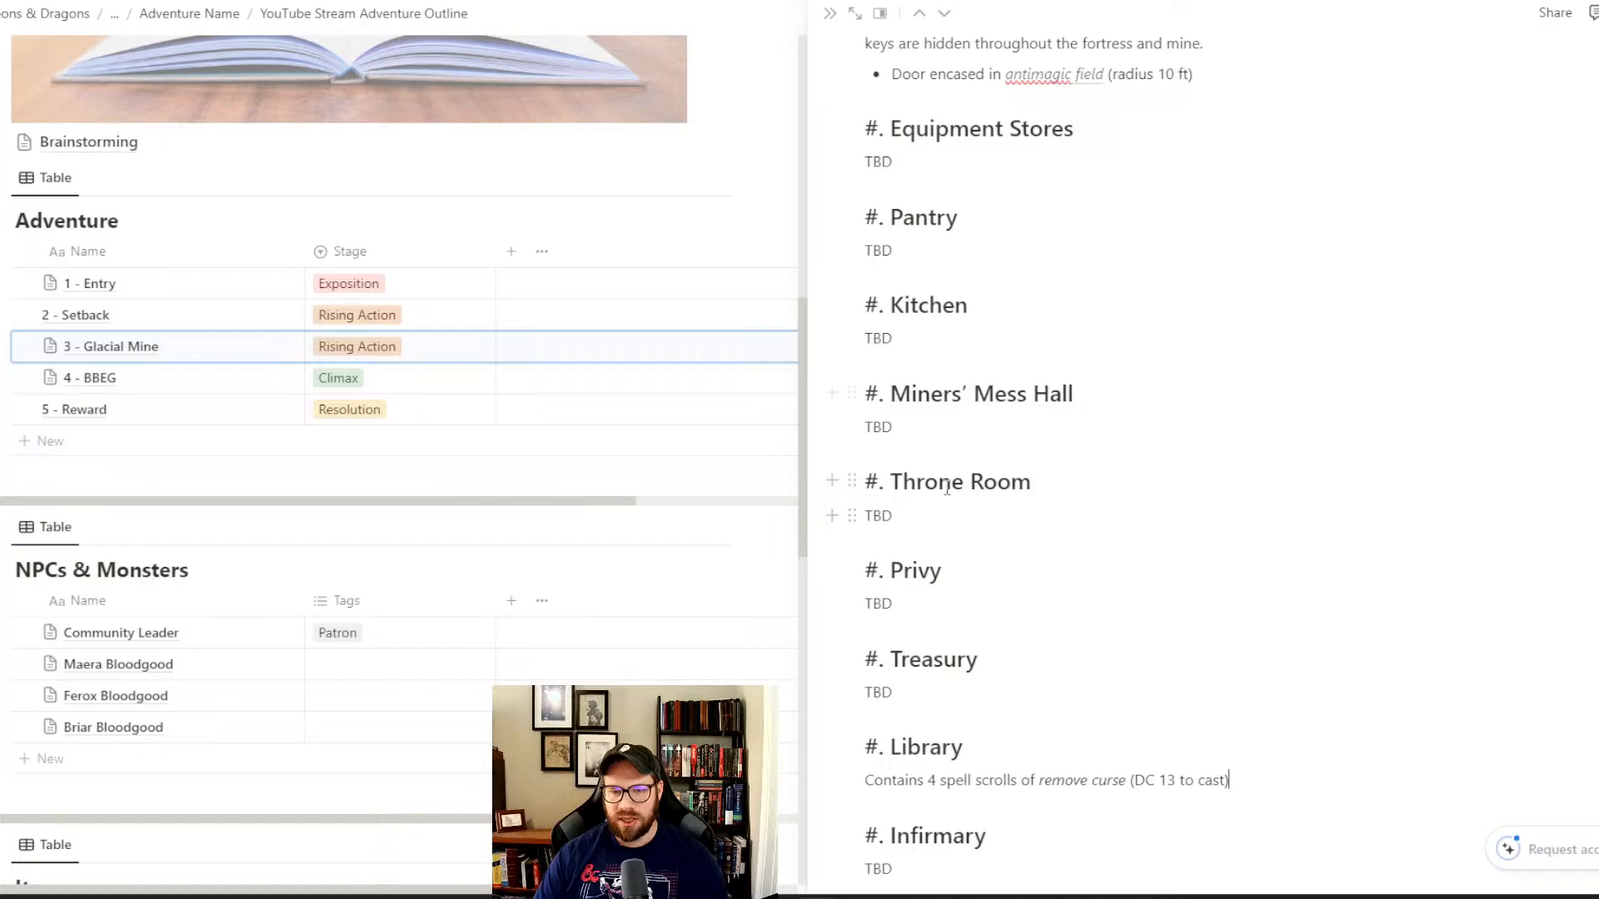
pyautogui.scroll(-3)
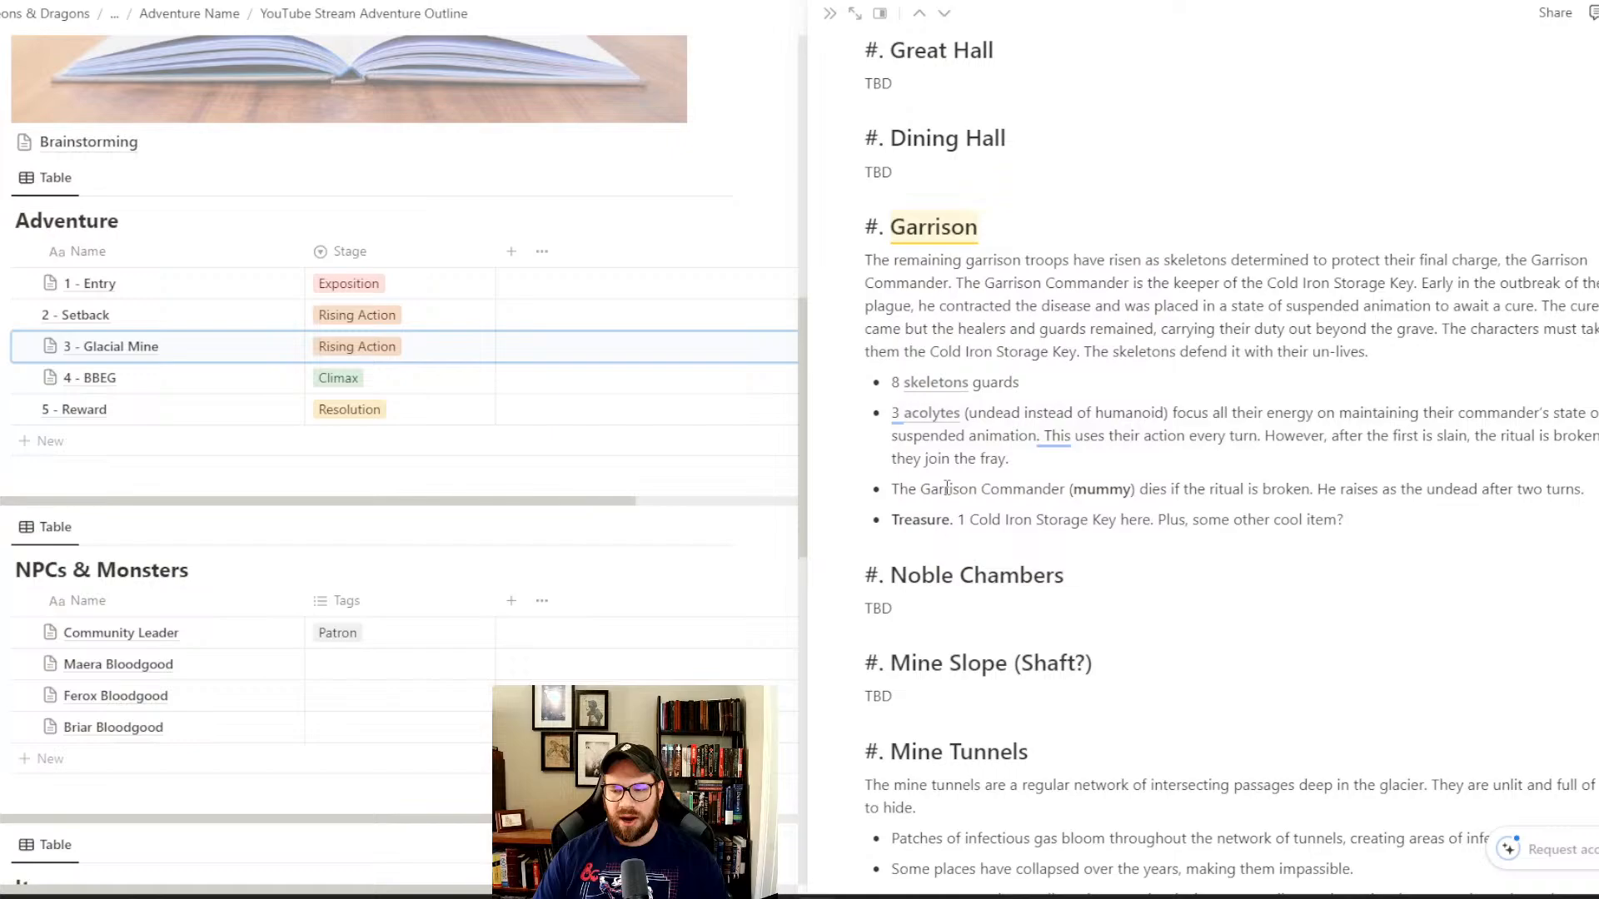
pyautogui.scroll(-3)
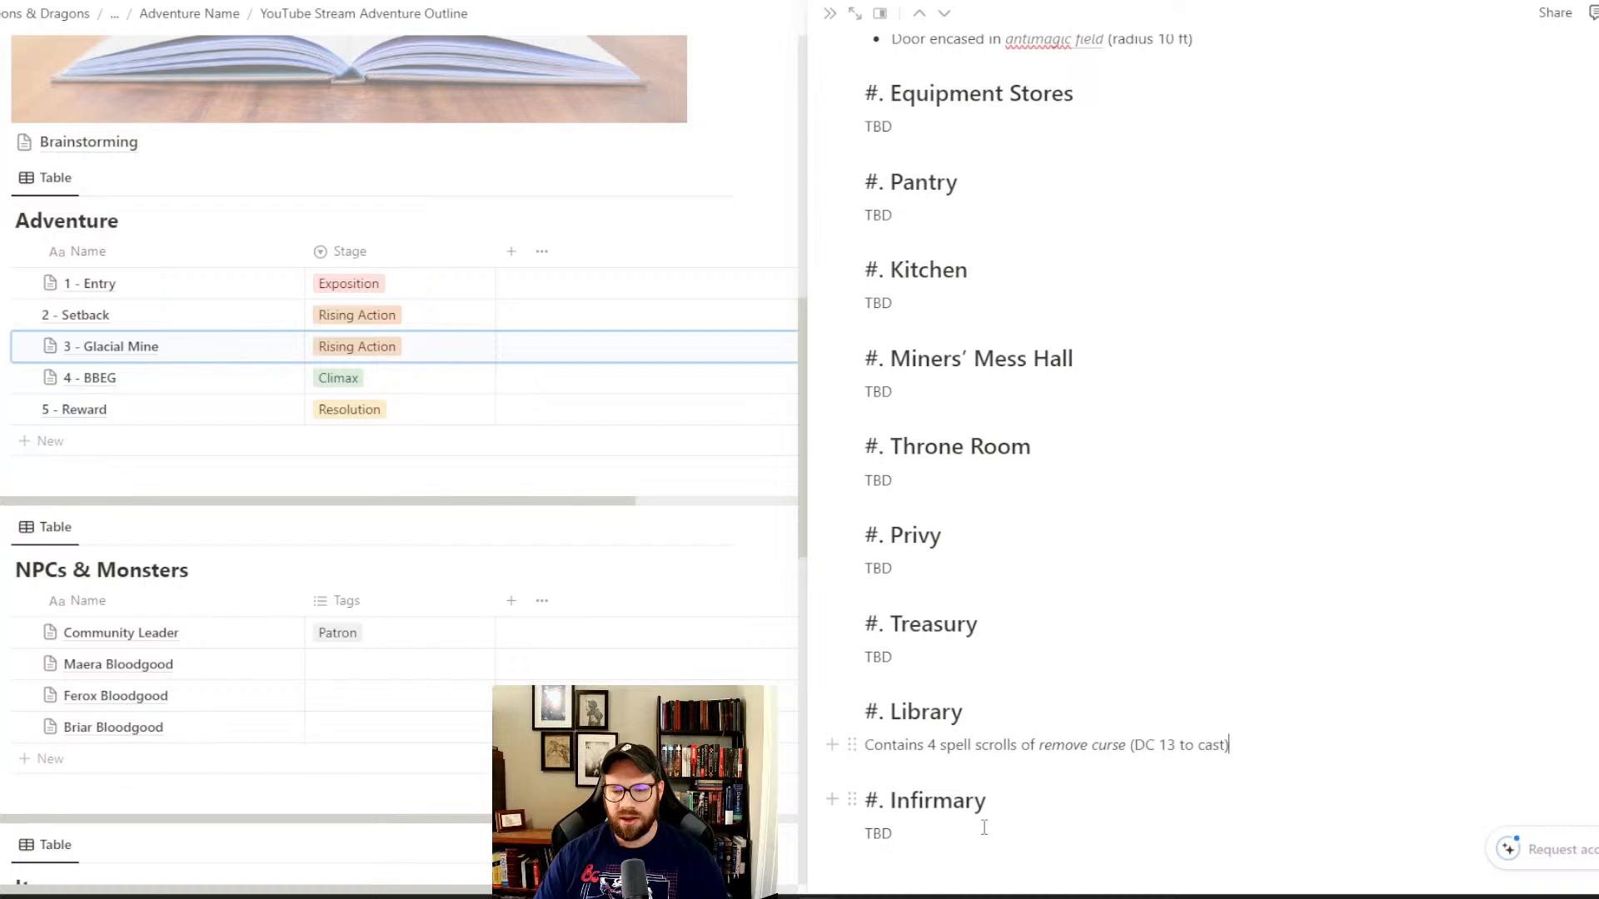
pyautogui.scroll(-3)
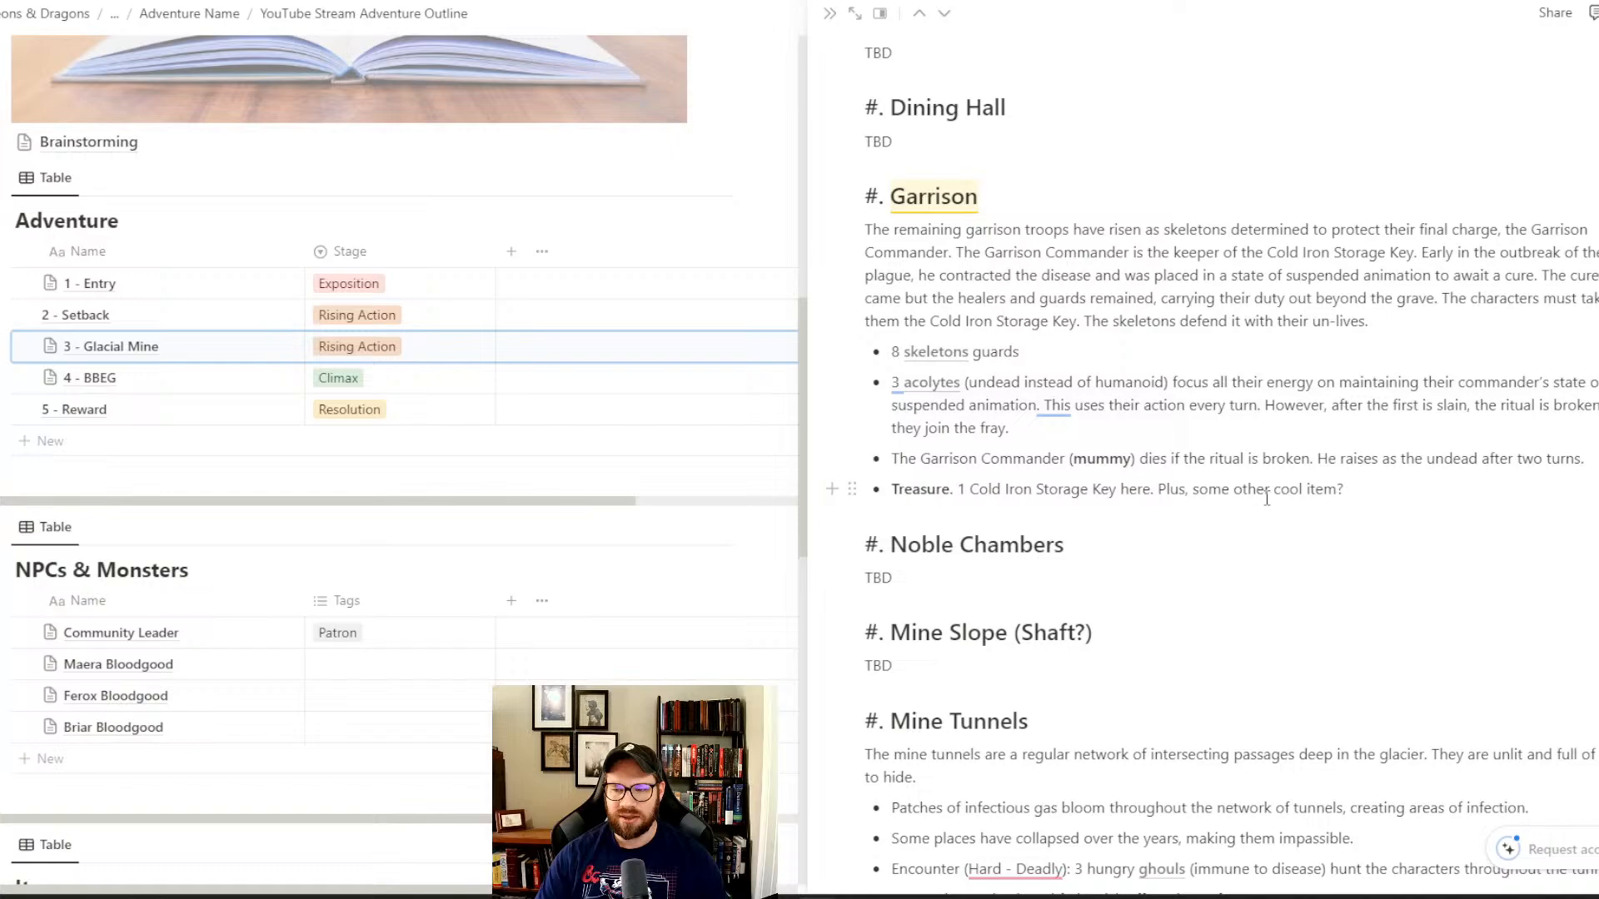
pyautogui.scroll(-3)
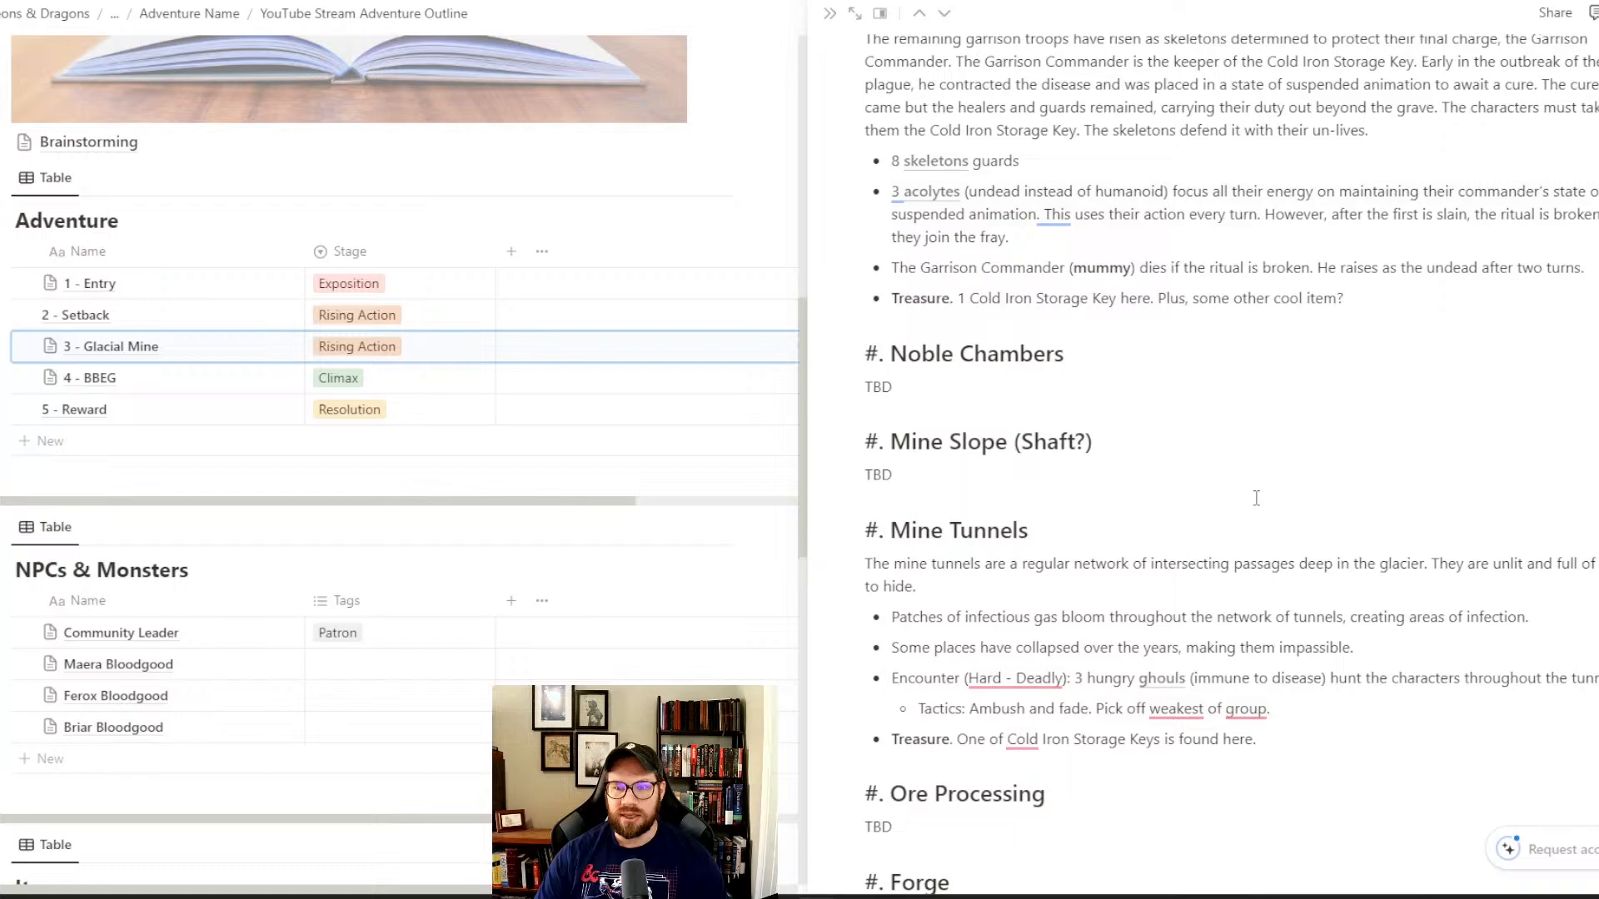
pyautogui.scroll(-3)
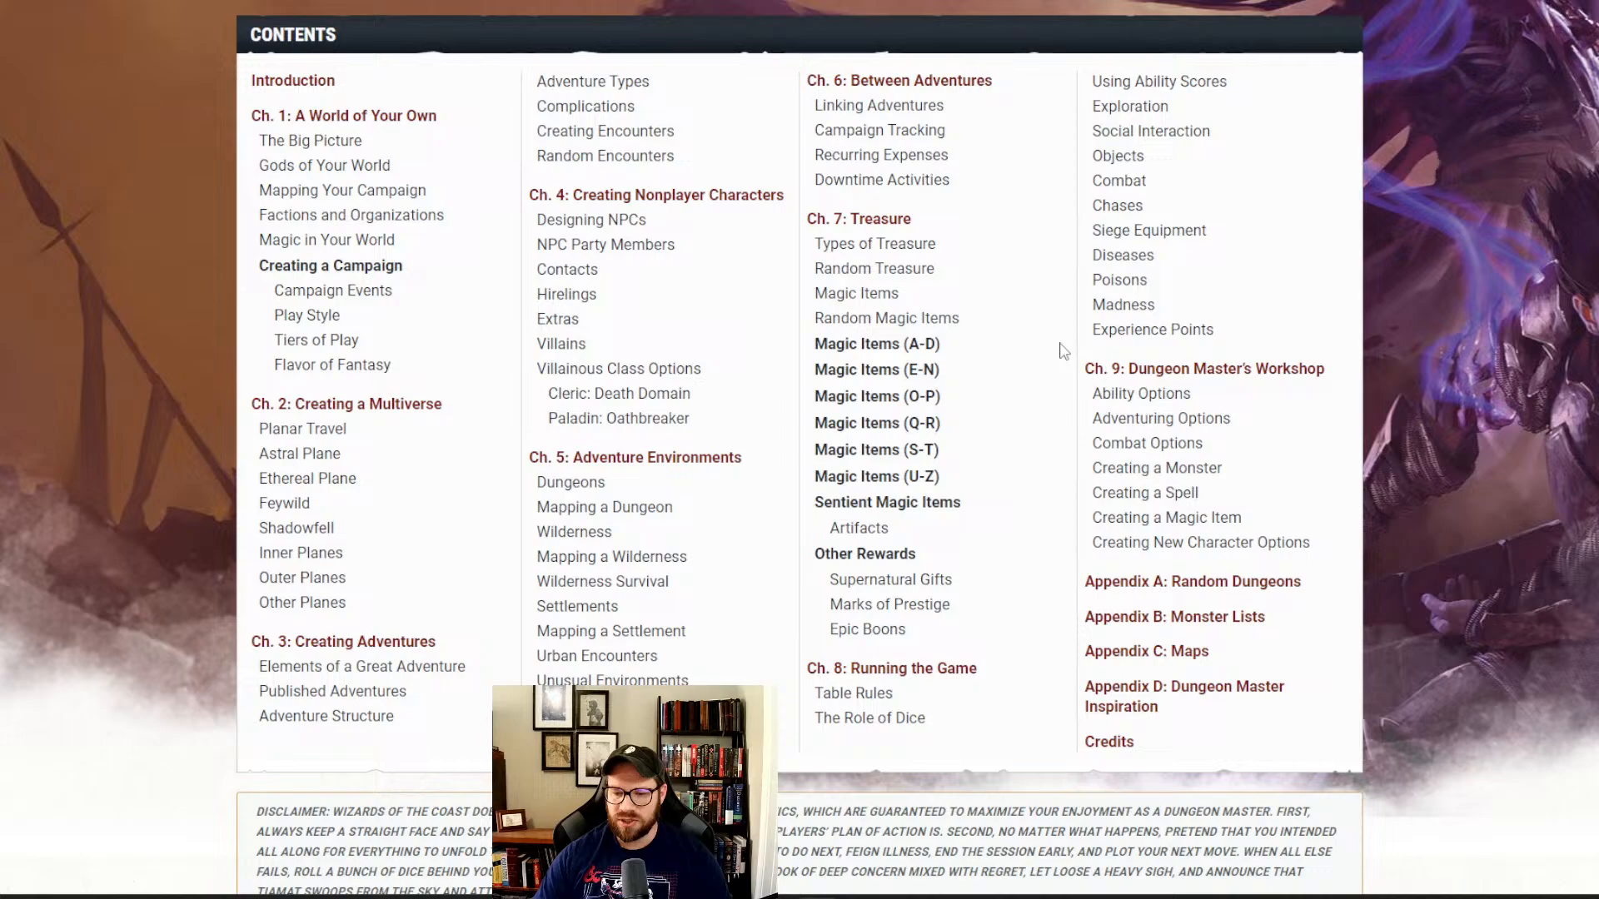
pyautogui.moveTo(1118, 181)
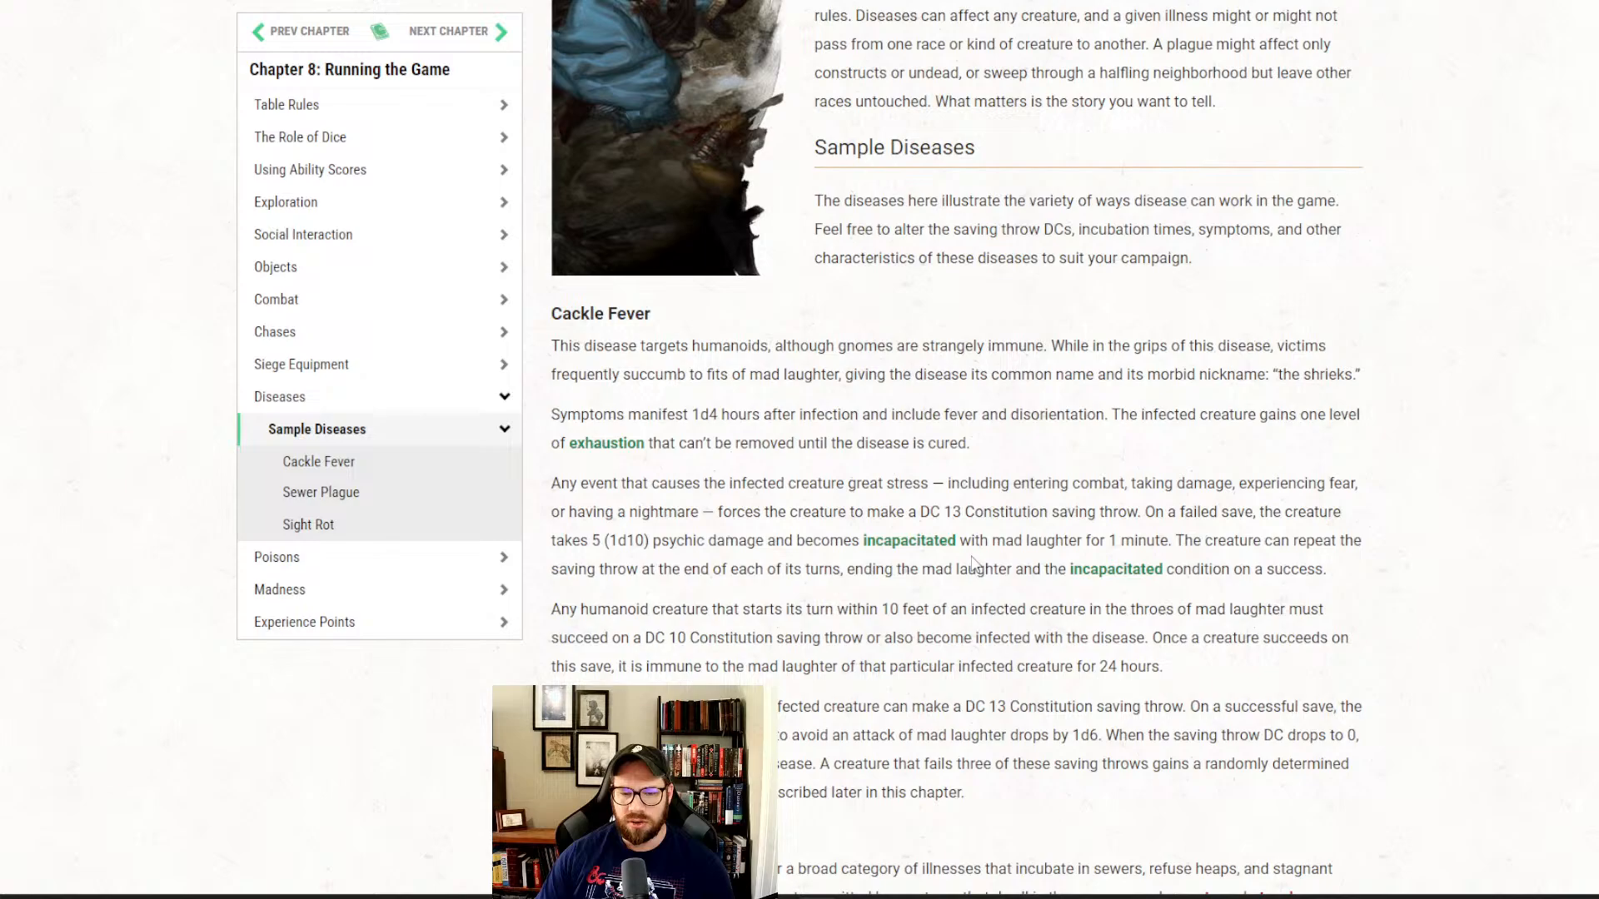
# - Scroll to Cackle Fever in Chapter 8's Sample Diseases
pyautogui.scroll(-3)
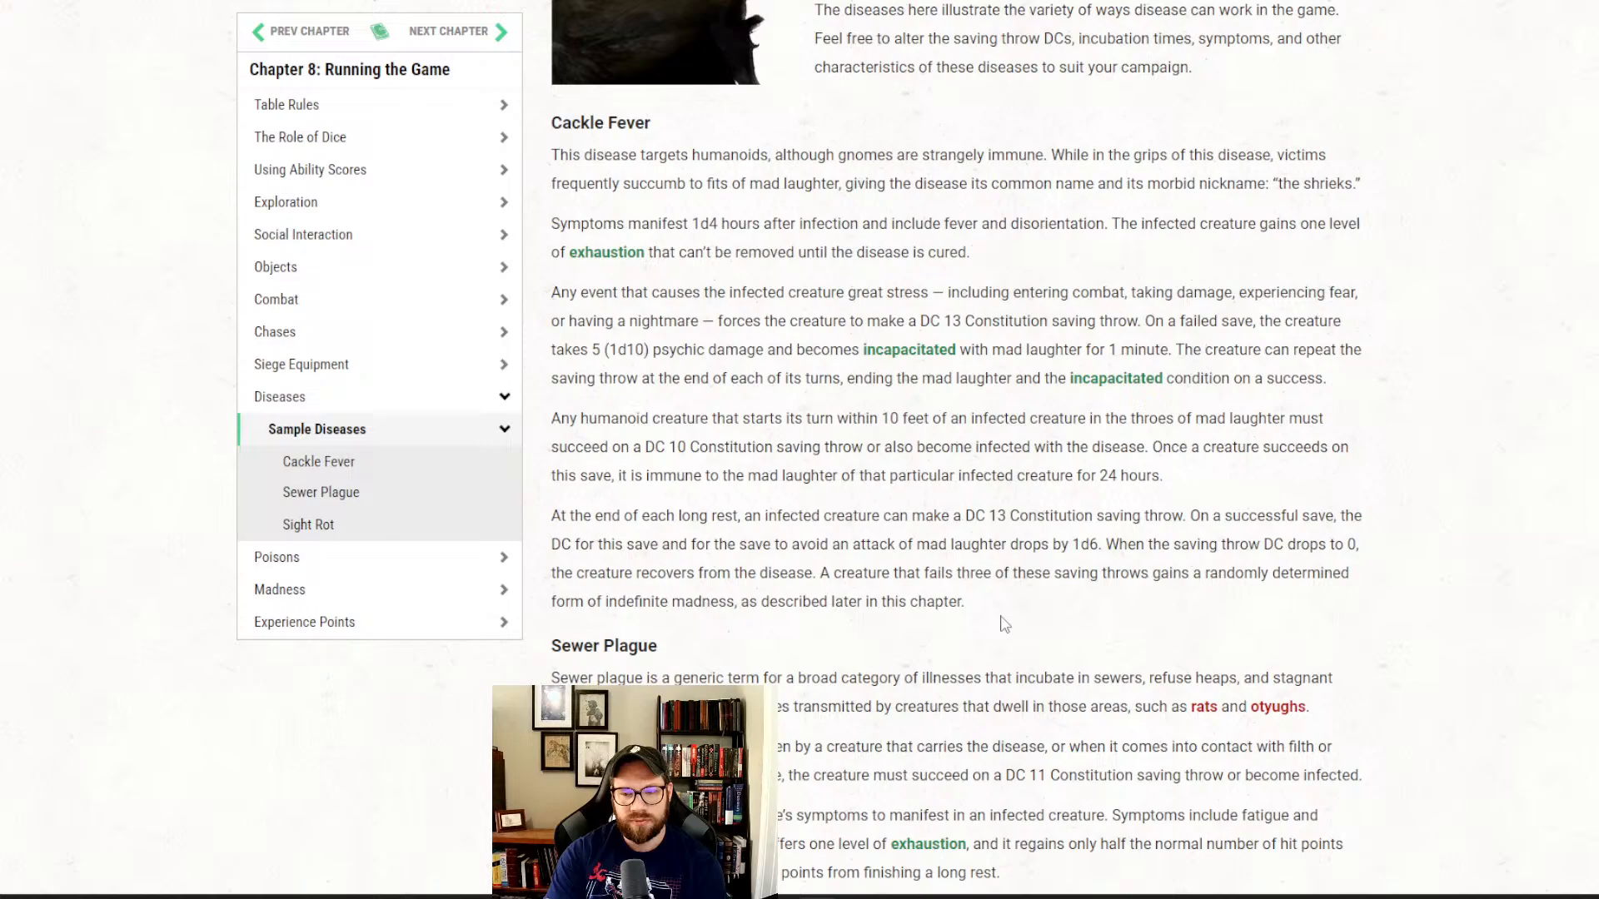
pyautogui.moveTo(673, 438)
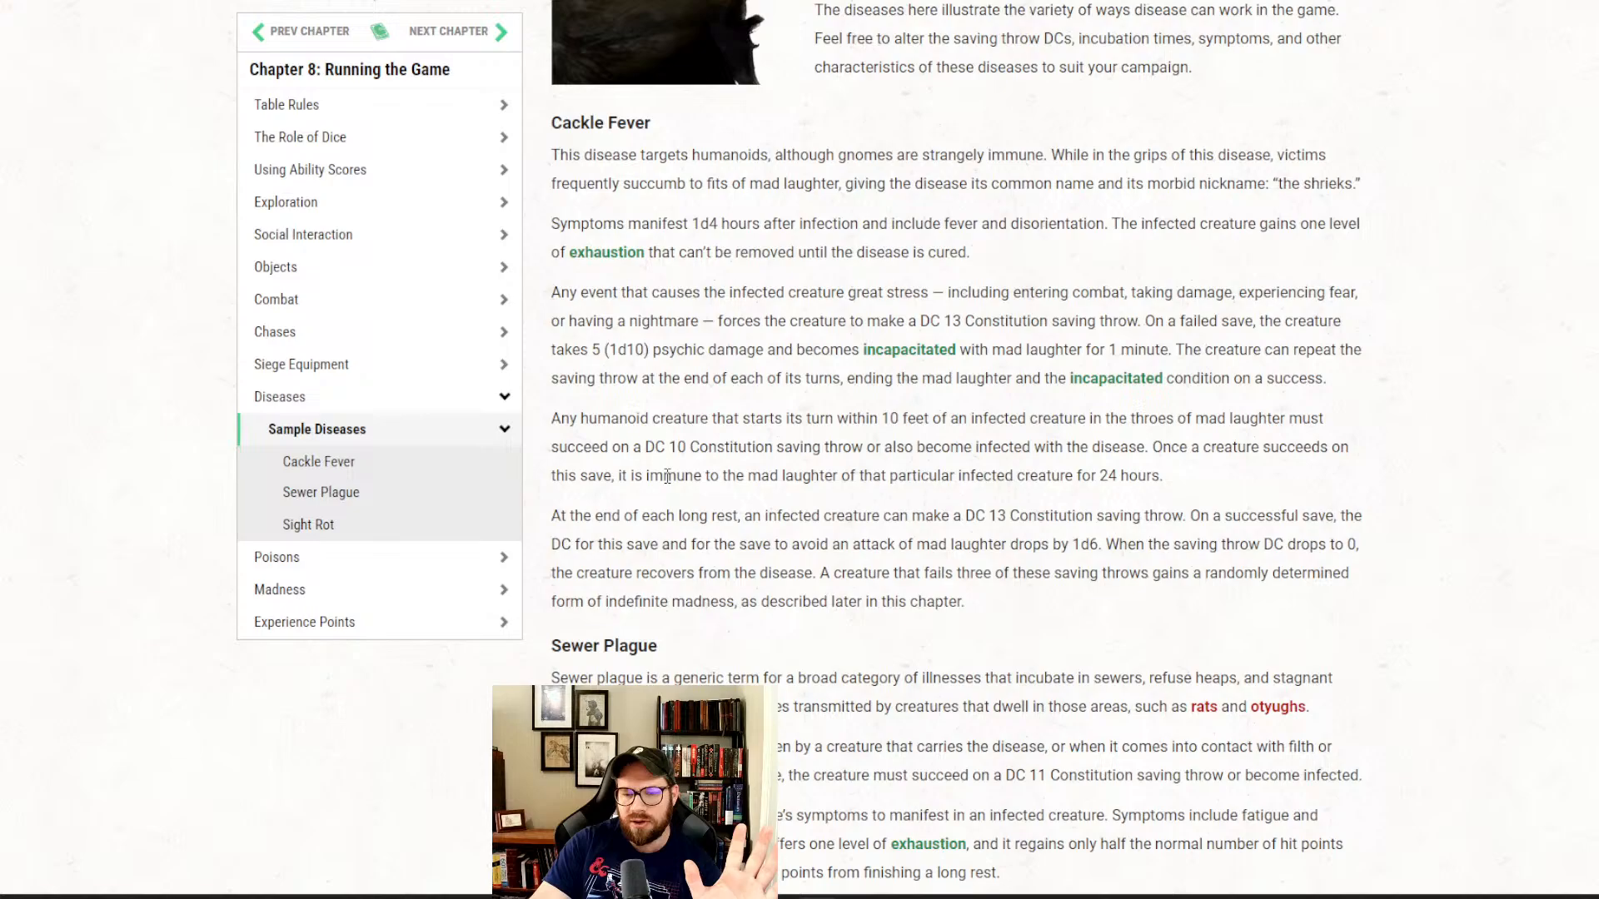
pyautogui.moveTo(908, 349)
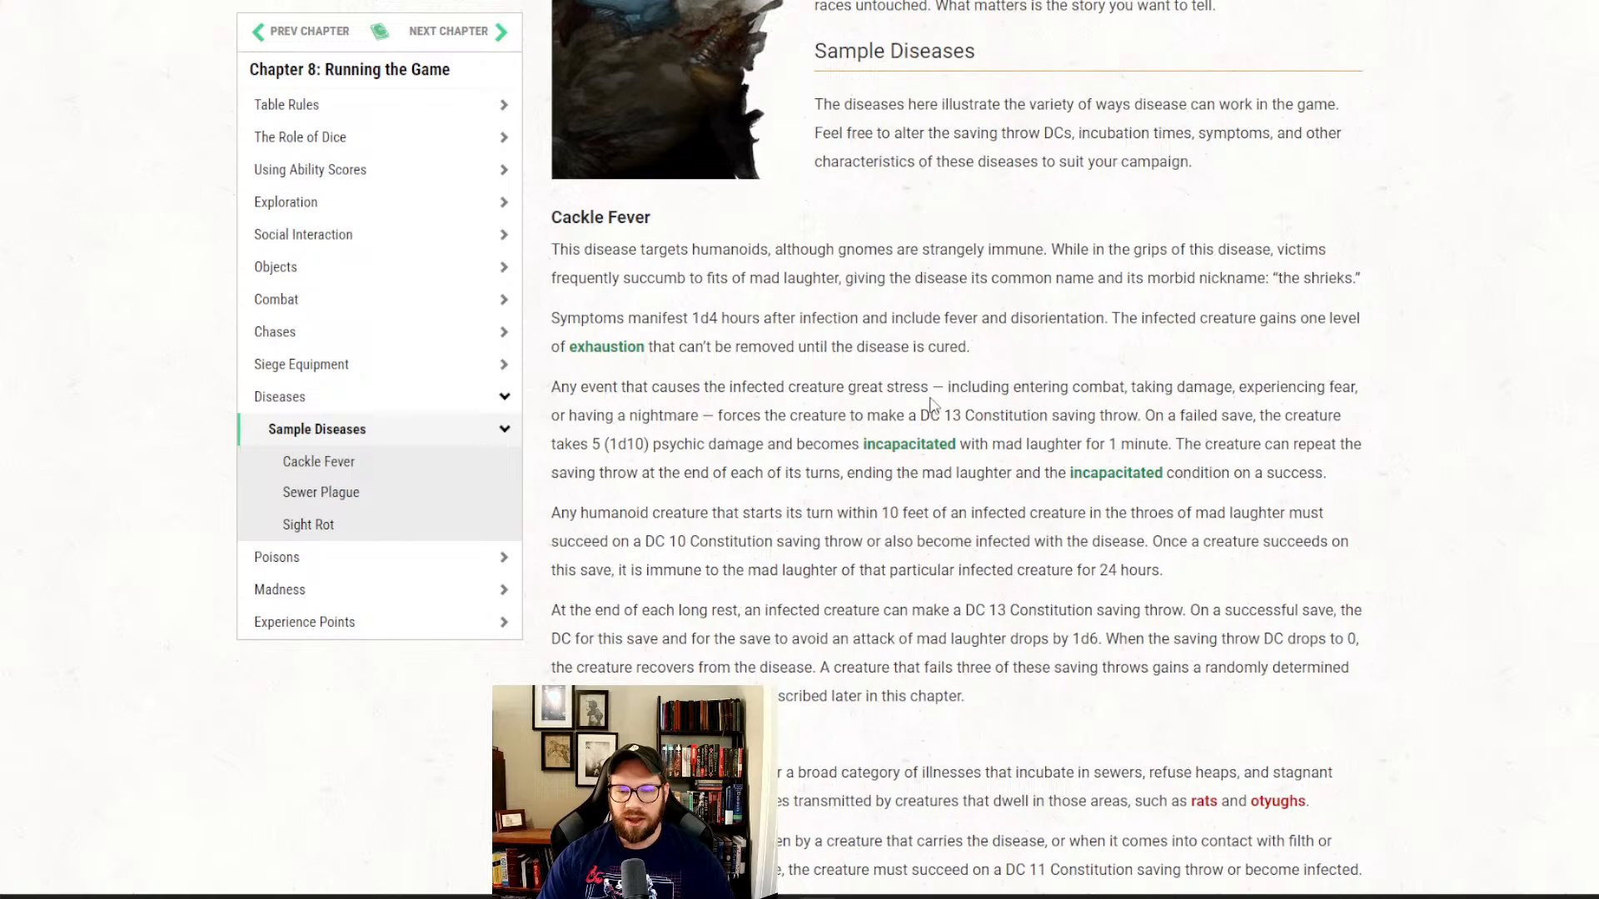
# - Scroll through the Cackle Fever sample disease description
pyautogui.scroll(-3)
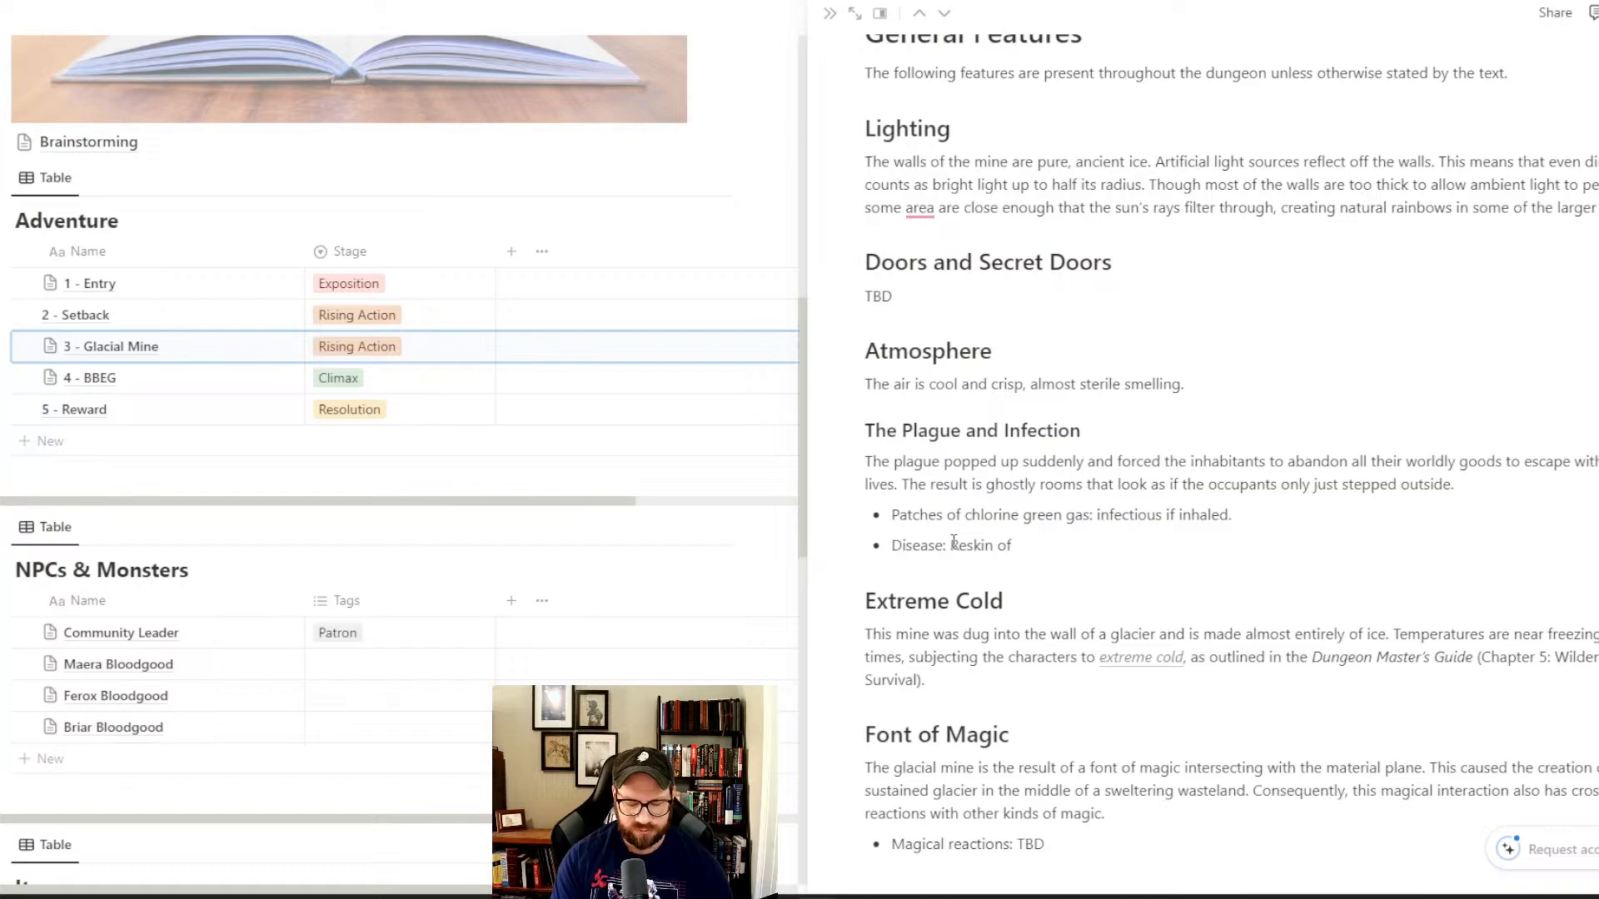
# - Enter 'cackle fever' after 'Disease:' in The Plague and Infection bullets
pyautogui.write('cackle fever')
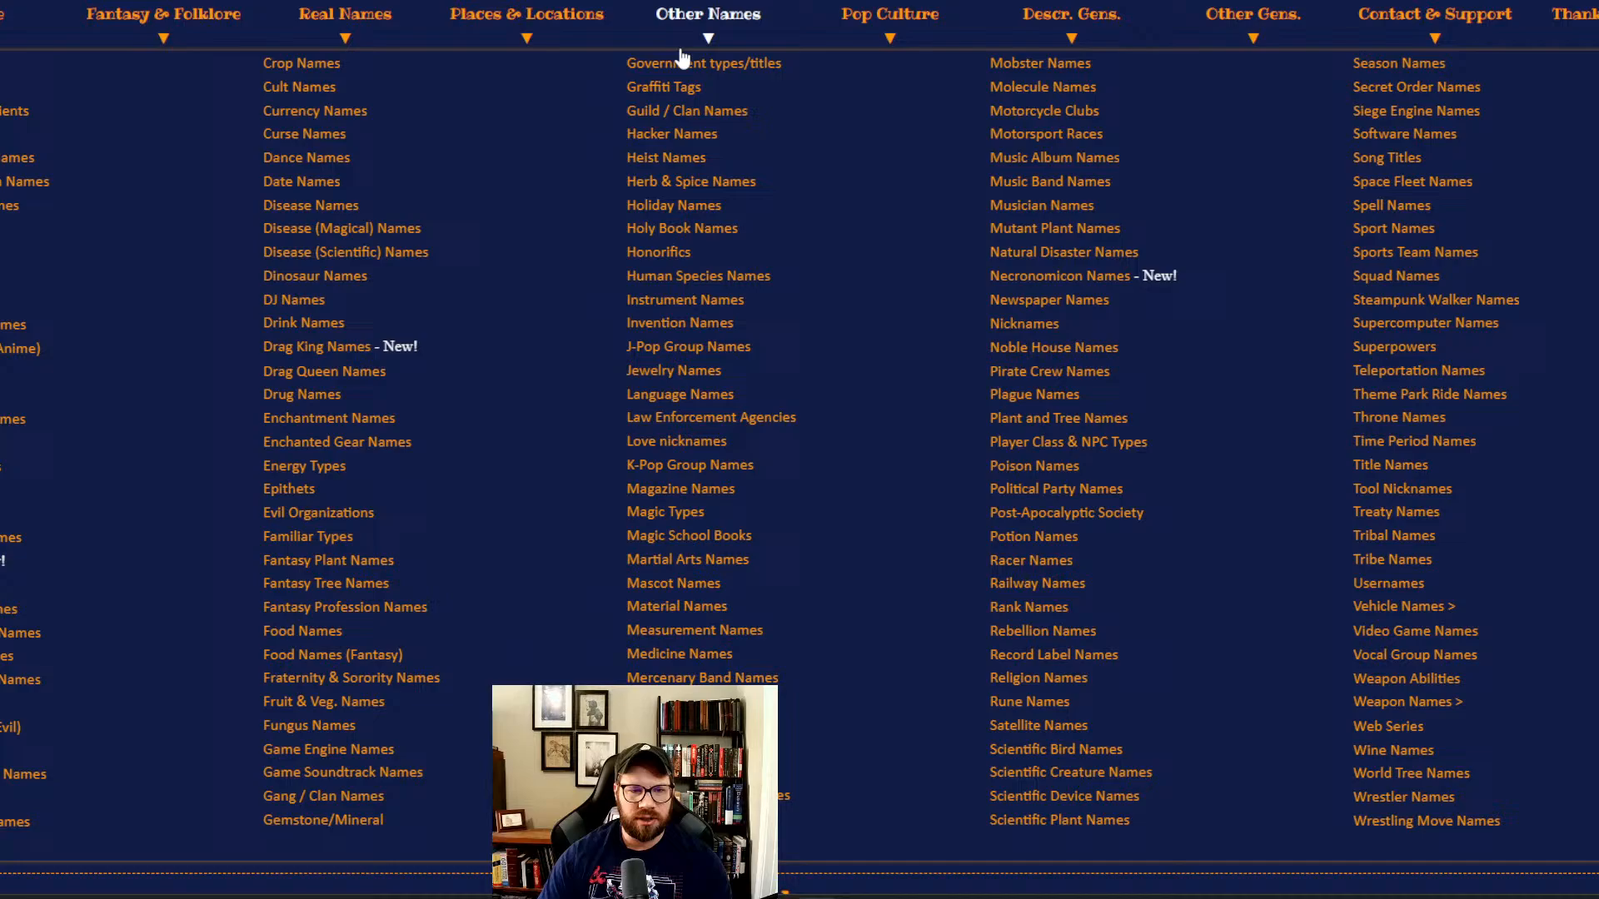
pyautogui.moveTo(341, 228)
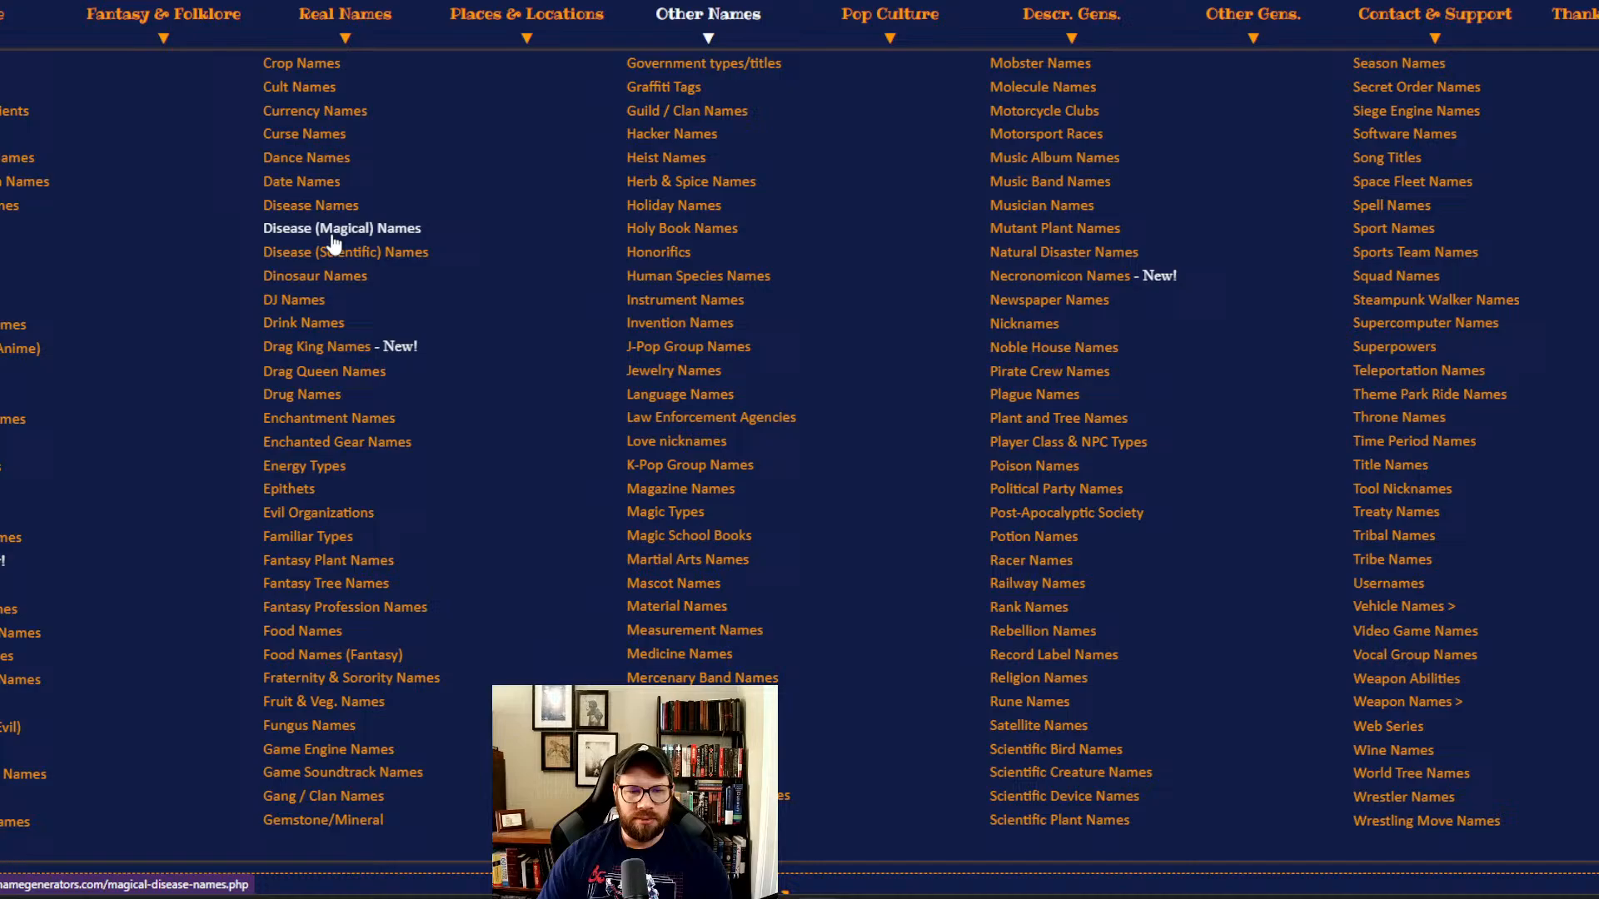
# - Open the Disease (Magical) Names generator from the Other Names menu
pyautogui.click(341, 227)
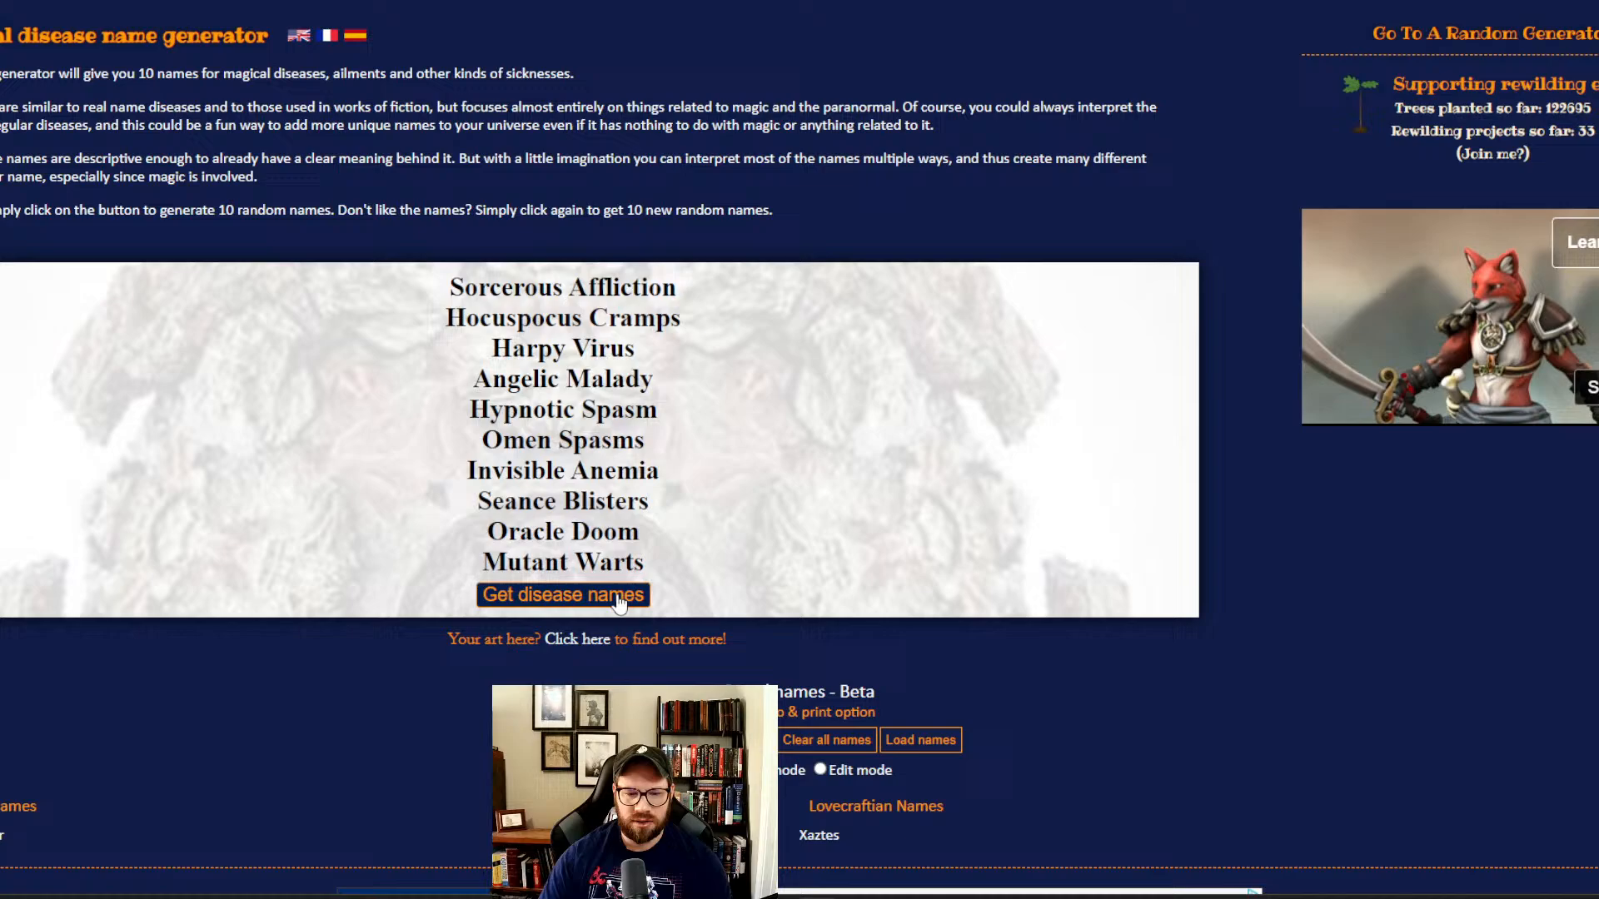
# - Generate two fresh batches of ten magical disease names
pyautogui.click(562, 595)
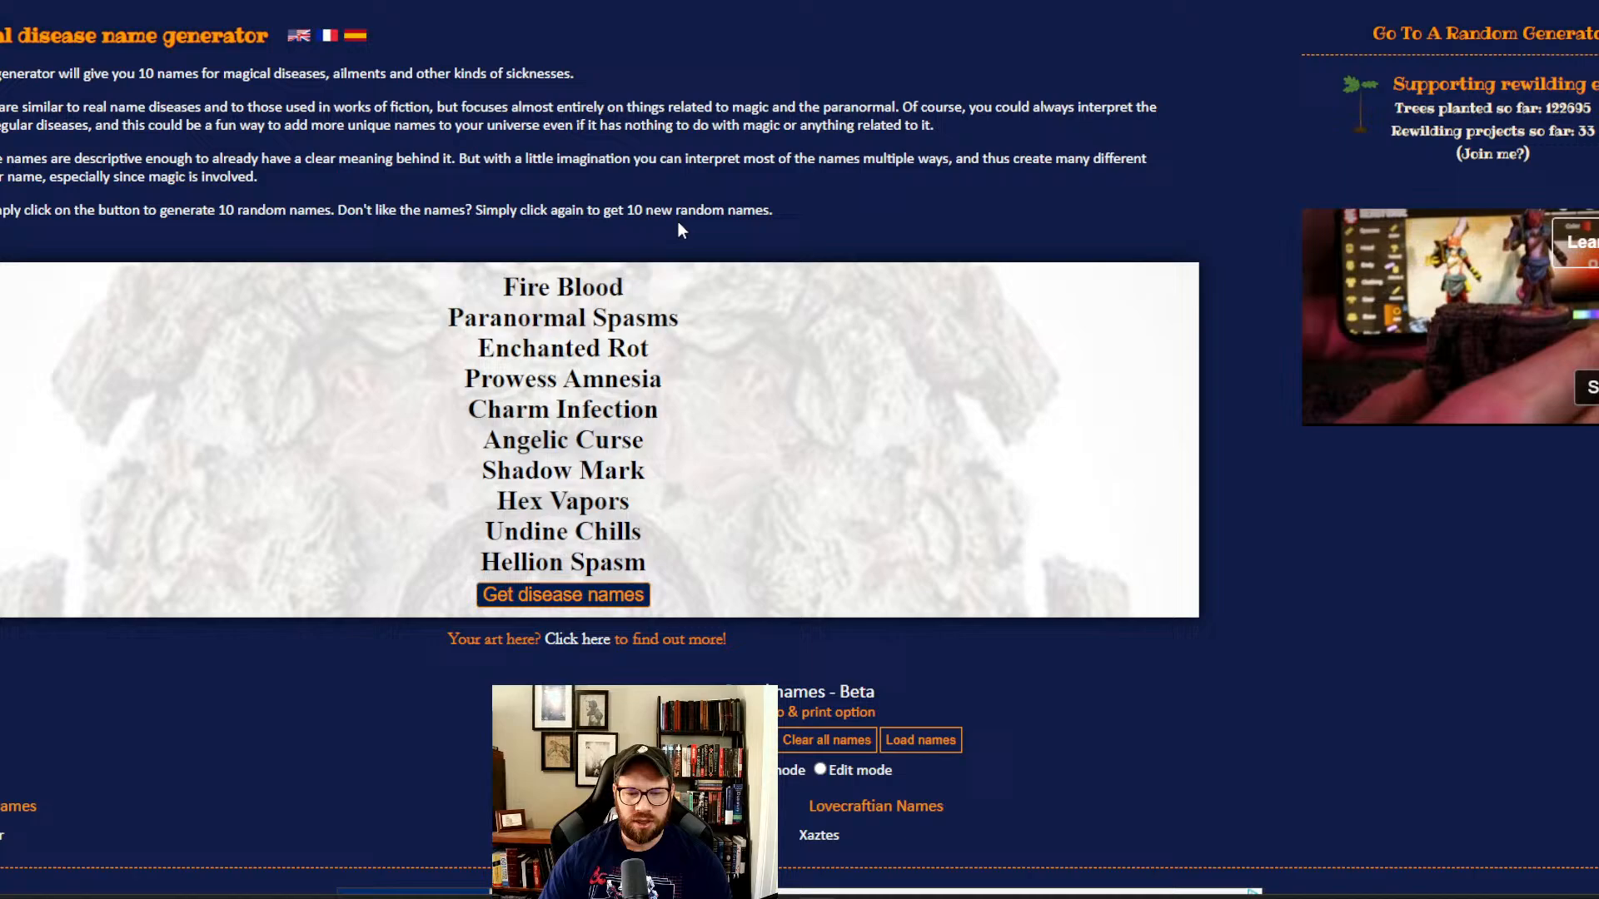
pyautogui.click(562, 595)
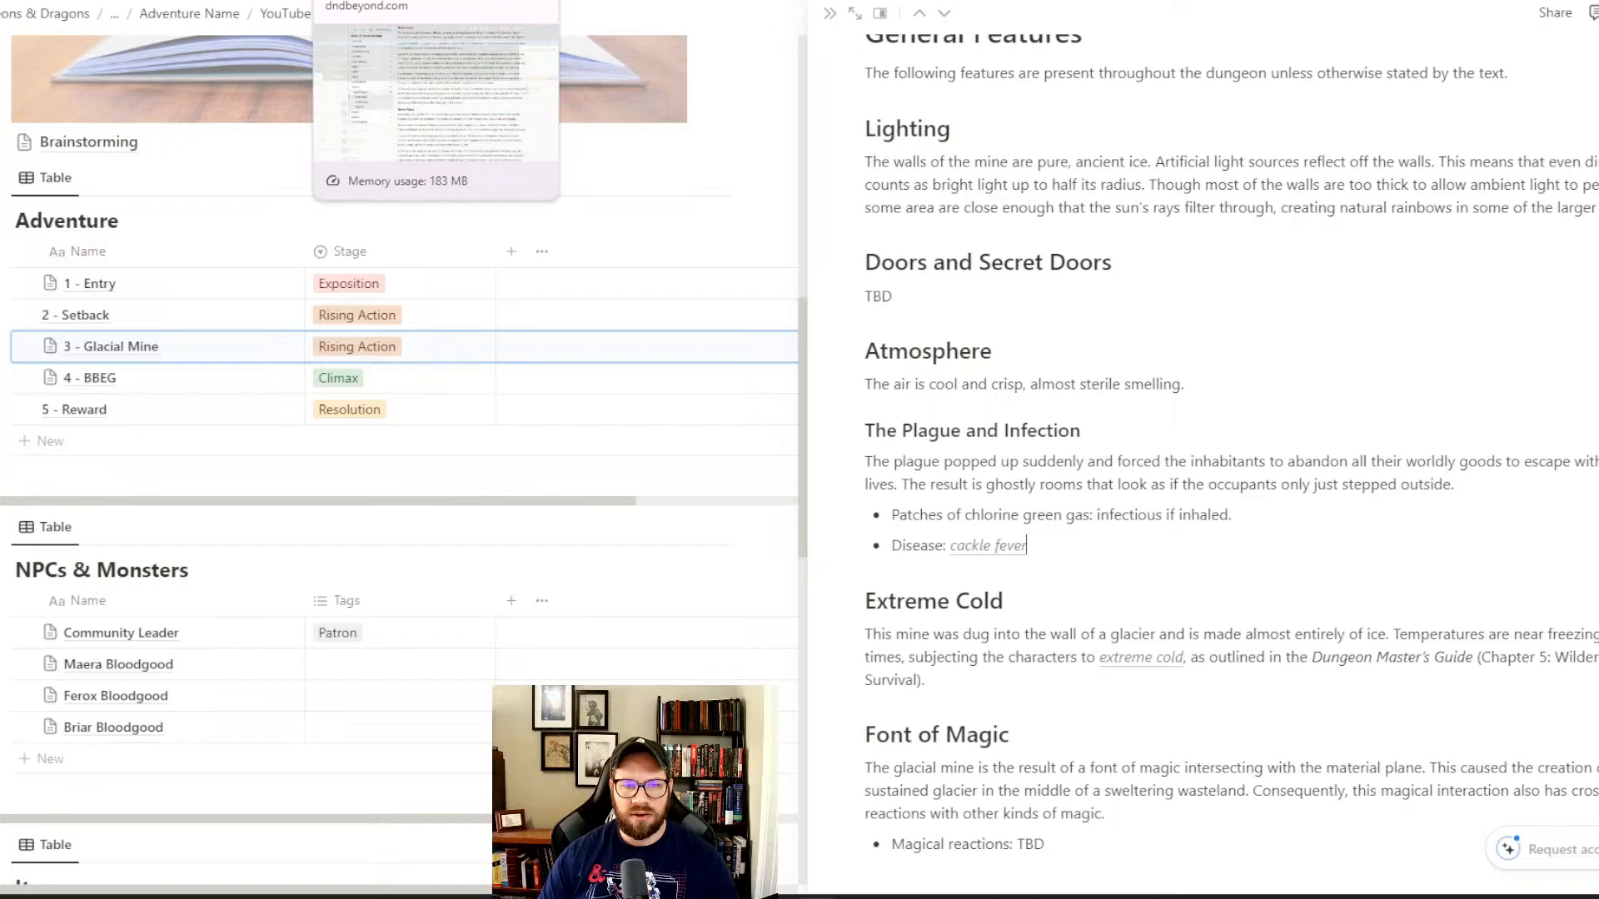
# - Jump to the Cackle Fever entry in Chapter 8 Diseases and scroll its rules
pyautogui.click(986, 546)
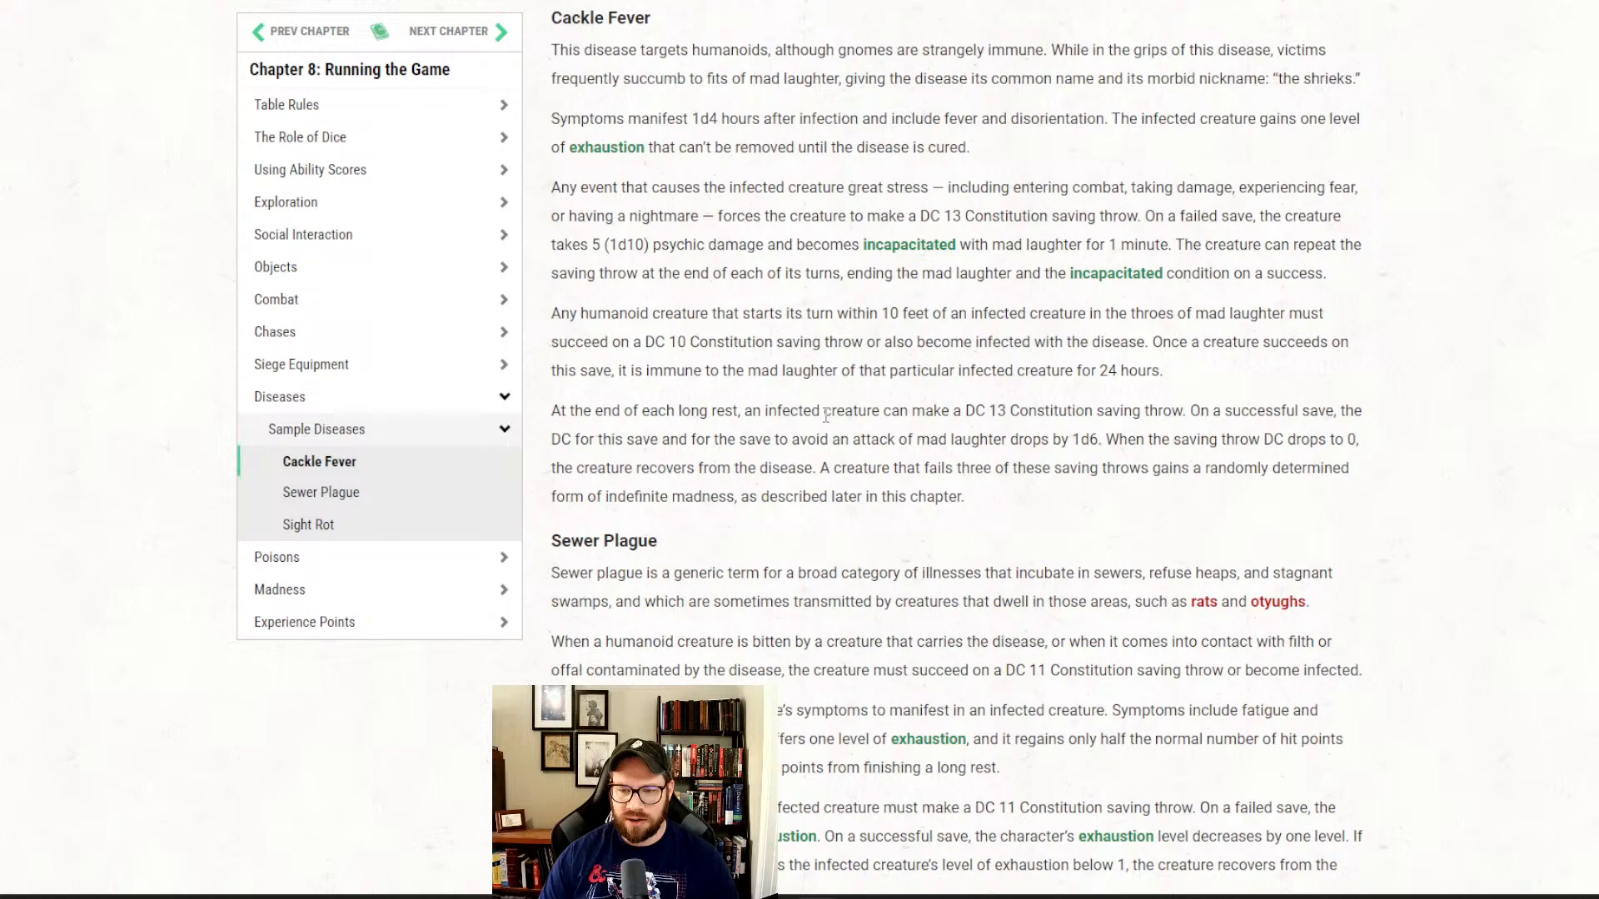
pyautogui.moveTo(1105, 299)
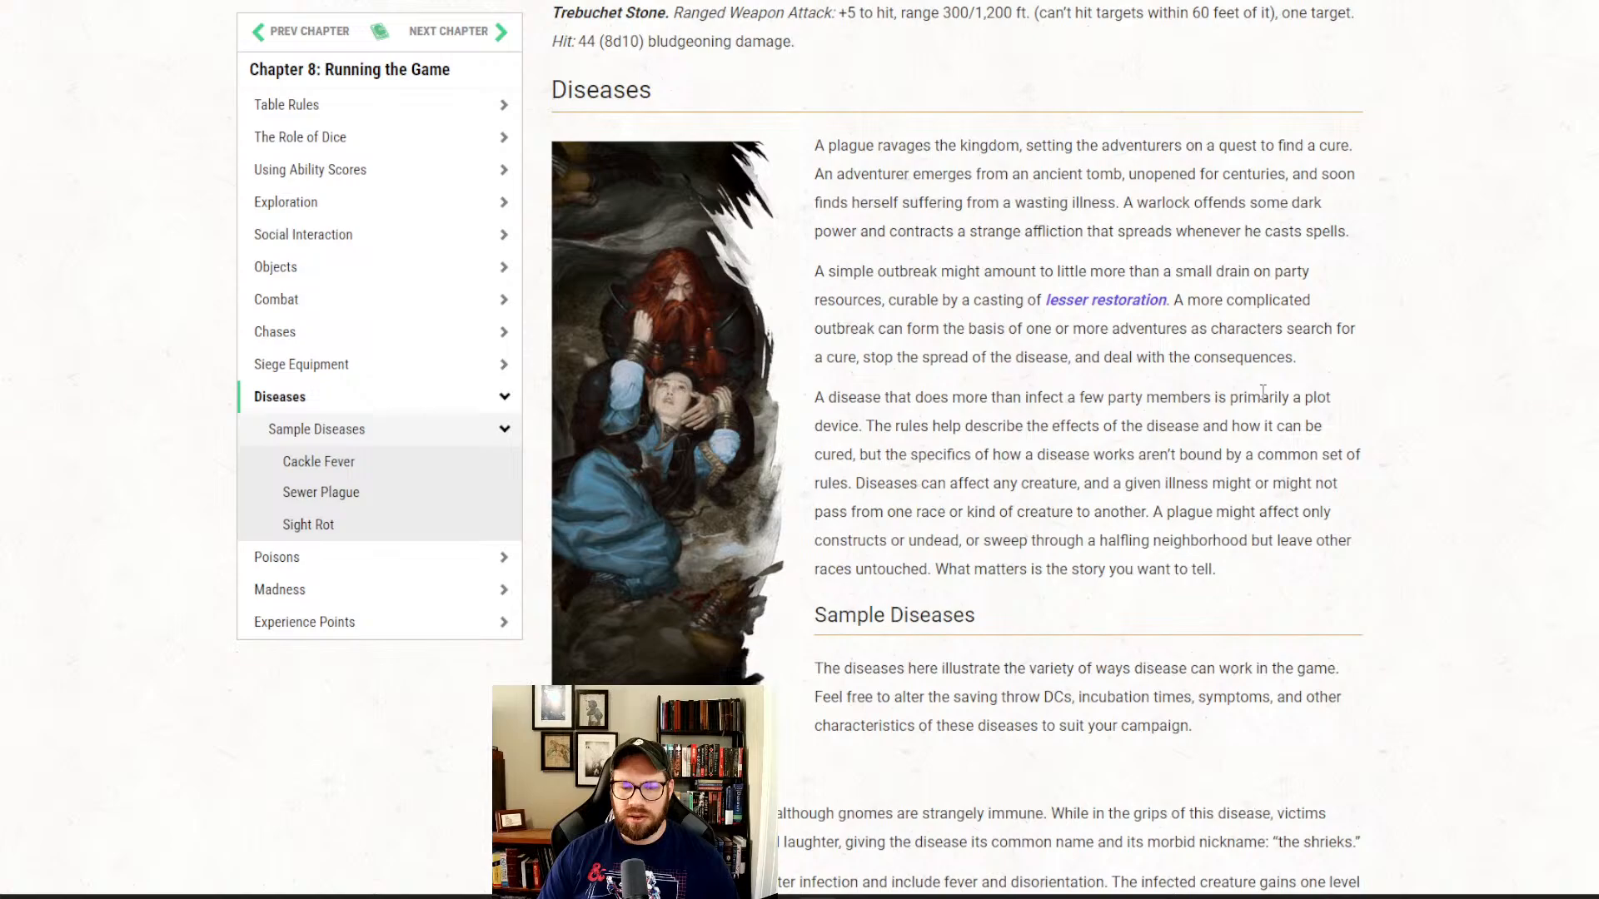
pyautogui.scroll(-3)
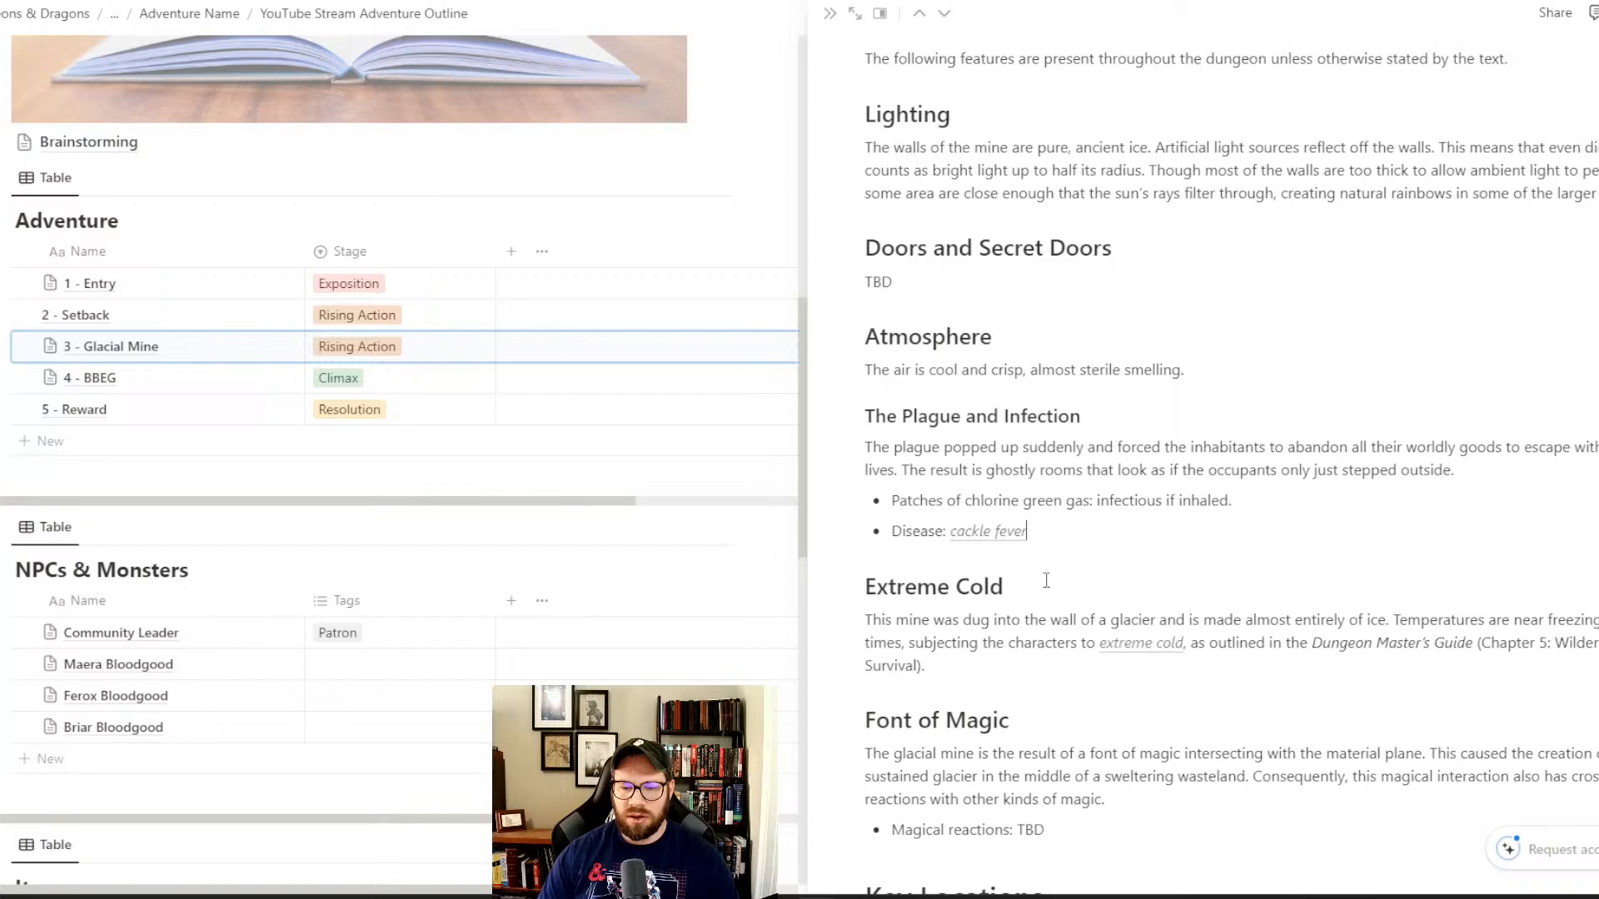
# - In the Garrison Commander bullet, add 'but instead of mummy rot, his attacks risk cackle fever'
pyautogui.scroll(-3)
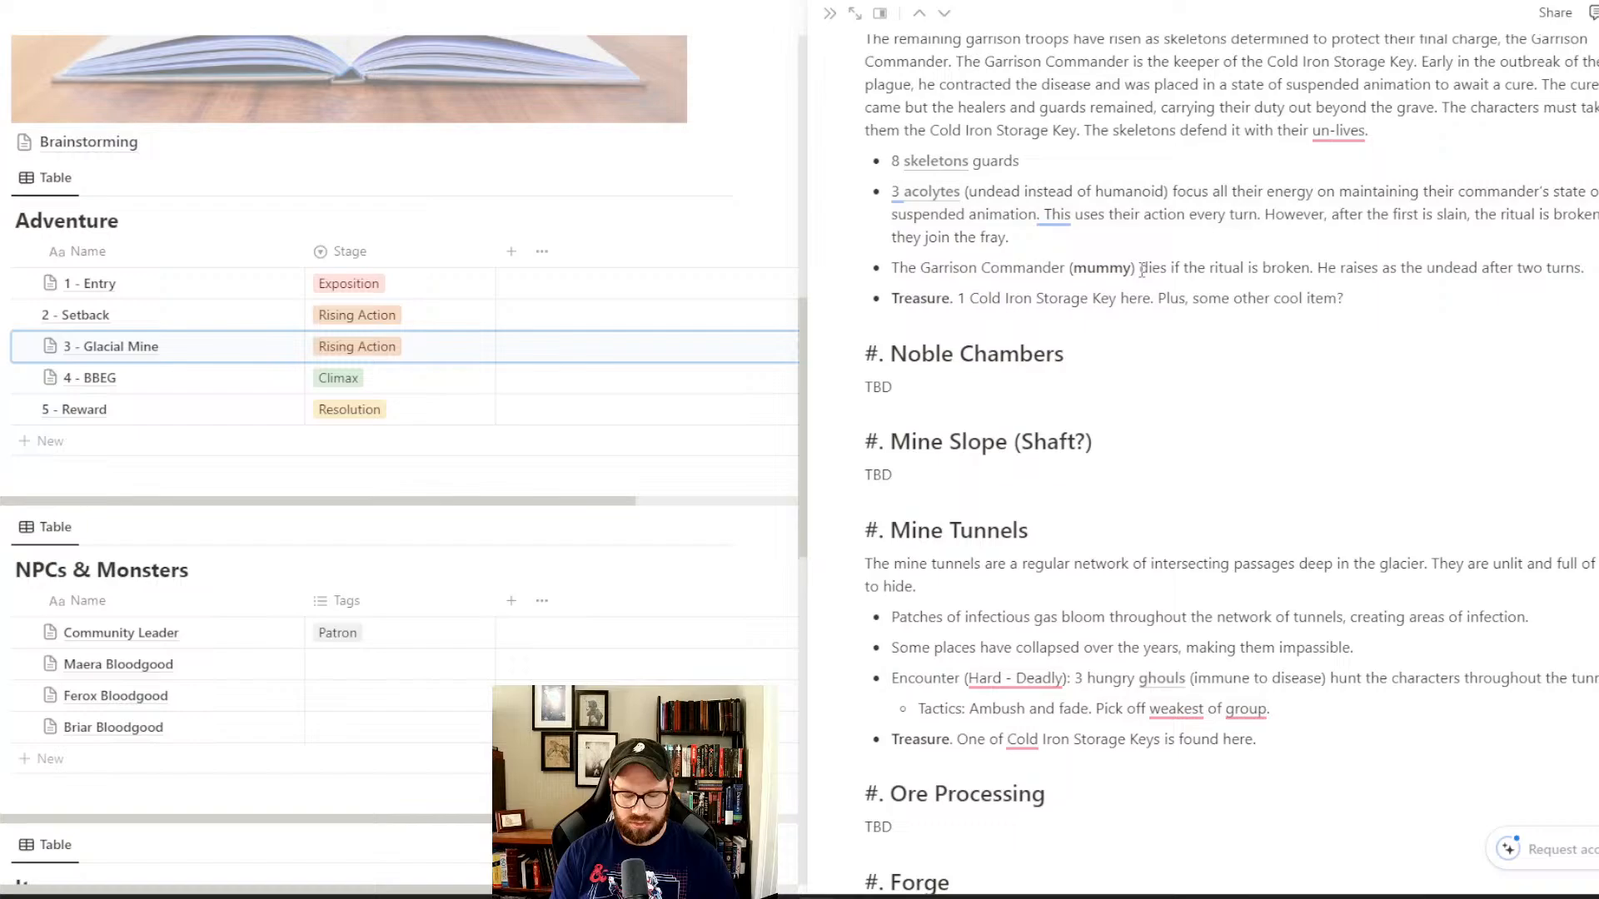
pyautogui.write('but instead of mummy rot, his attacks risk cackle fever) dies if the ritu')
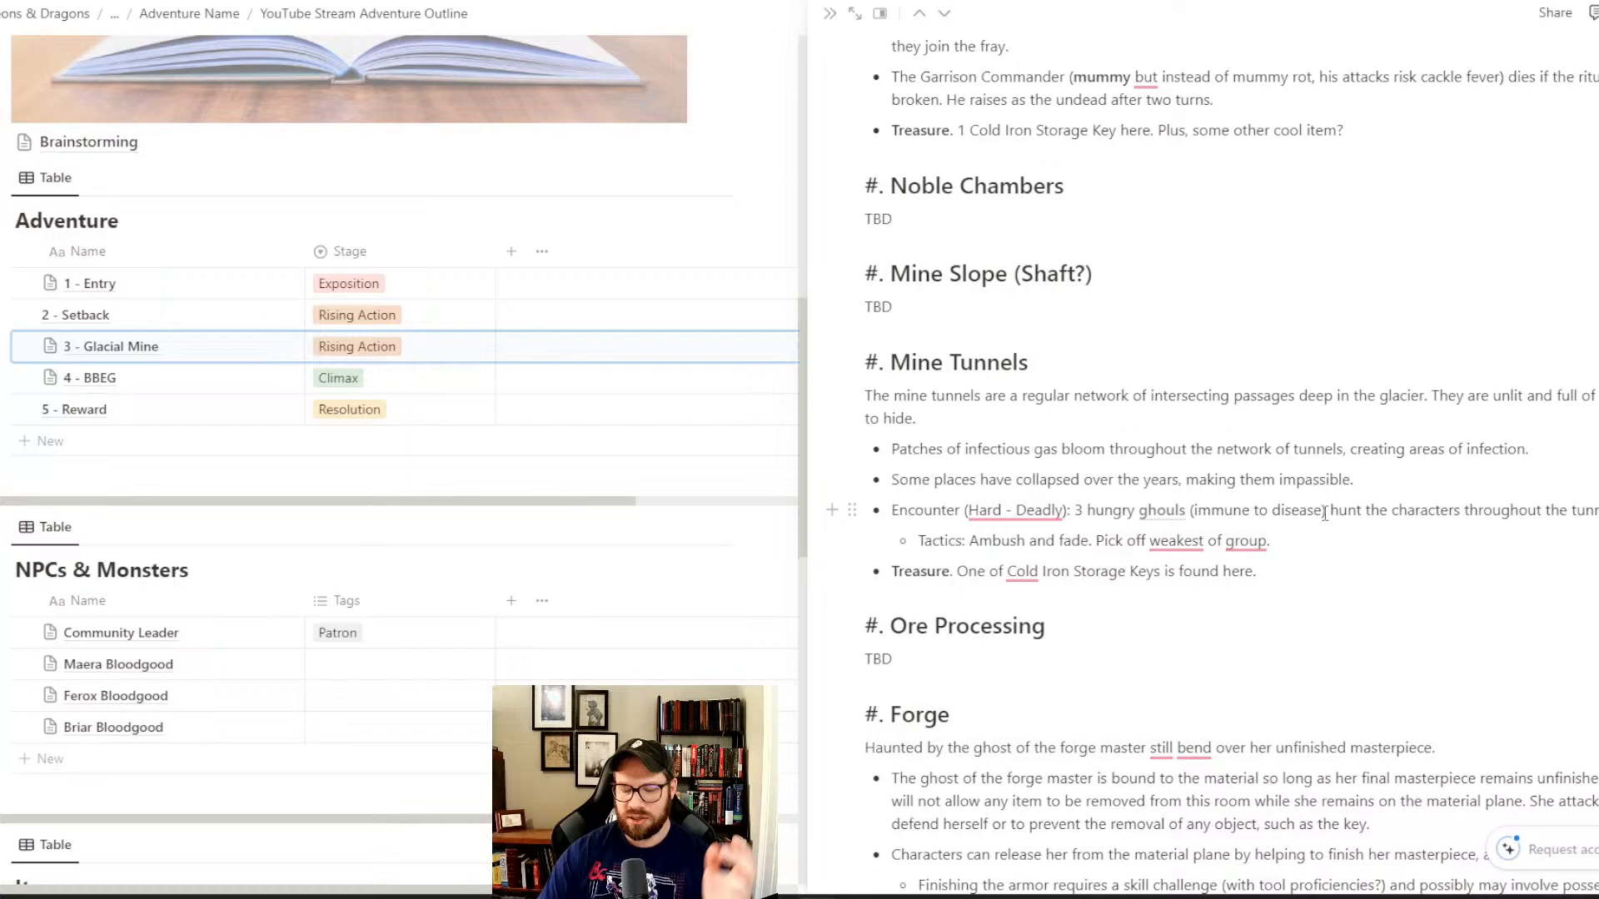
# - Add ', contagious with cackle fever' after 'immune to disease' in the Mine Tunnels Encounter bullet
pyautogui.write('contagious')
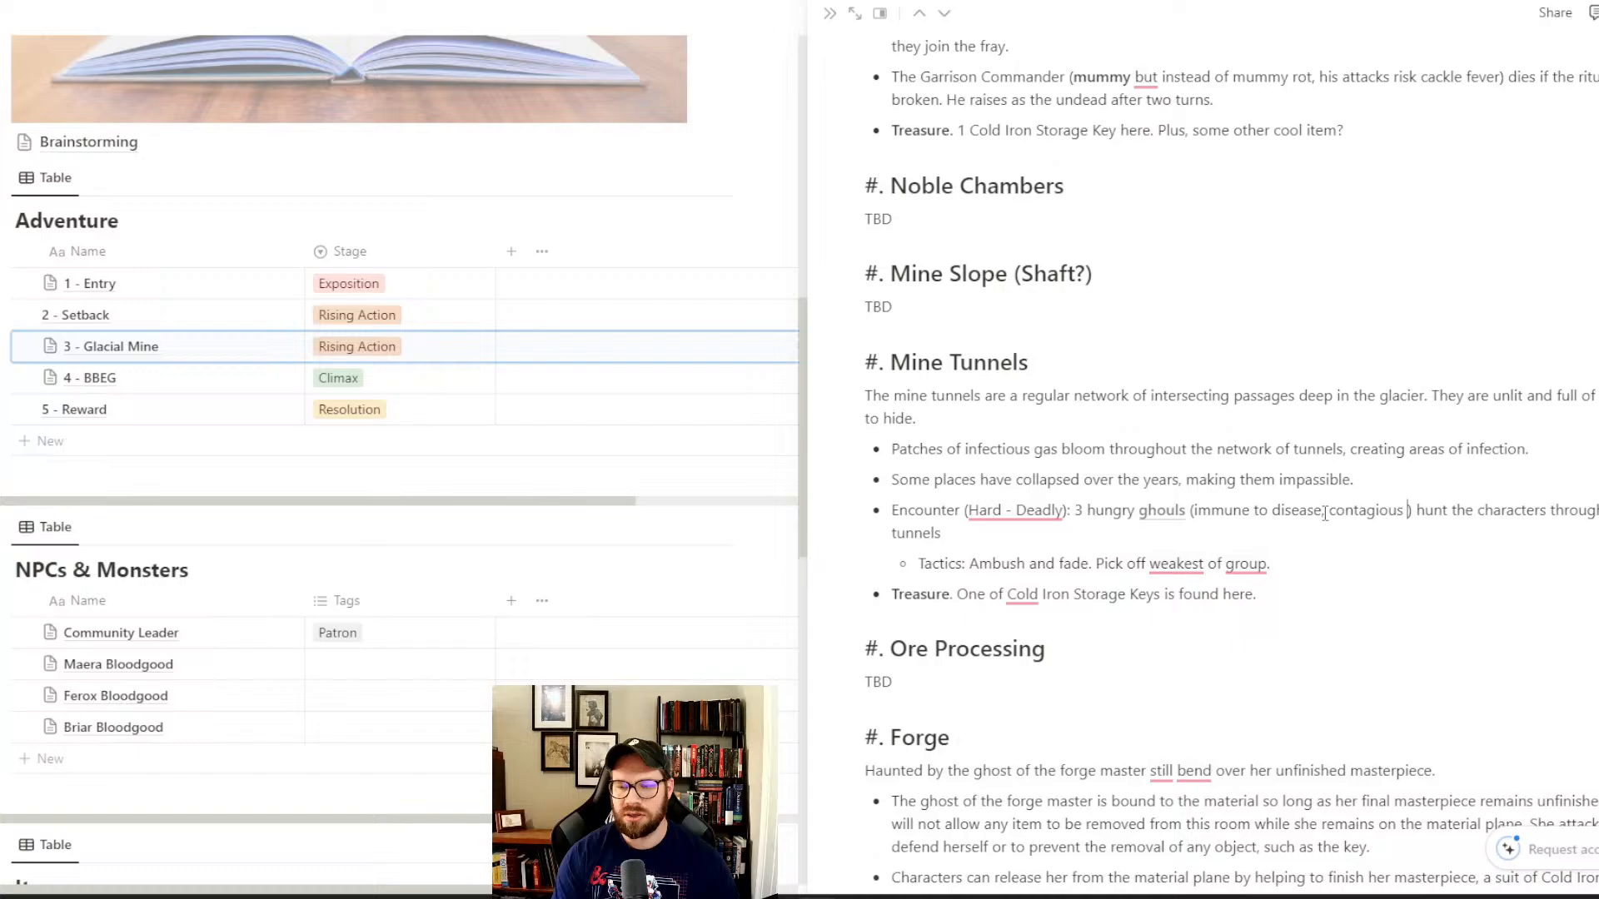
pyautogui.scroll(-3)
pyautogui.write('with cackle fever')
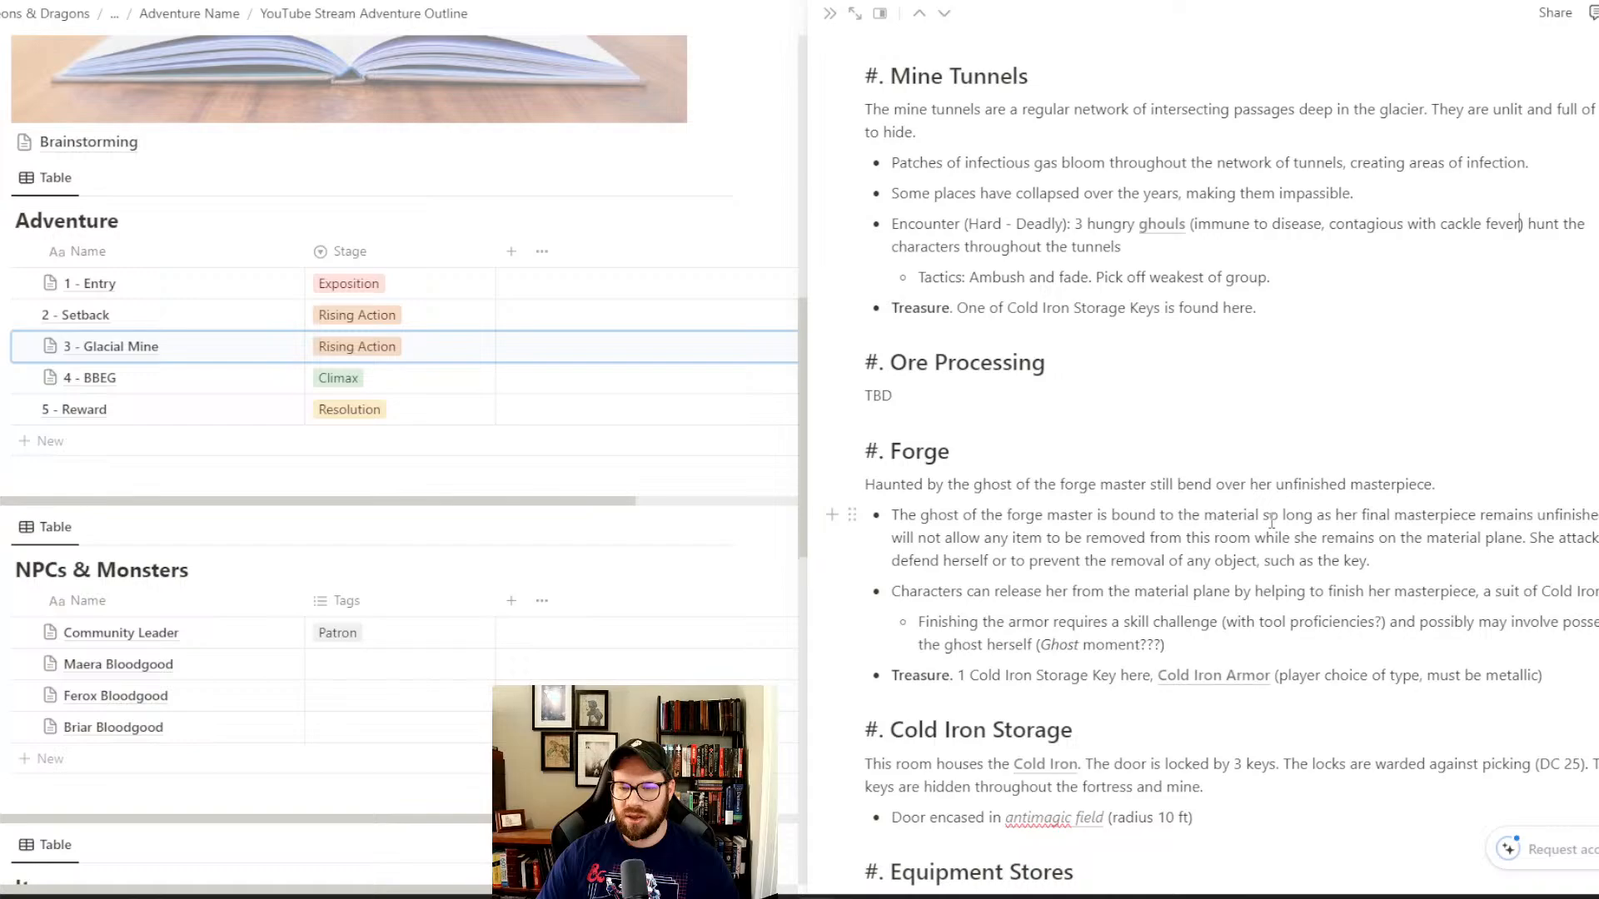
pyautogui.scroll(-3)
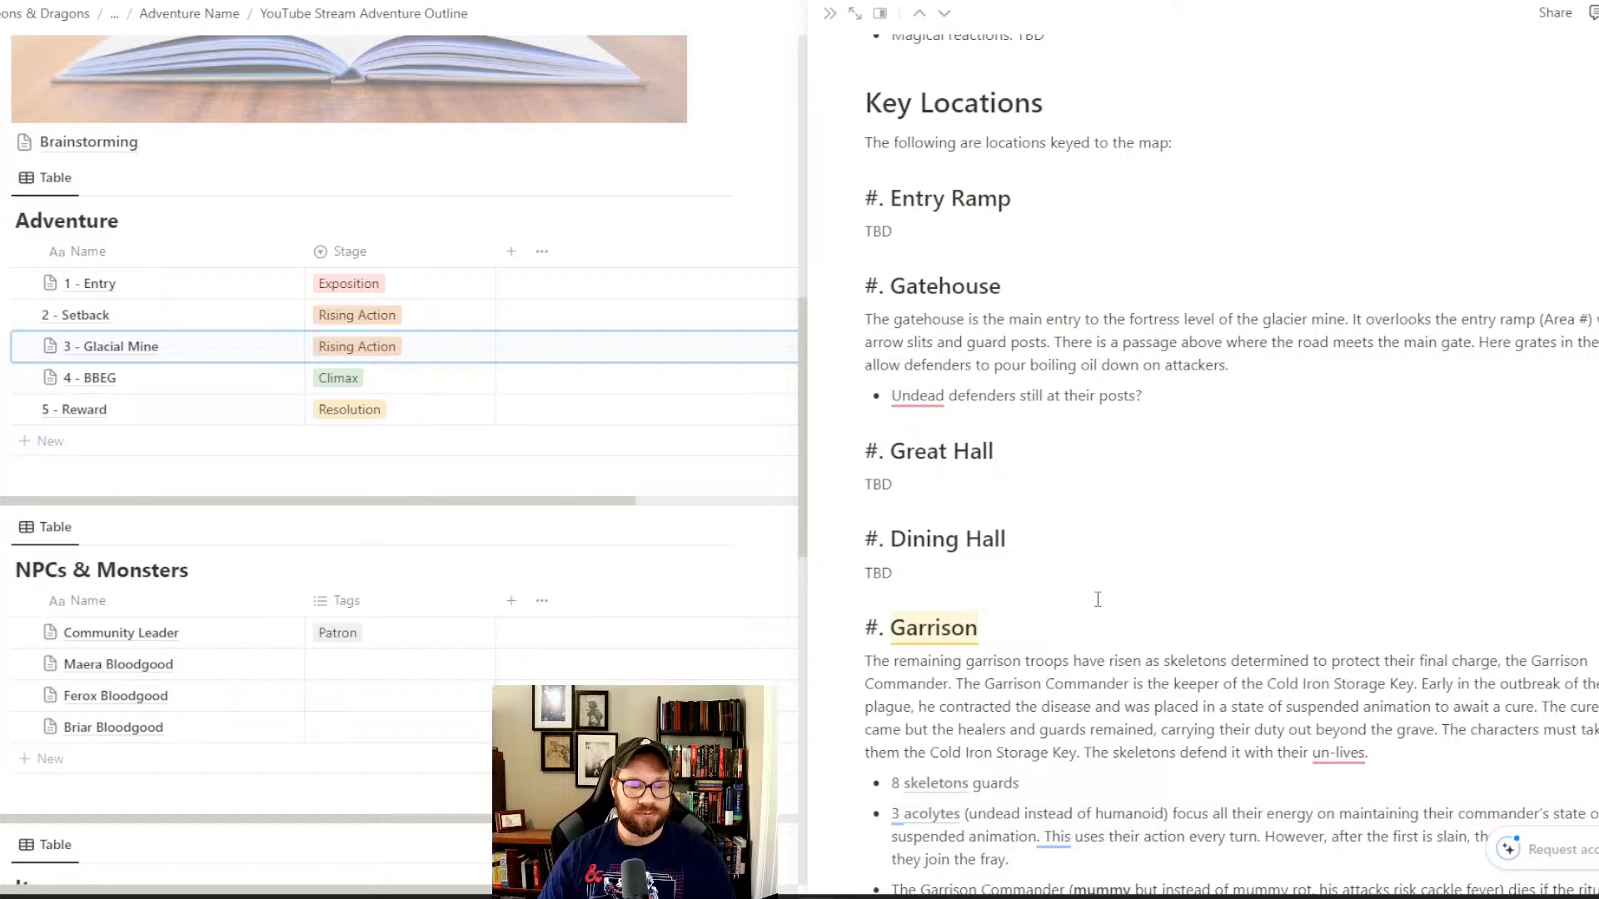
pyautogui.scroll(-3)
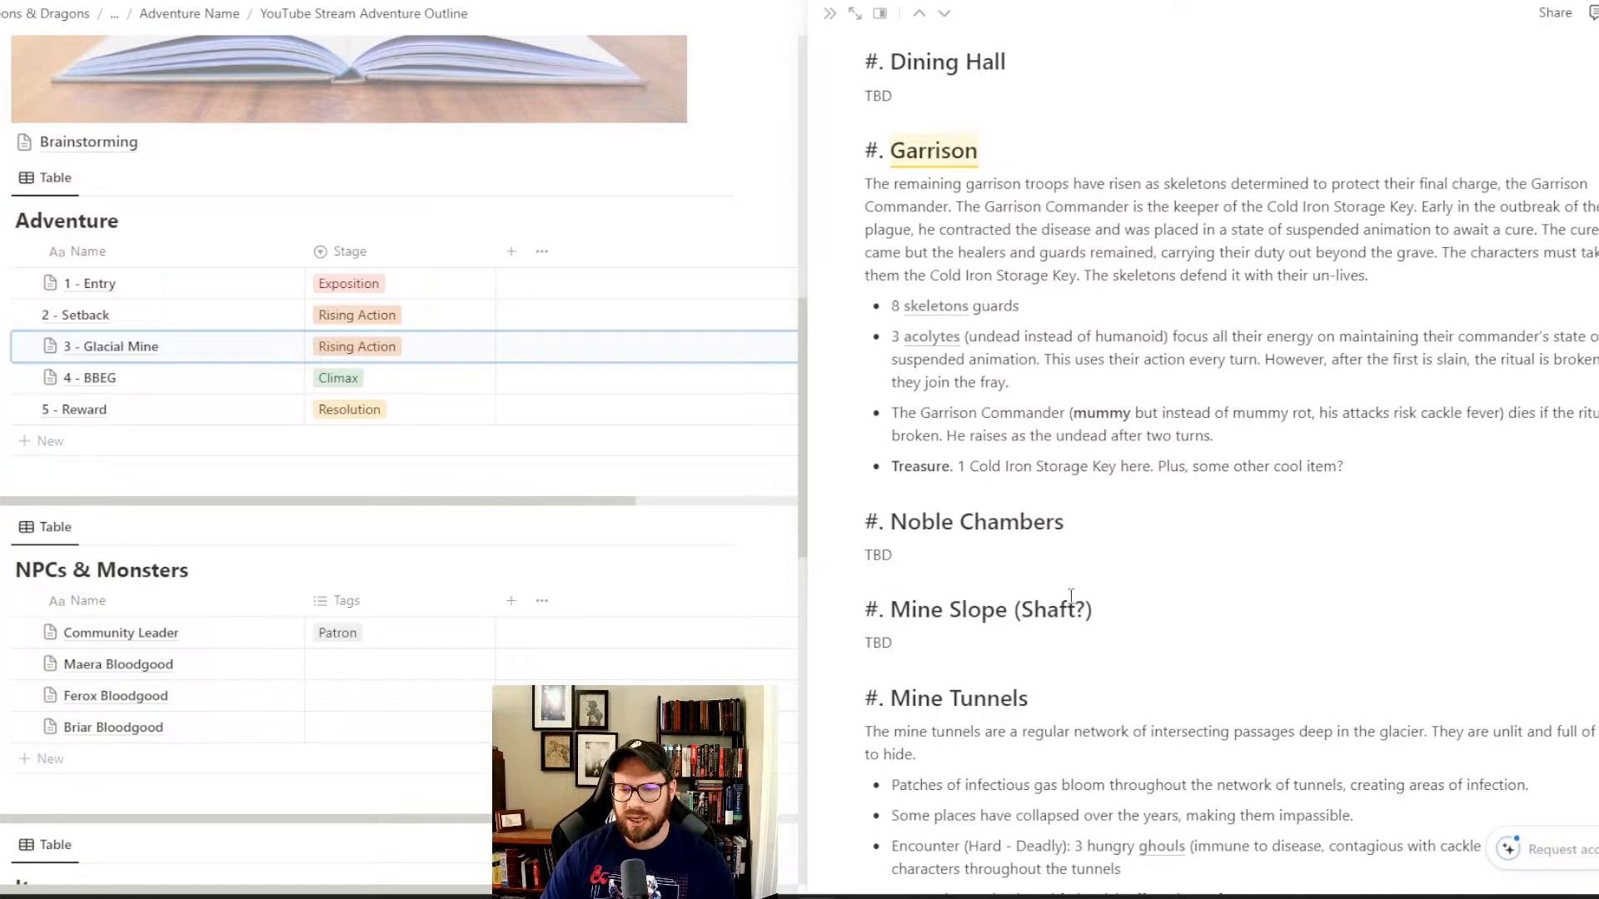
pyautogui.scroll(-3)
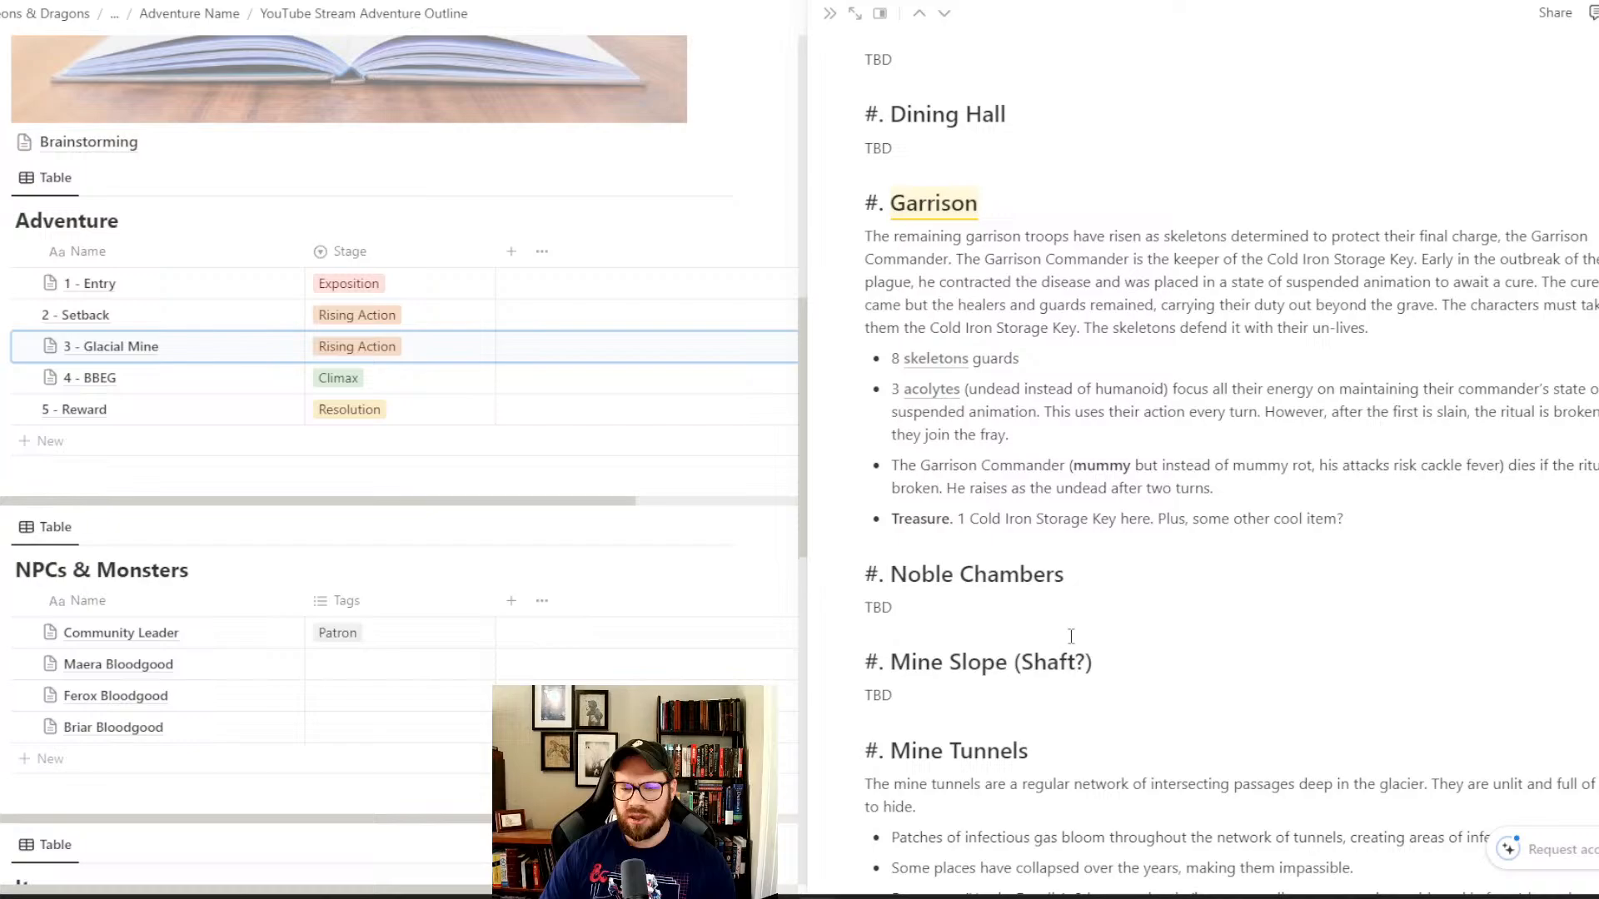